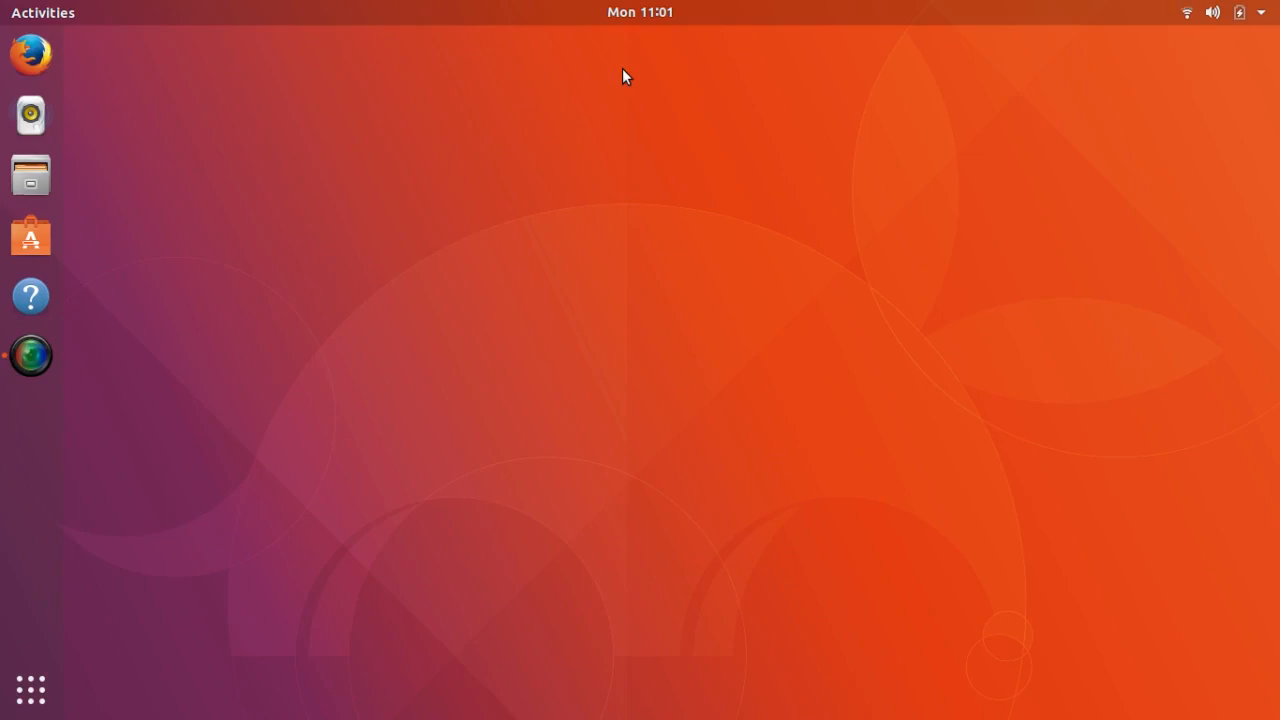
{"action": "mouse_move", "coordinate": [304, 70]}
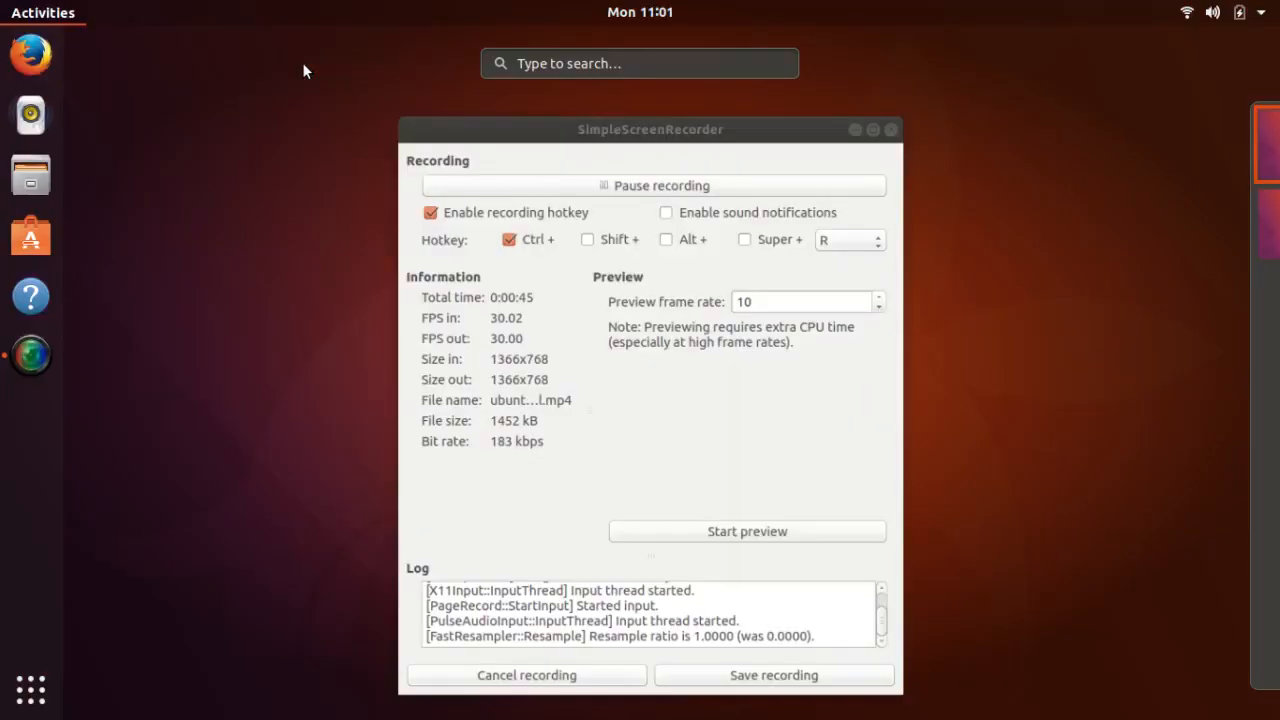
Launch Synaptic Package Manager from the Activities search and fill in the administrator password.
{"action": "type", "text": "synap"}
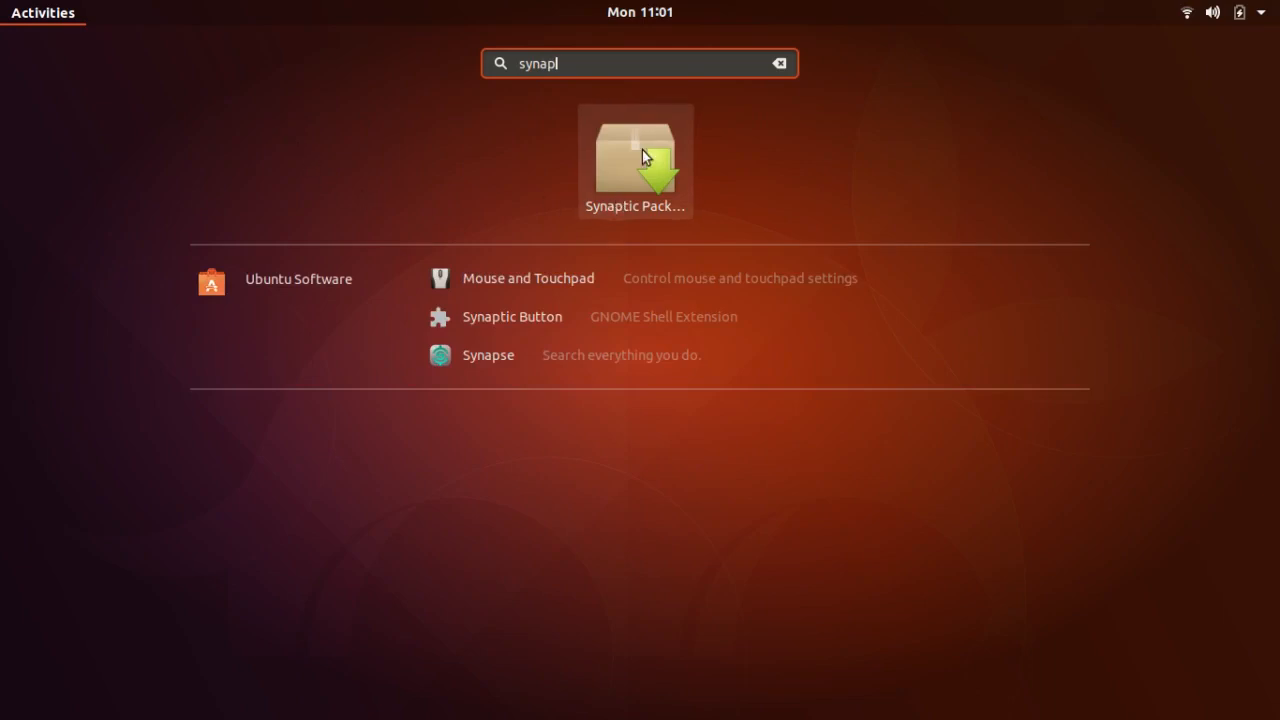
{"action": "left_click", "coordinate": [636, 160]}
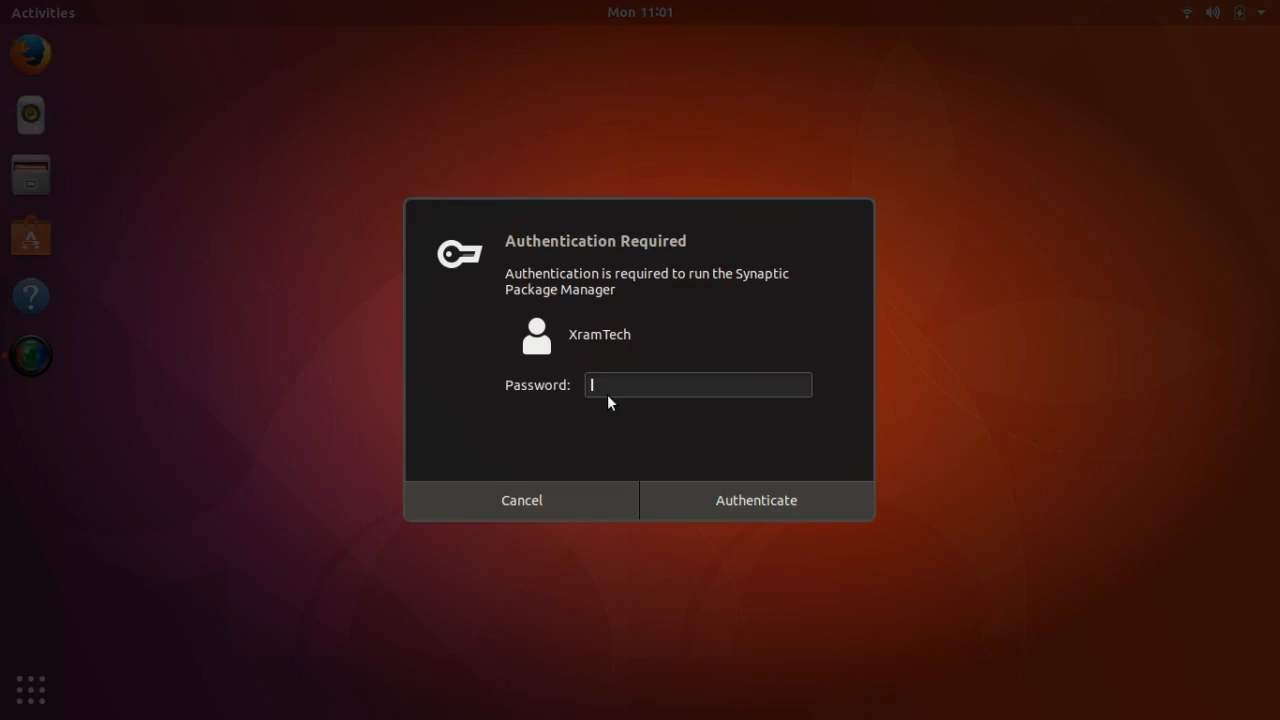
{"action": "mouse_move", "coordinate": [598, 384]}
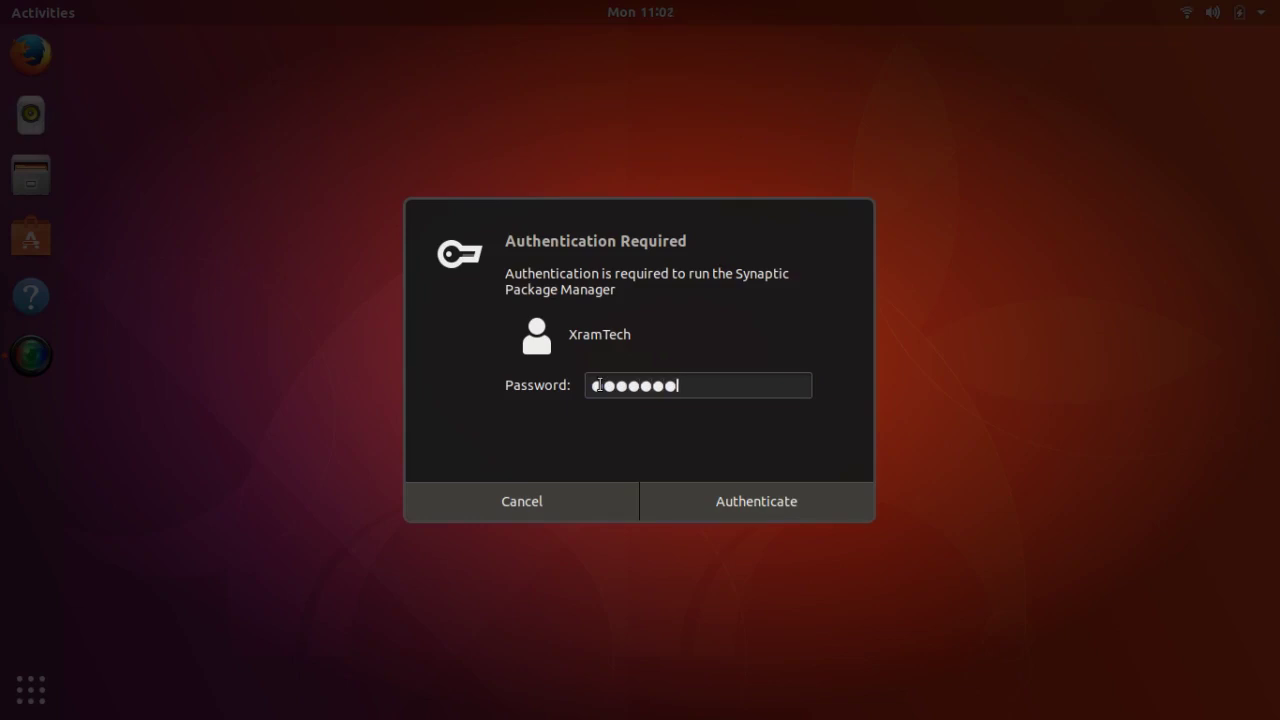
{"action": "type", "text": "*"}
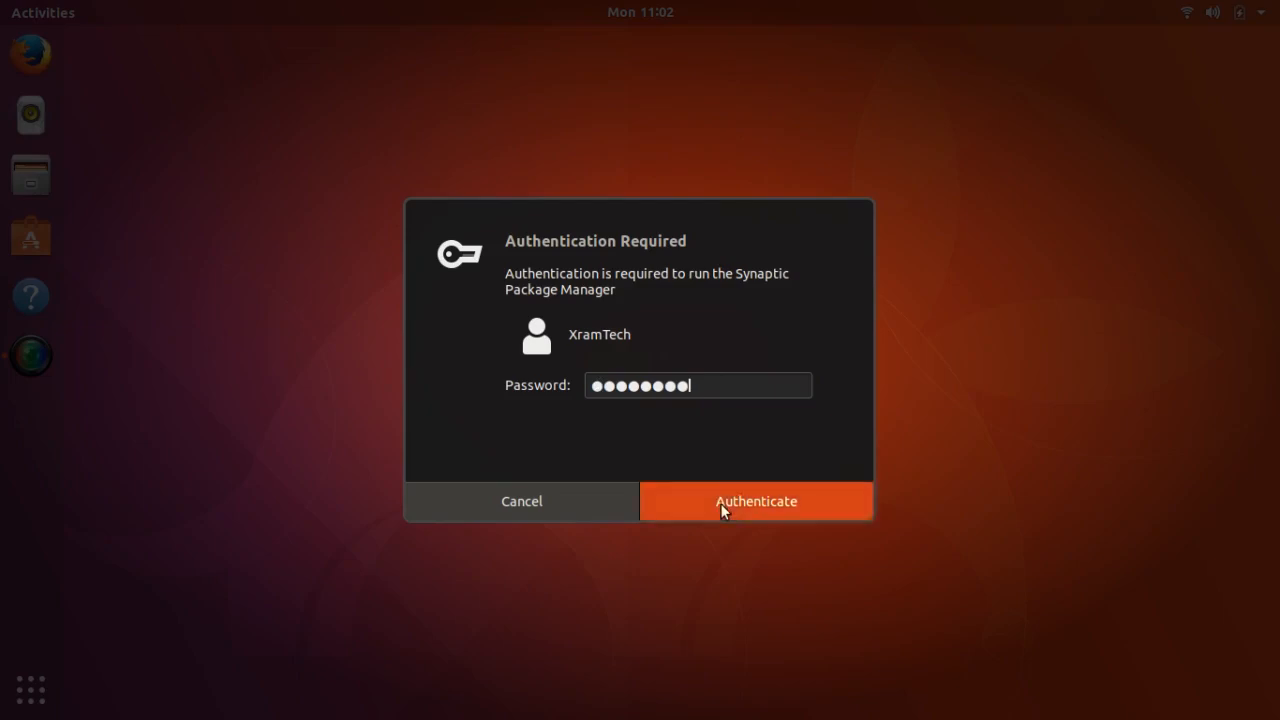
Authenticate, then search Synaptic for 'gnome-shell-extension' and browse the 31 results.
{"action": "left_click", "coordinate": [756, 500]}
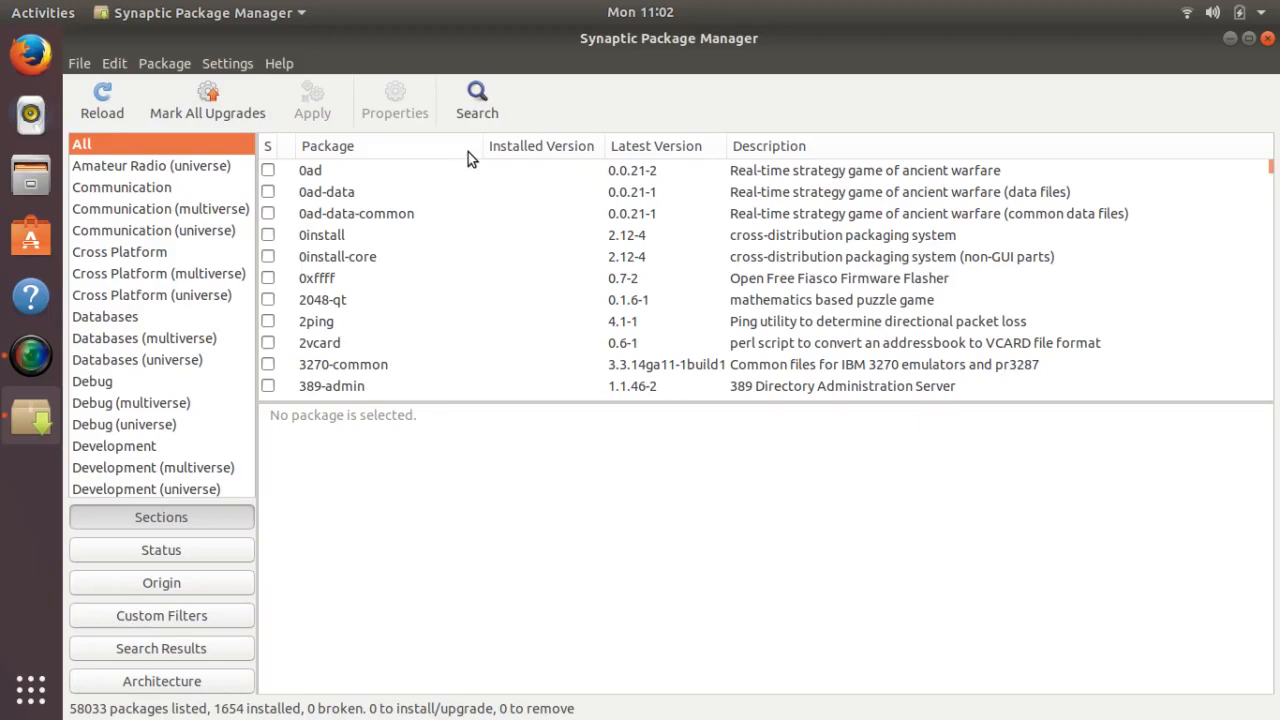
{"action": "left_click", "coordinate": [476, 90]}
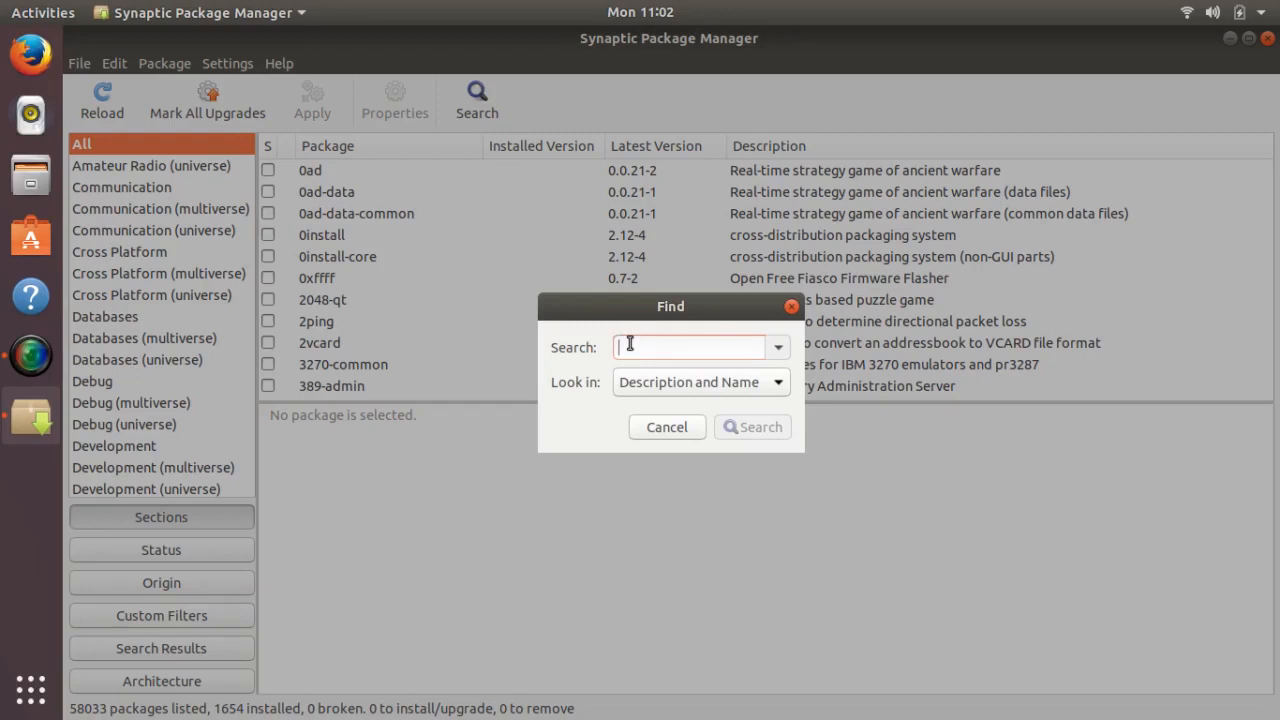
{"action": "type", "text": "gnome-"}
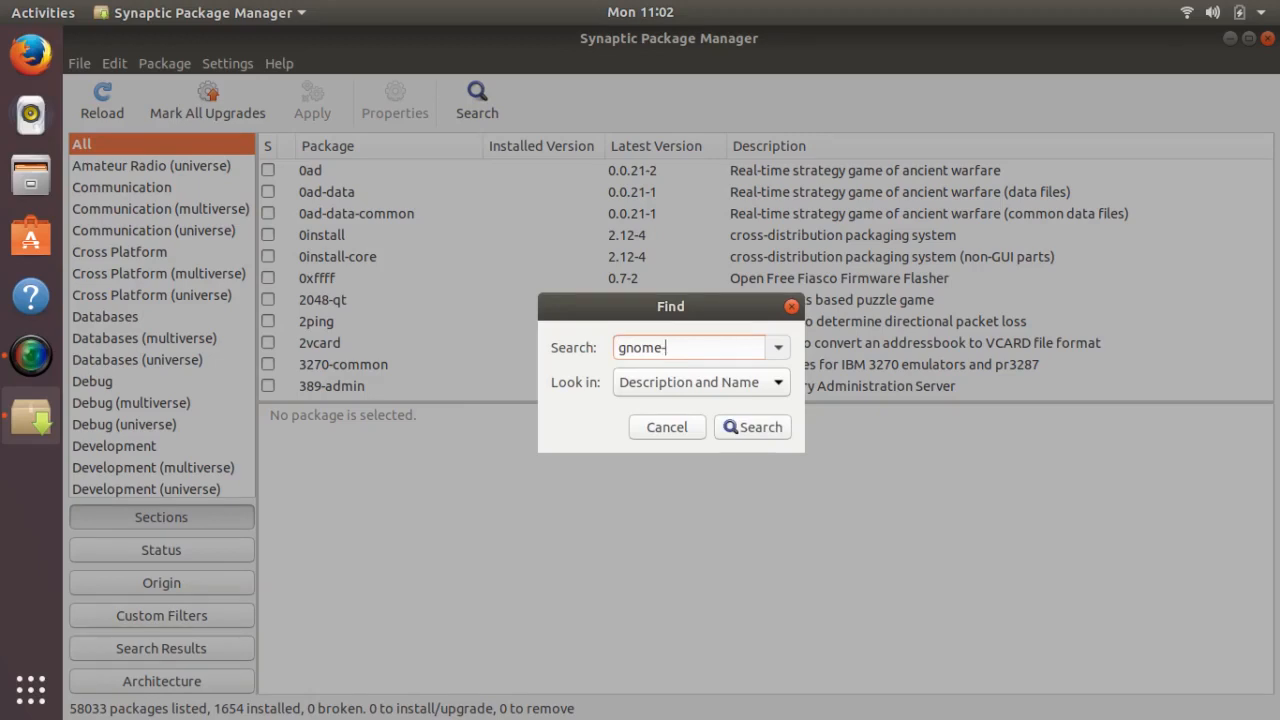
{"action": "type", "text": "shell-ext"}
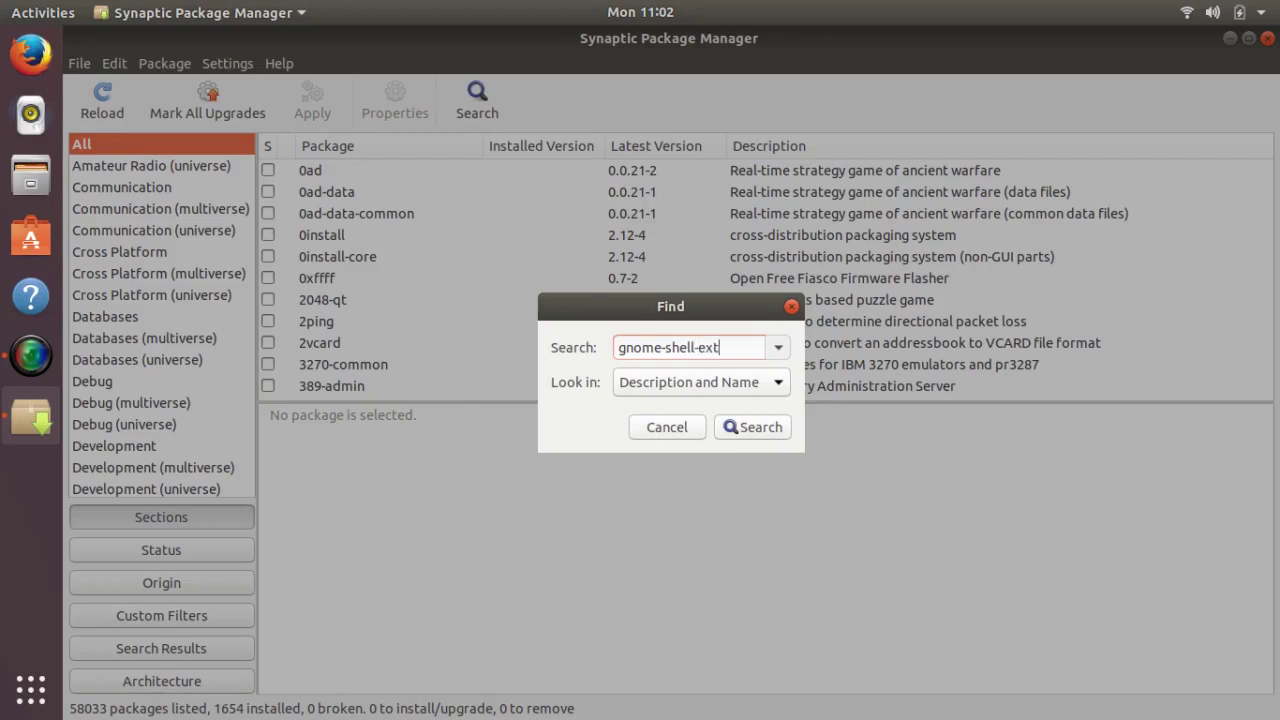
{"action": "type", "text": "ension"}
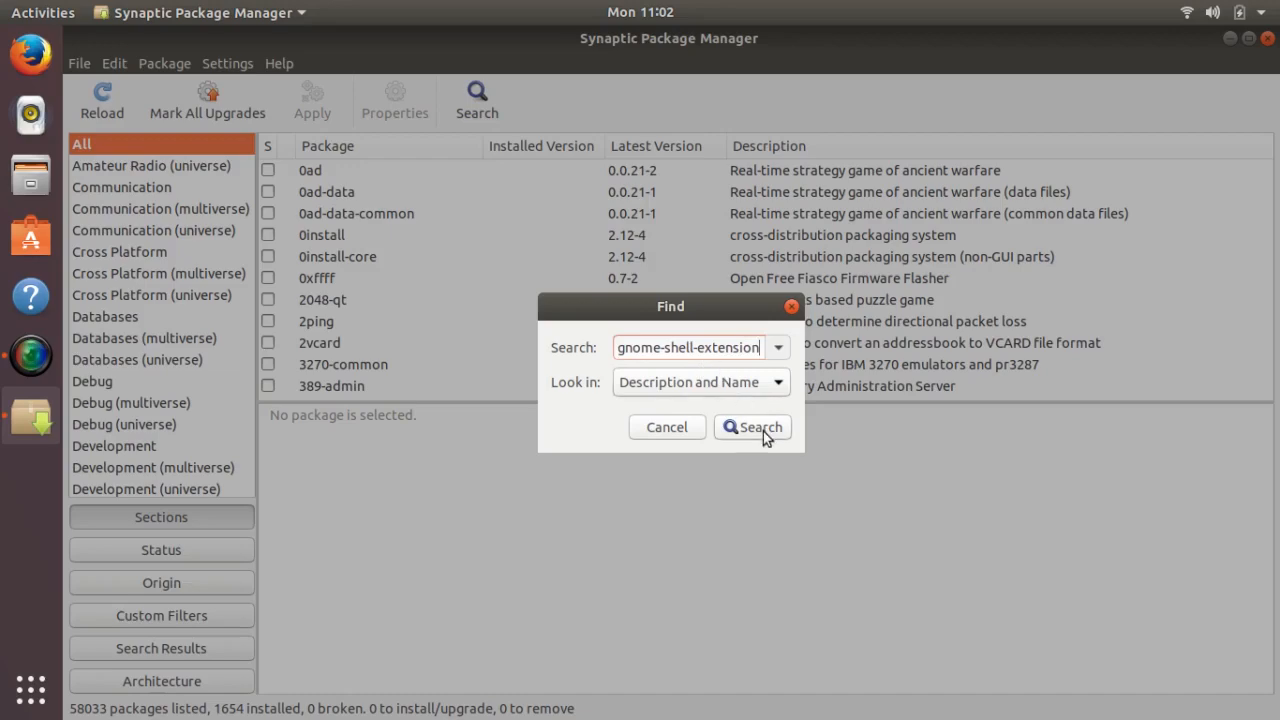
{"action": "left_click", "coordinate": [752, 426]}
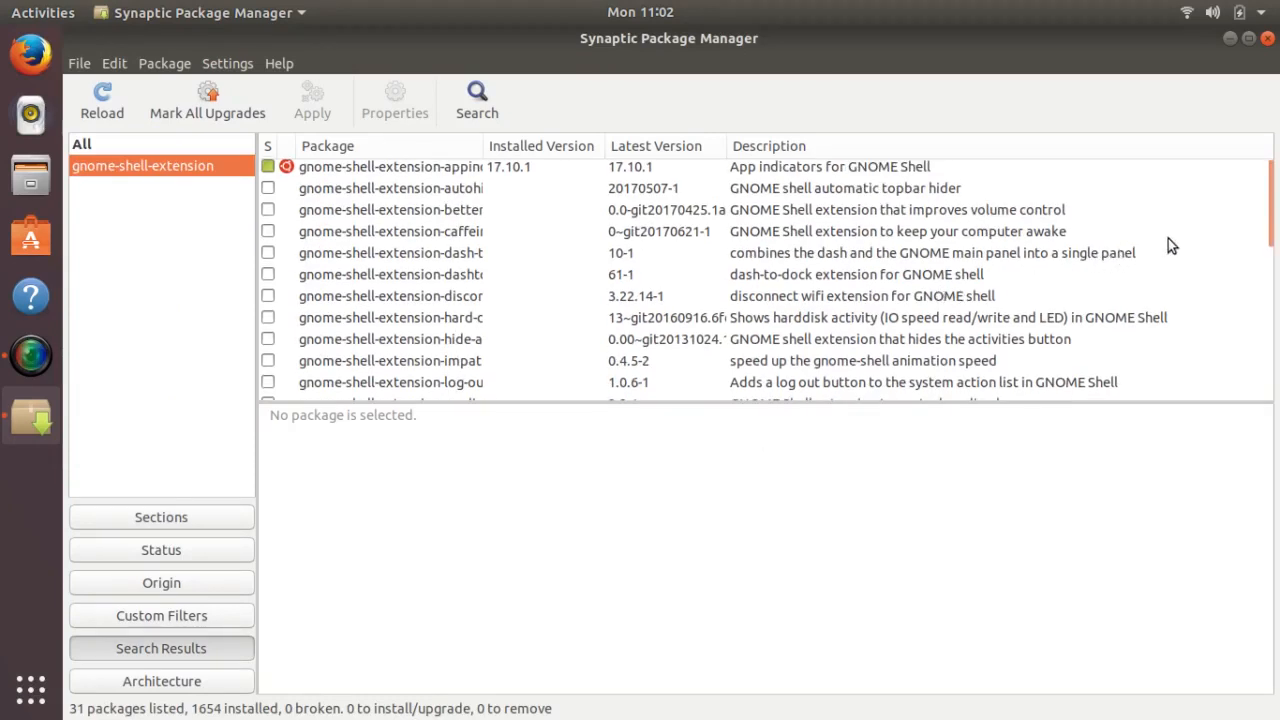
{"action": "mouse_move", "coordinate": [484, 158]}
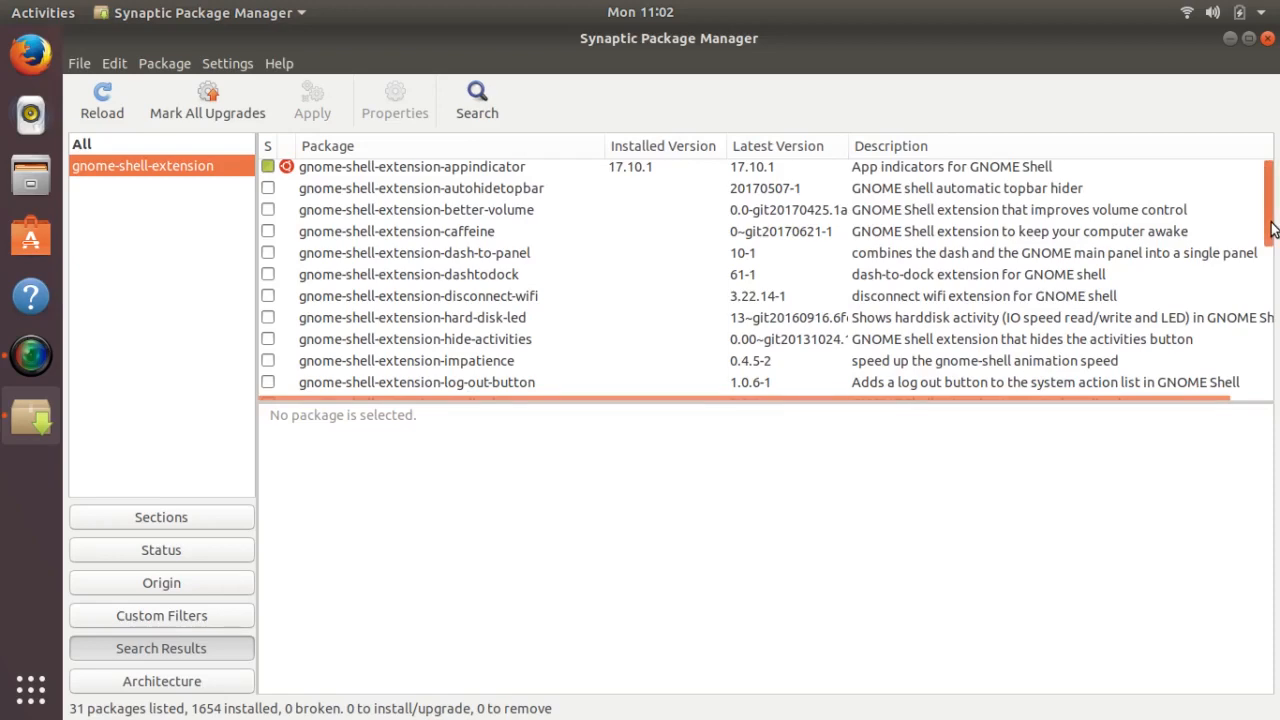
{"action": "scroll", "scroll_direction": "down", "scroll_amount": 3}
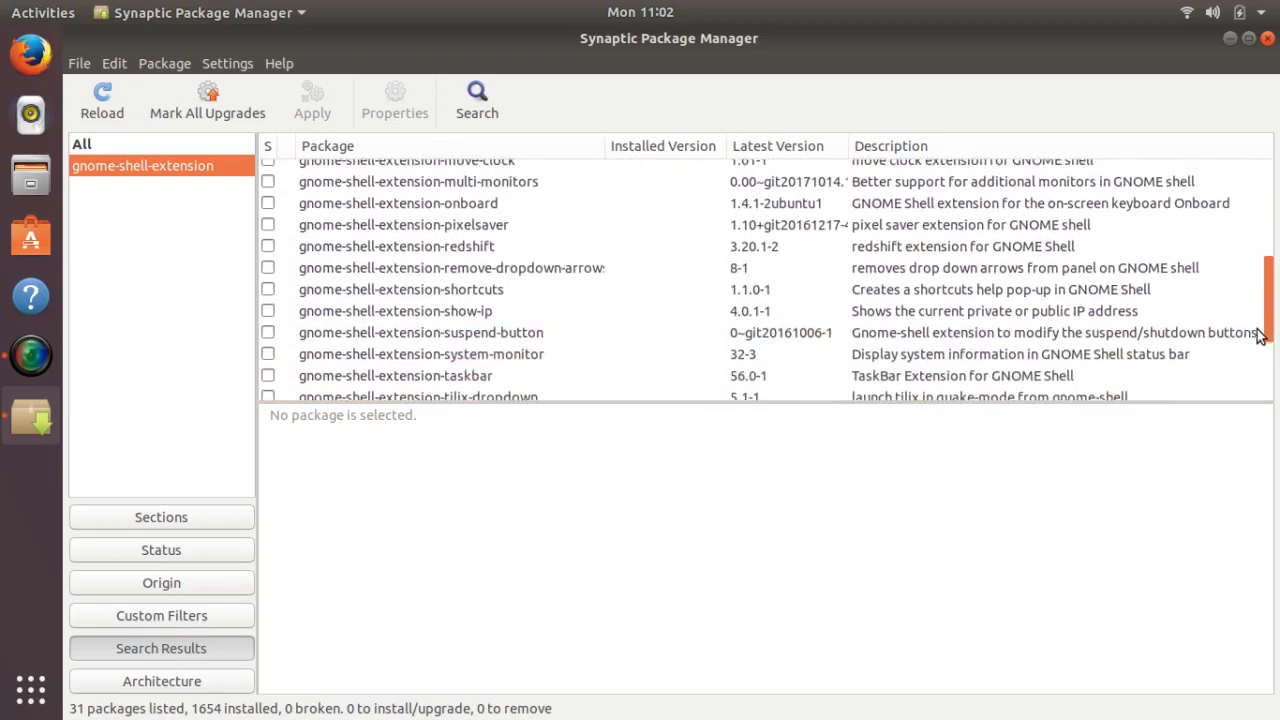
{"action": "scroll", "scroll_direction": "down", "scroll_amount": 3}
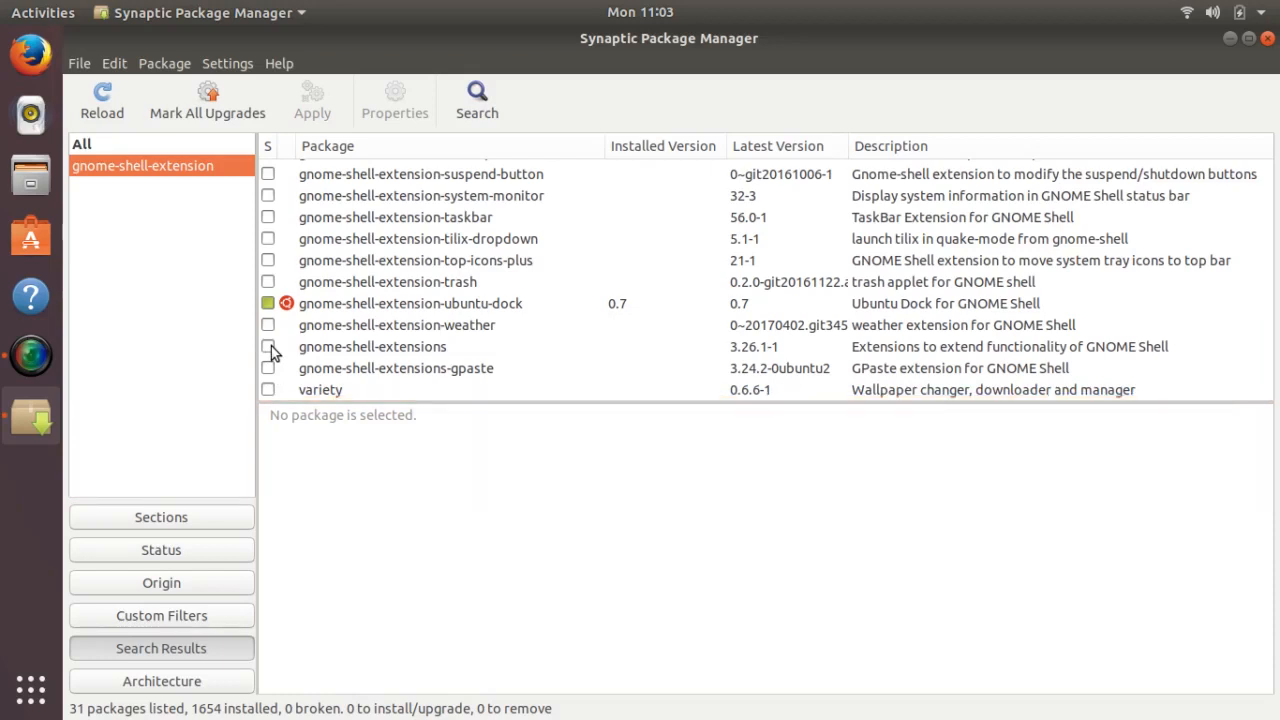
Mark gnome-shell-extensions for installation, apply the change and close the confirmation.
{"action": "right_click", "coordinate": [372, 346]}
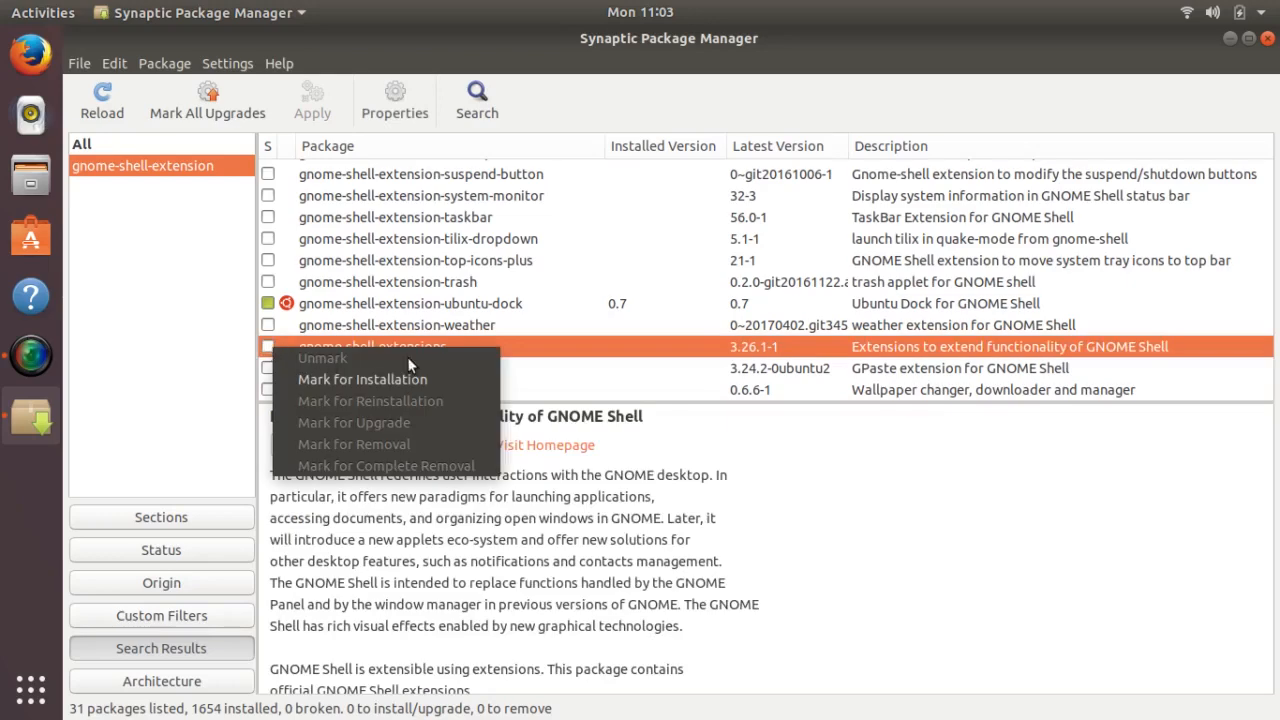
{"action": "mouse_move", "coordinate": [848, 368]}
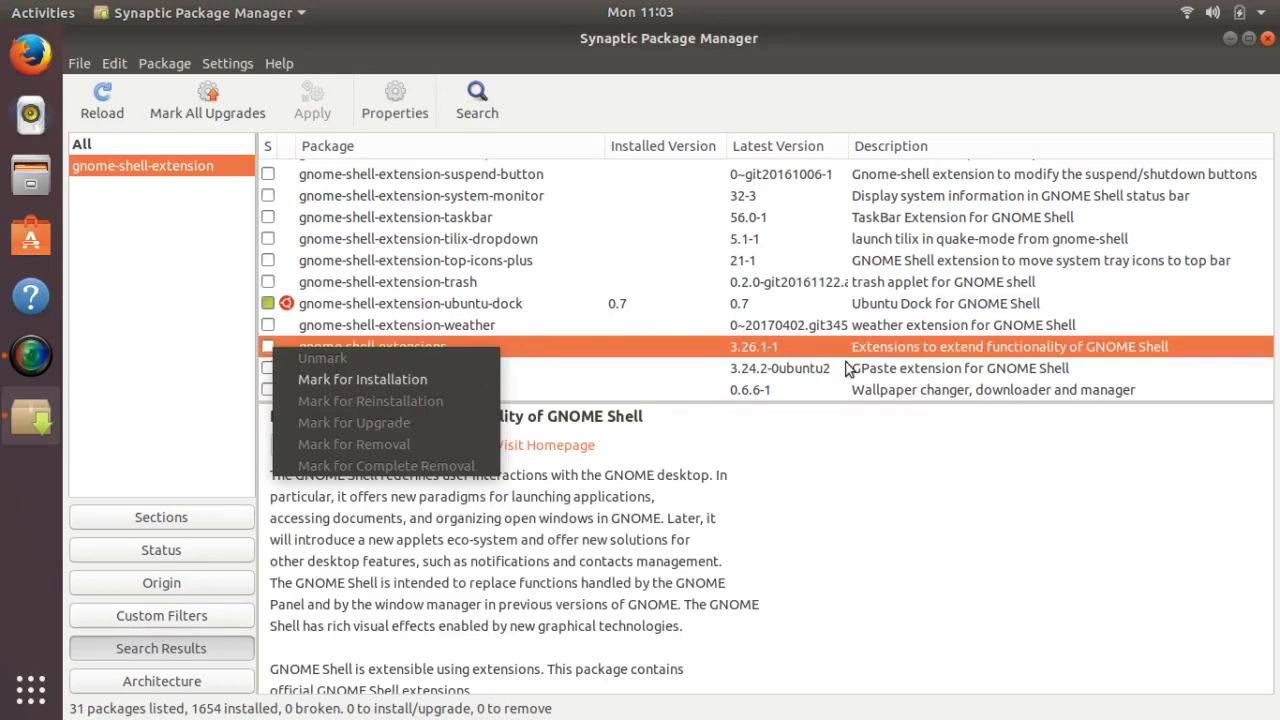
{"action": "mouse_move", "coordinate": [902, 360]}
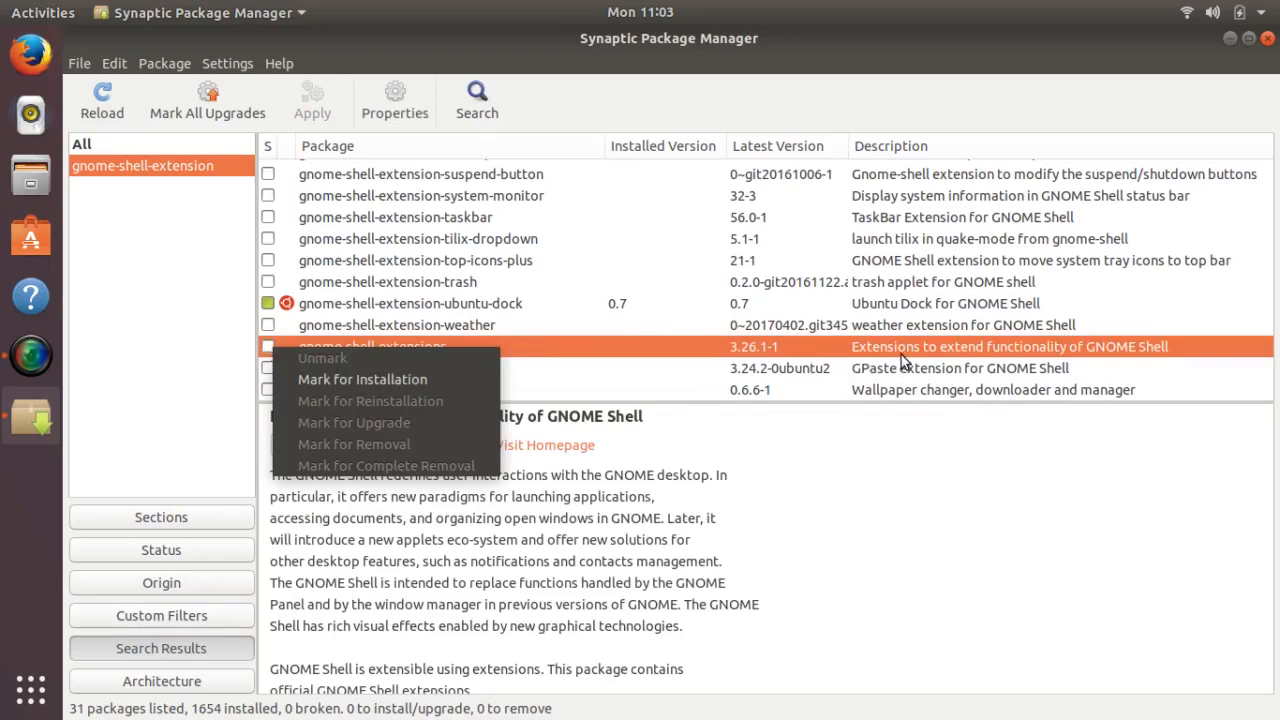
{"action": "mouse_move", "coordinate": [490, 384]}
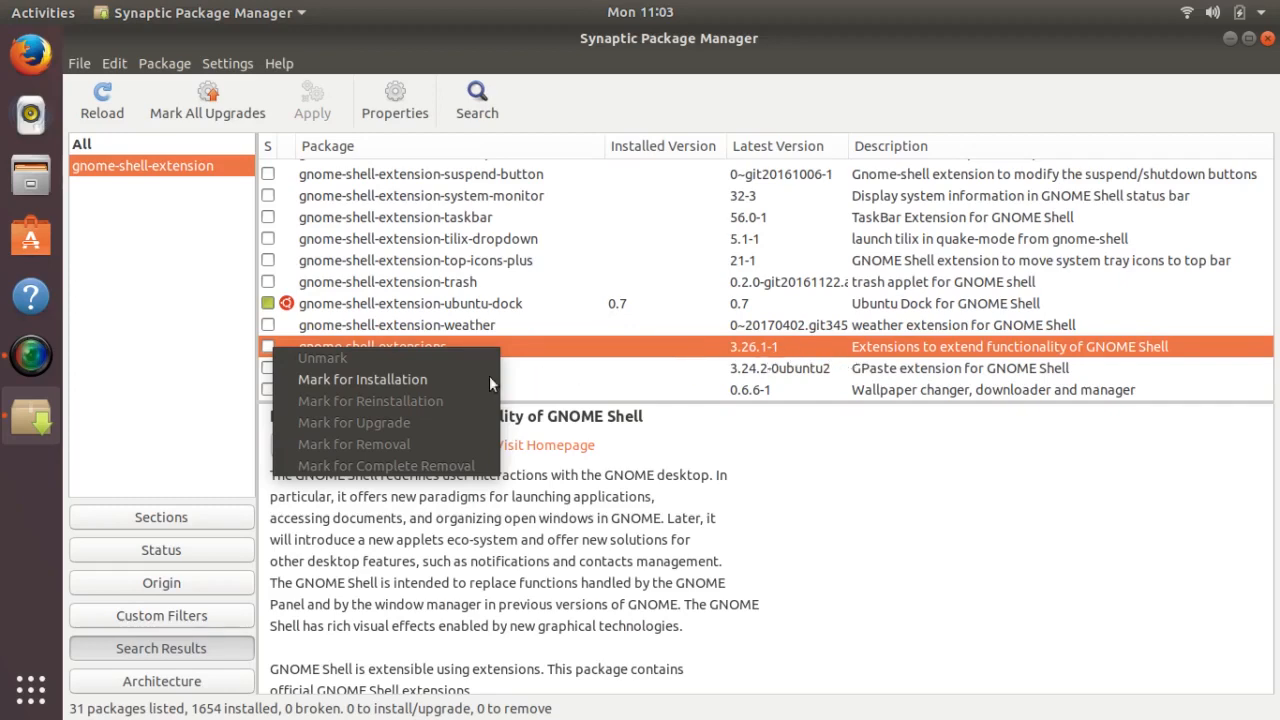
{"action": "left_click", "coordinate": [362, 380]}
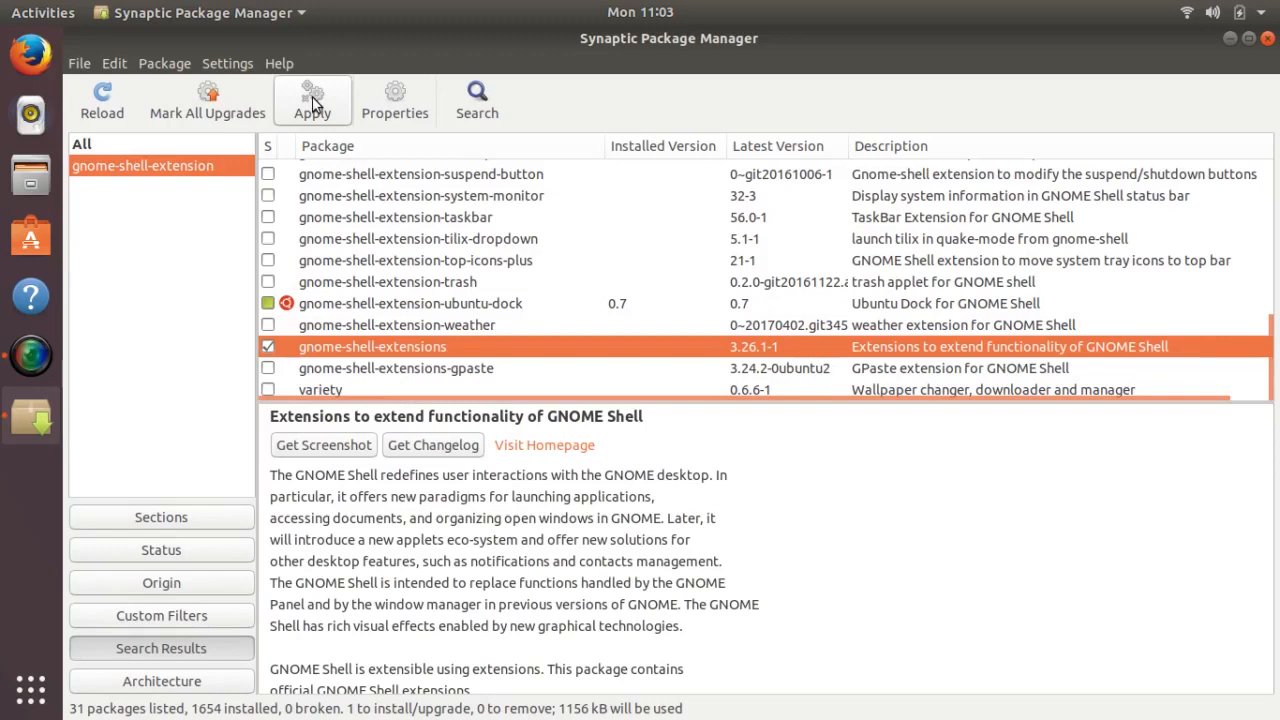
{"action": "left_click", "coordinate": [312, 100]}
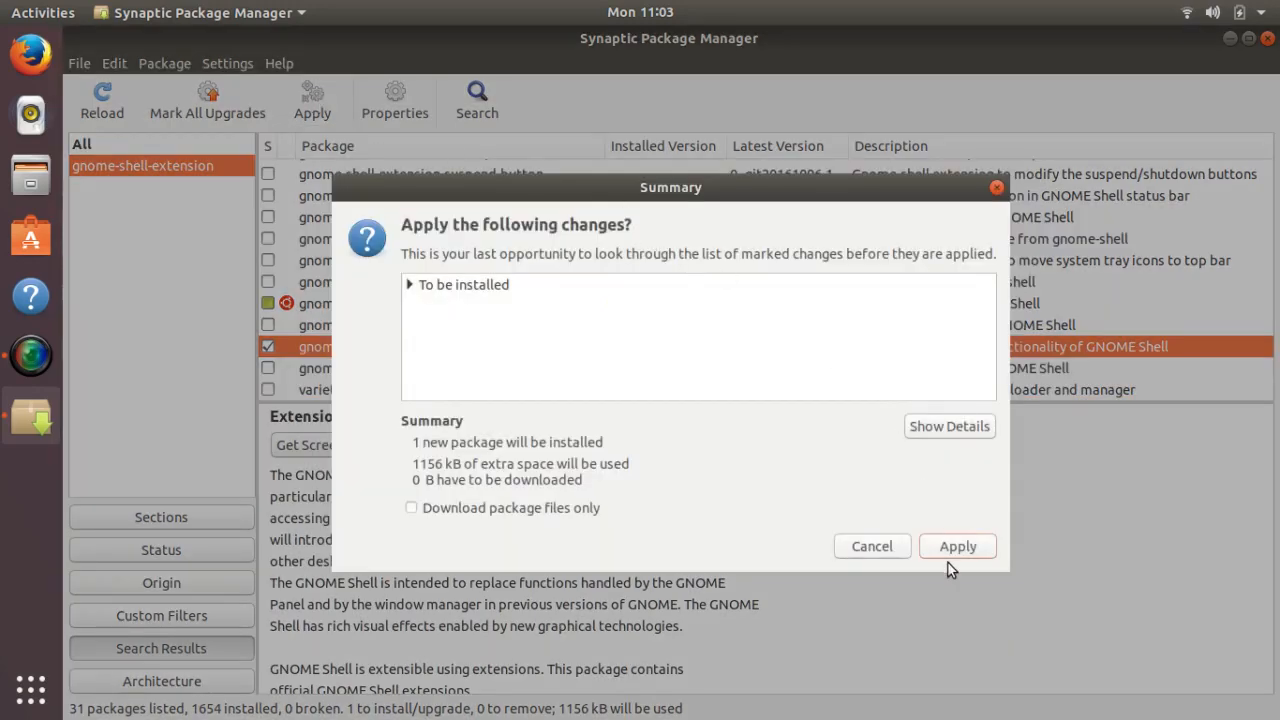
{"action": "left_click", "coordinate": [958, 546]}
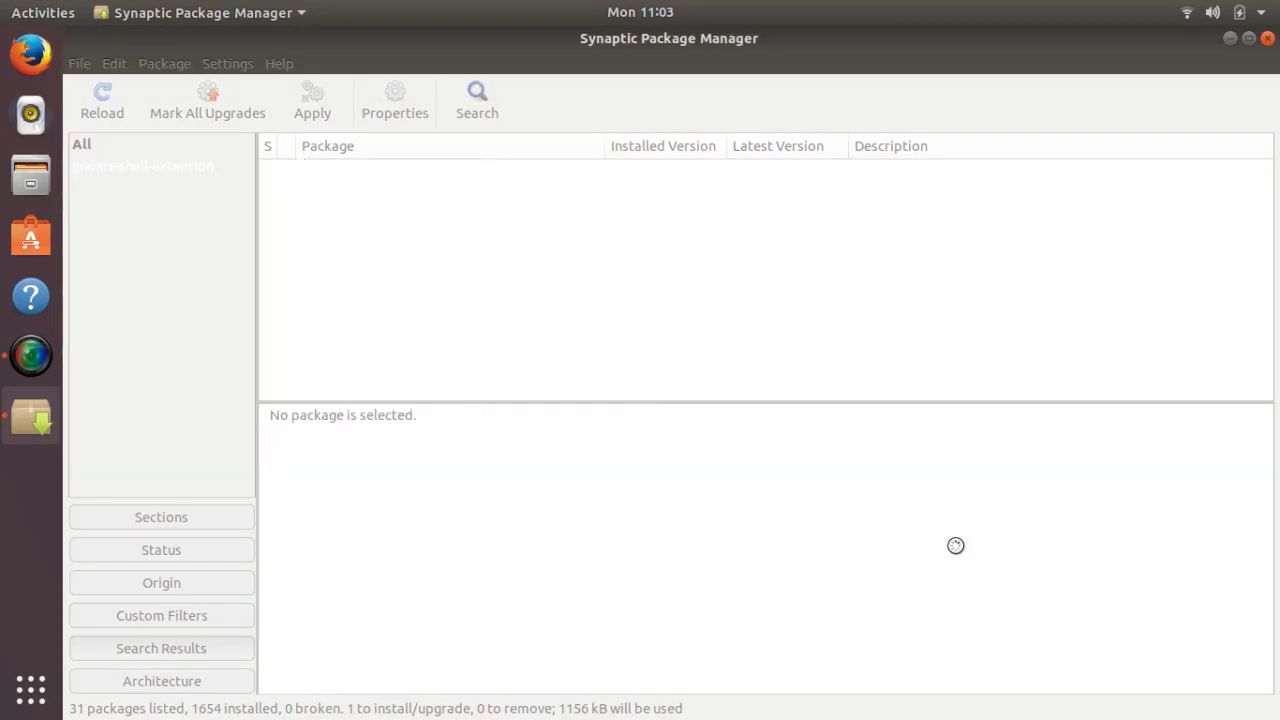
{"action": "left_click", "coordinate": [312, 100]}
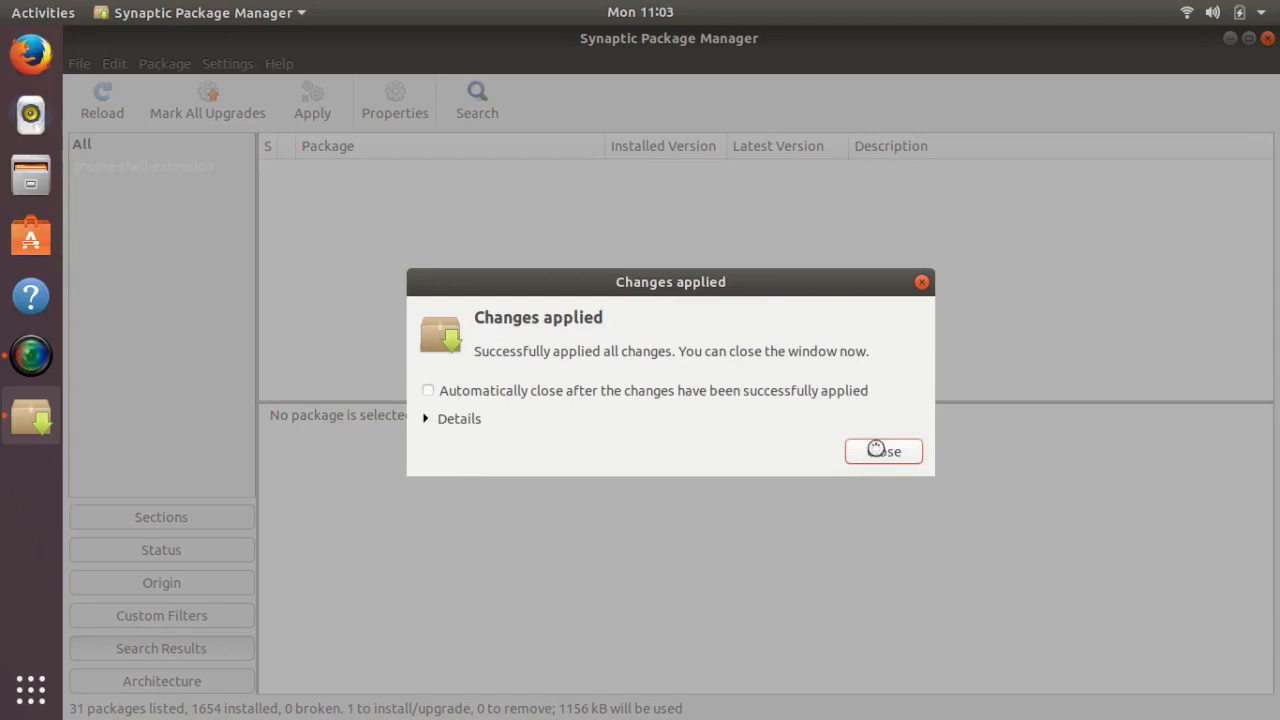
{"action": "left_click", "coordinate": [884, 452]}
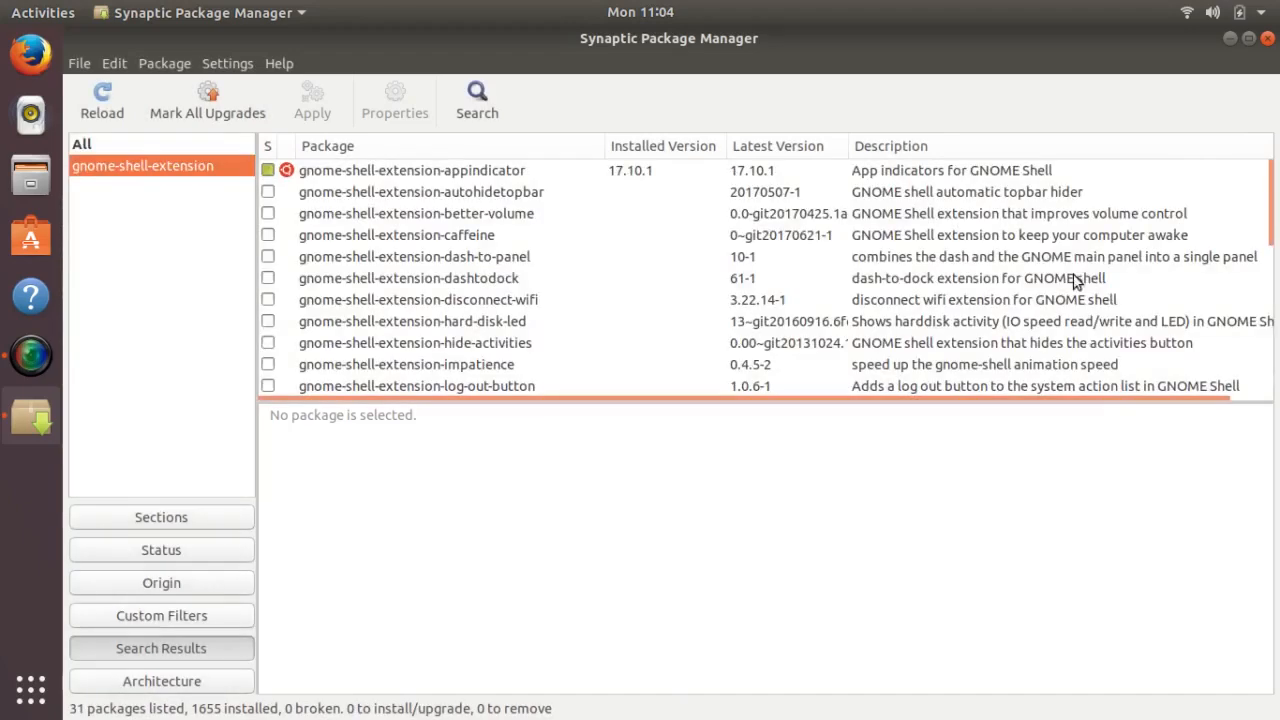
{"action": "mouse_move", "coordinate": [1264, 40]}
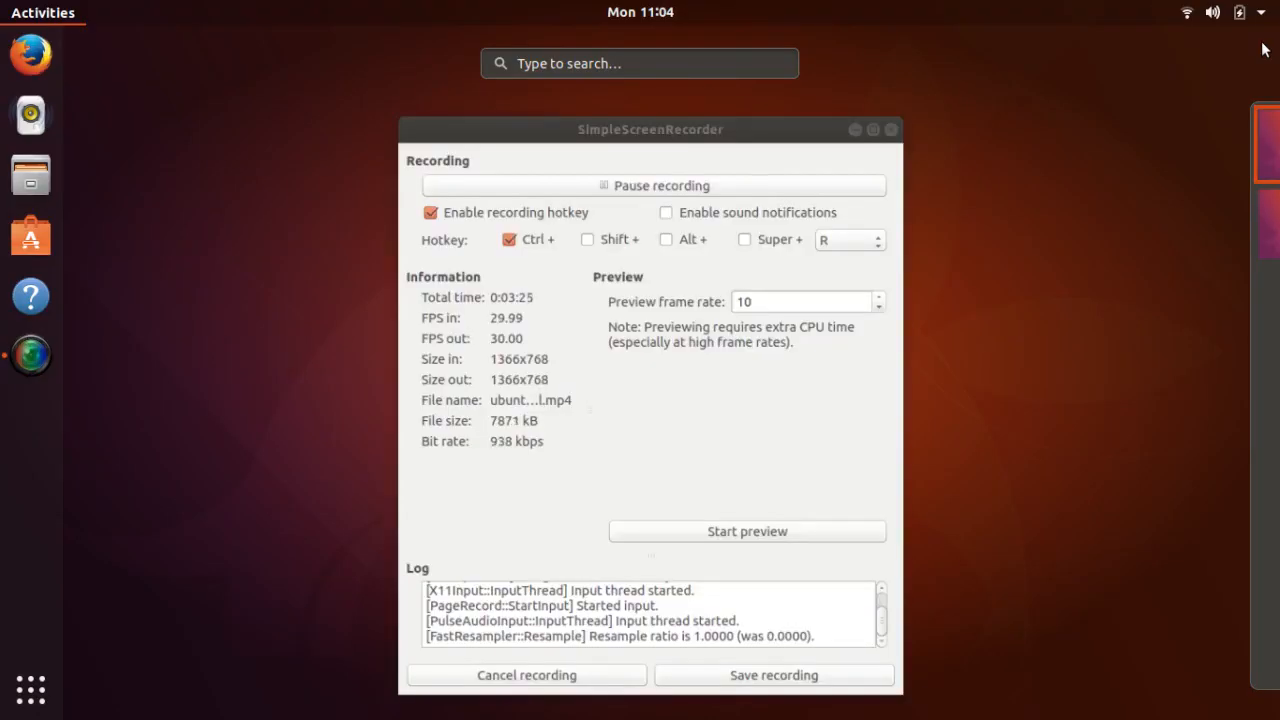
Launch Tweaks from the Activities search and go to its Extensions page.
{"action": "type", "text": "tweal"}
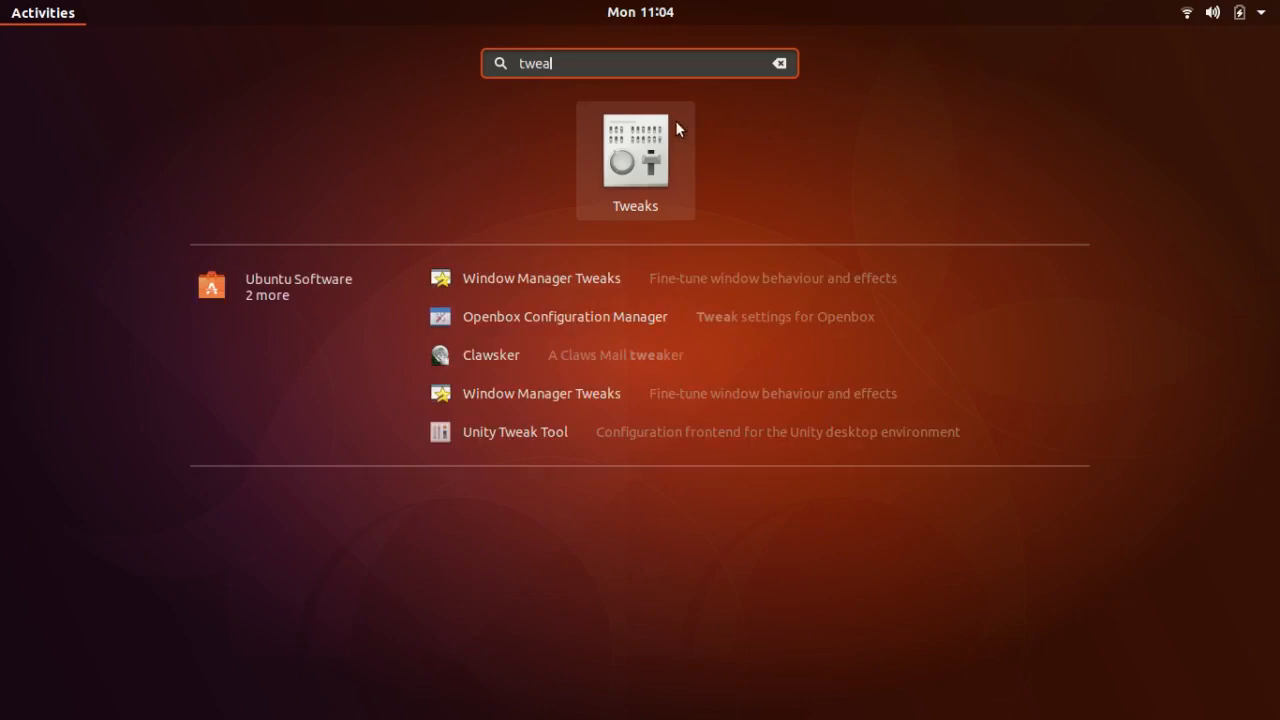
{"action": "left_click", "coordinate": [636, 156]}
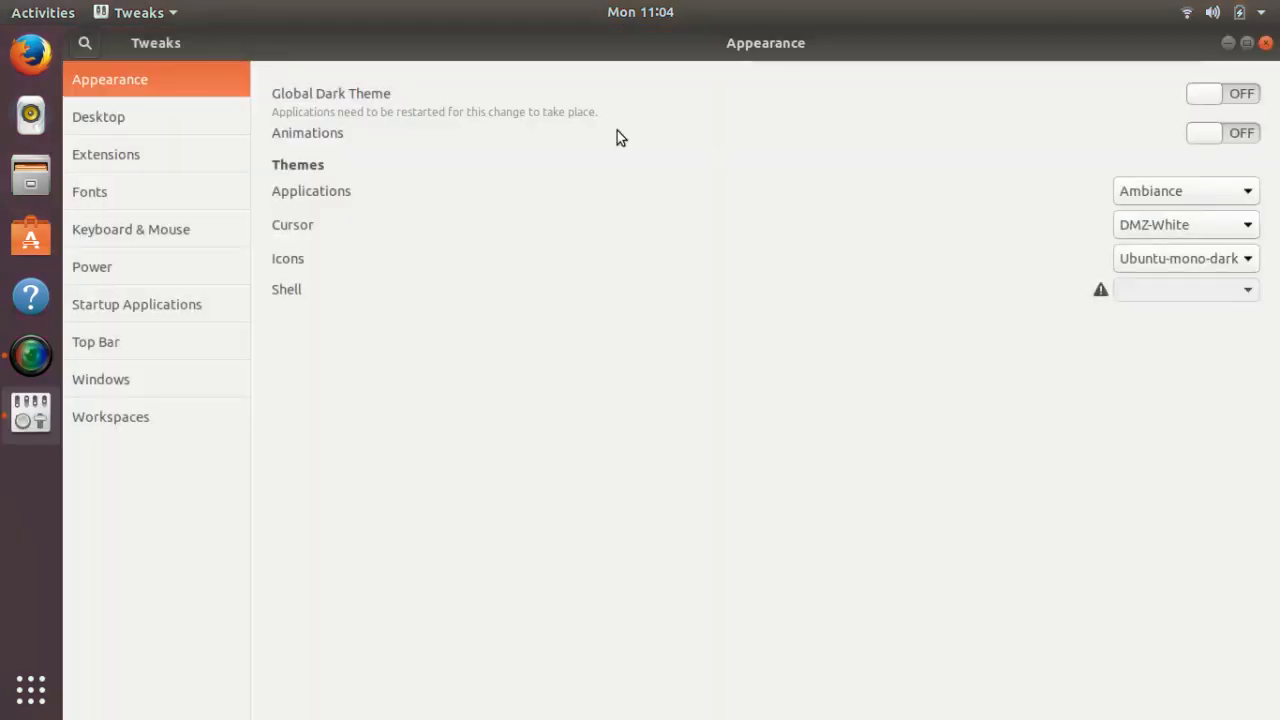
{"action": "mouse_move", "coordinate": [136, 142]}
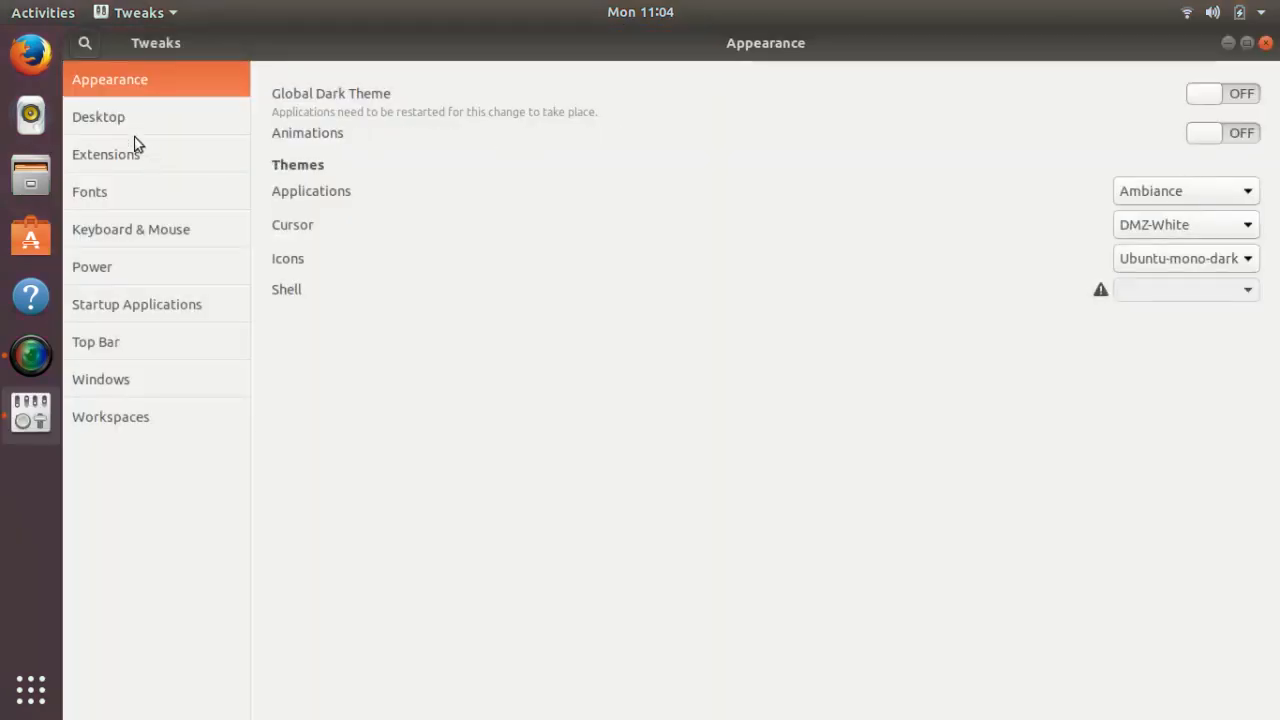
{"action": "left_click", "coordinate": [106, 154]}
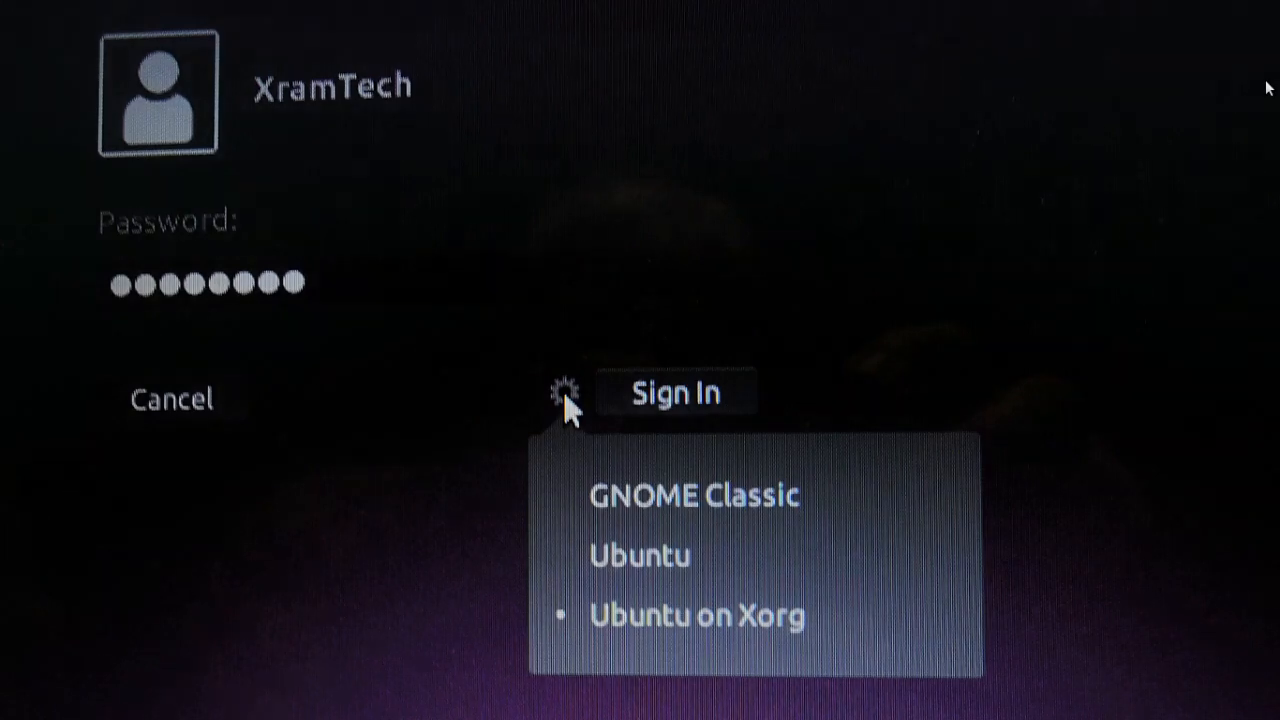
Pick the desktop session on the login screen to sign in with.
{"action": "left_click", "coordinate": [676, 394]}
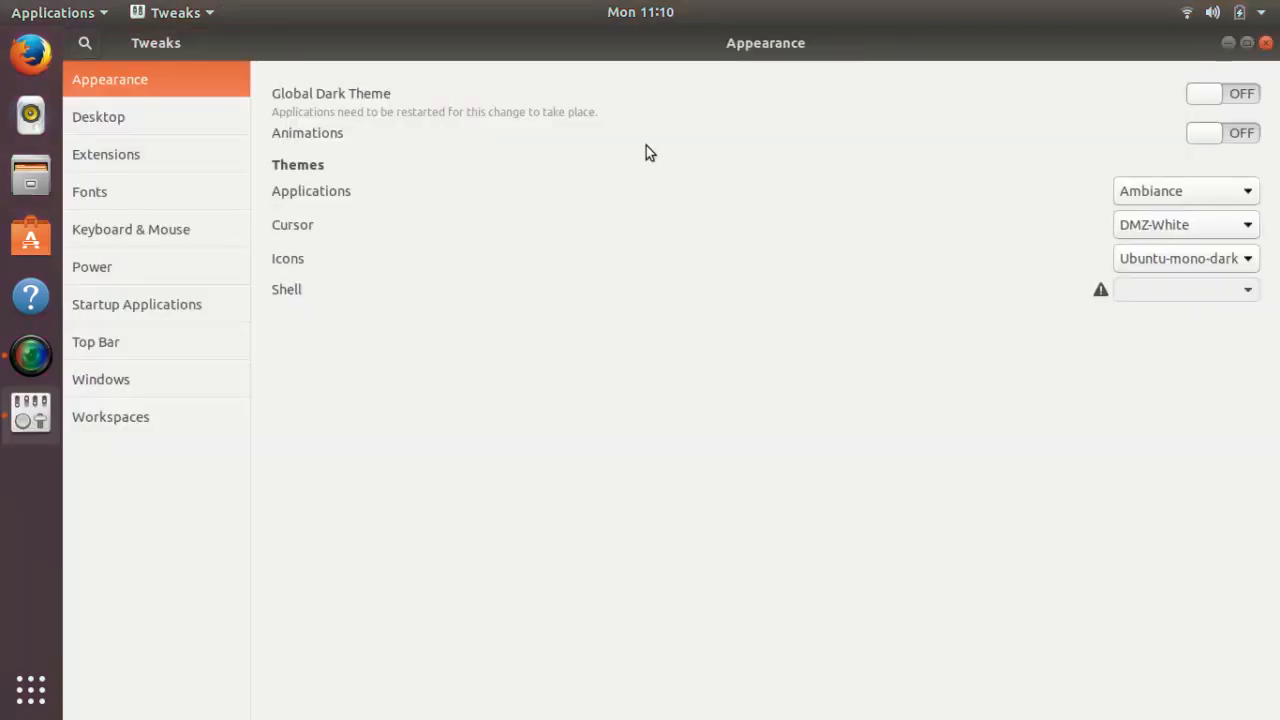
{"action": "mouse_move", "coordinate": [118, 156]}
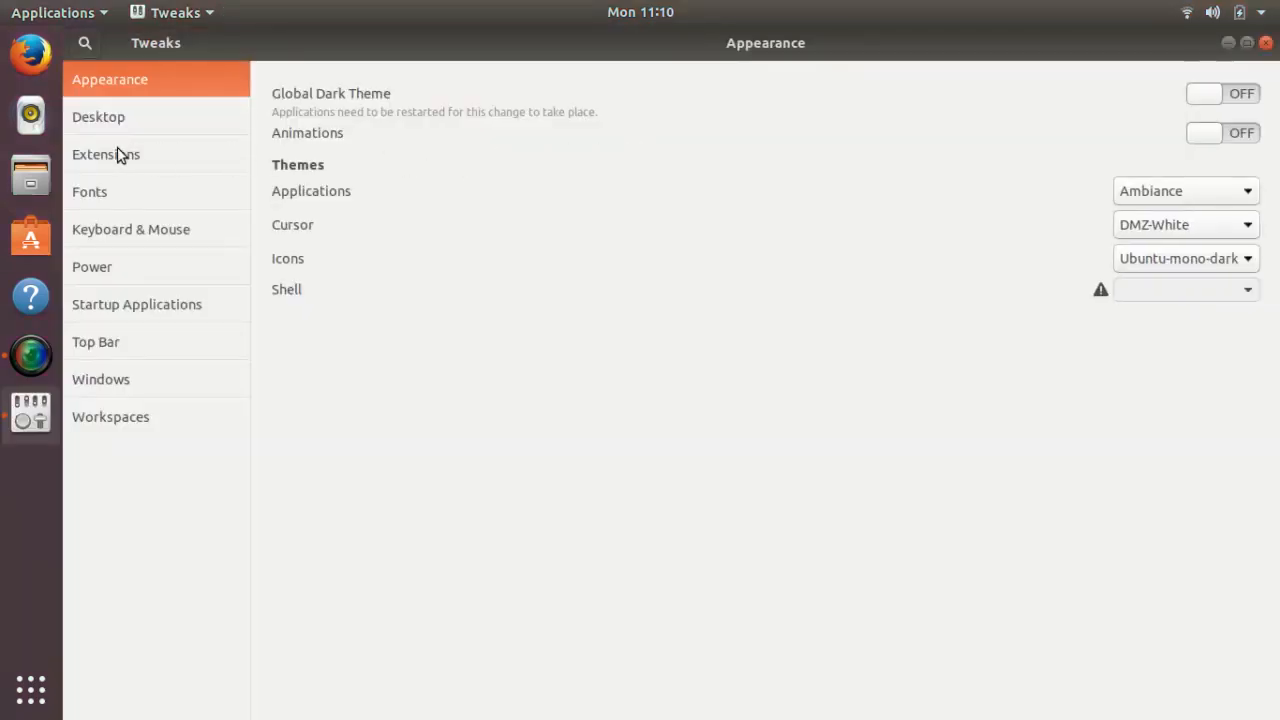
On the Extensions page, switch the Ubuntu dock extension on and back off.
{"action": "left_click", "coordinate": [106, 154]}
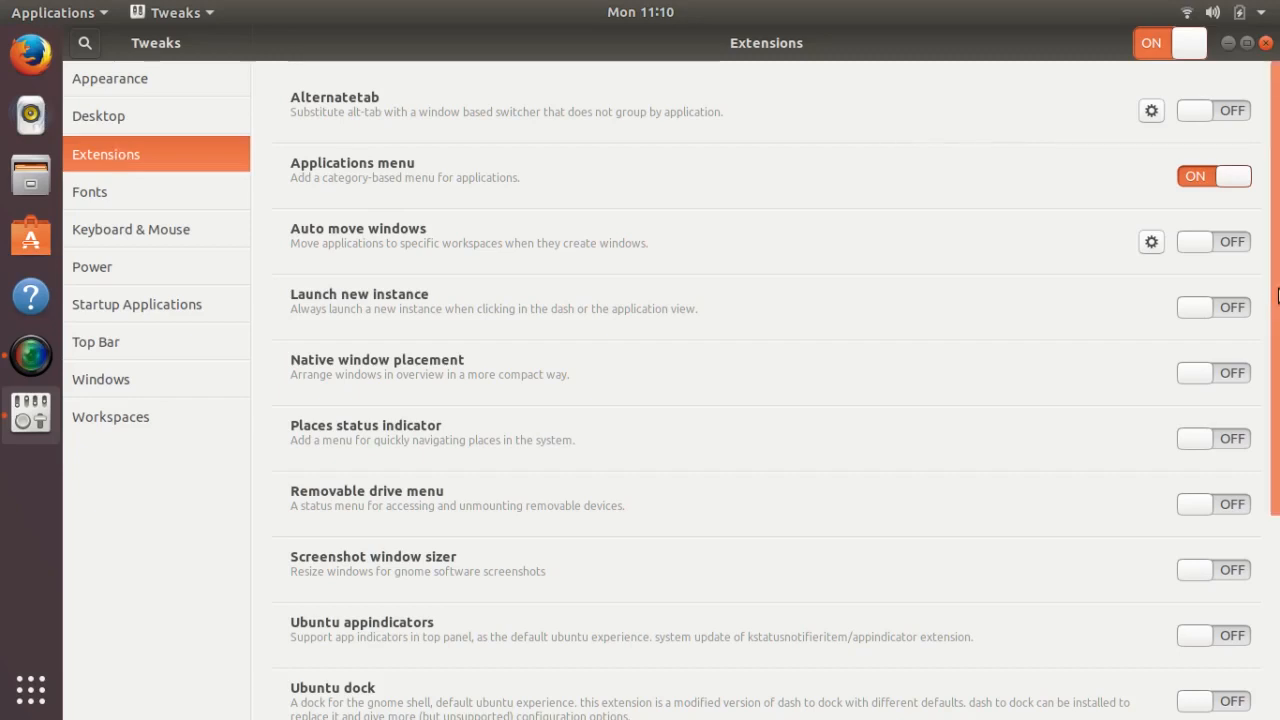
{"action": "scroll", "scroll_direction": "down", "scroll_amount": 3}
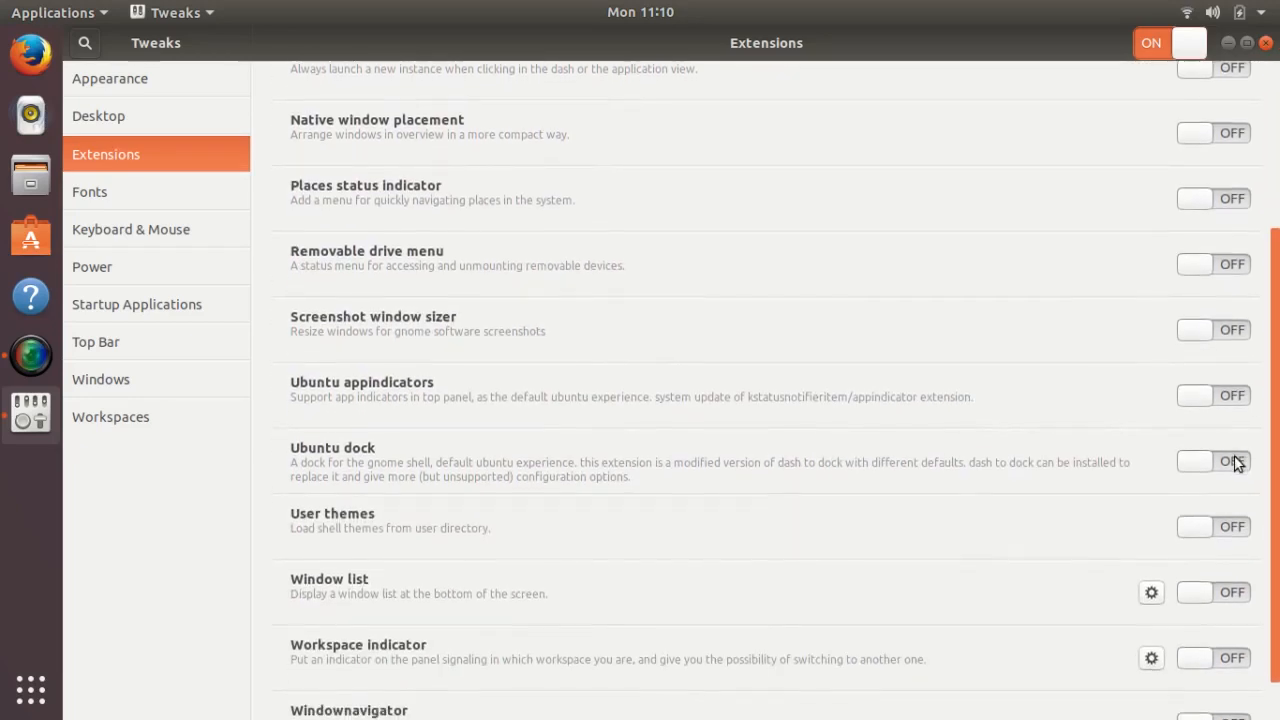
{"action": "scroll", "scroll_direction": "down", "scroll_amount": 3}
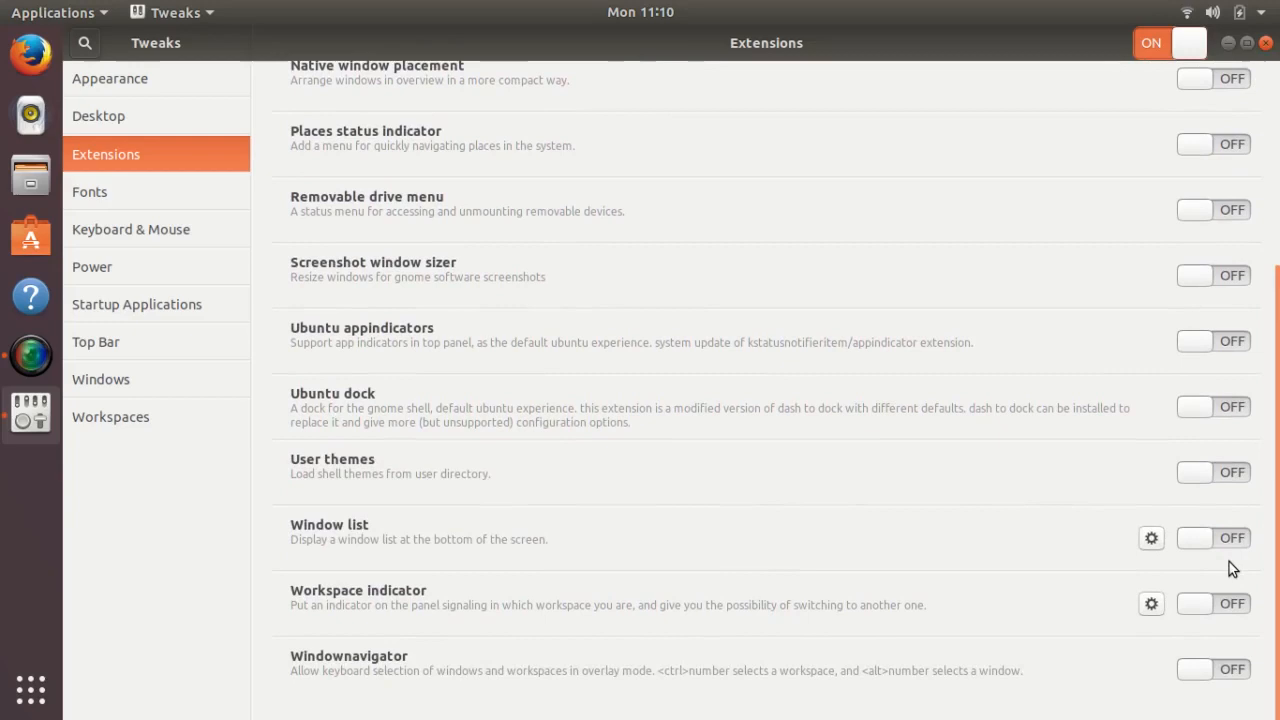
{"action": "mouse_move", "coordinate": [752, 444]}
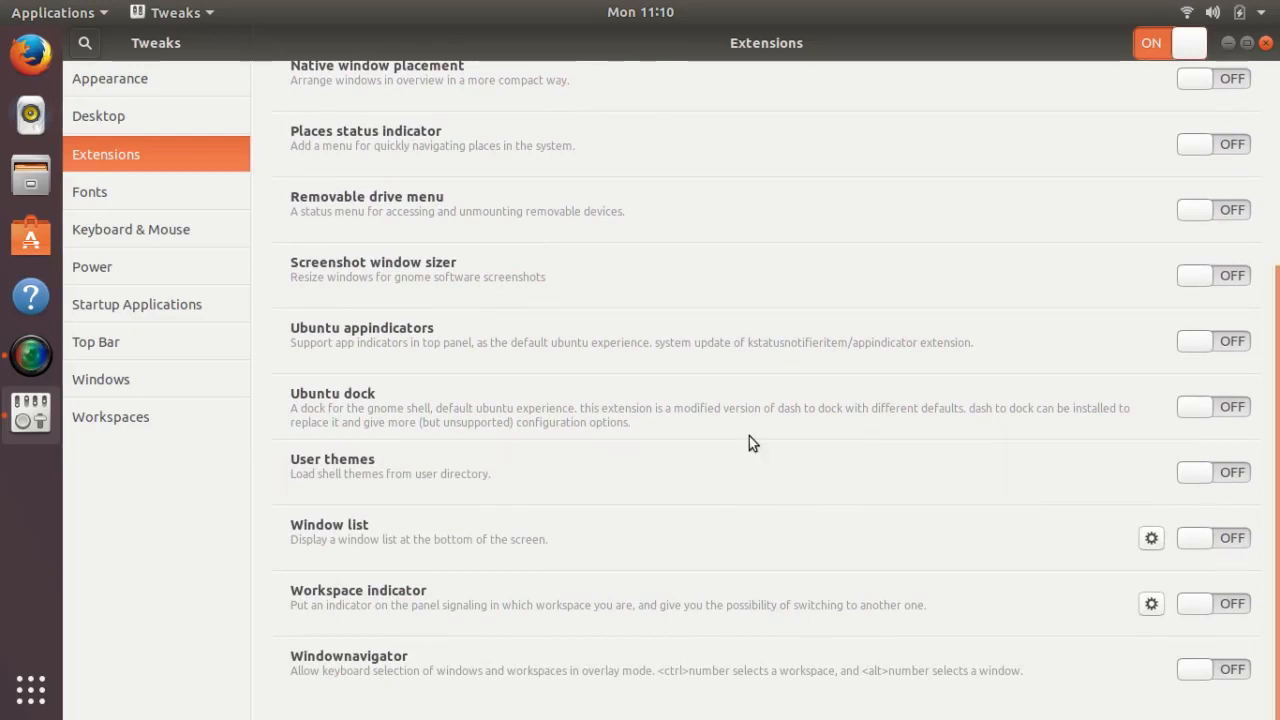
{"action": "mouse_move", "coordinate": [744, 430]}
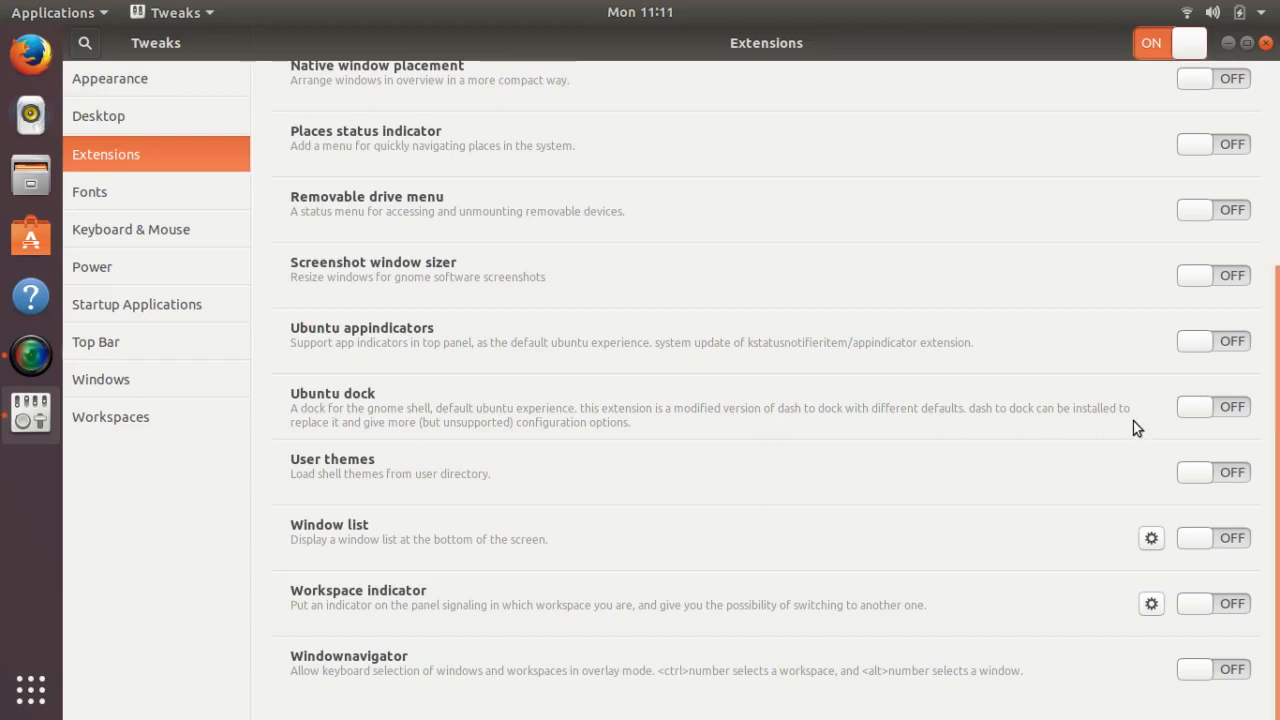
{"action": "mouse_move", "coordinate": [1208, 412]}
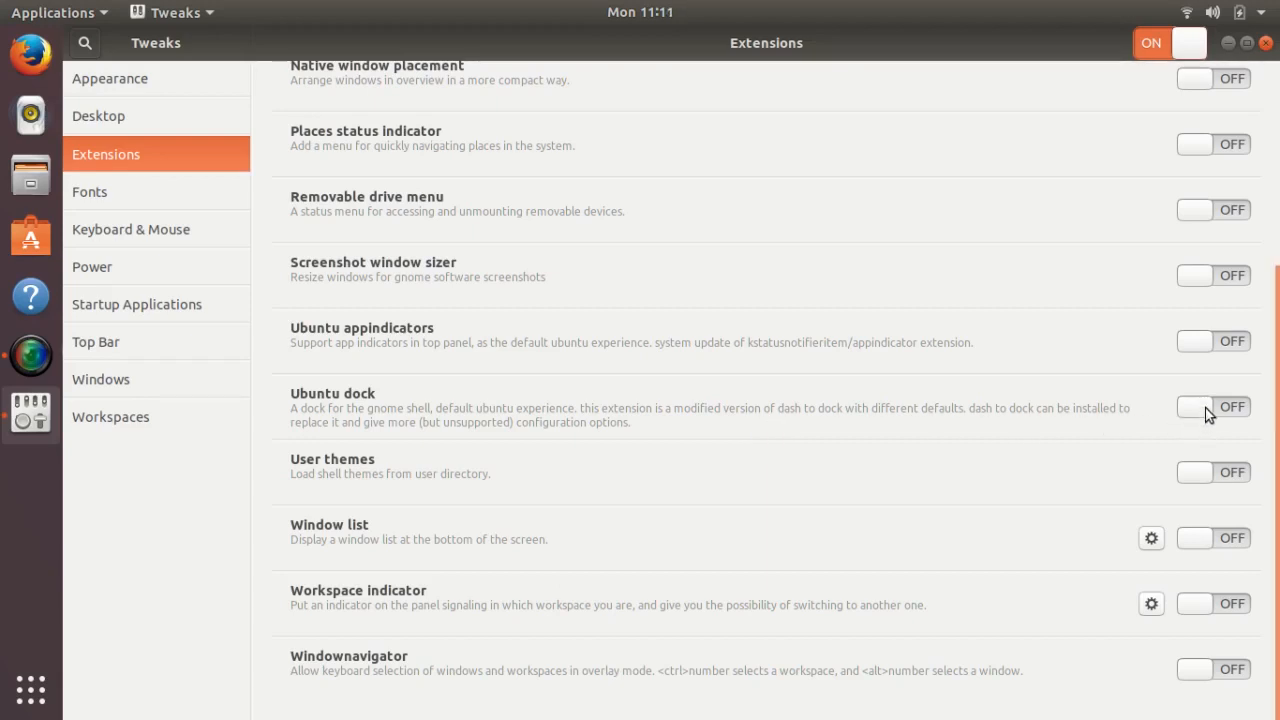
{"action": "left_click", "coordinate": [1208, 408]}
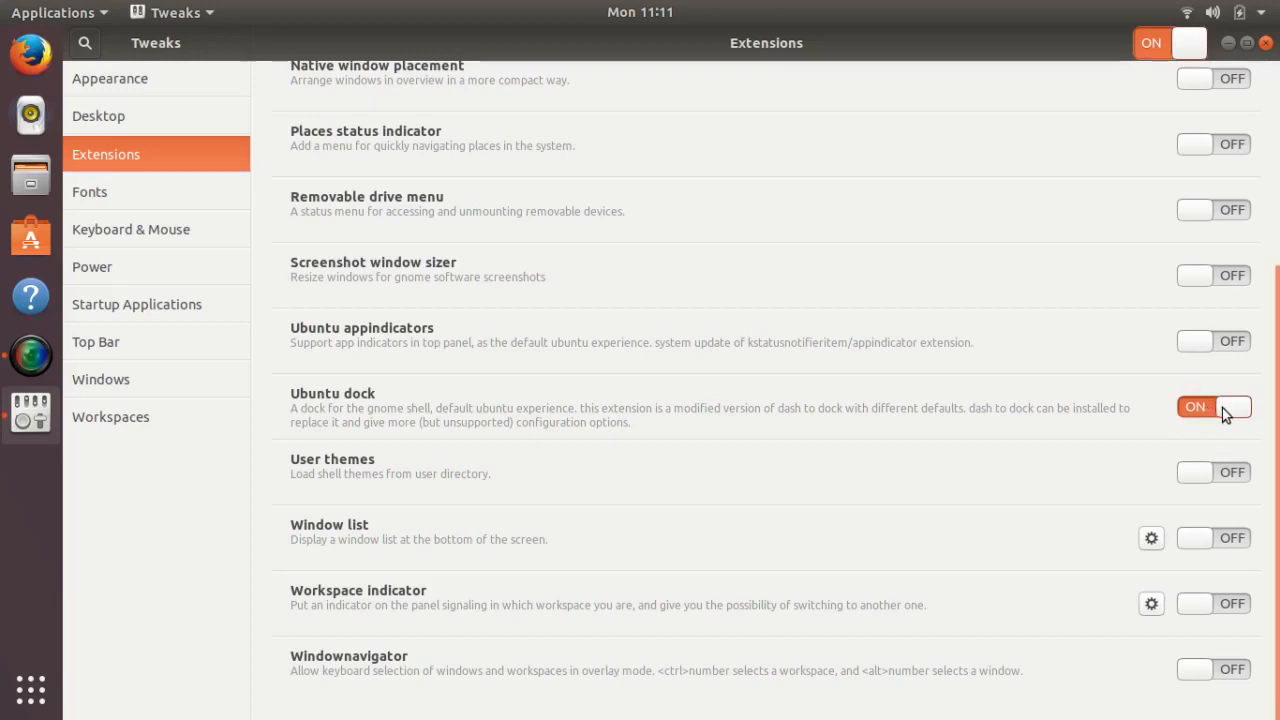
{"action": "left_click", "coordinate": [1216, 408]}
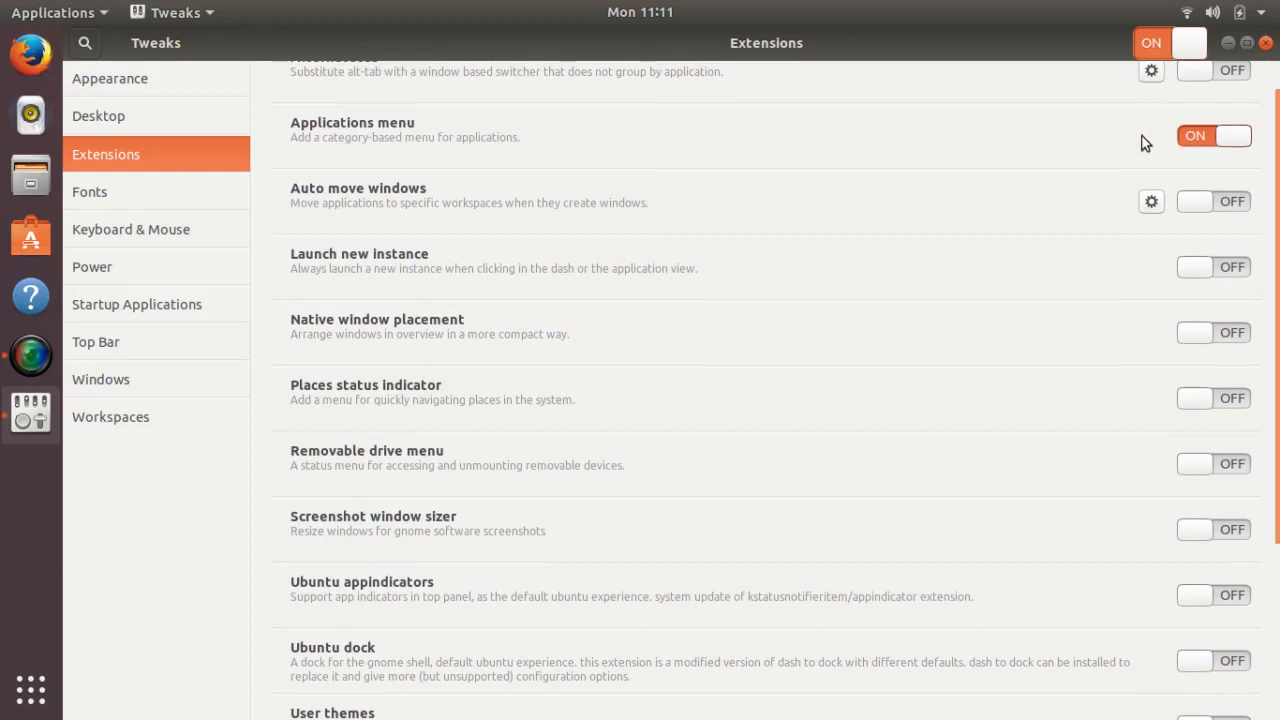
{"action": "mouse_move", "coordinate": [1116, 150]}
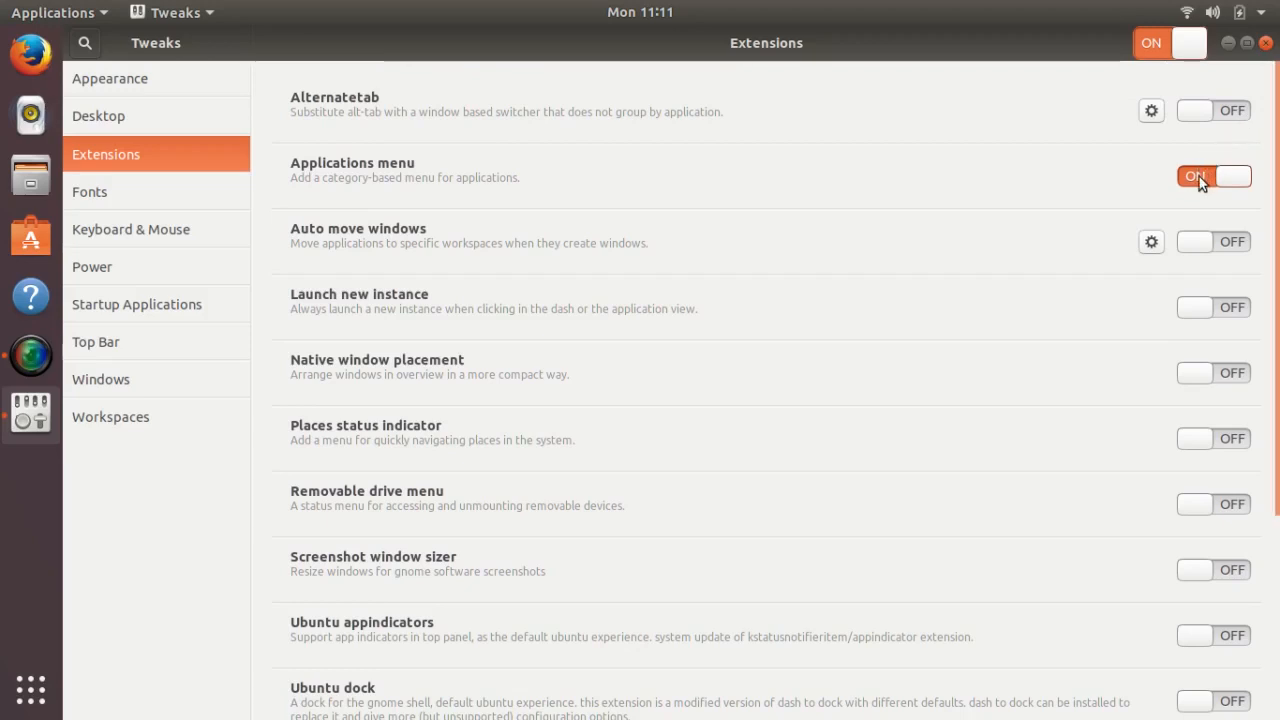
Toggle the Applications menu extension, leaving it switched off.
{"action": "left_click", "coordinate": [1216, 176]}
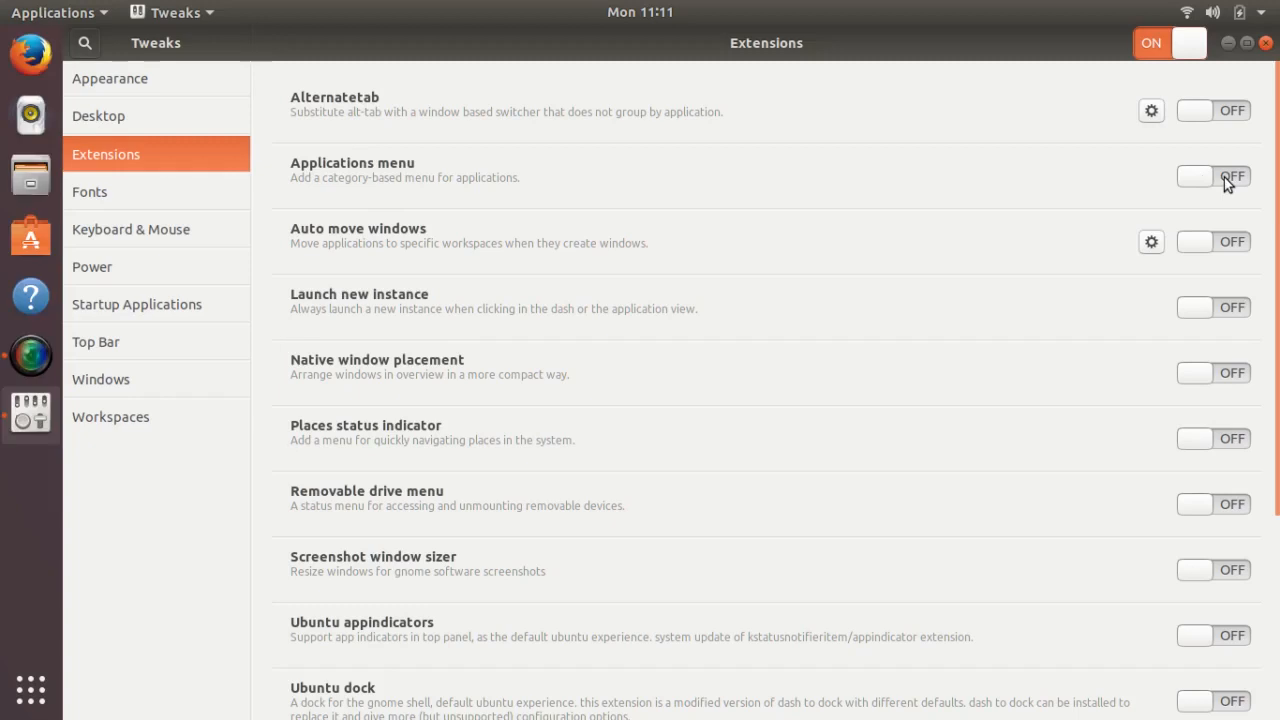
{"action": "left_click", "coordinate": [1214, 176]}
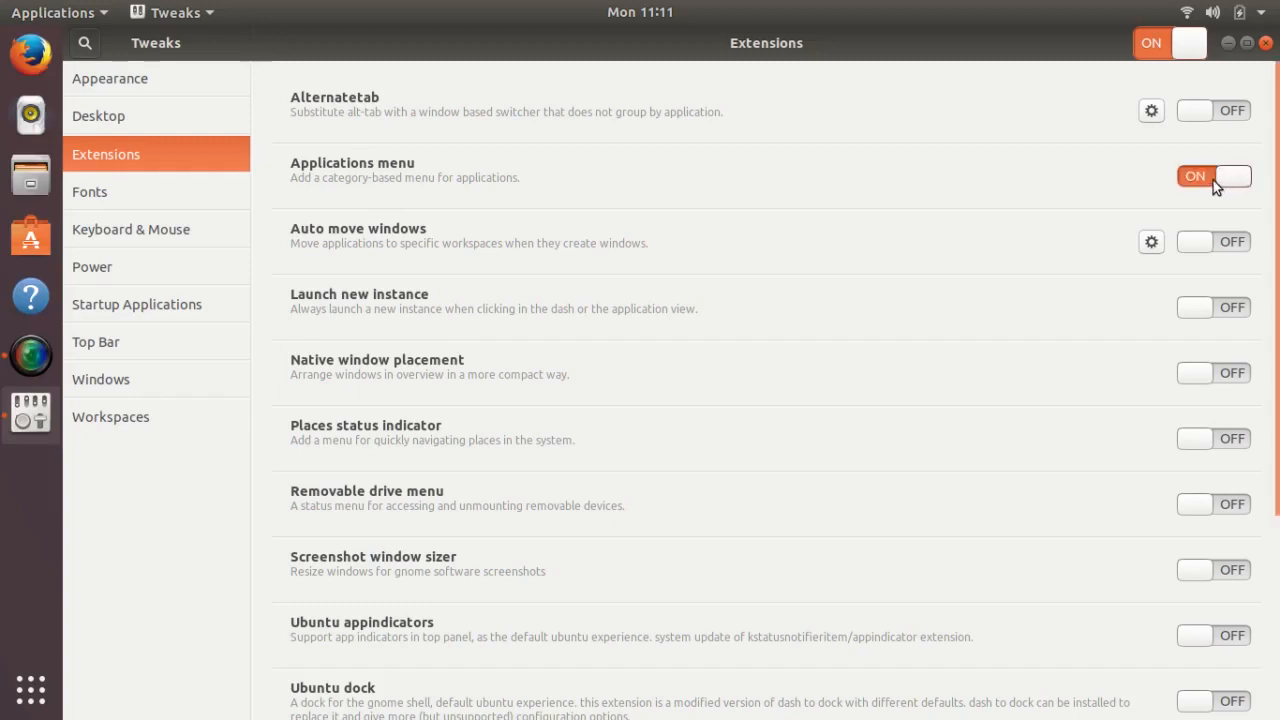
{"action": "left_click", "coordinate": [1212, 176]}
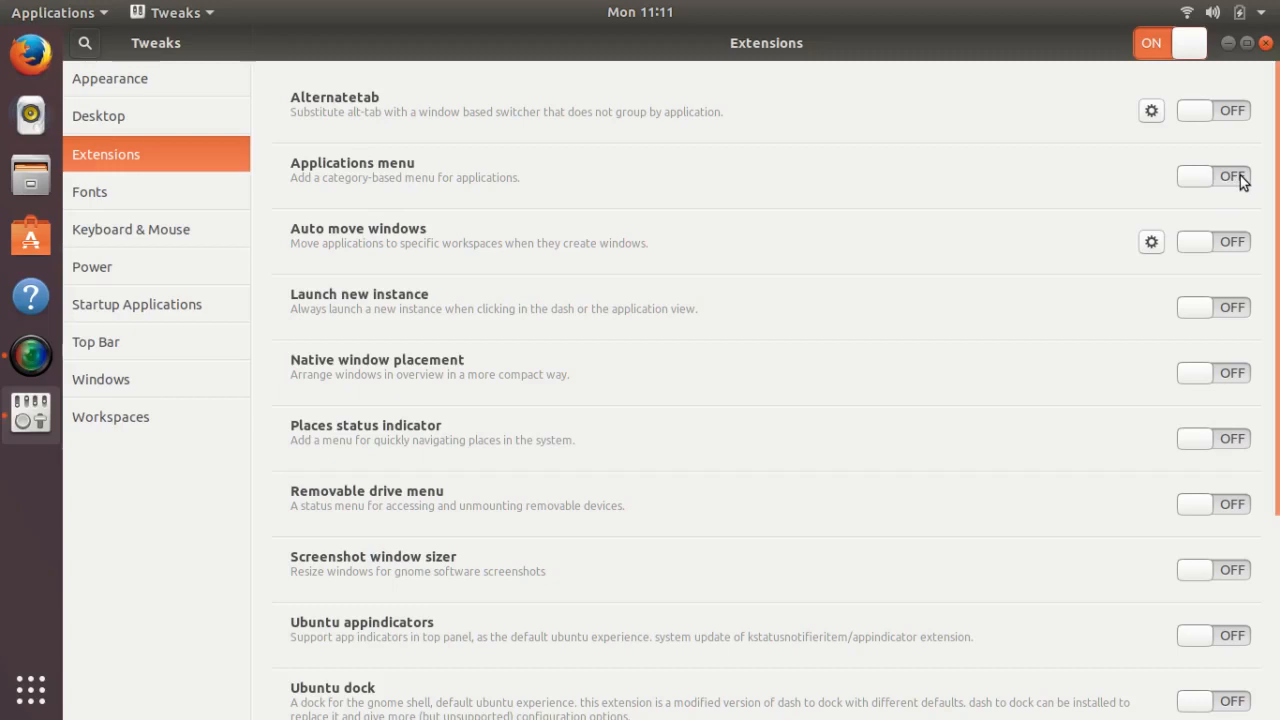
Switch the Applications menu extension once more and open the Show Applications grid.
{"action": "left_click", "coordinate": [1212, 176]}
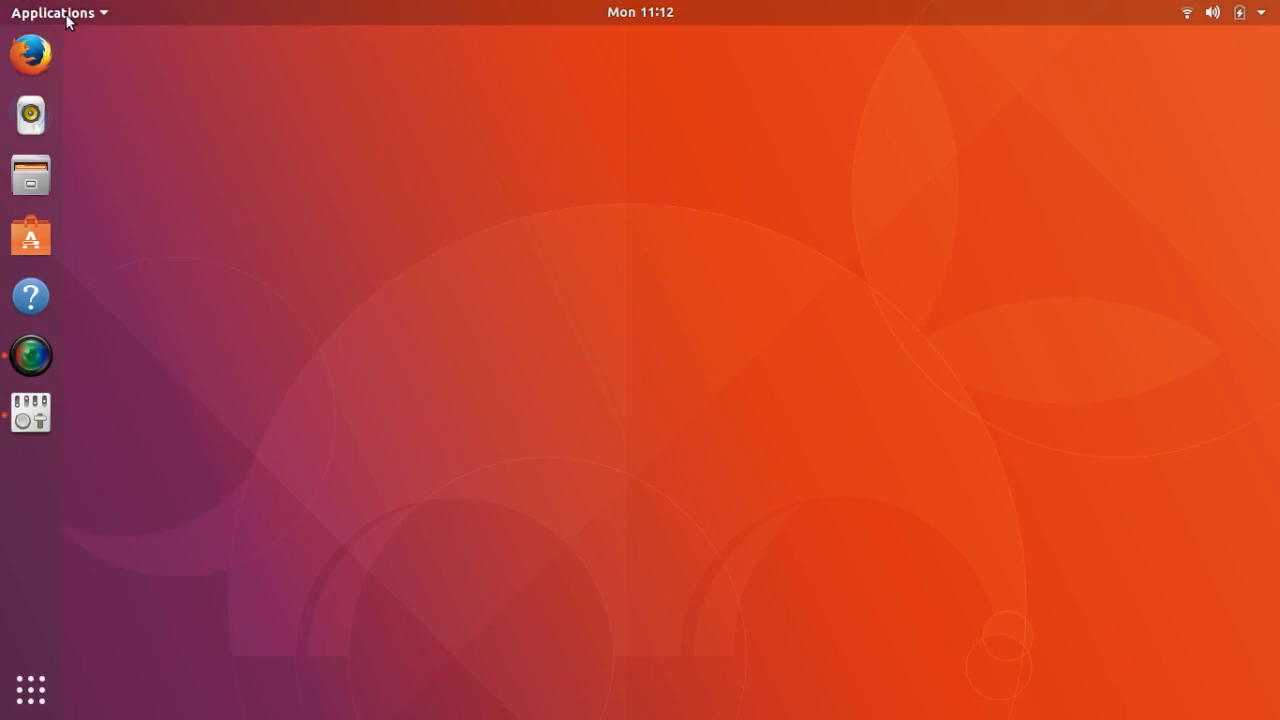
{"action": "mouse_move", "coordinate": [116, 20]}
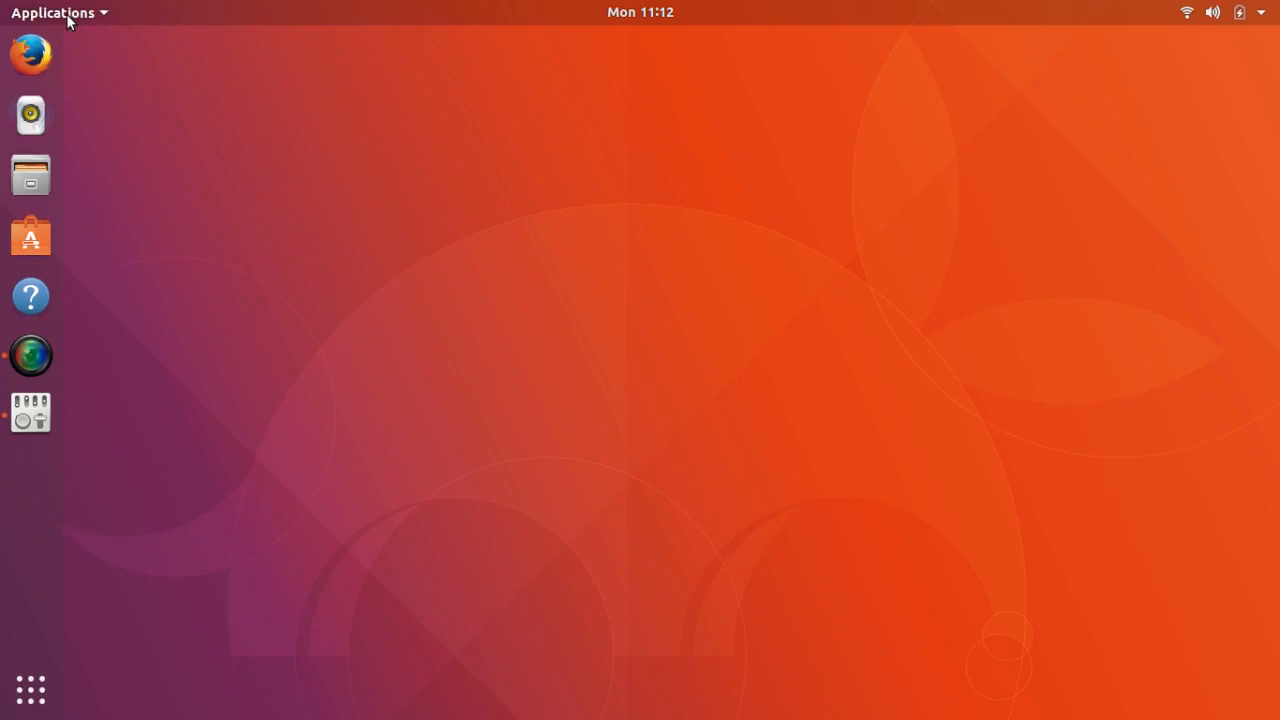
{"action": "mouse_move", "coordinate": [32, 628]}
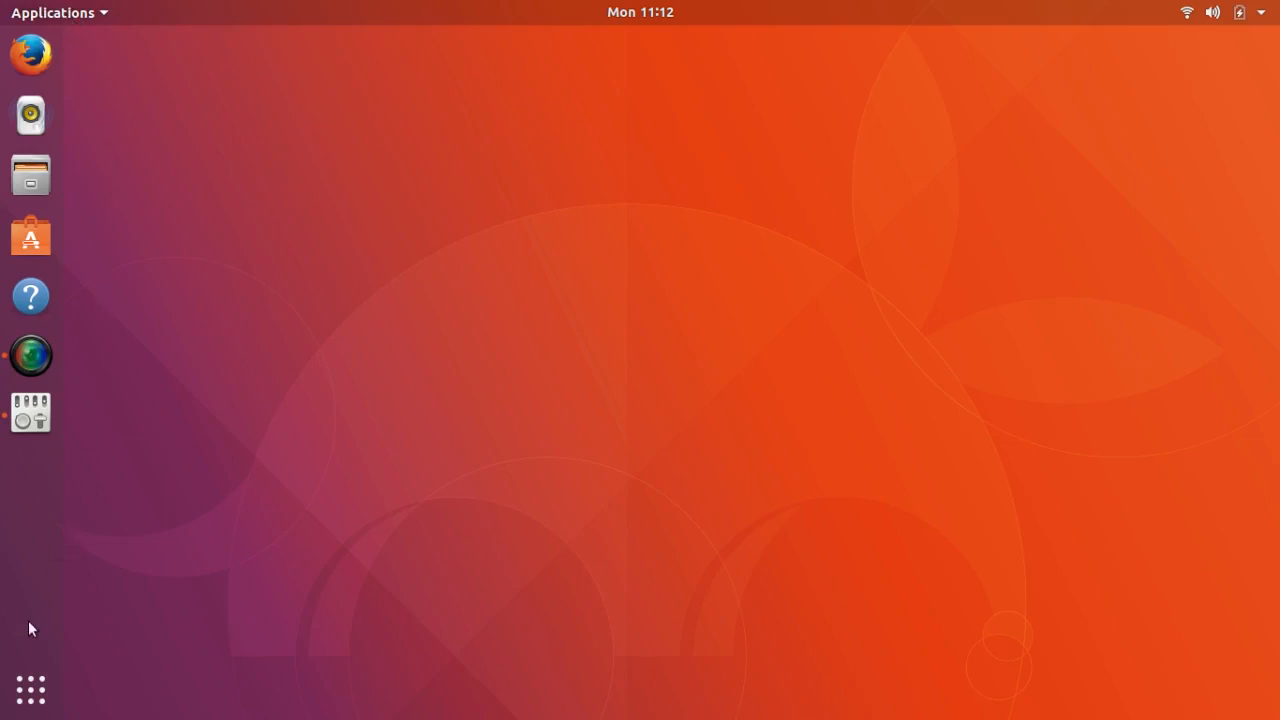
{"action": "mouse_move", "coordinate": [30, 682]}
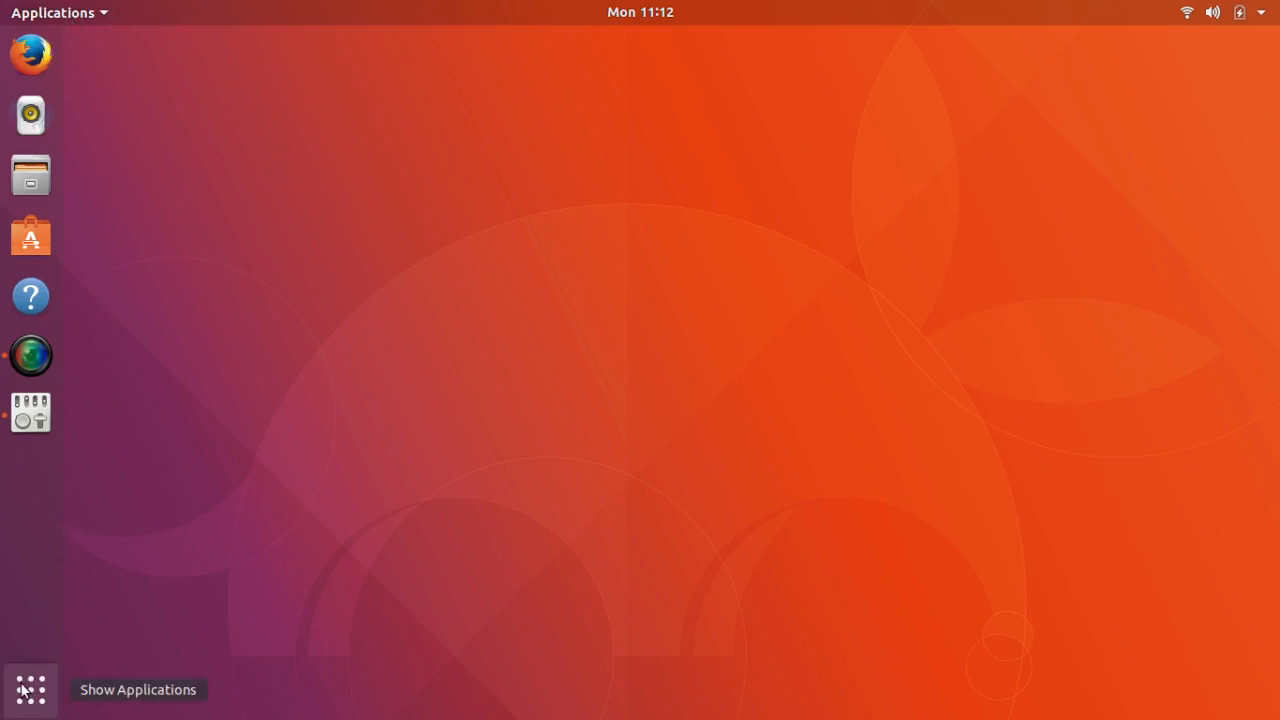
{"action": "left_click", "coordinate": [30, 684]}
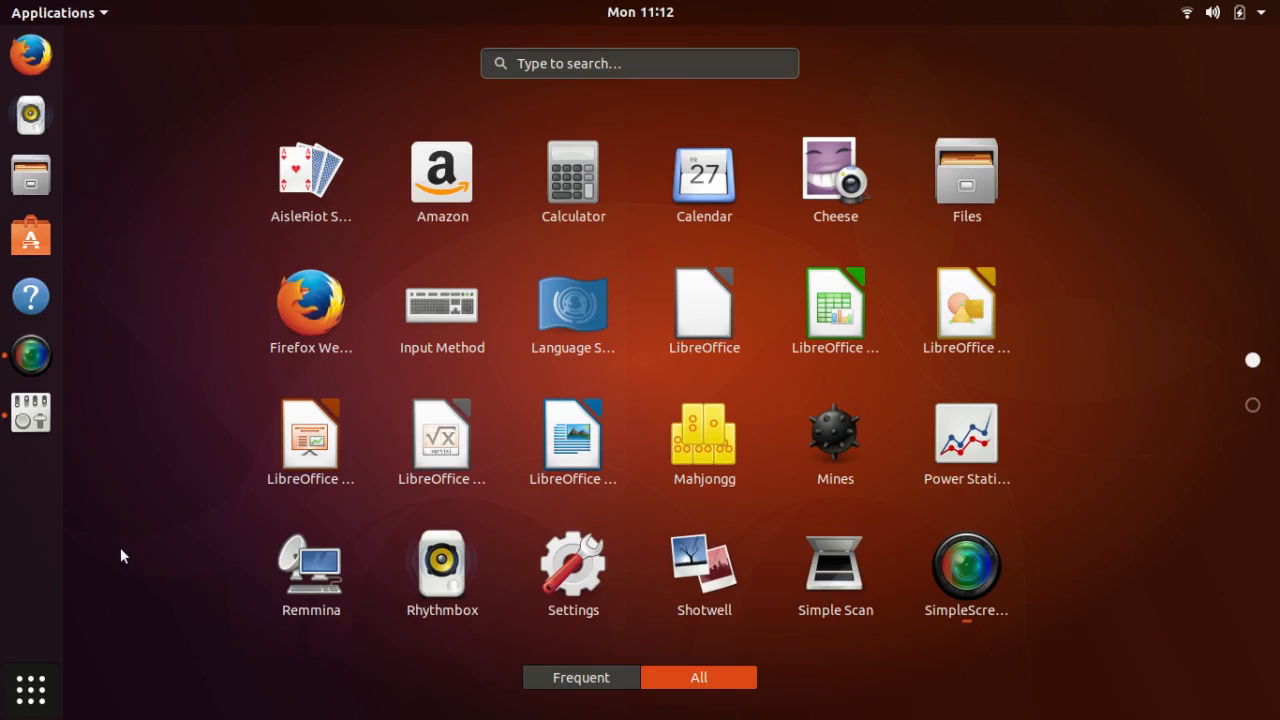
{"action": "mouse_move", "coordinate": [68, 532]}
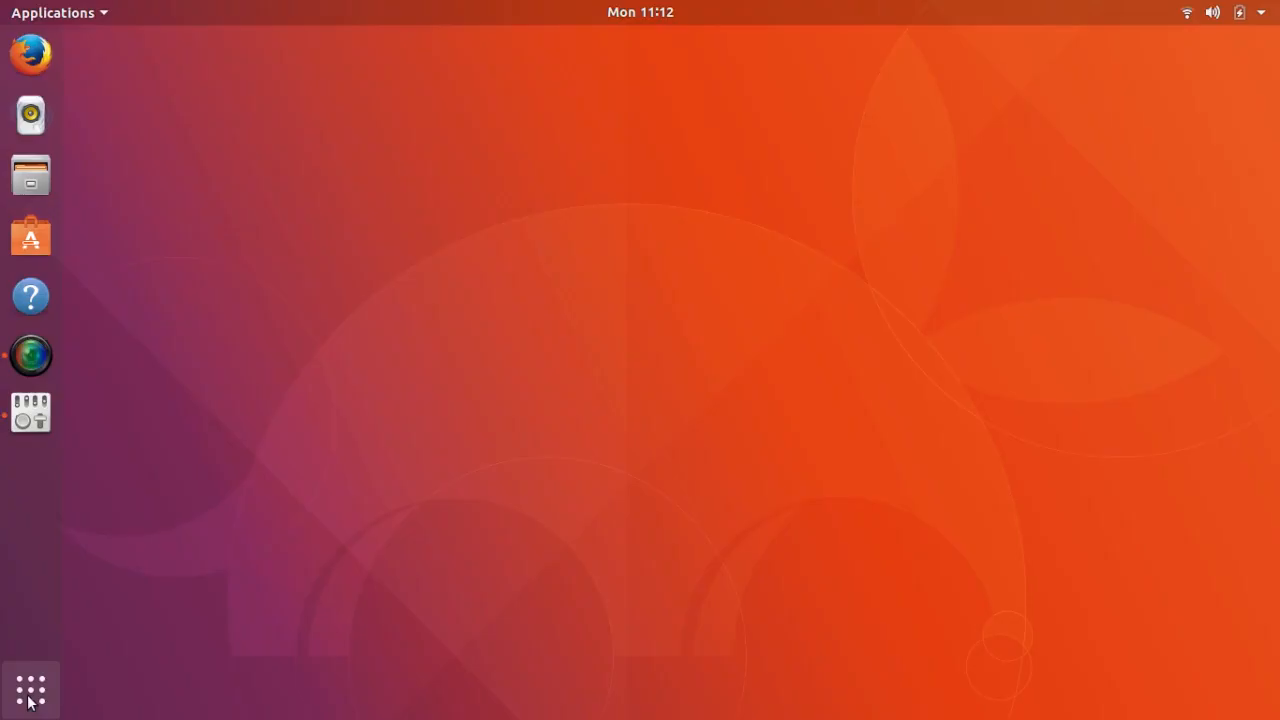
{"action": "mouse_move", "coordinate": [108, 94]}
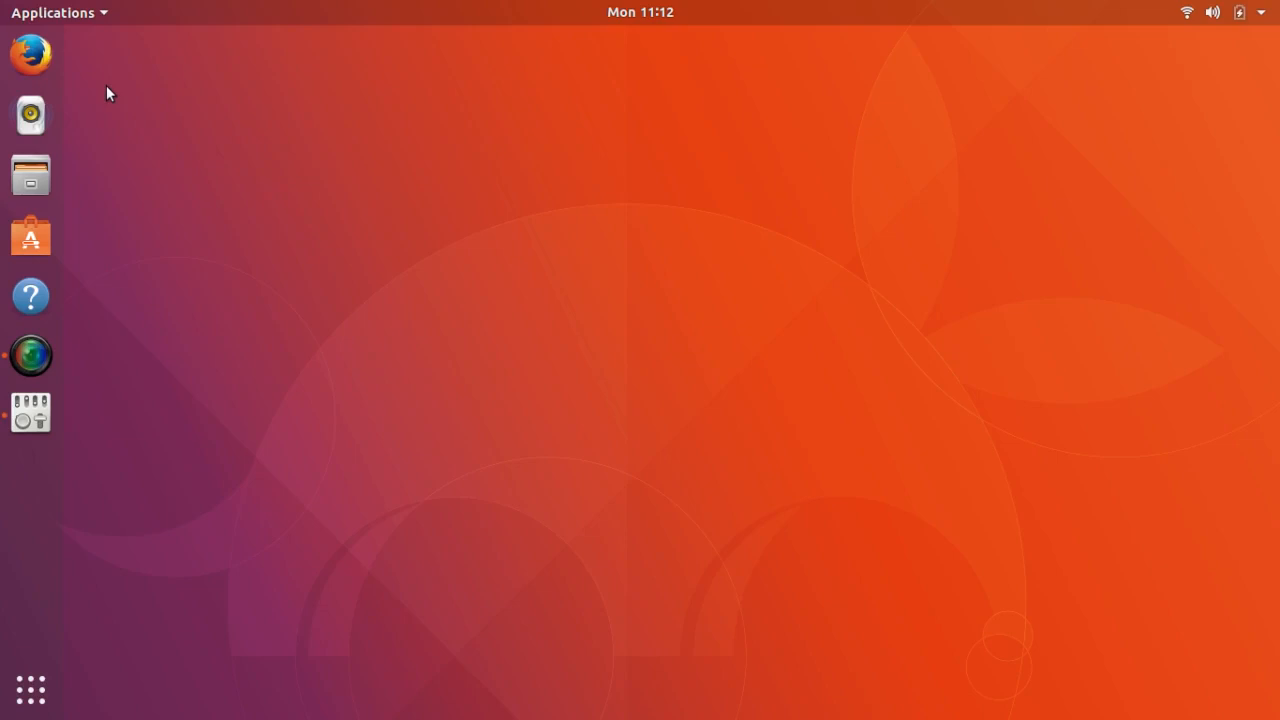
{"action": "mouse_move", "coordinate": [86, 56]}
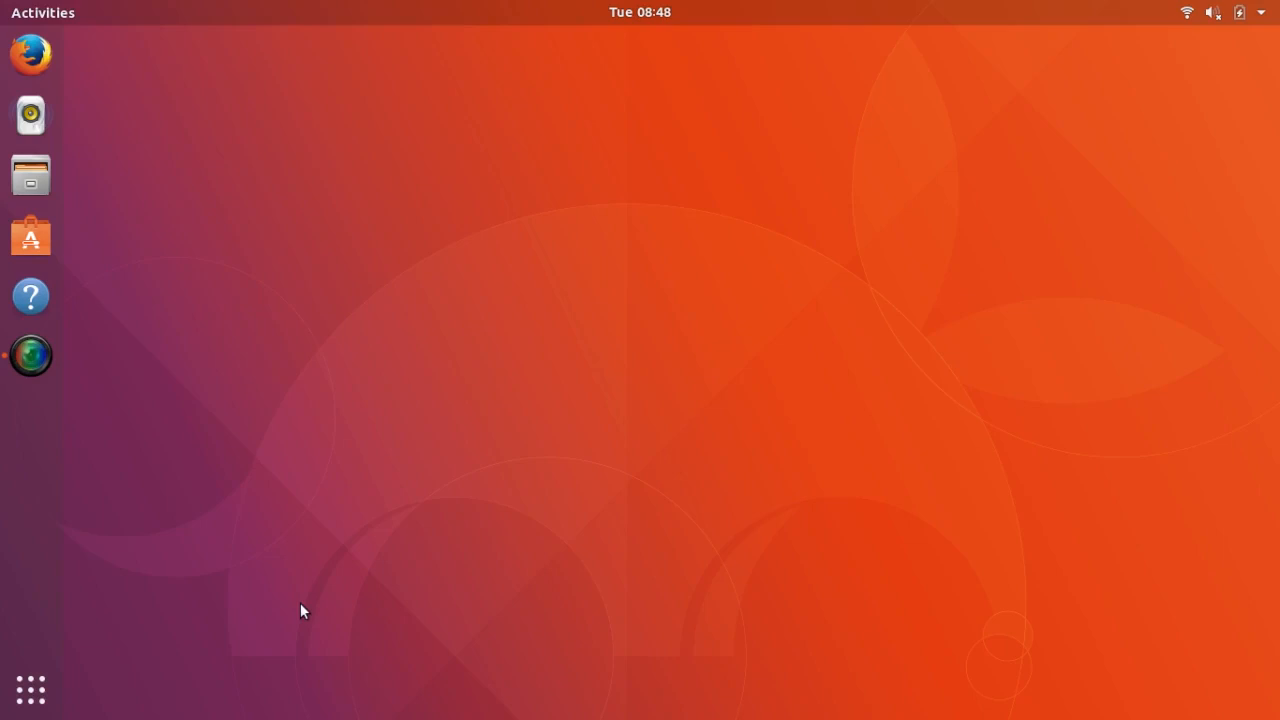
{"action": "mouse_move", "coordinate": [170, 318]}
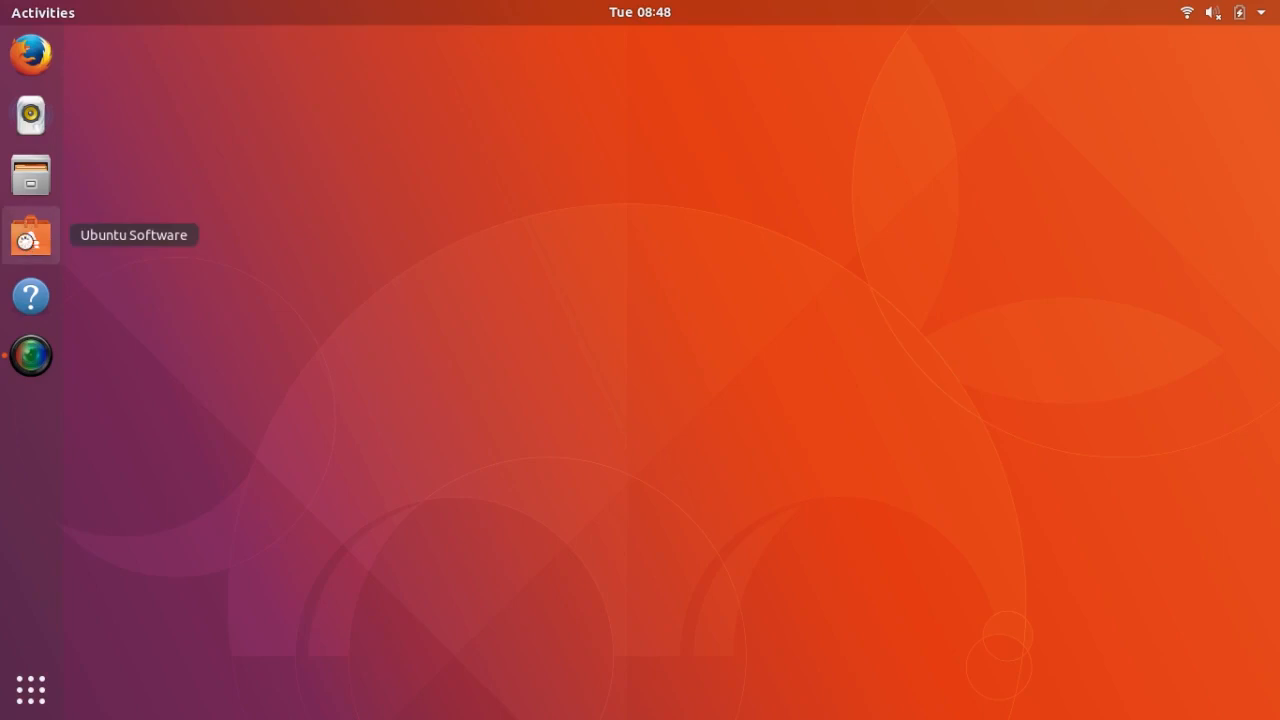
Open Ubuntu Software and search for 'tweaks' to list matching tools.
{"action": "left_click", "coordinate": [30, 236]}
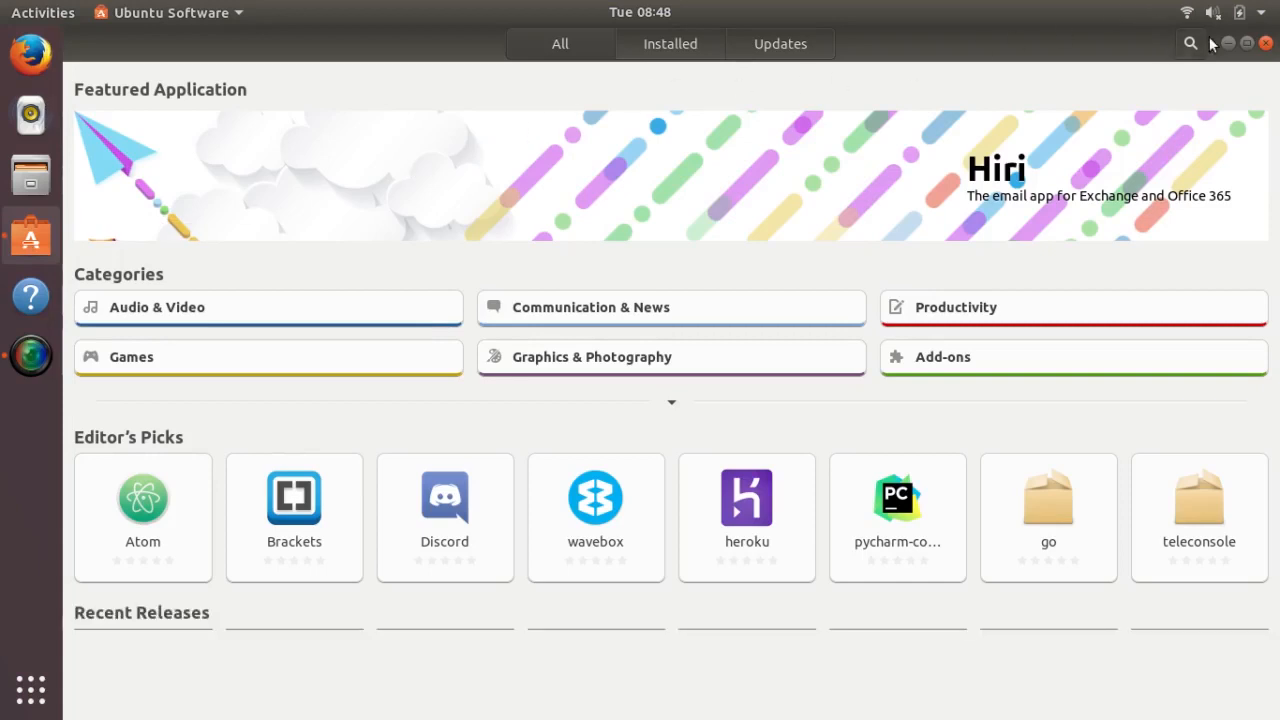
{"action": "left_click", "coordinate": [1190, 44]}
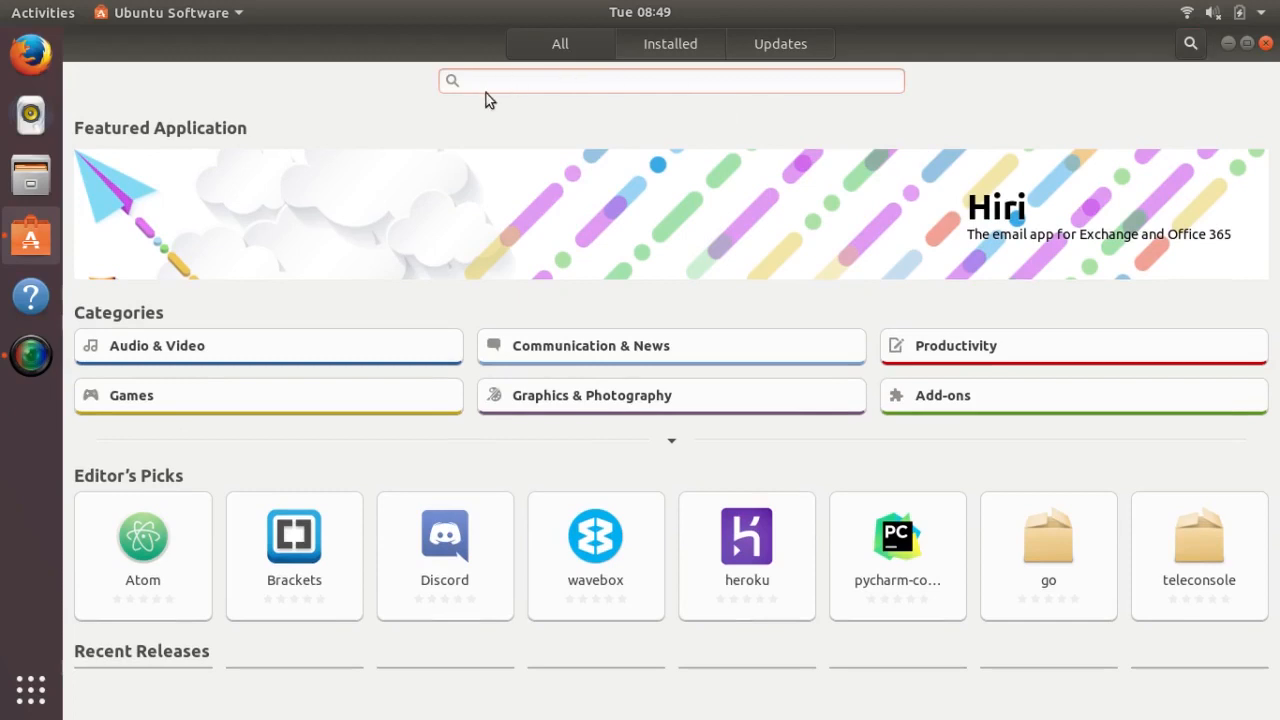
{"action": "type", "text": "tweaks"}
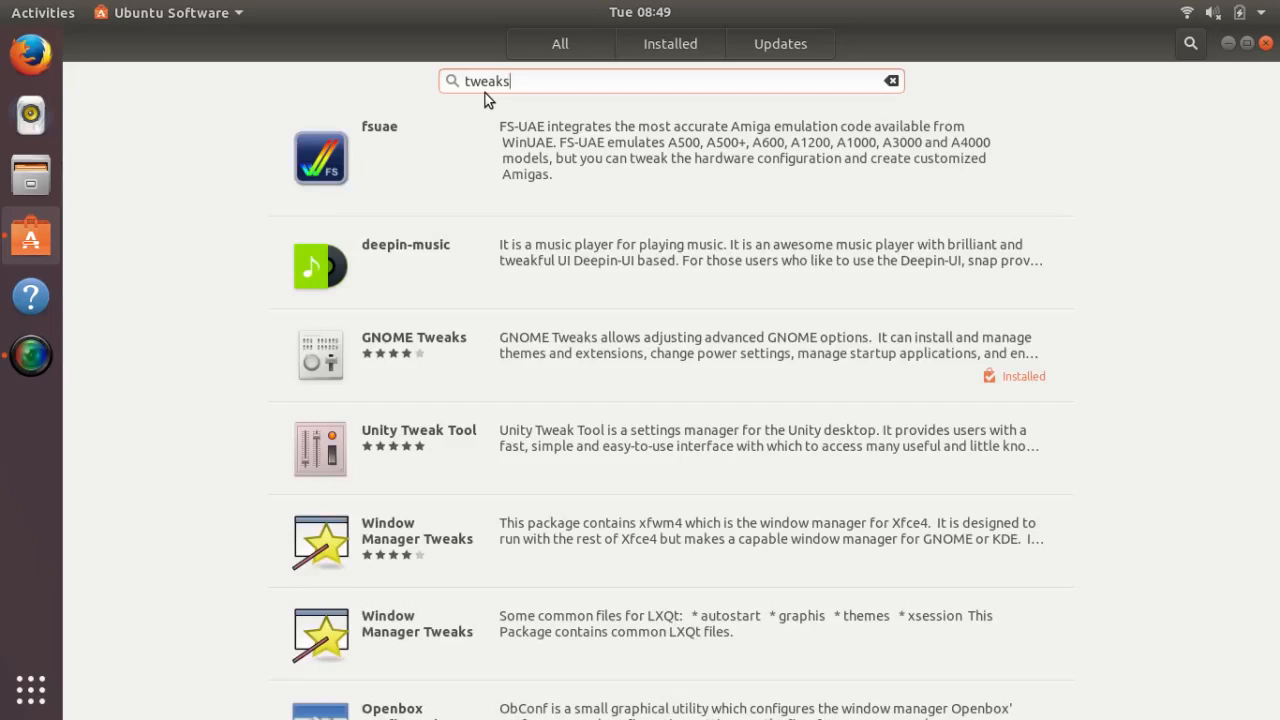
{"action": "mouse_move", "coordinate": [444, 350]}
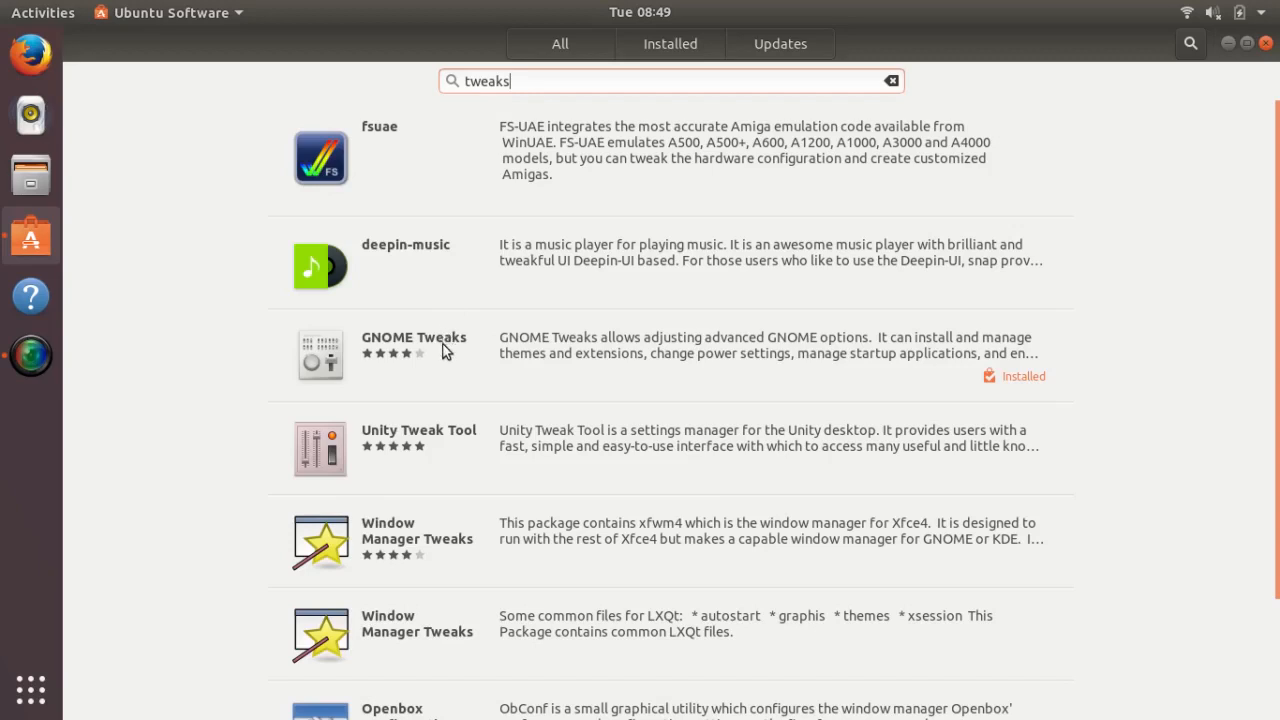
{"action": "mouse_move", "coordinate": [456, 364]}
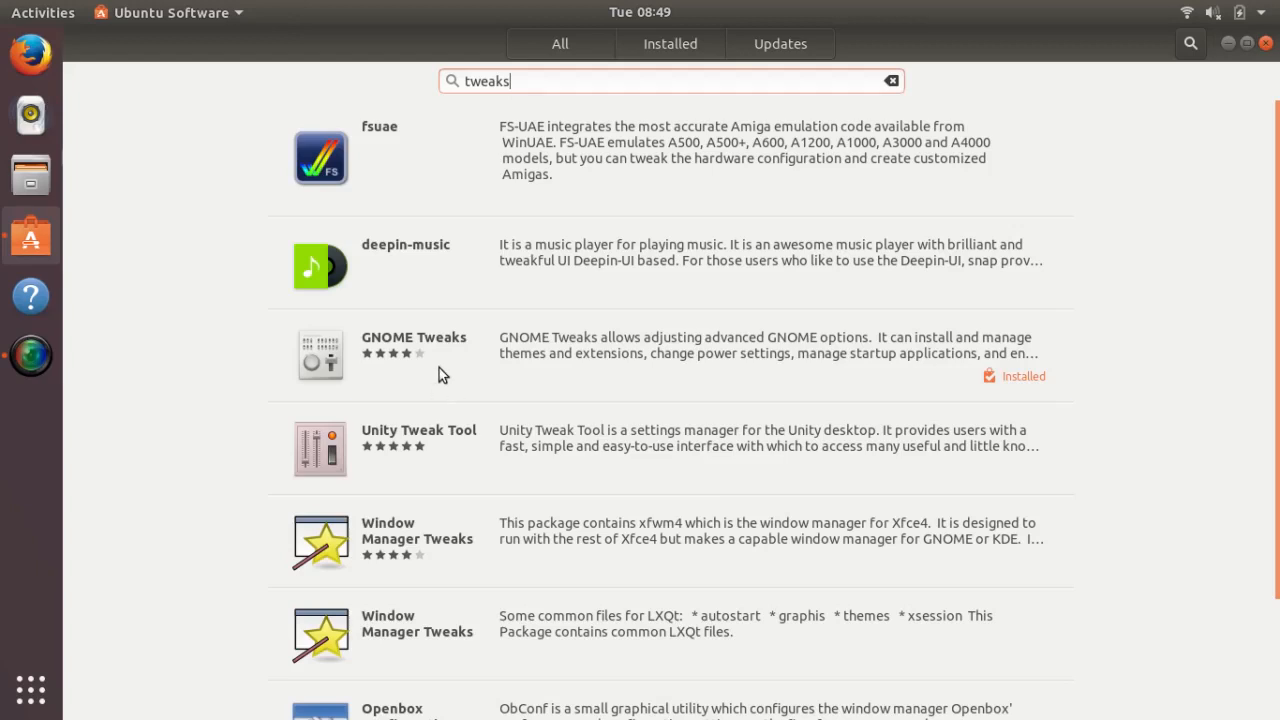
{"action": "mouse_move", "coordinate": [442, 360]}
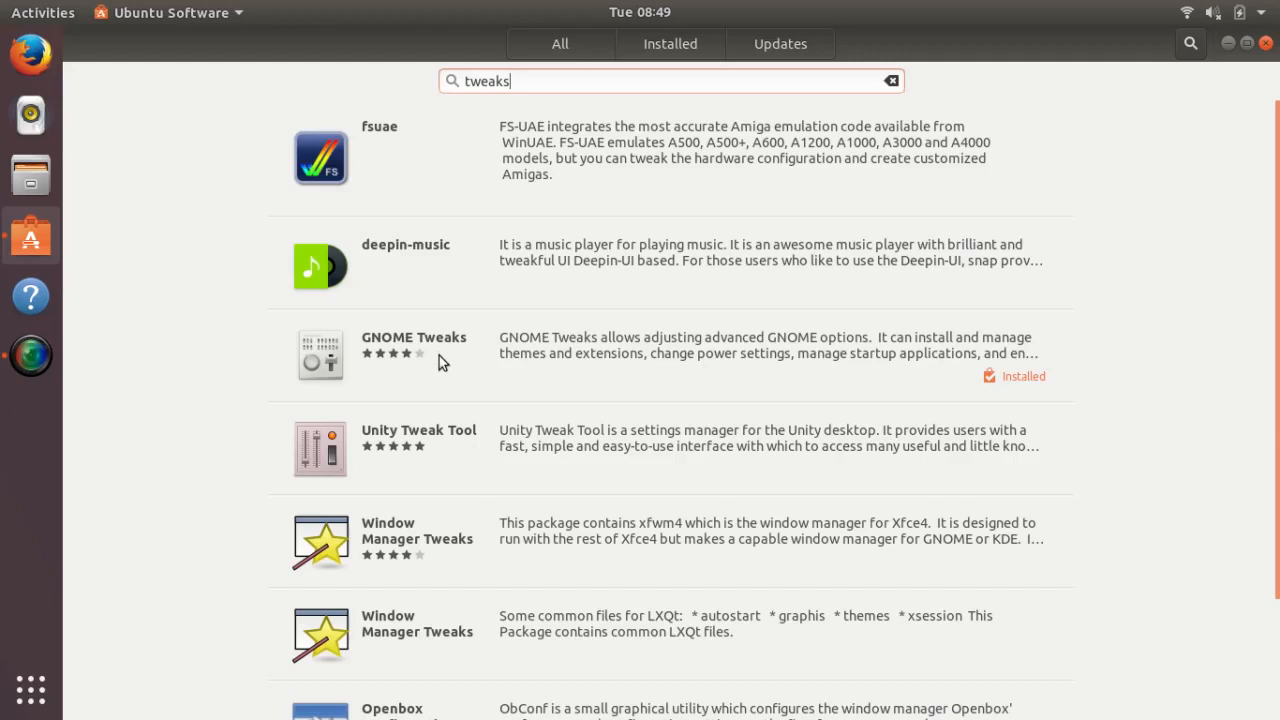
{"action": "mouse_move", "coordinate": [876, 366]}
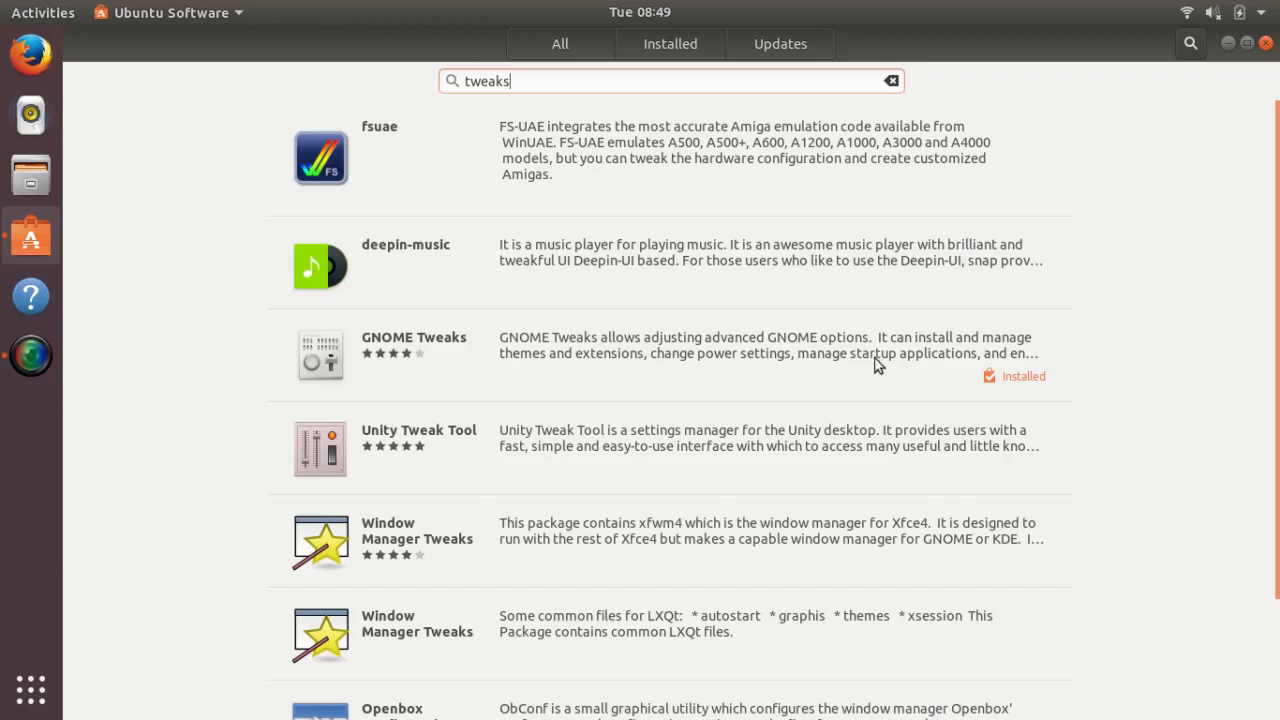
Remove GNOME Tweaks from its details page, confirming and authenticating the removal.
{"action": "left_click", "coordinate": [412, 336]}
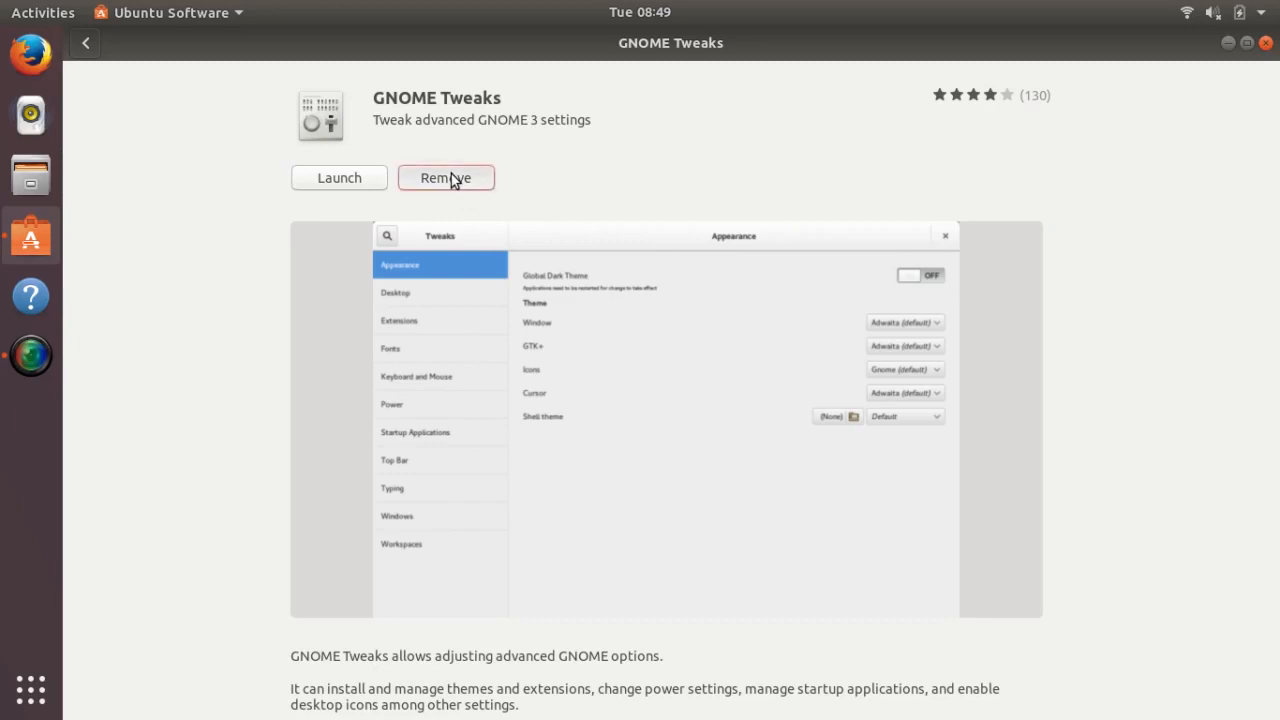
{"action": "left_click", "coordinate": [446, 176]}
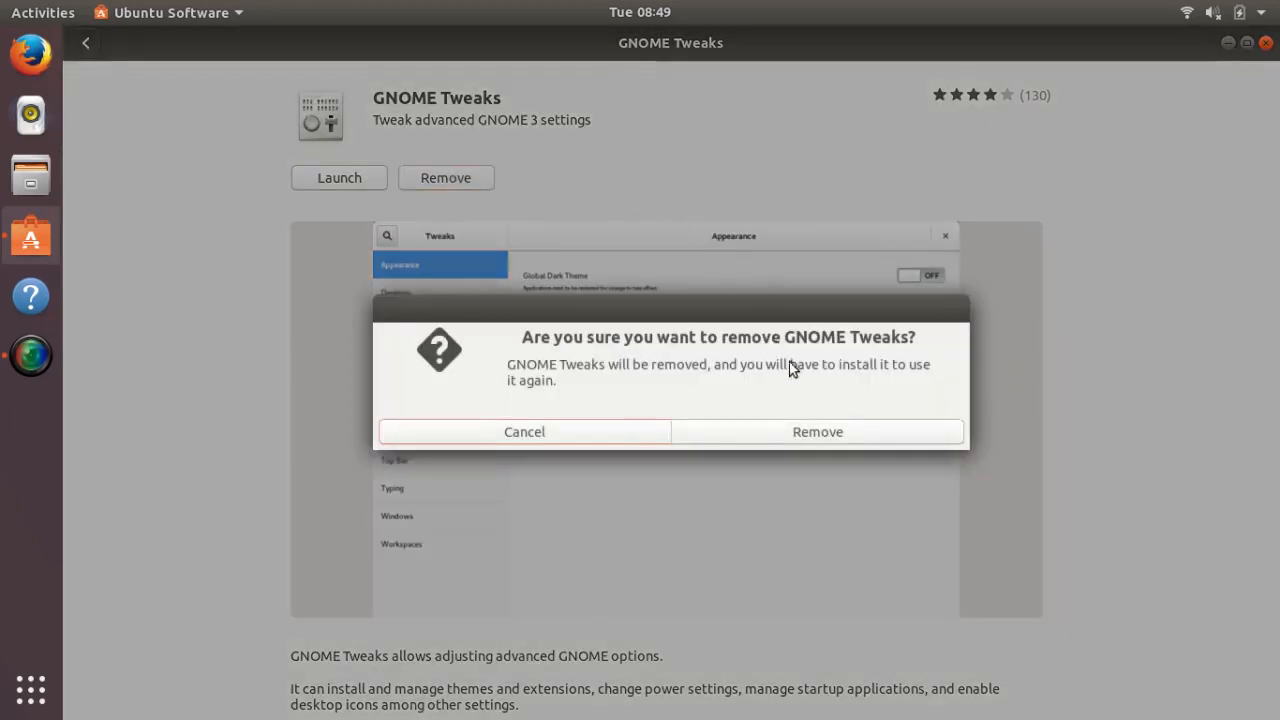
{"action": "mouse_move", "coordinate": [816, 432]}
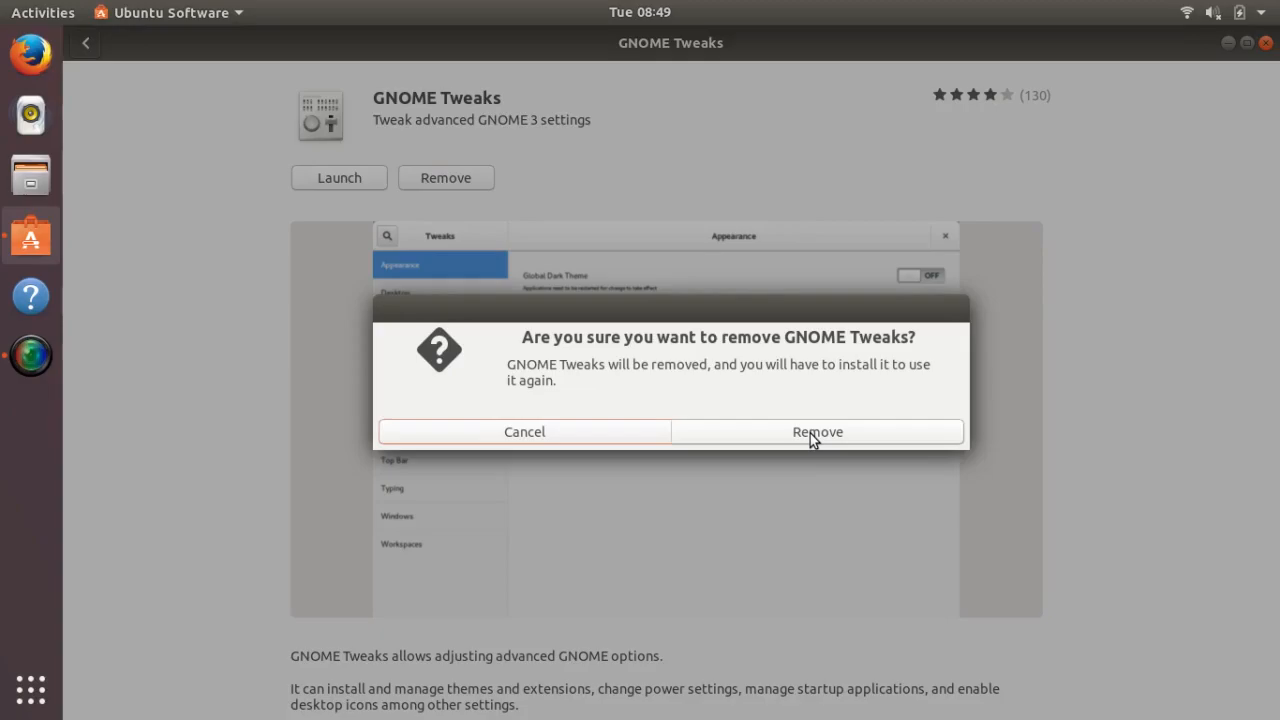
{"action": "left_click", "coordinate": [816, 432]}
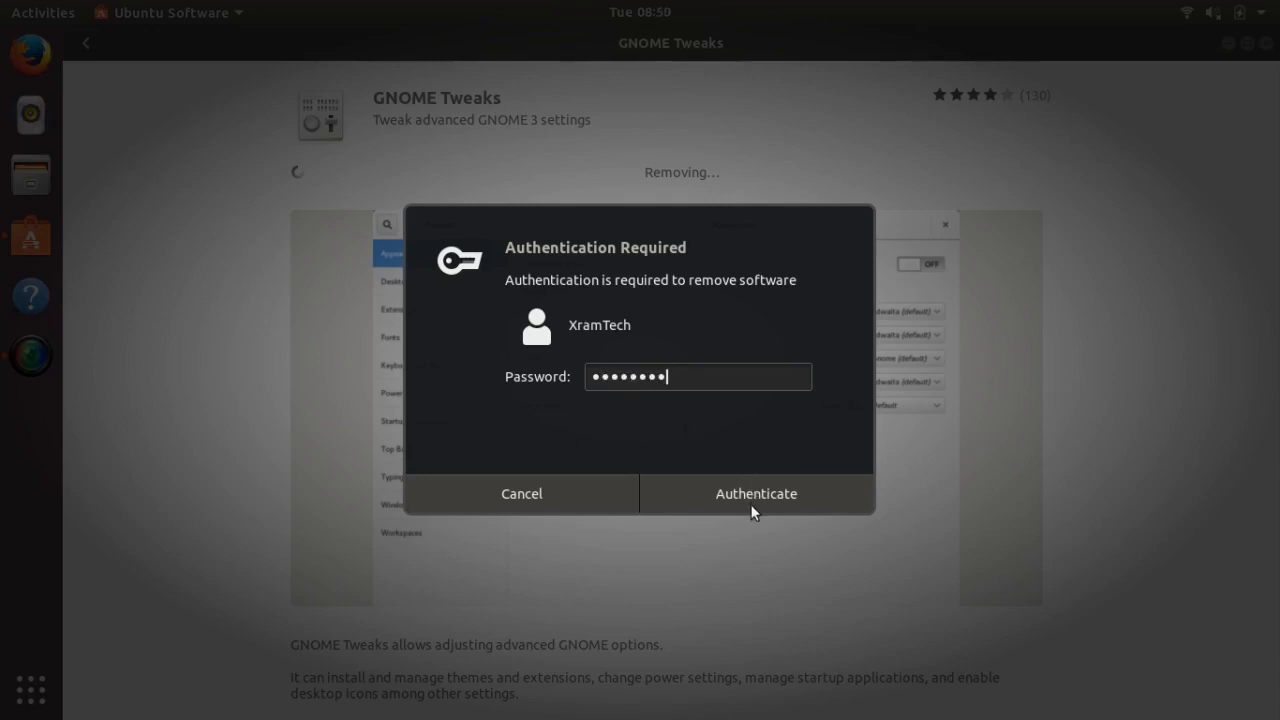
{"action": "left_click", "coordinate": [756, 494]}
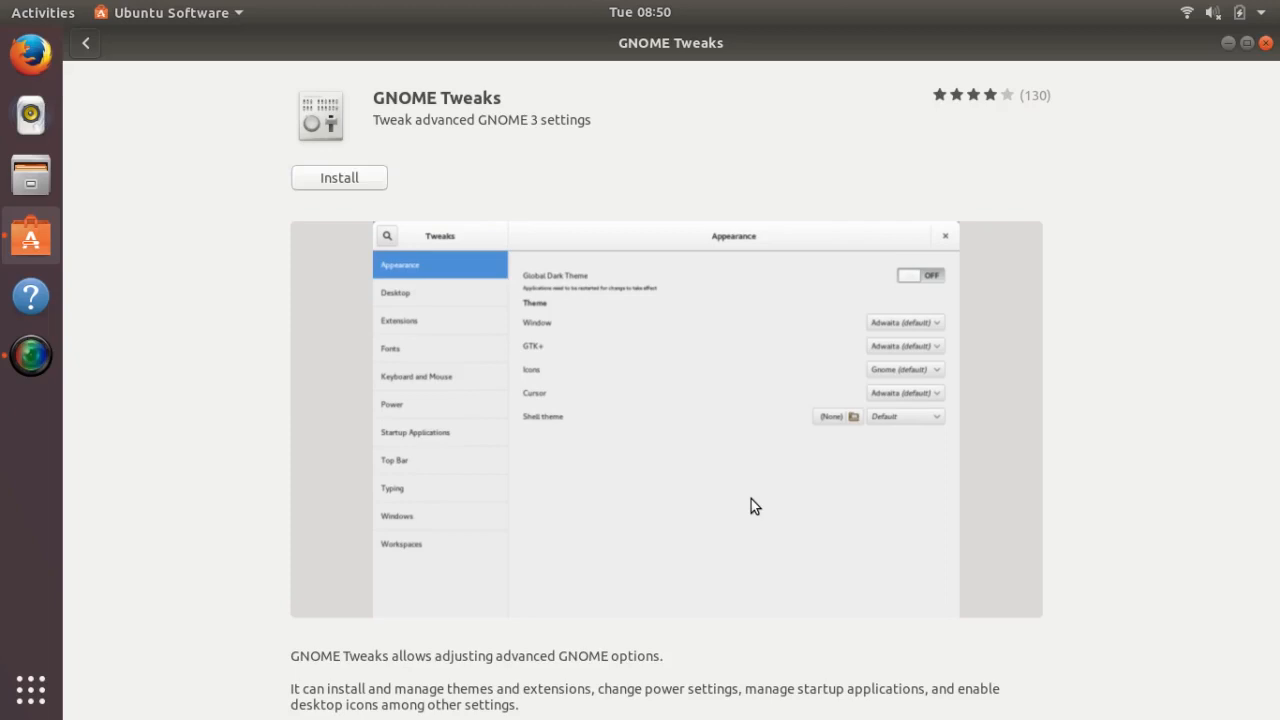
{"action": "mouse_move", "coordinate": [1264, 42]}
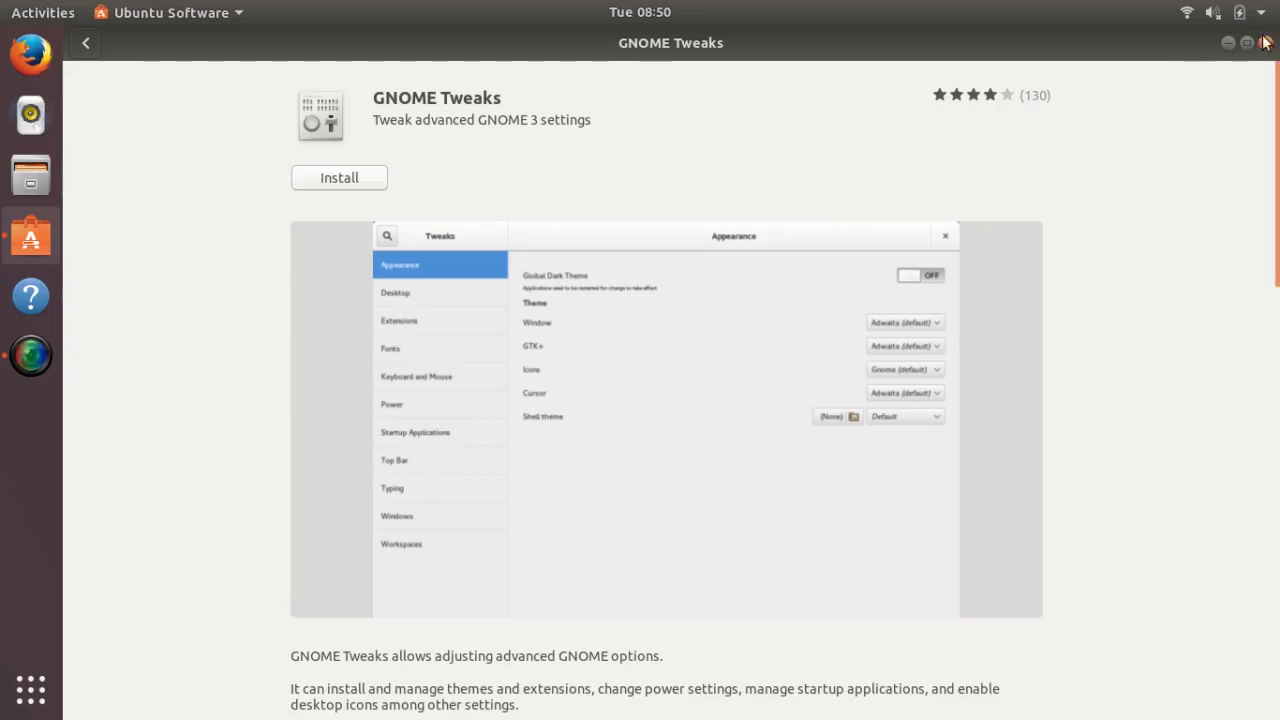
Close Ubuntu Software, open Terminal from Activities and zoom in its text.
{"action": "left_click", "coordinate": [1264, 42]}
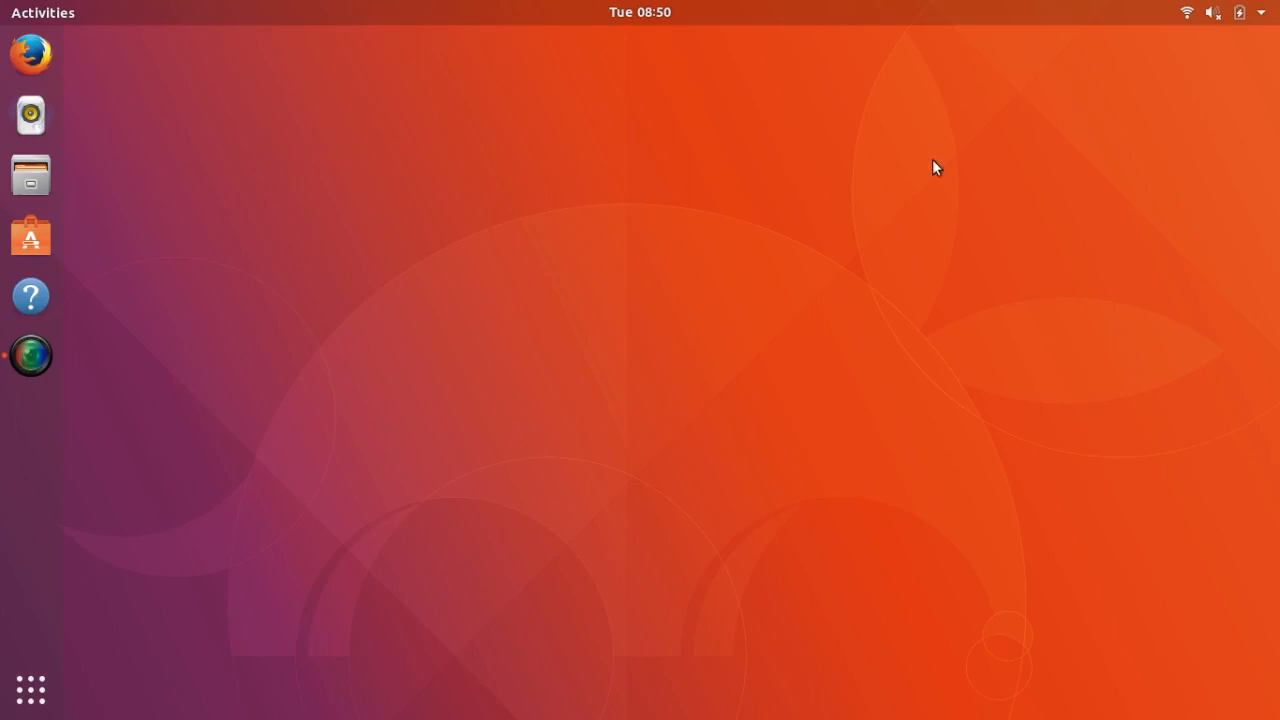
{"action": "mouse_move", "coordinate": [412, 412]}
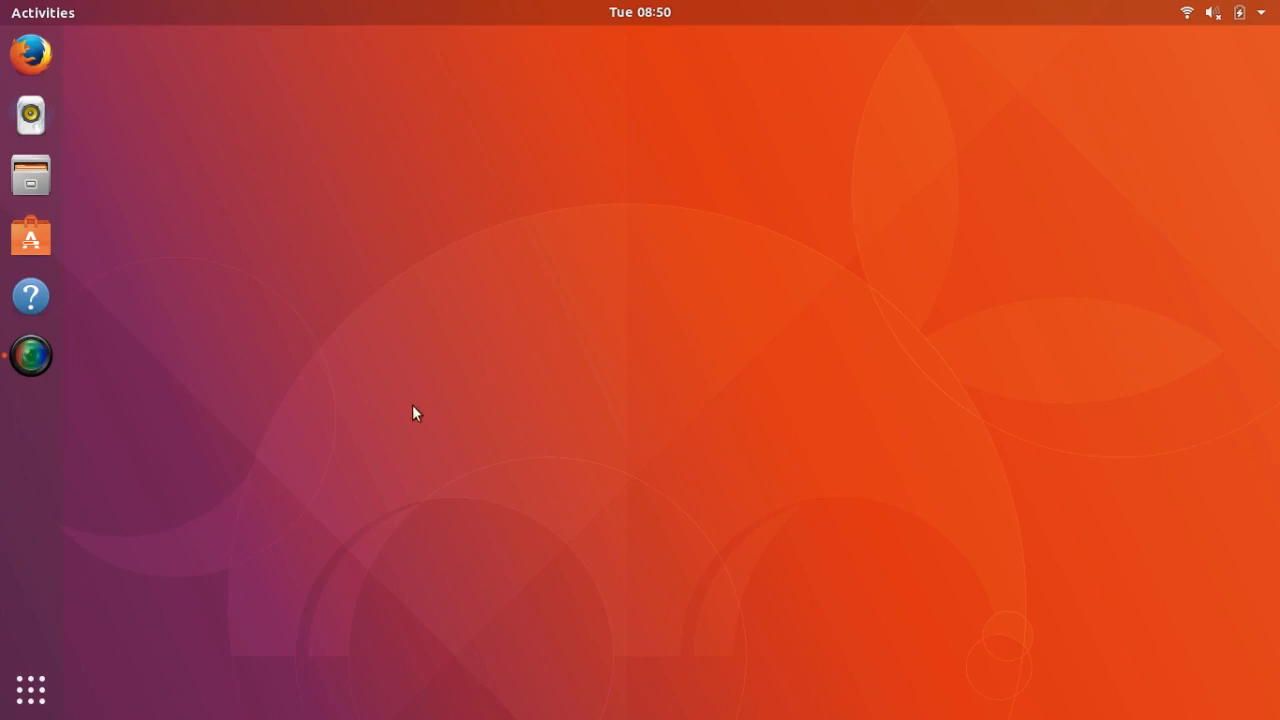
{"action": "mouse_move", "coordinate": [196, 624]}
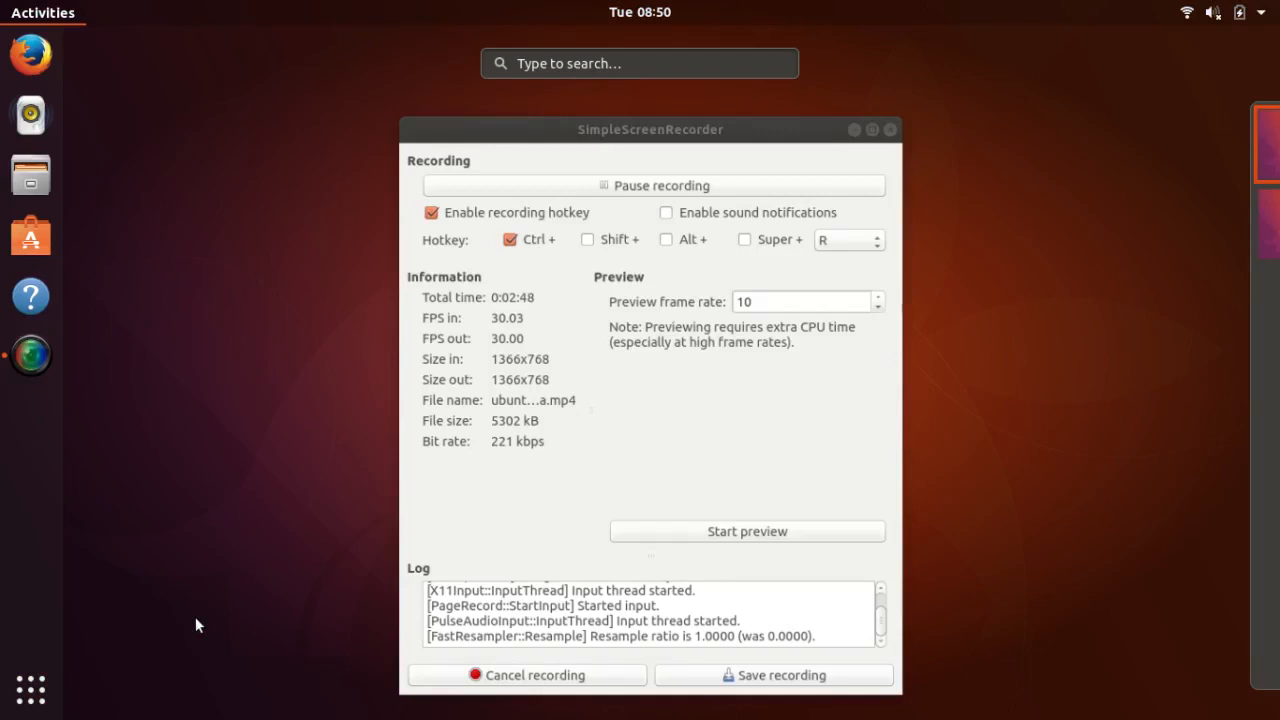
{"action": "type", "text": "ter"}
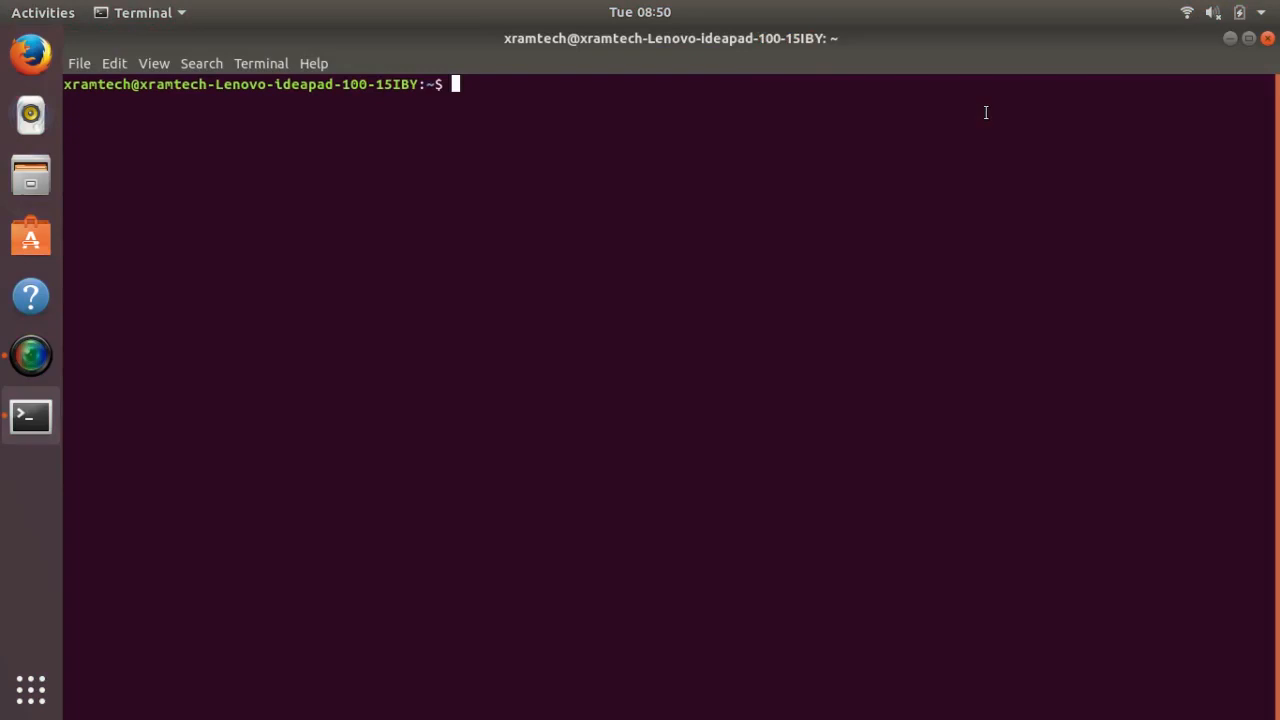
{"action": "mouse_move", "coordinate": [152, 62]}
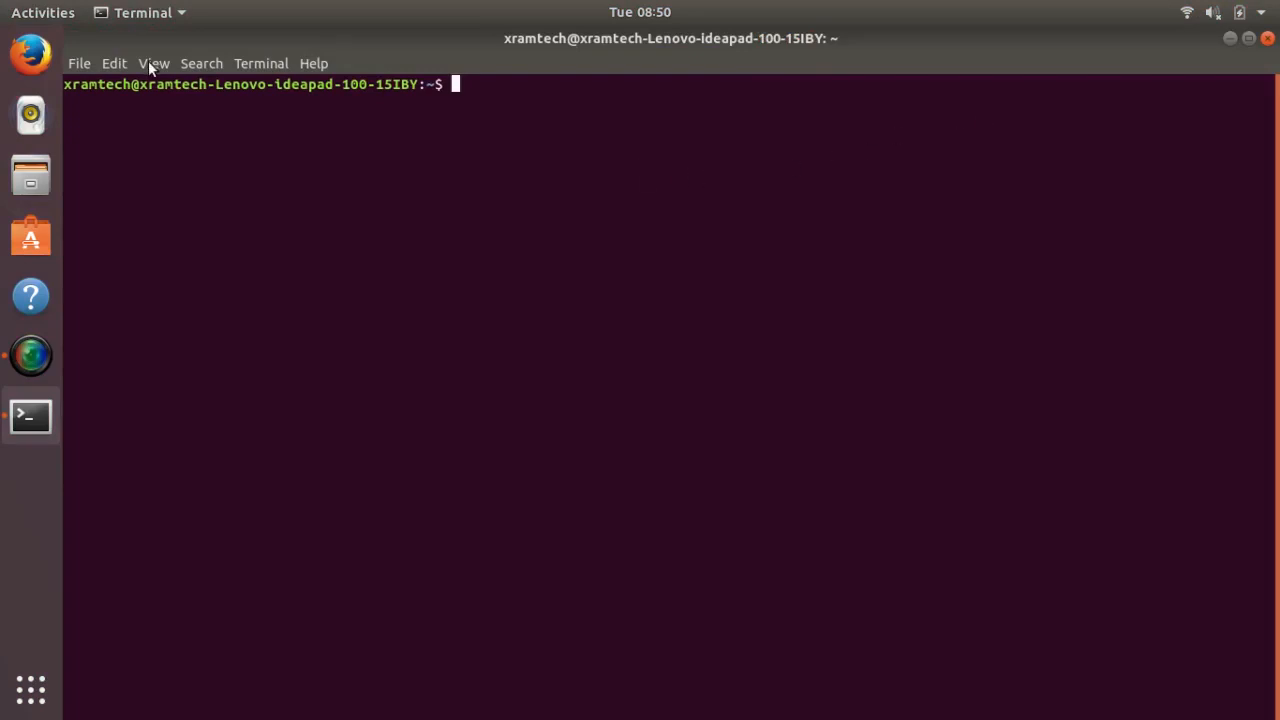
{"action": "left_click", "coordinate": [152, 62]}
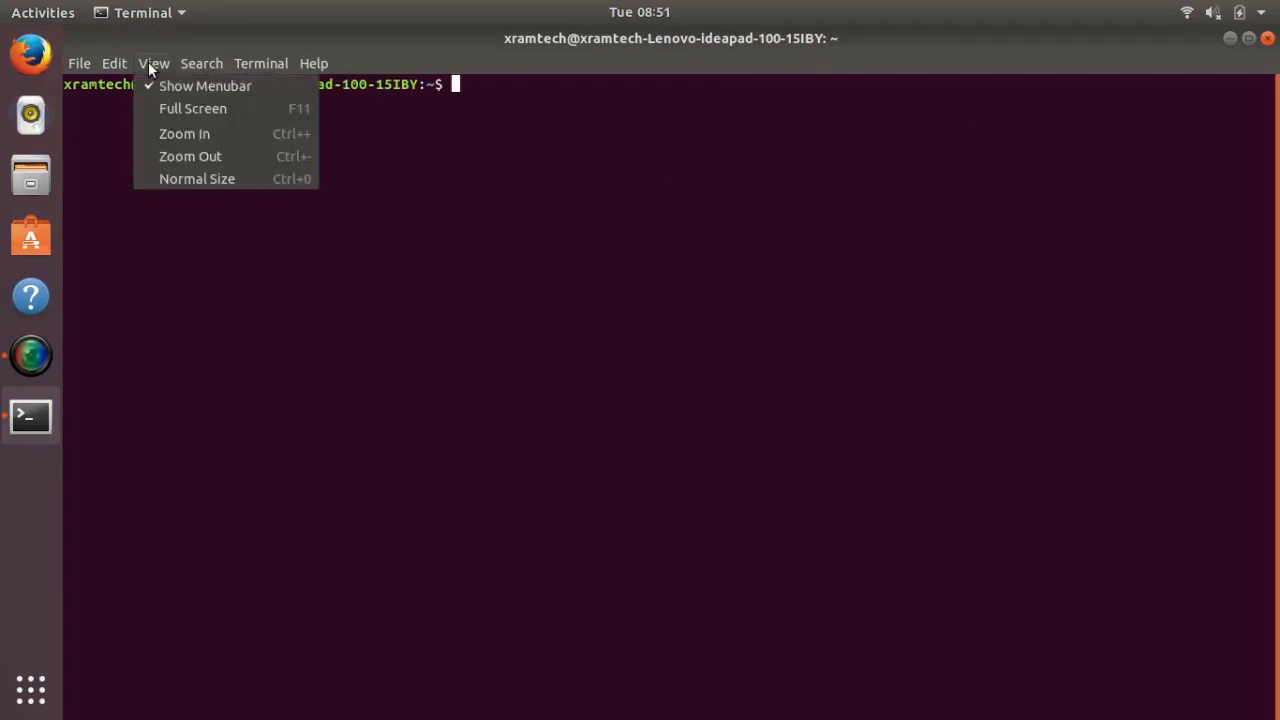
{"action": "mouse_move", "coordinate": [184, 132]}
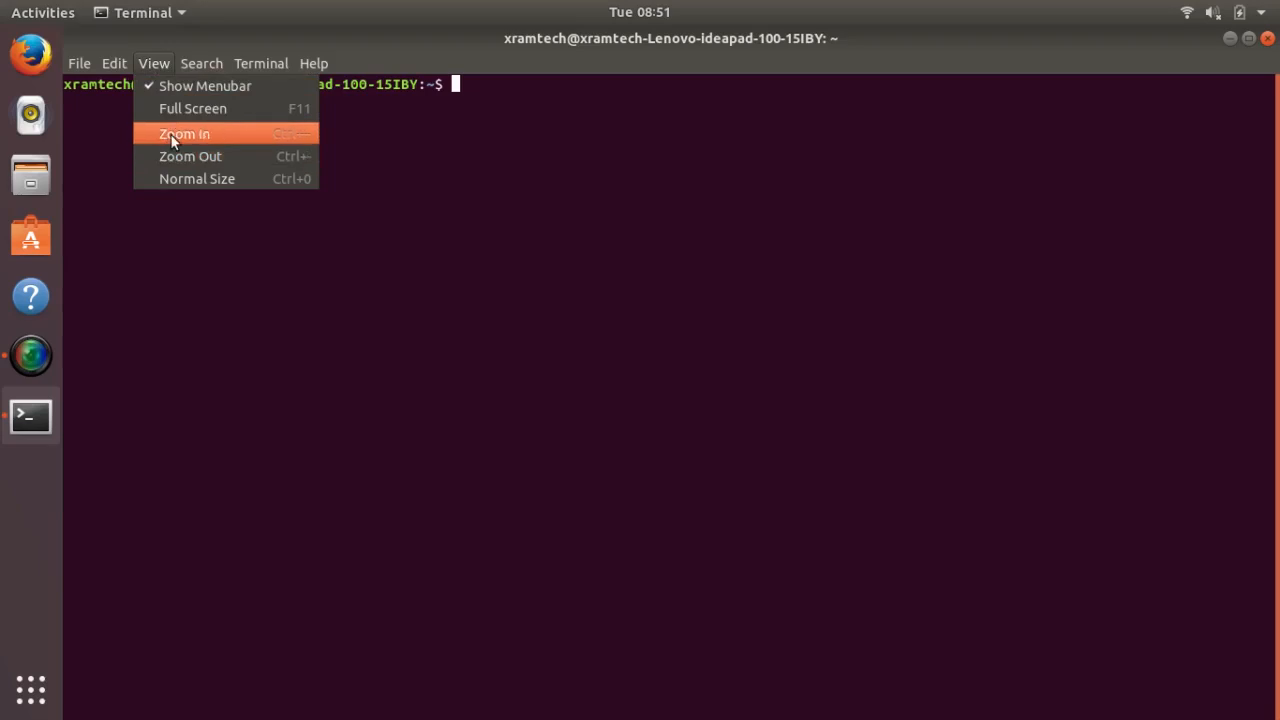
{"action": "left_click", "coordinate": [184, 132]}
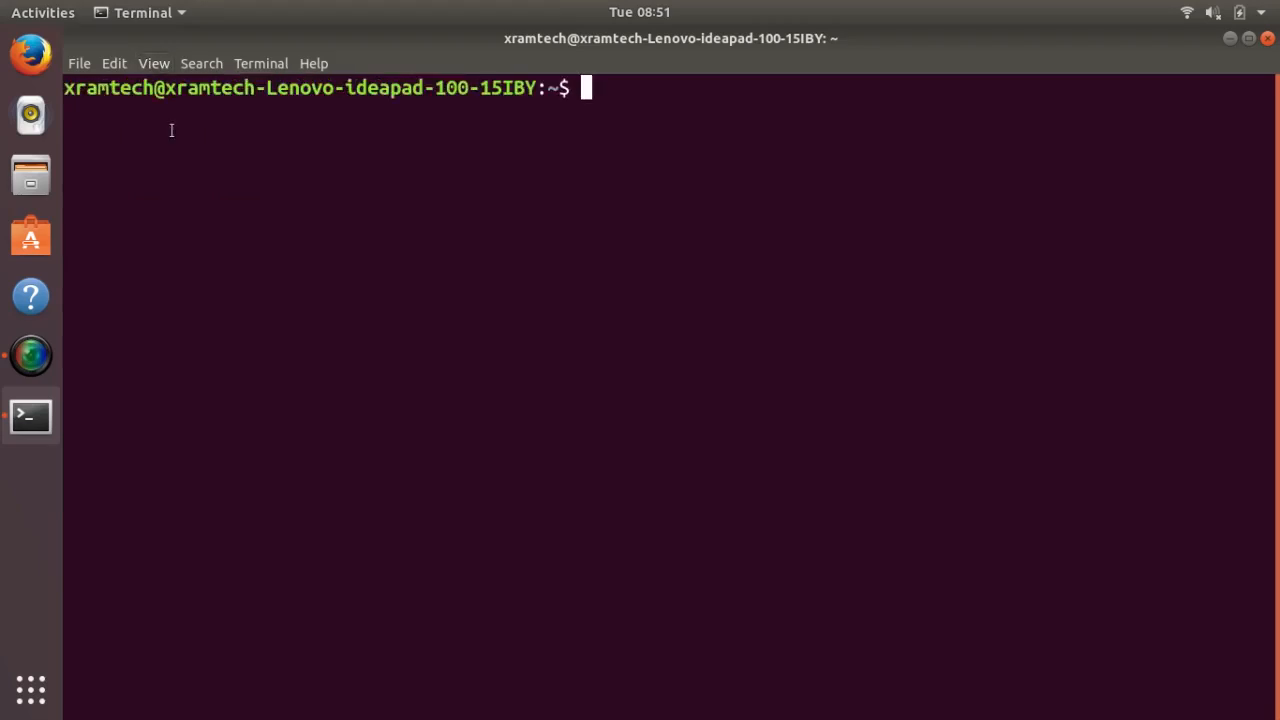
{"action": "mouse_move", "coordinate": [366, 234]}
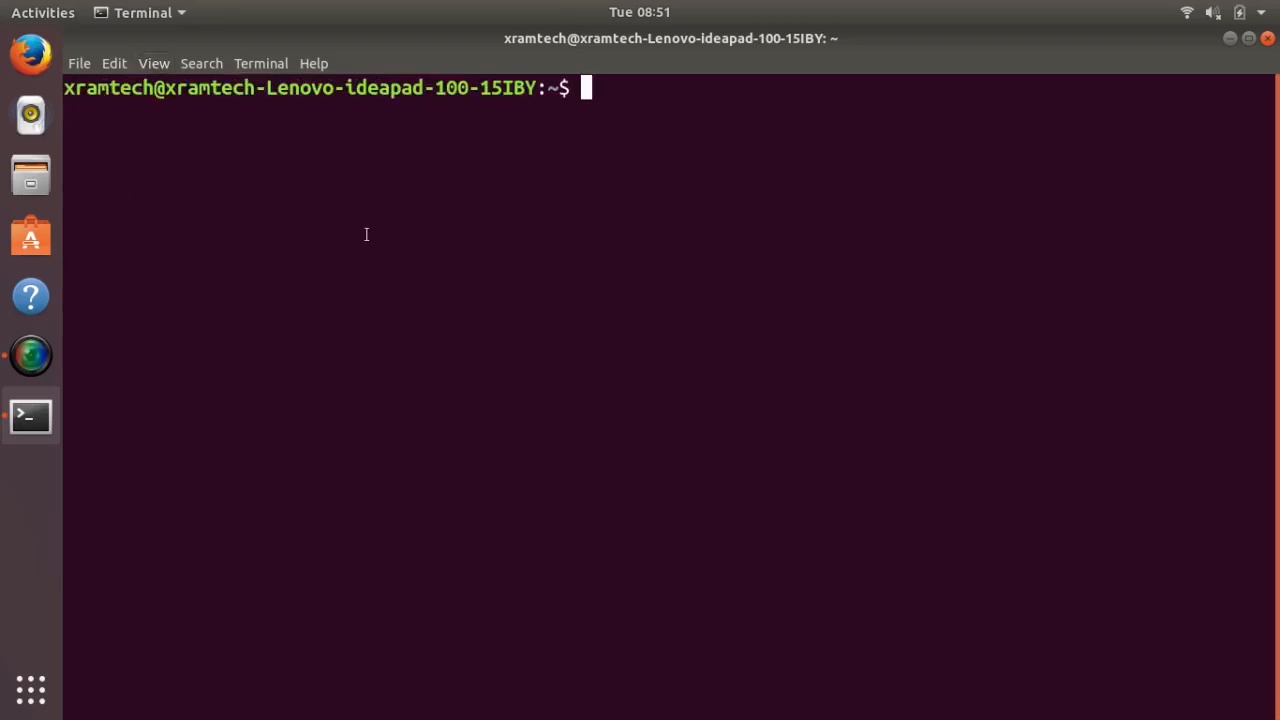
Run 'sudo apt install gnome-session' with the password and close the terminal.
{"action": "type", "text": "su"}
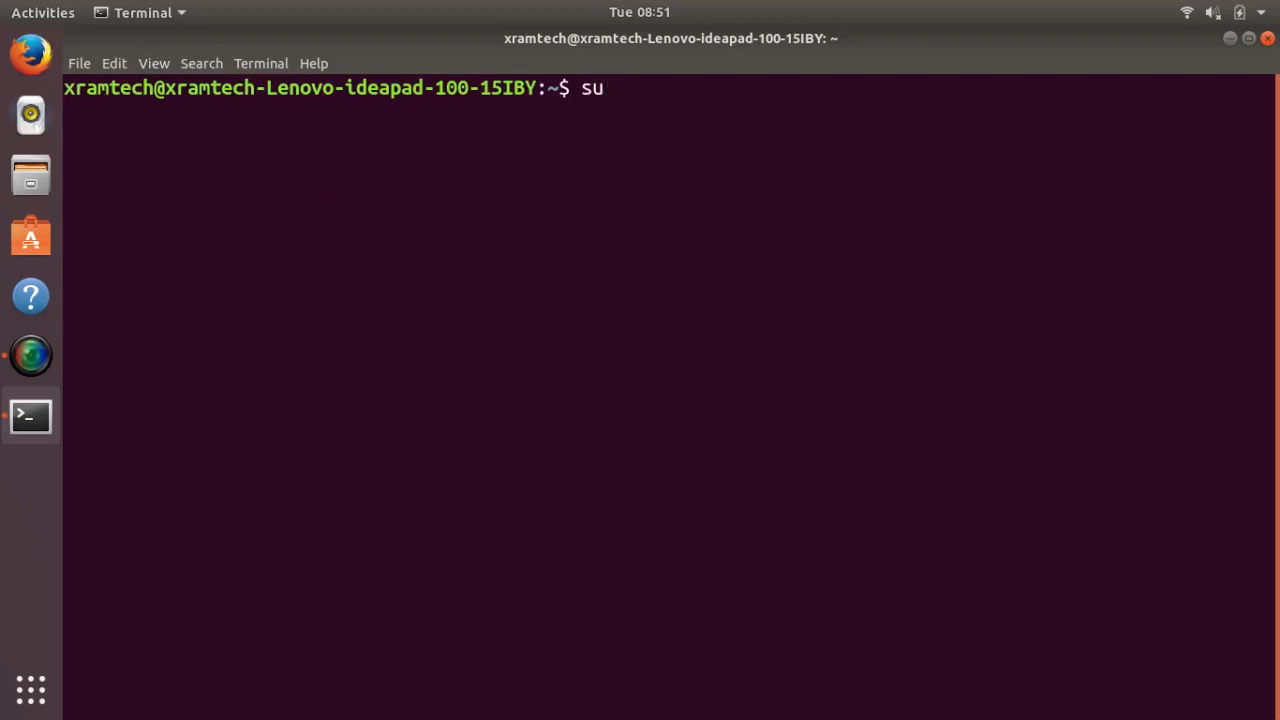
{"action": "type", "text": "do"}
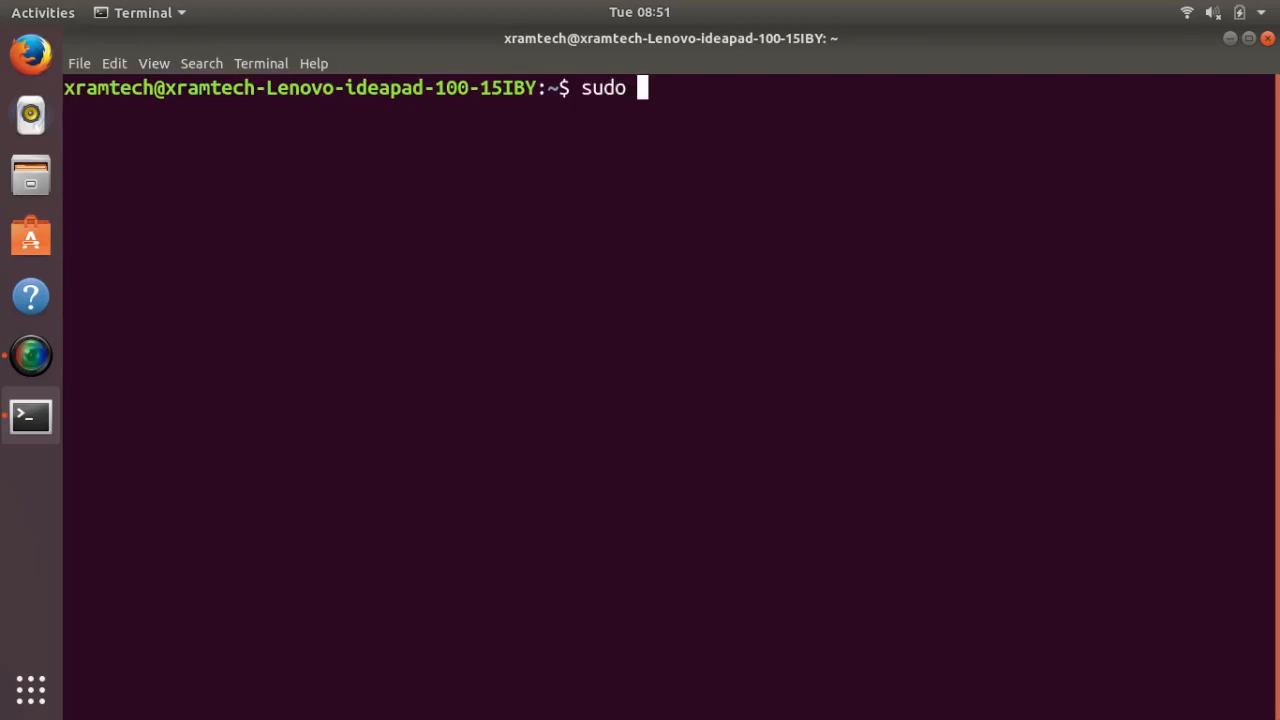
{"action": "type", "text": "apt"}
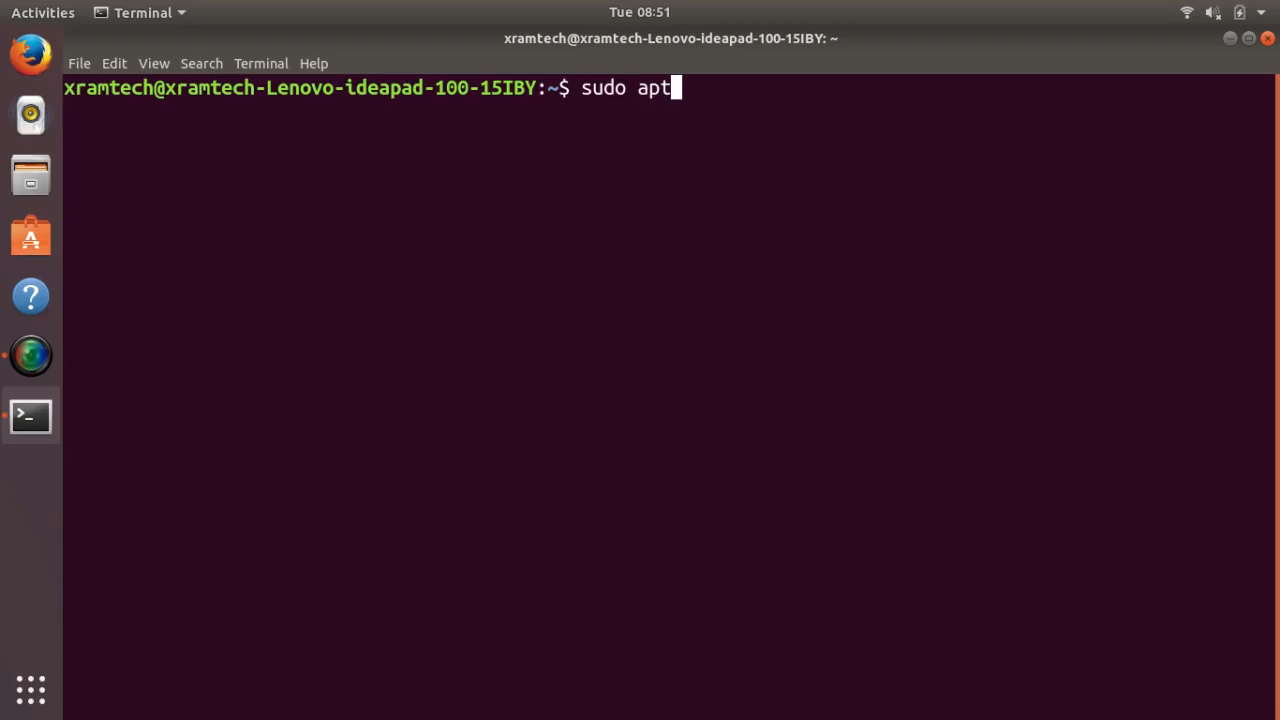
{"action": "type", "text": "ins"}
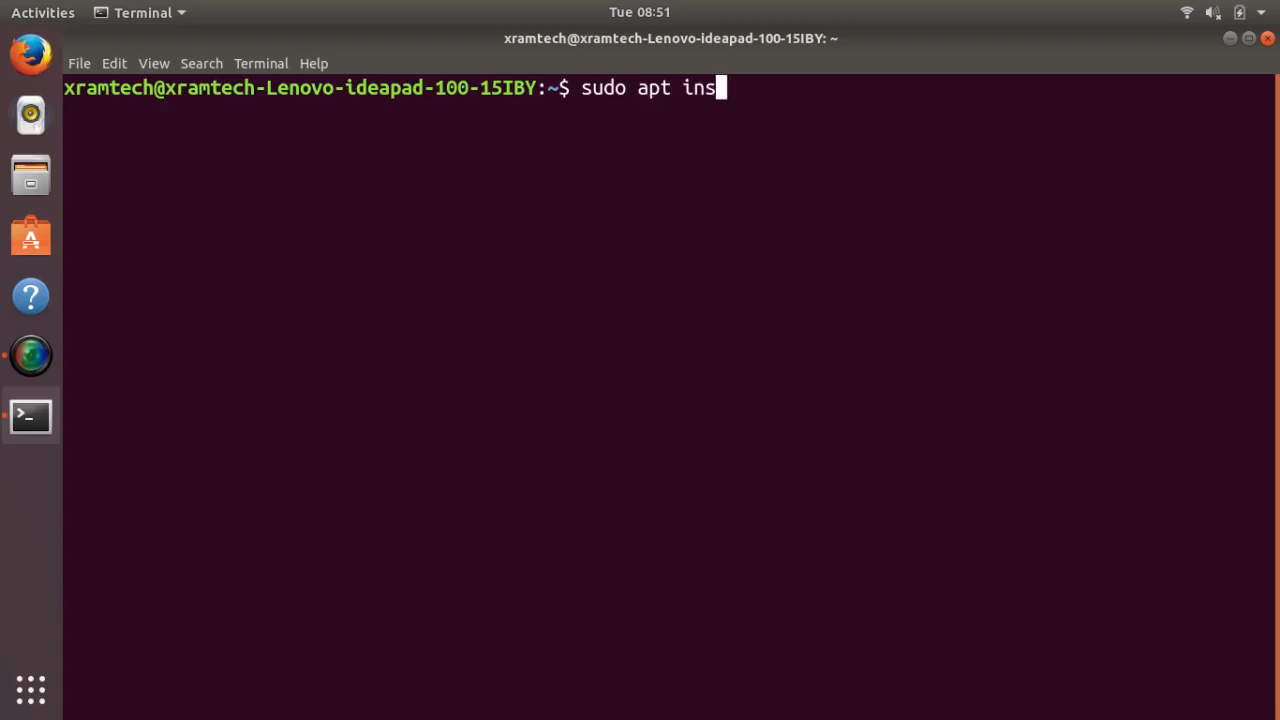
{"action": "type", "text": "tall"}
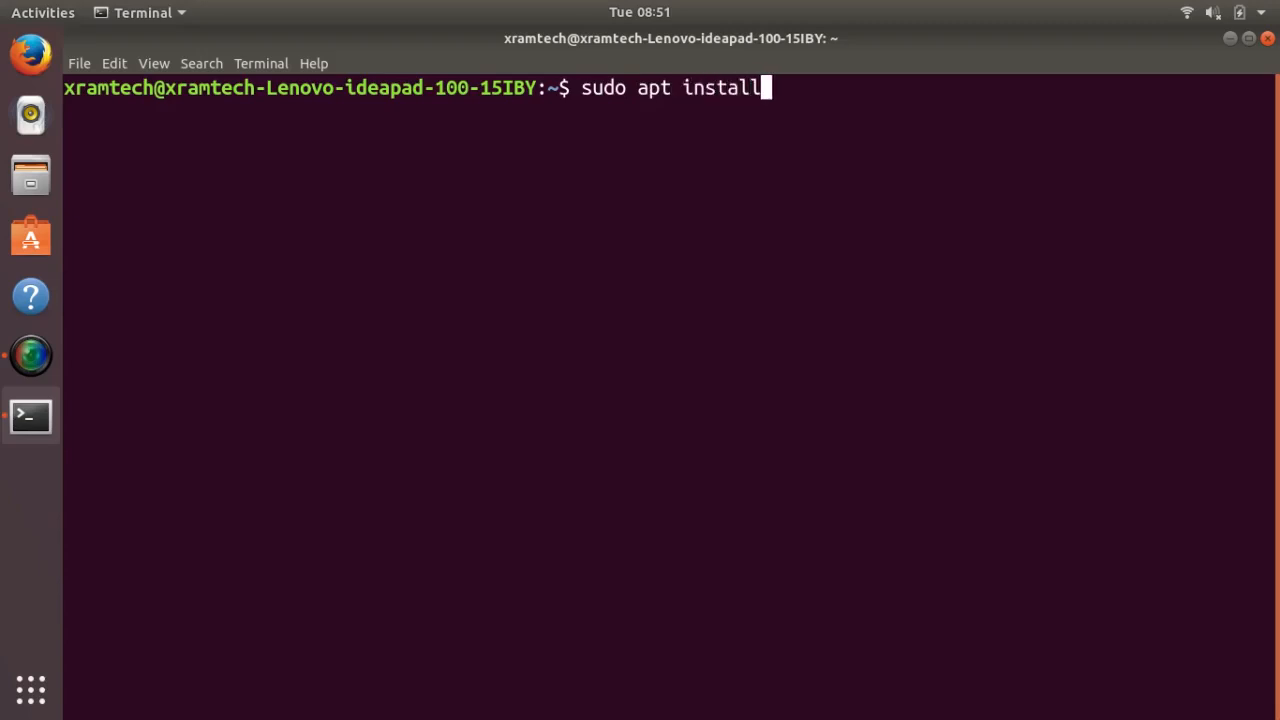
{"action": "type", "text": "gn"}
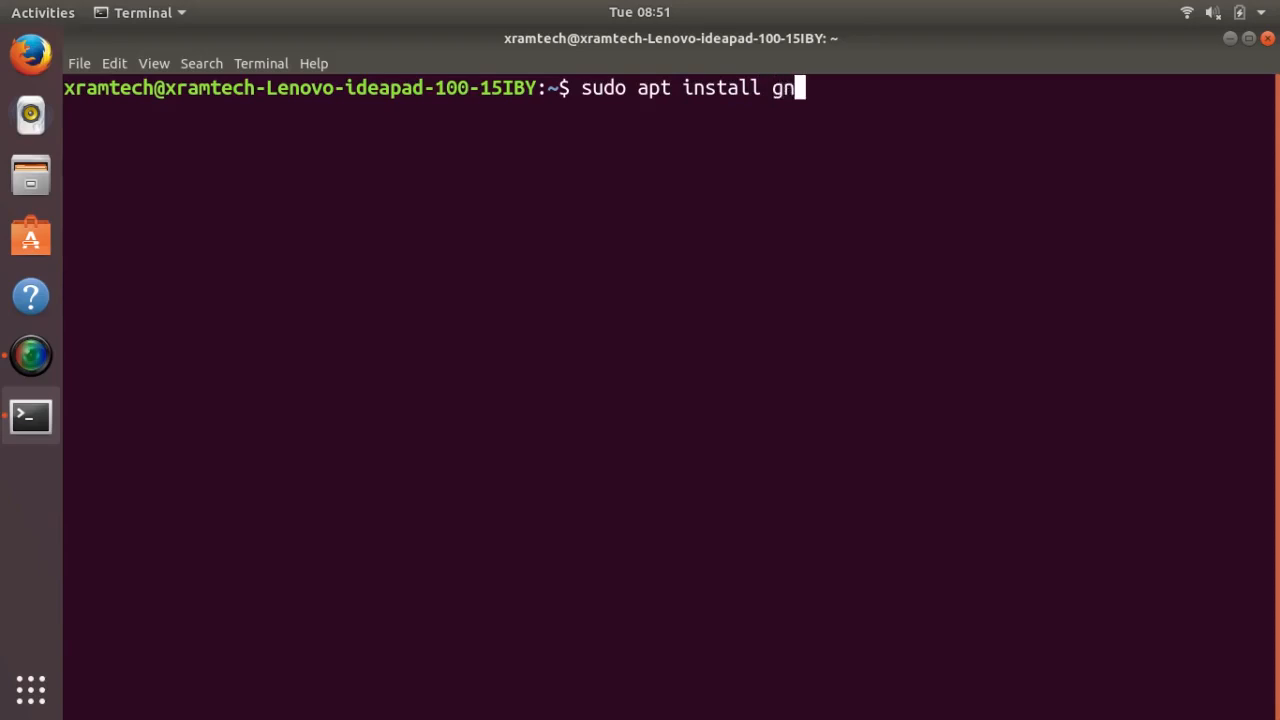
{"action": "type", "text": "ome-sessi"}
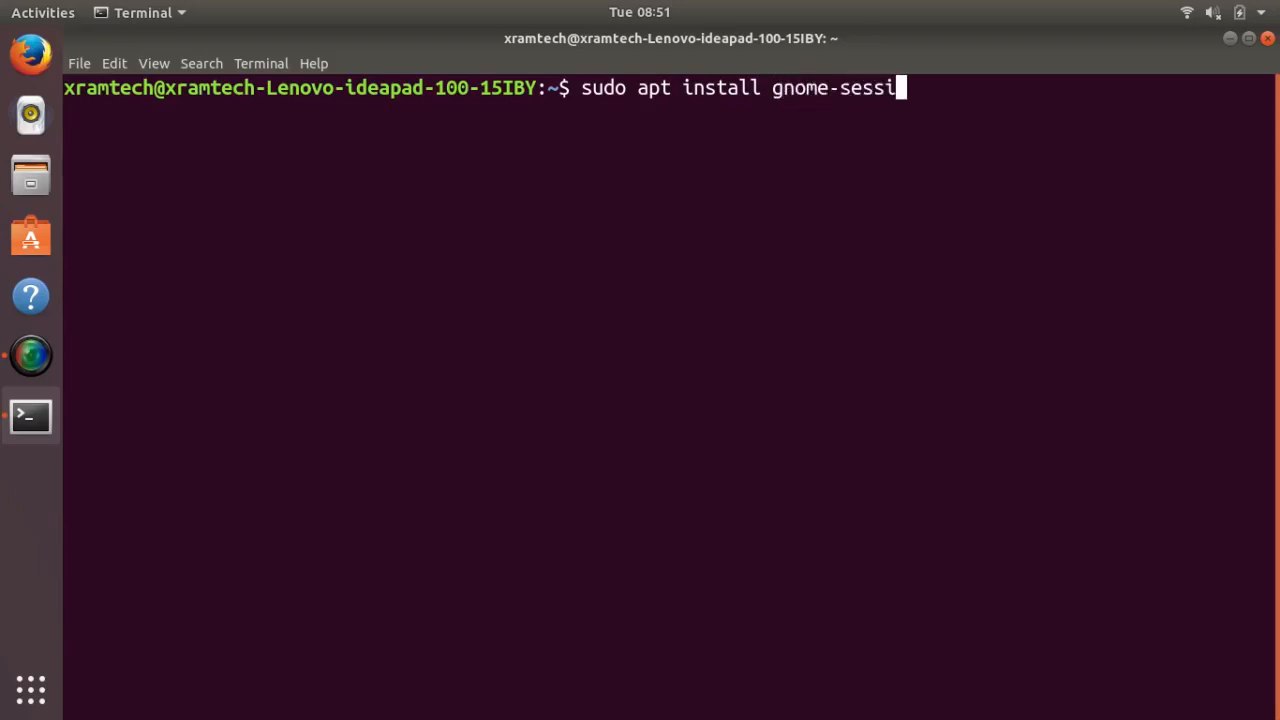
{"action": "type", "text": "on"}
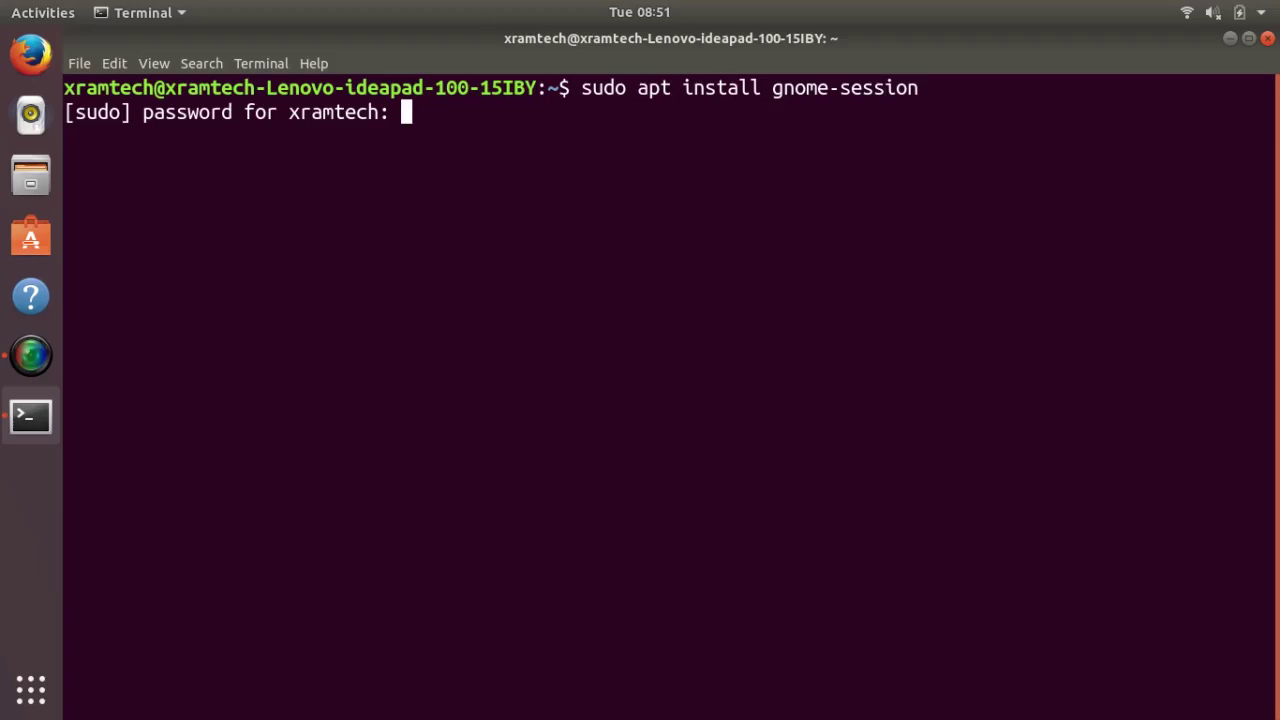
{"action": "key", "text": "Return"}
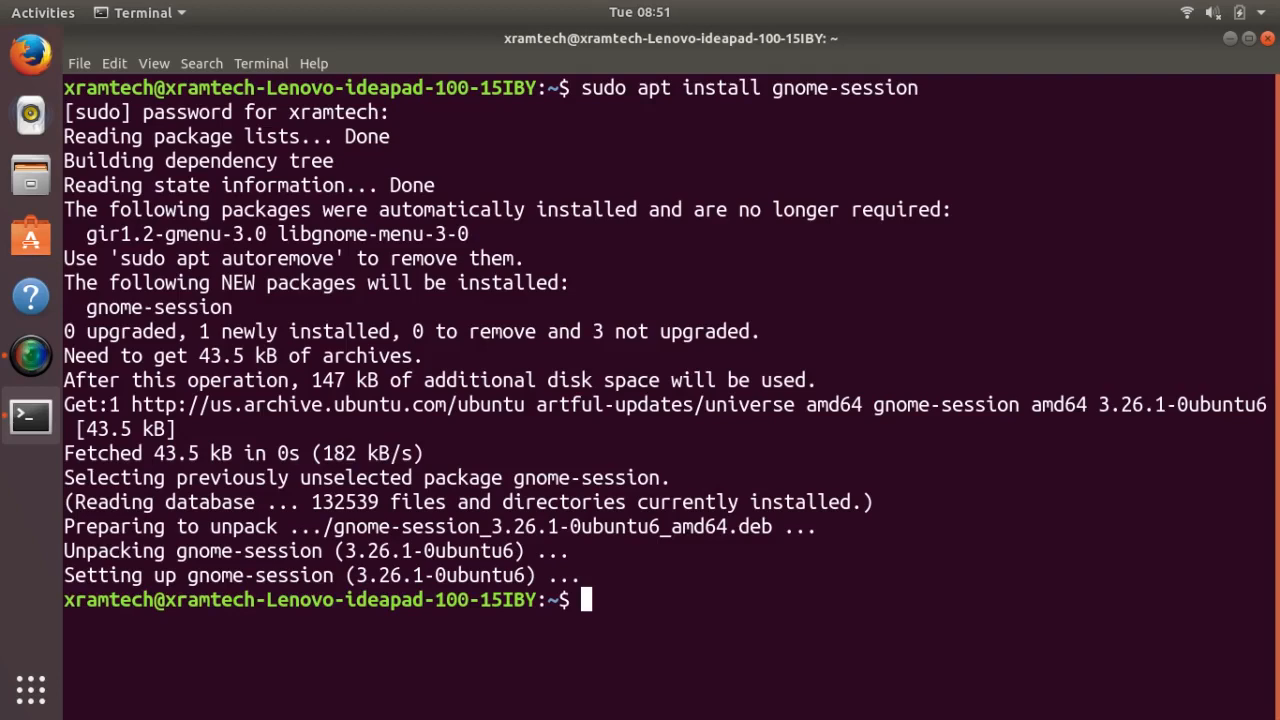
{"action": "mouse_move", "coordinate": [1170, 62]}
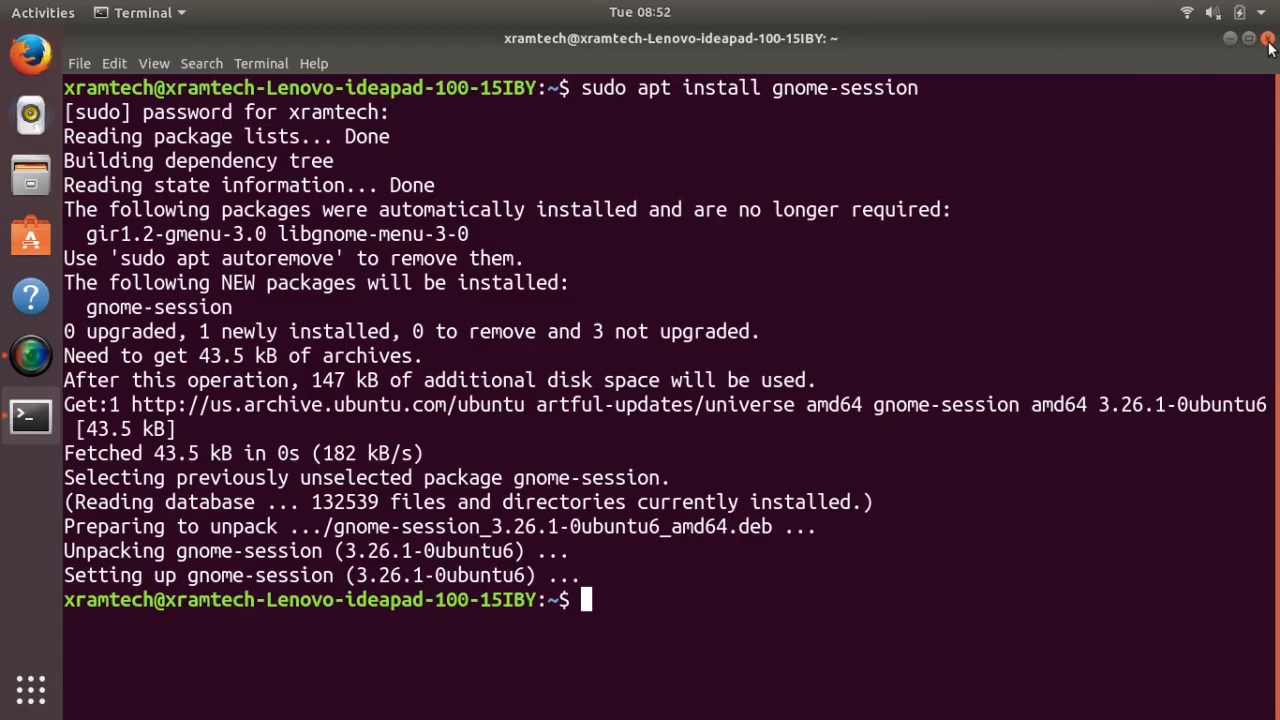
{"action": "left_click", "coordinate": [1262, 40]}
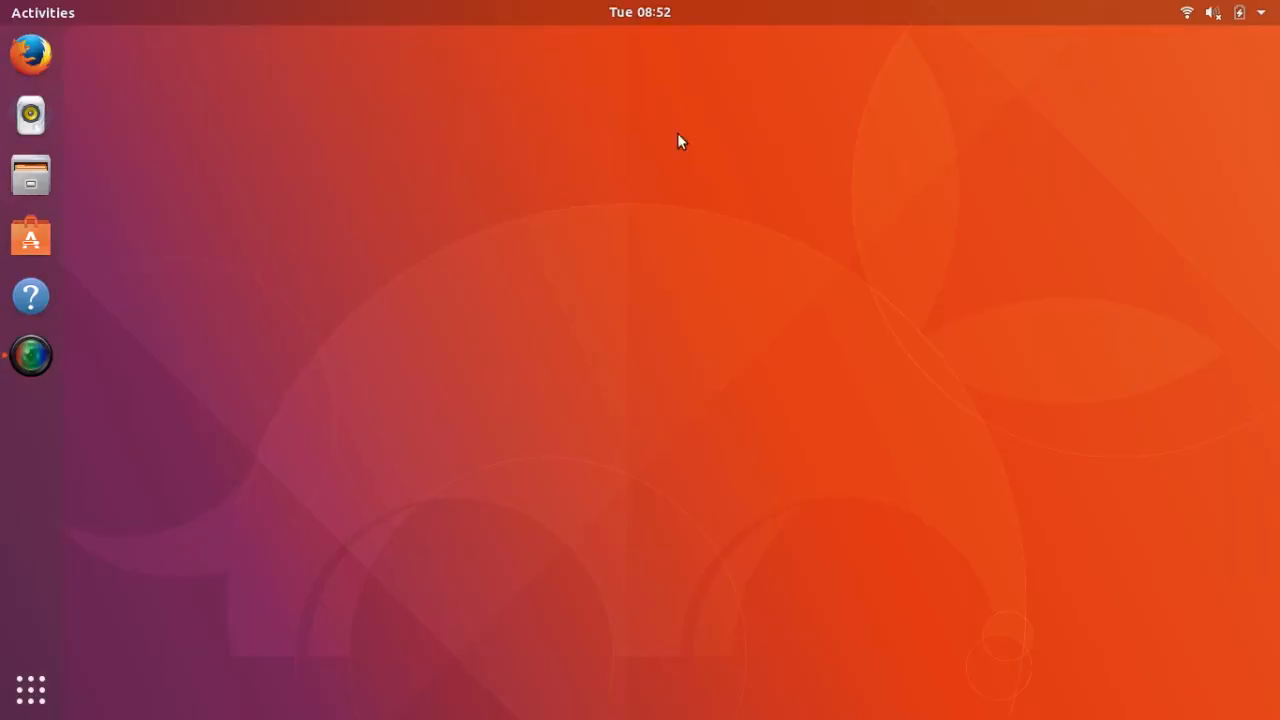
{"action": "mouse_move", "coordinate": [1212, 56]}
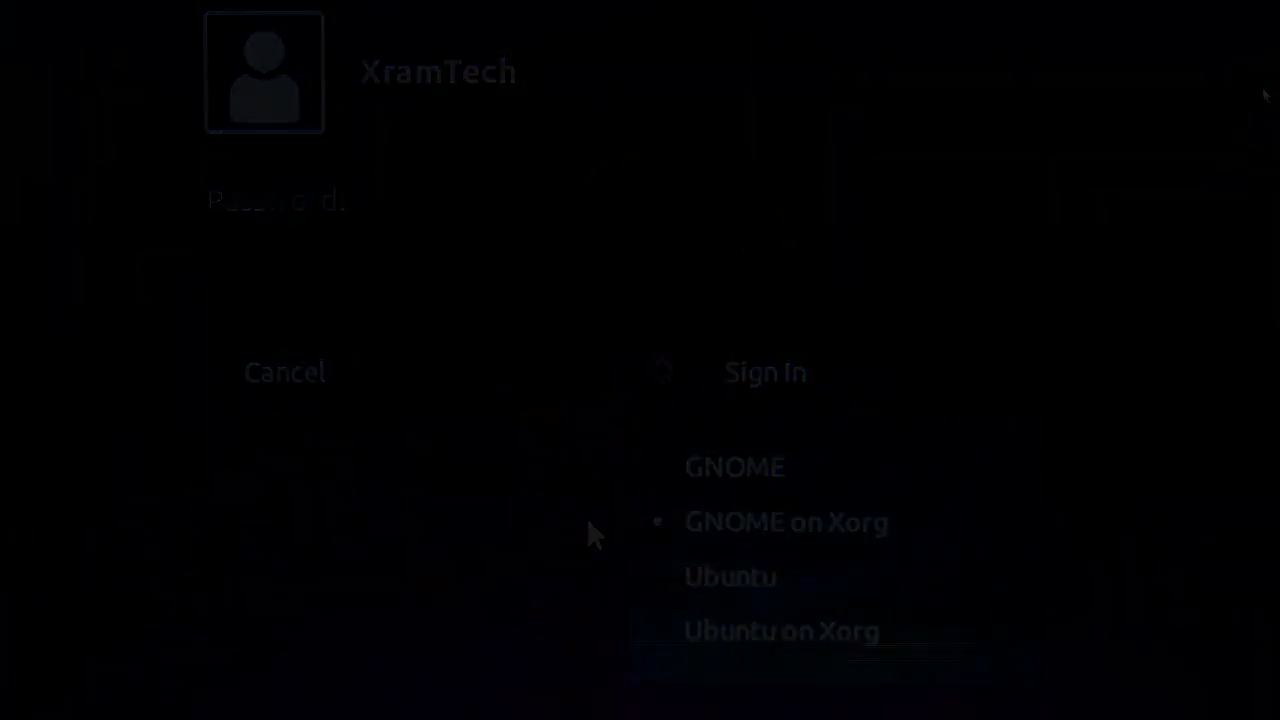
Sign in to the GNOME on Xorg session and bring up the Activities overview.
{"action": "left_click", "coordinate": [764, 372]}
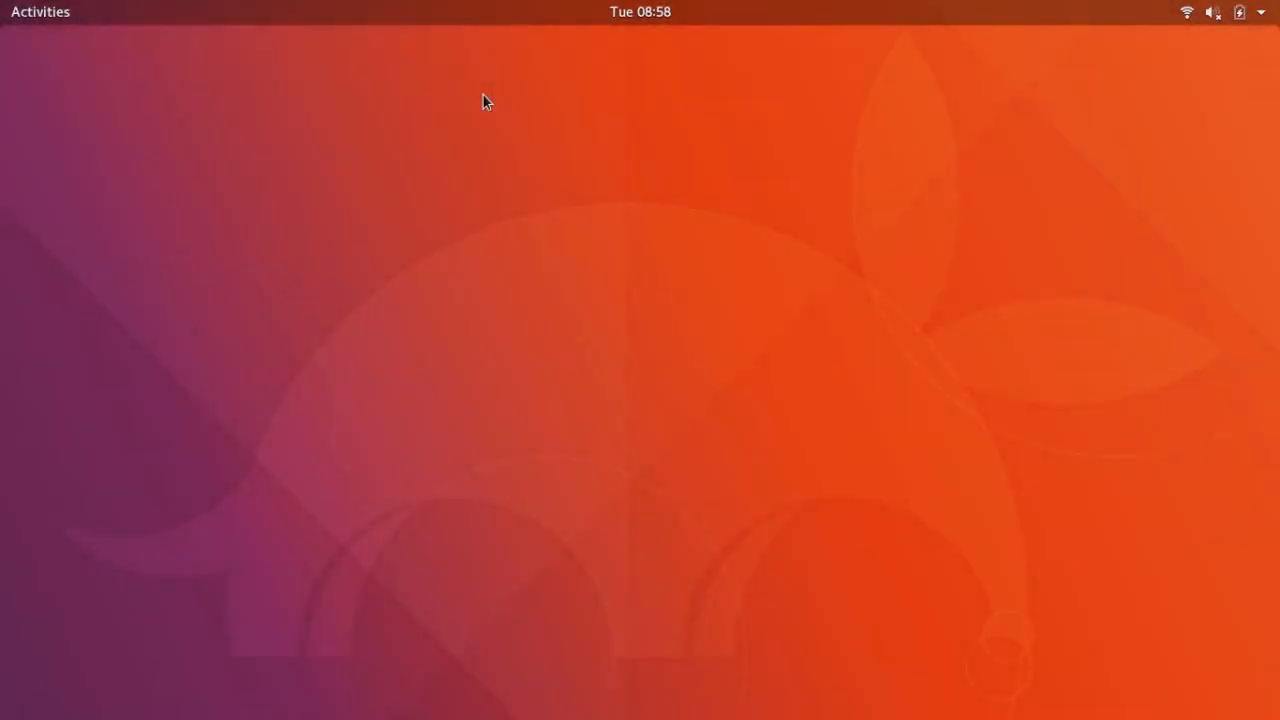
{"action": "mouse_move", "coordinate": [68, 108]}
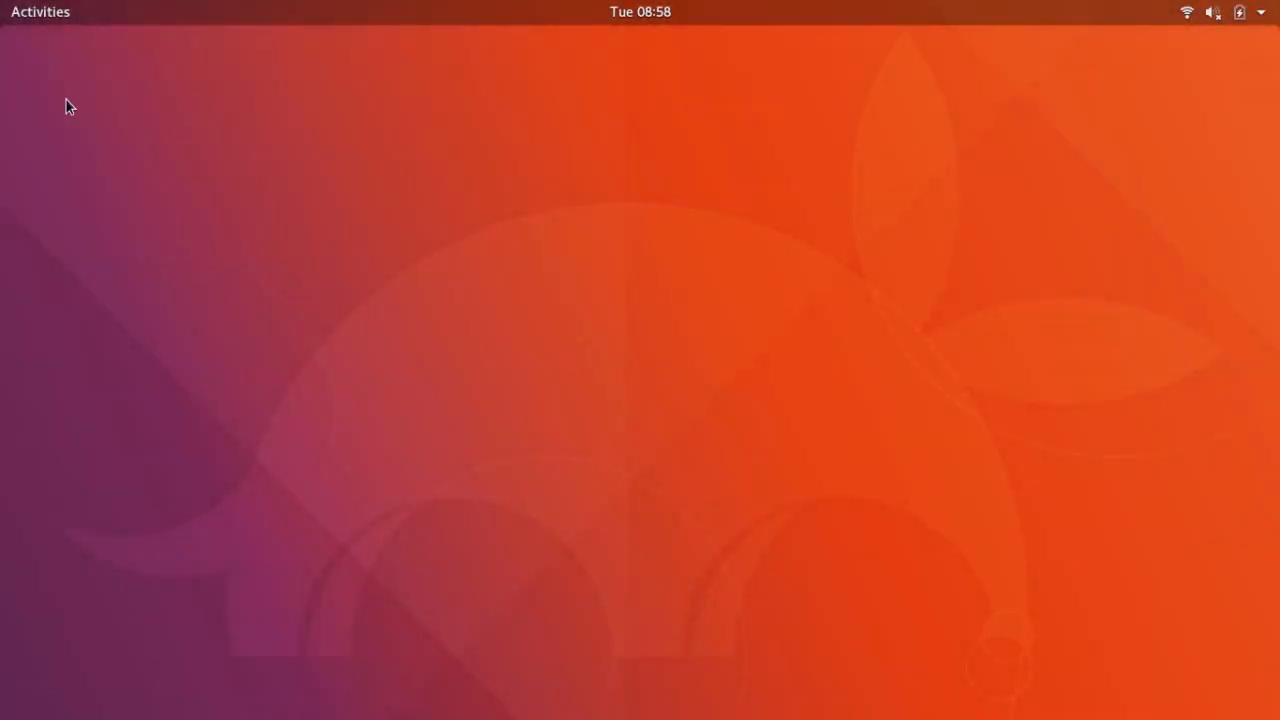
{"action": "mouse_move", "coordinate": [44, 24]}
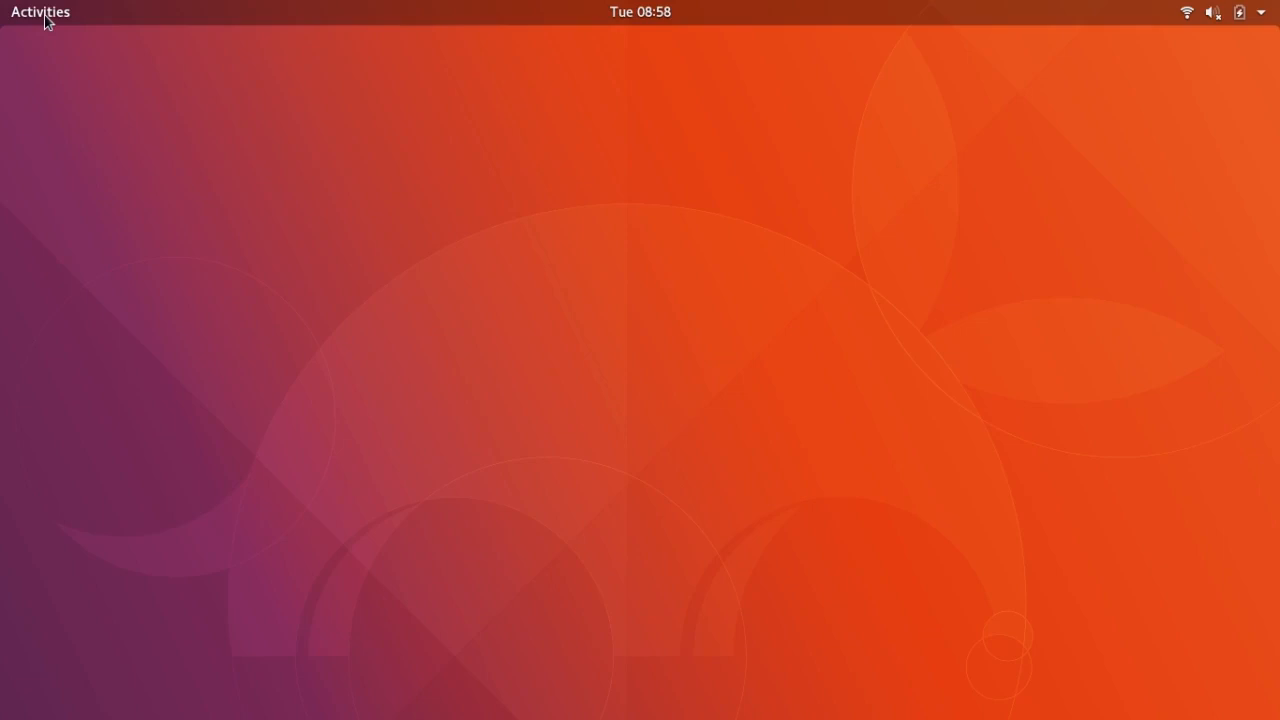
{"action": "left_click", "coordinate": [40, 12]}
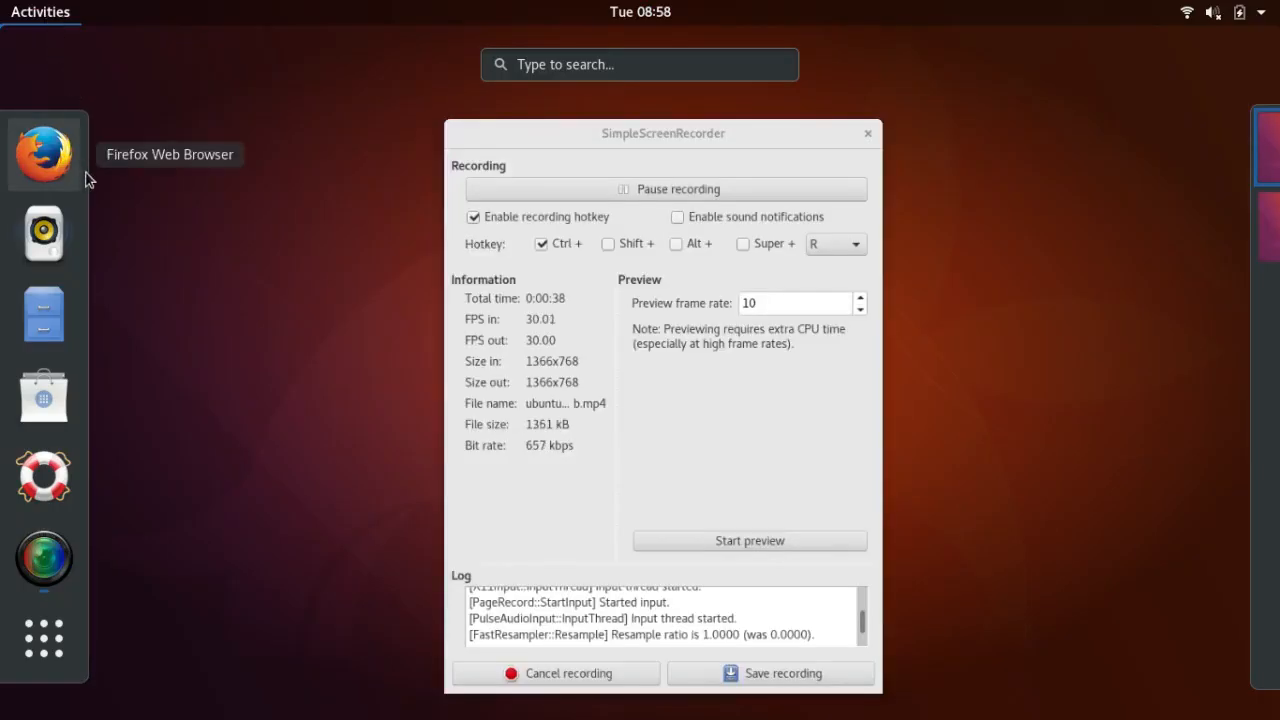
{"action": "mouse_move", "coordinate": [284, 184]}
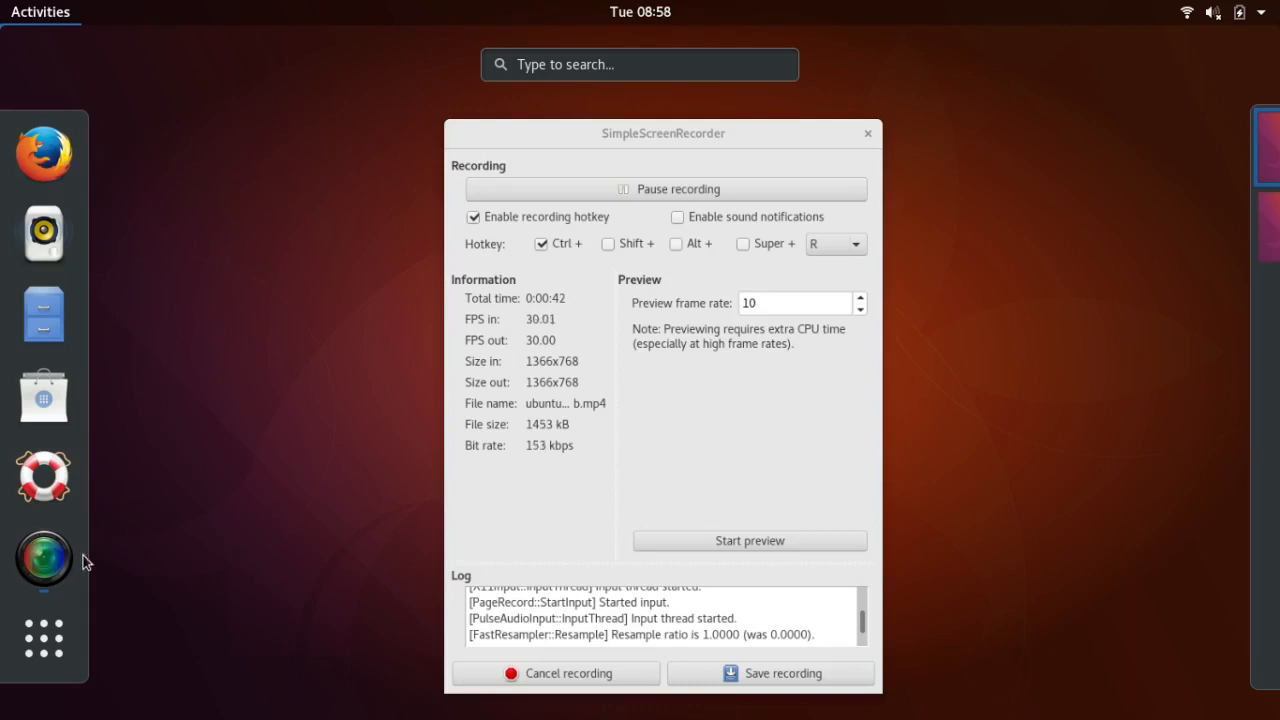
{"action": "mouse_move", "coordinate": [42, 640]}
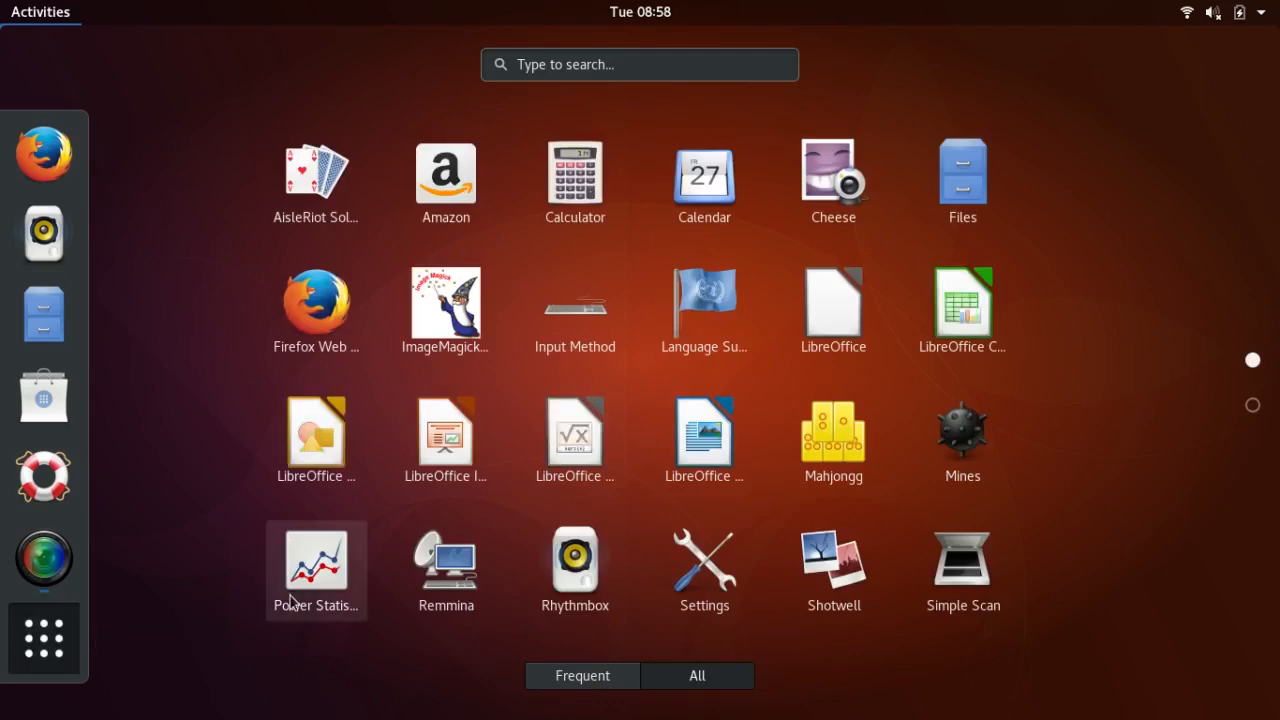
{"action": "mouse_move", "coordinate": [1202, 444]}
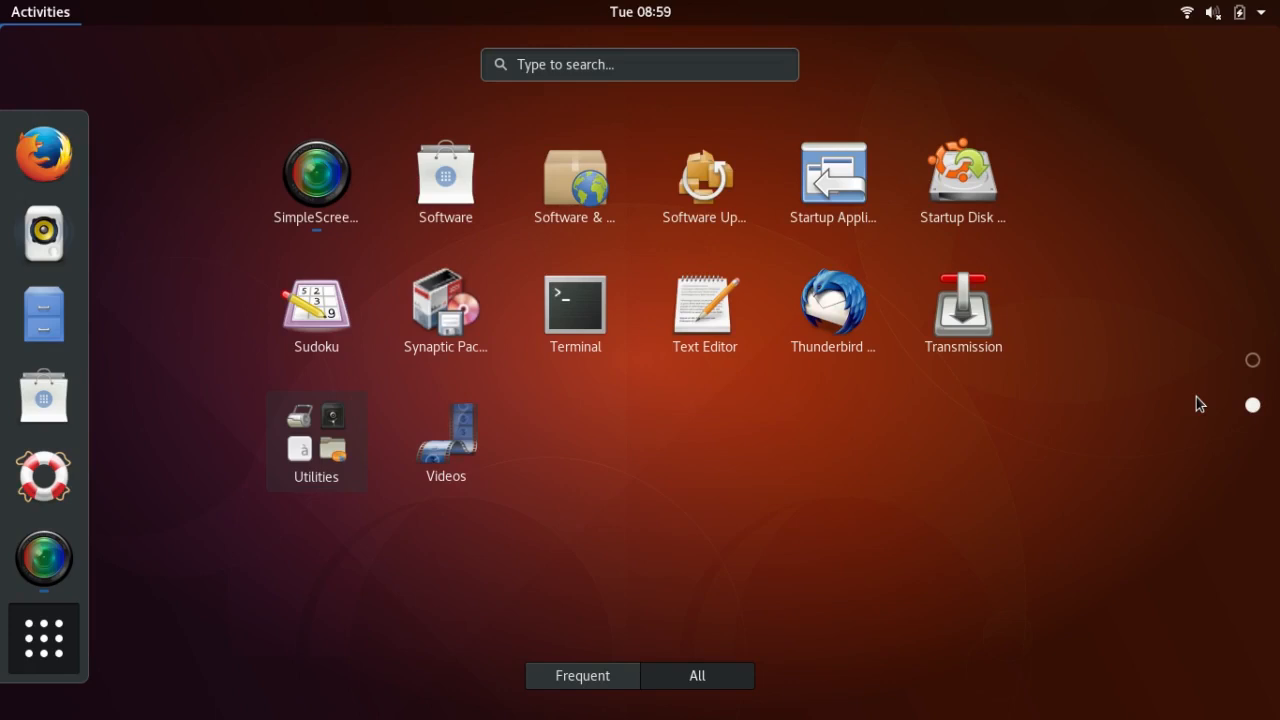
Search the overview for 'tweaks' and open the GNOME Tweaks result in Software.
{"action": "left_click", "coordinate": [640, 64]}
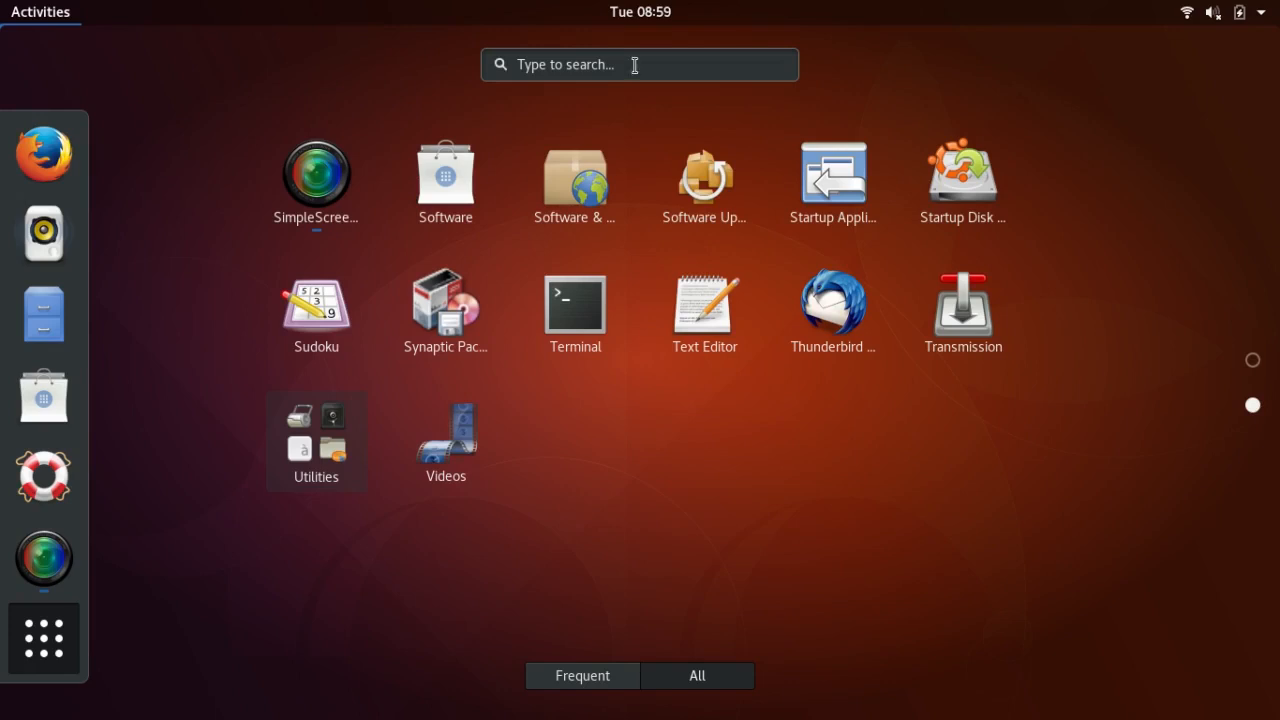
{"action": "type", "text": "tweaks"}
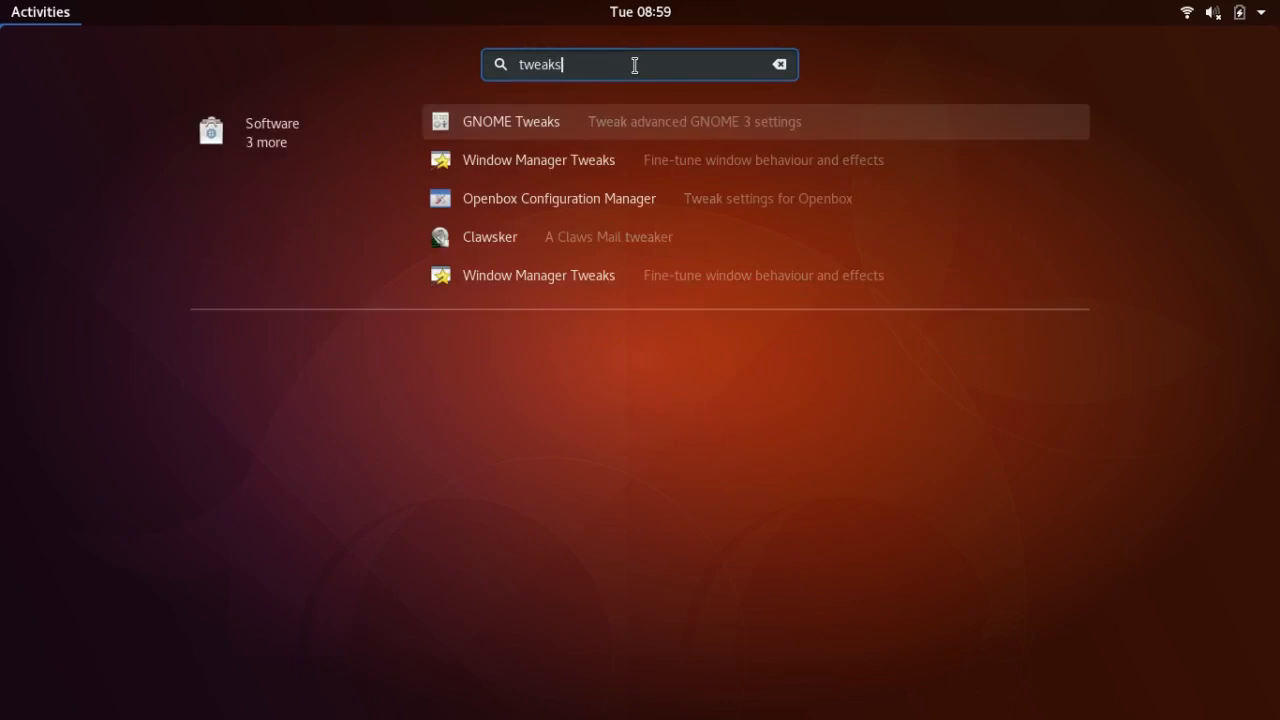
{"action": "mouse_move", "coordinate": [504, 132]}
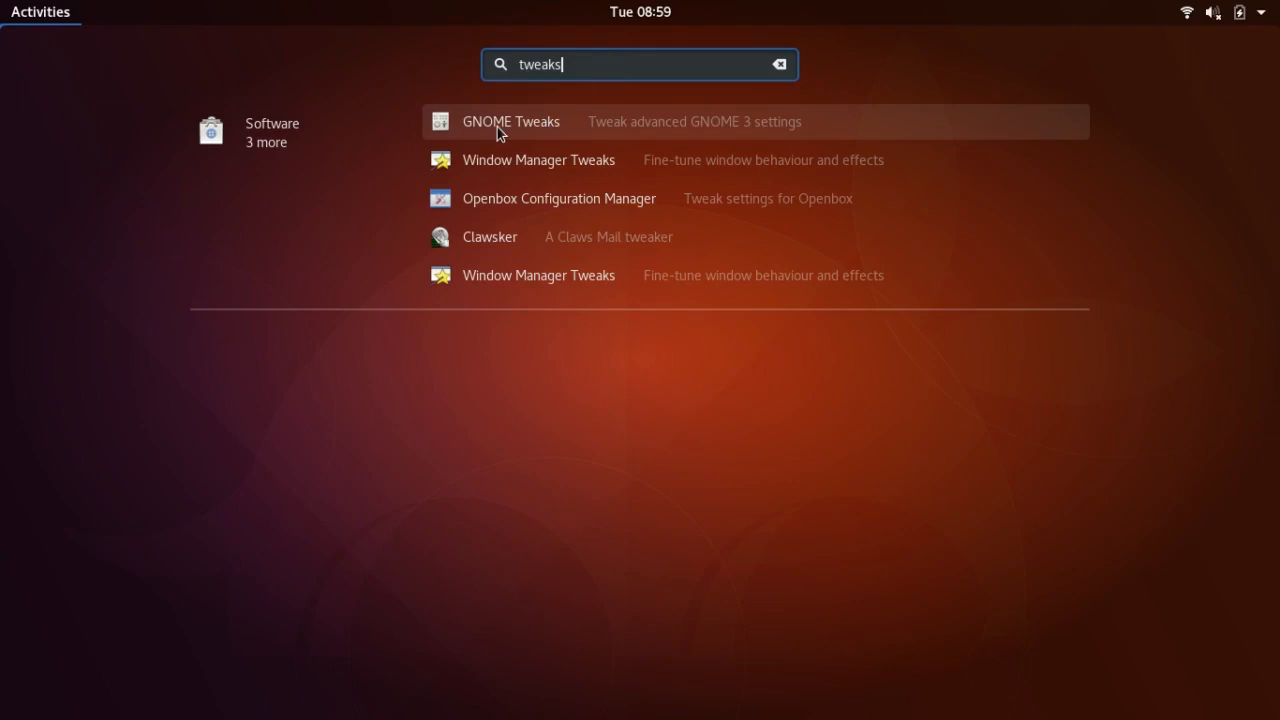
{"action": "mouse_move", "coordinate": [504, 132]}
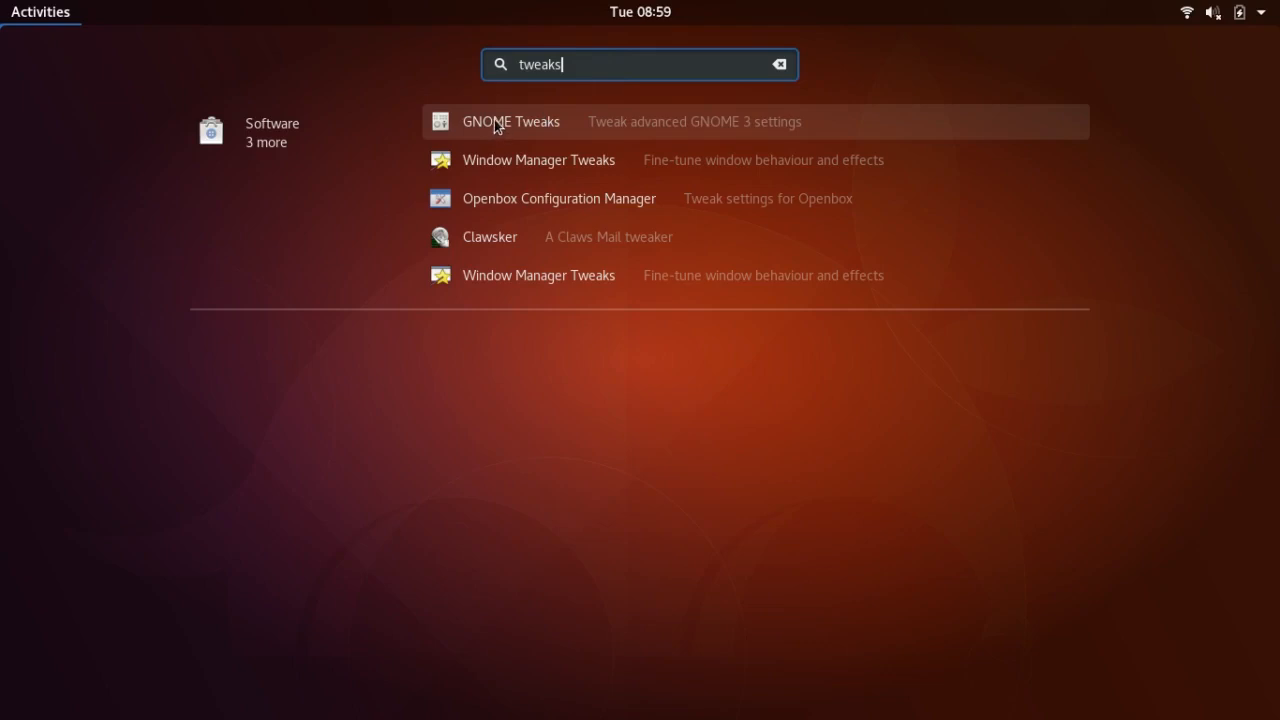
{"action": "left_click", "coordinate": [510, 122]}
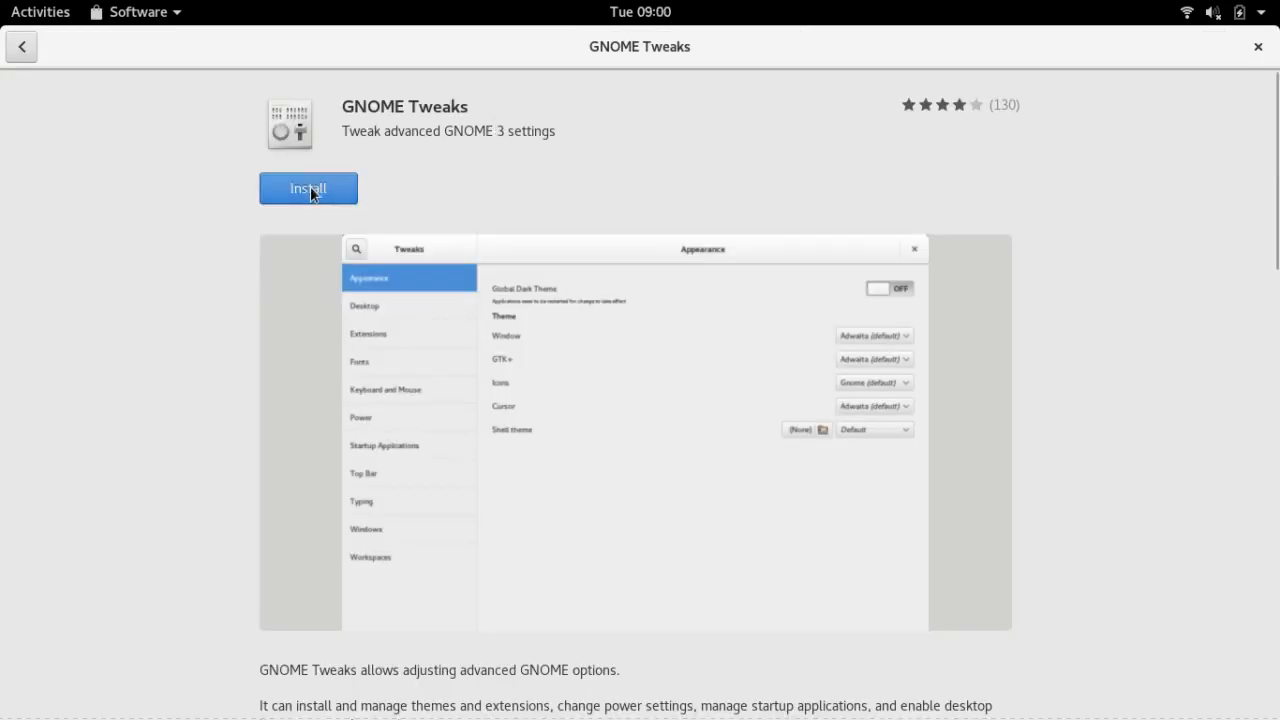
Install GNOME Tweaks with password authentication and close the Software store.
{"action": "left_click", "coordinate": [308, 188]}
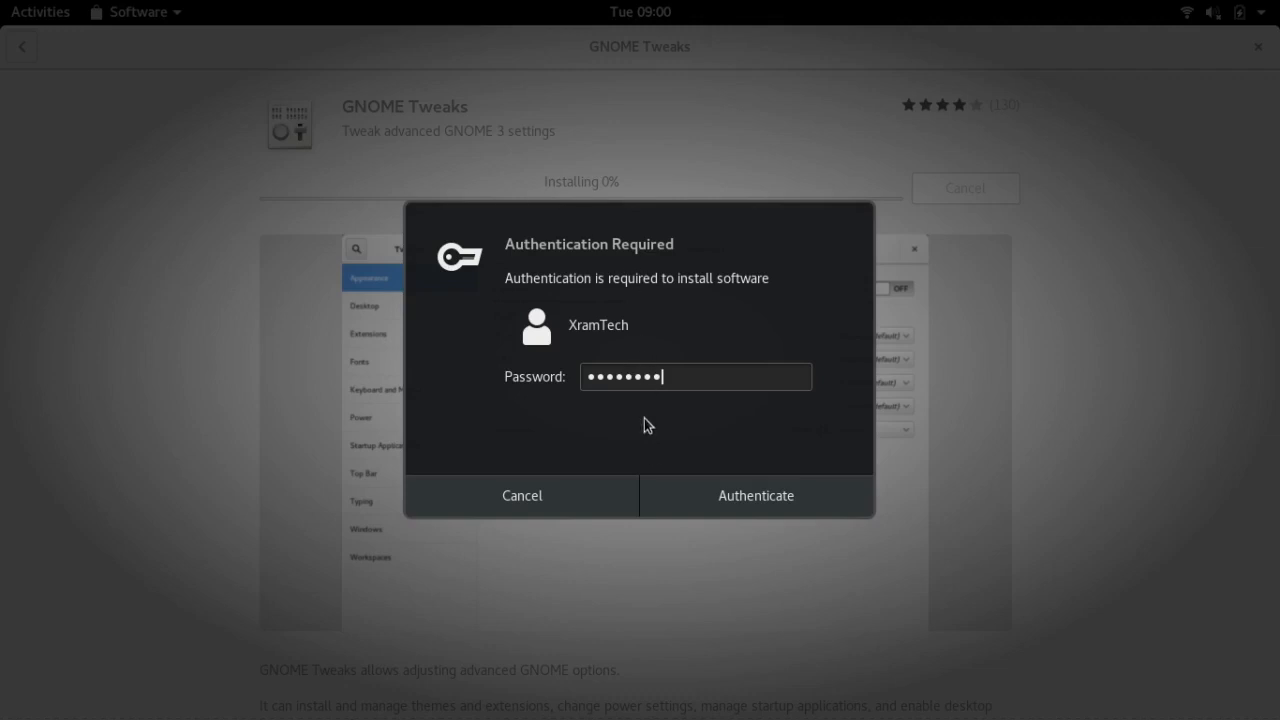
{"action": "left_click", "coordinate": [756, 496]}
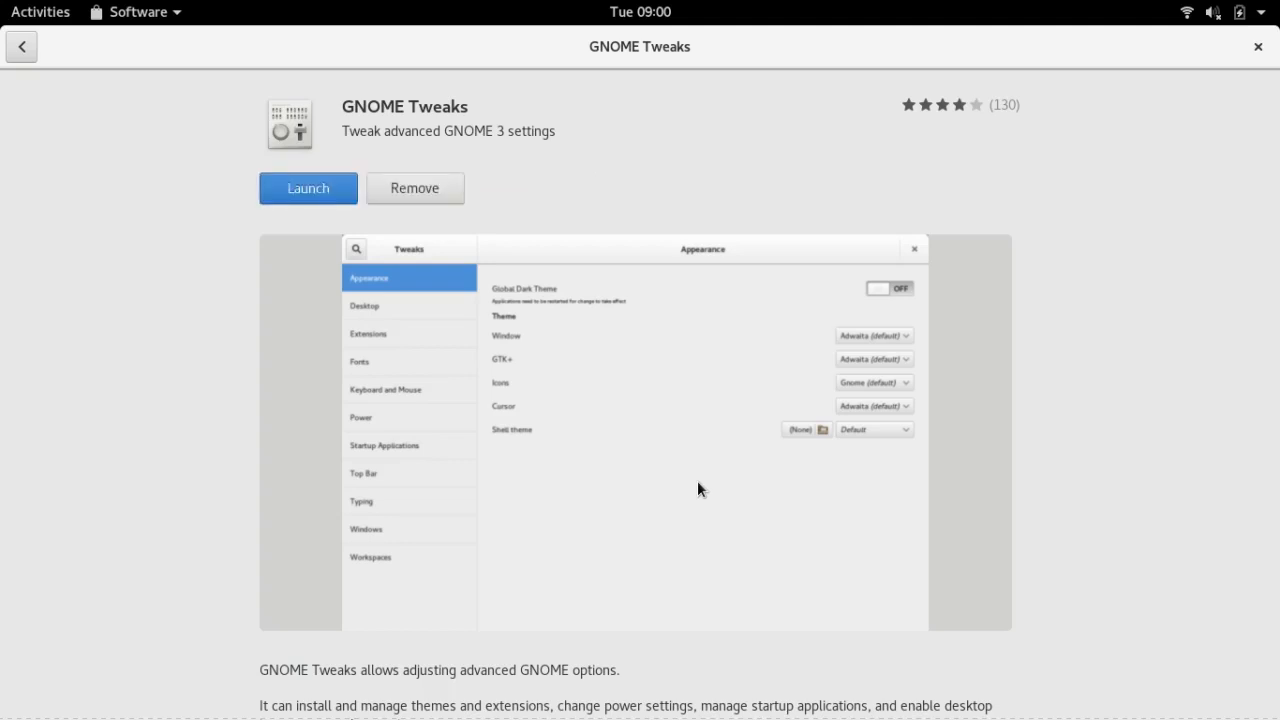
{"action": "mouse_move", "coordinate": [1032, 128]}
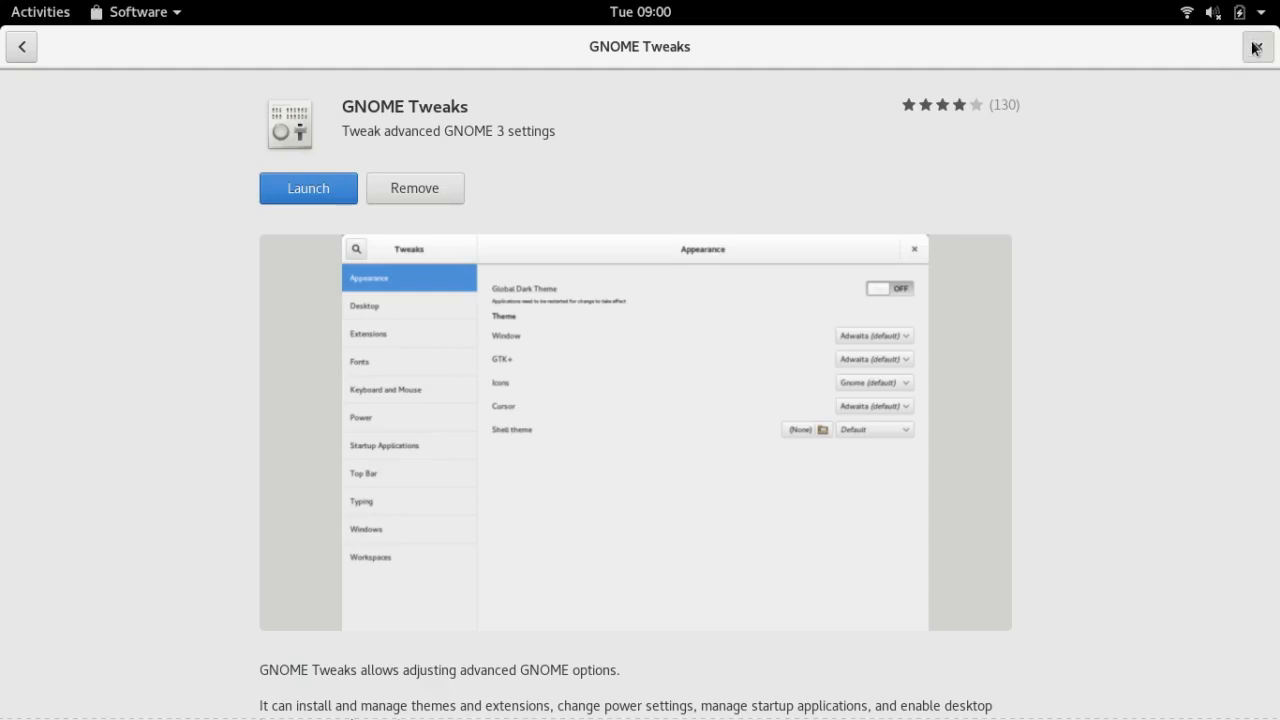
{"action": "left_click", "coordinate": [1256, 46]}
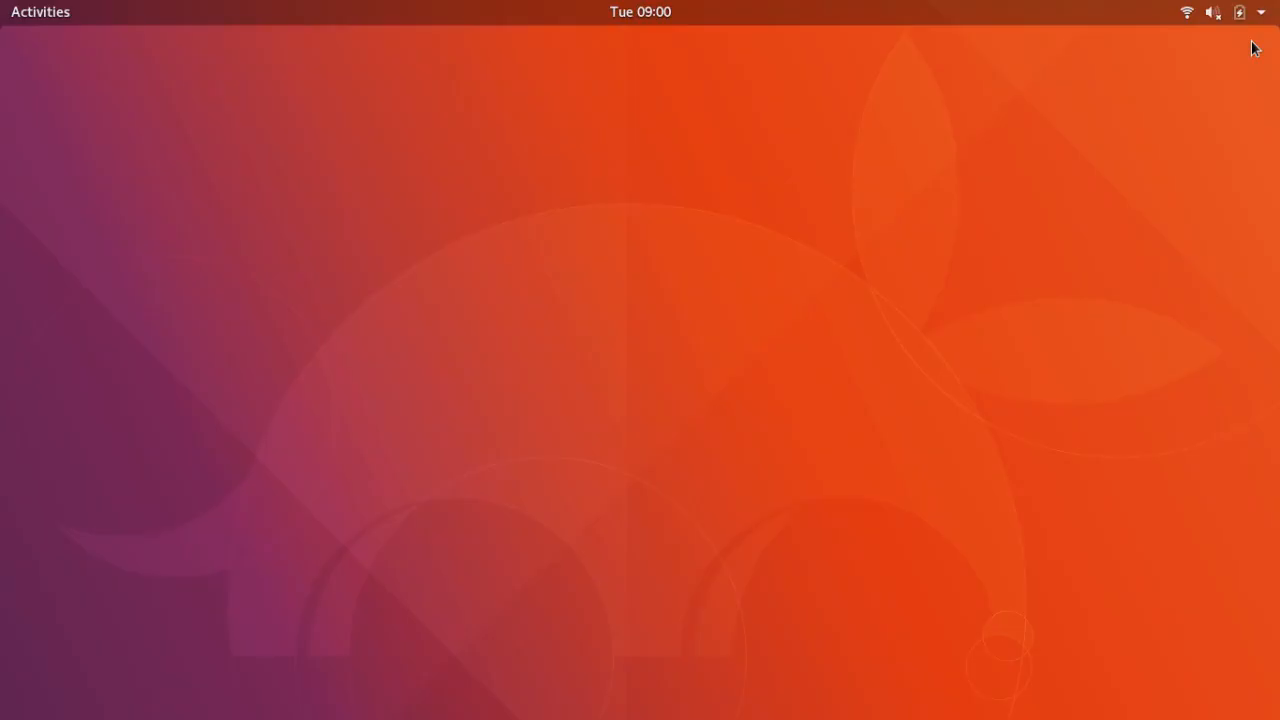
Find Tweaks in the overview search and add it to Favorites.
{"action": "left_click", "coordinate": [40, 12]}
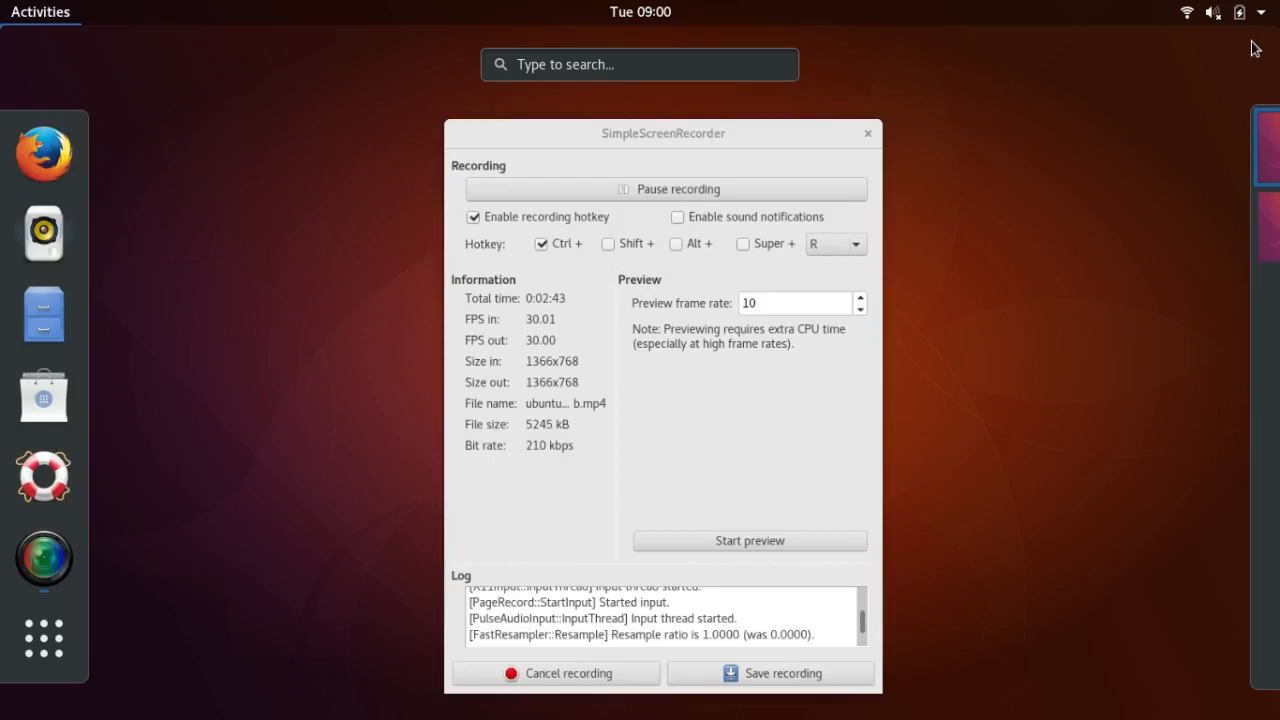
{"action": "type", "text": "t"}
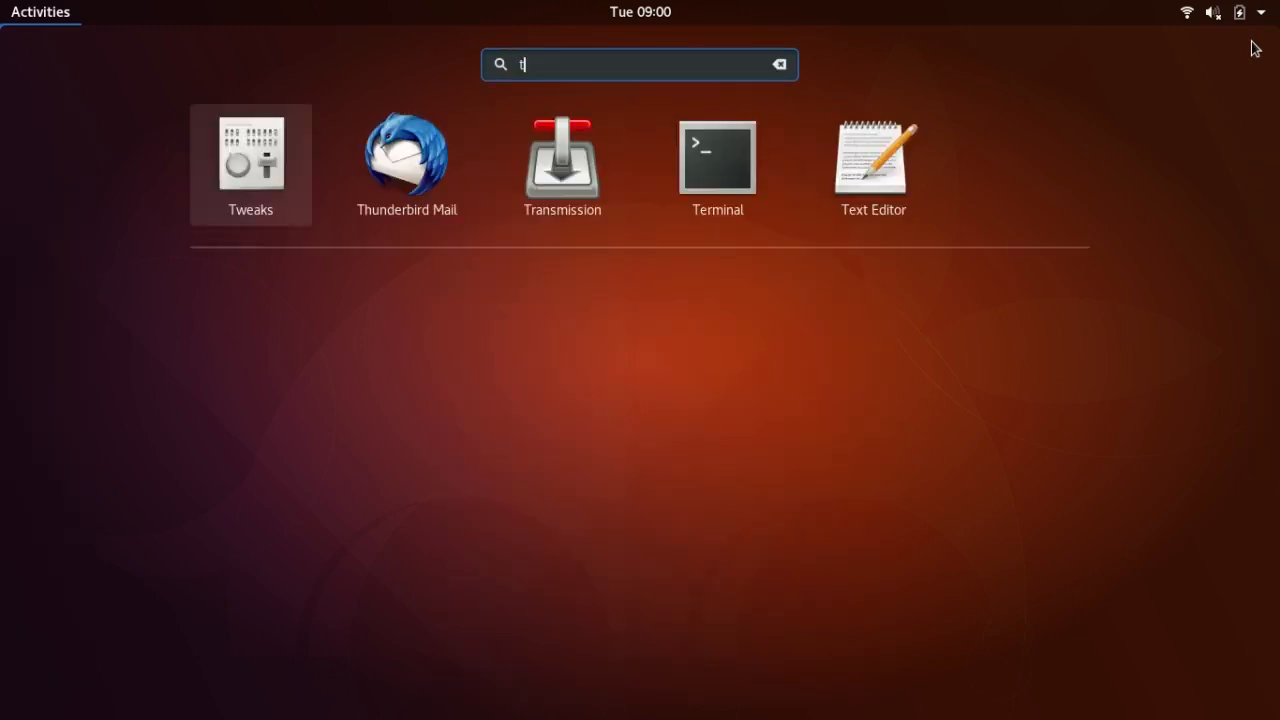
{"action": "type", "text": "weaks"}
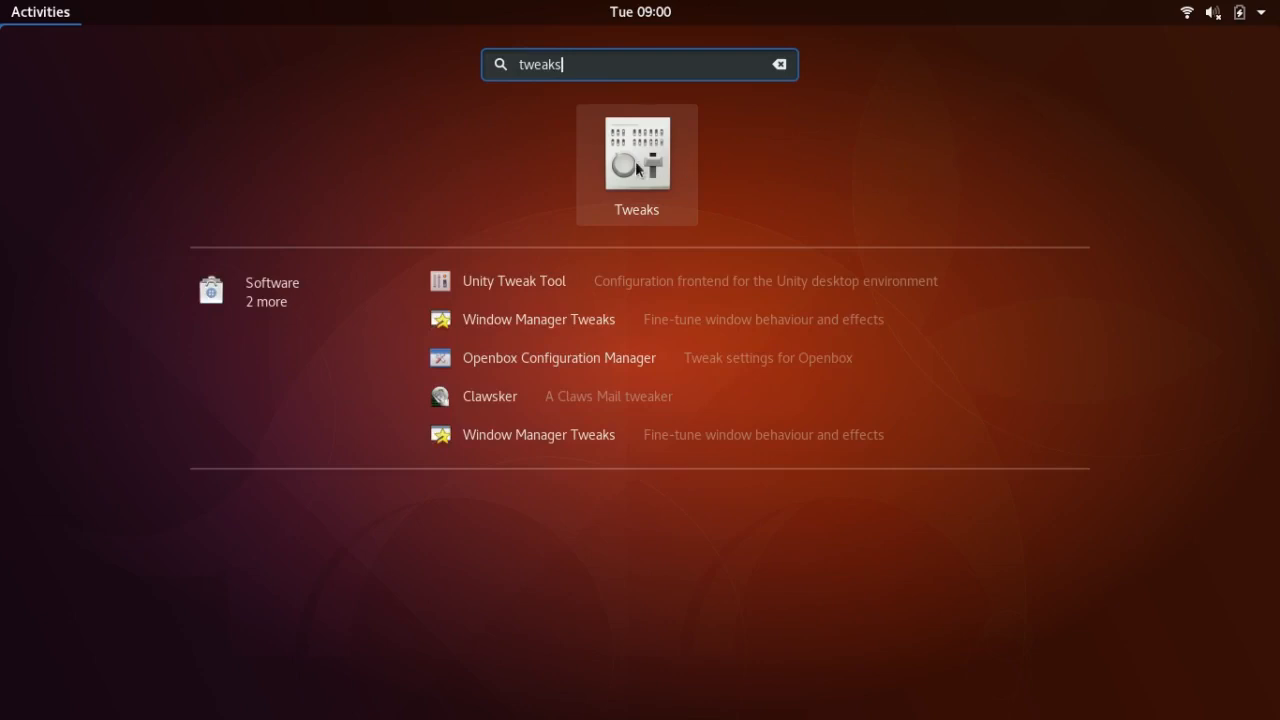
{"action": "right_click", "coordinate": [636, 164]}
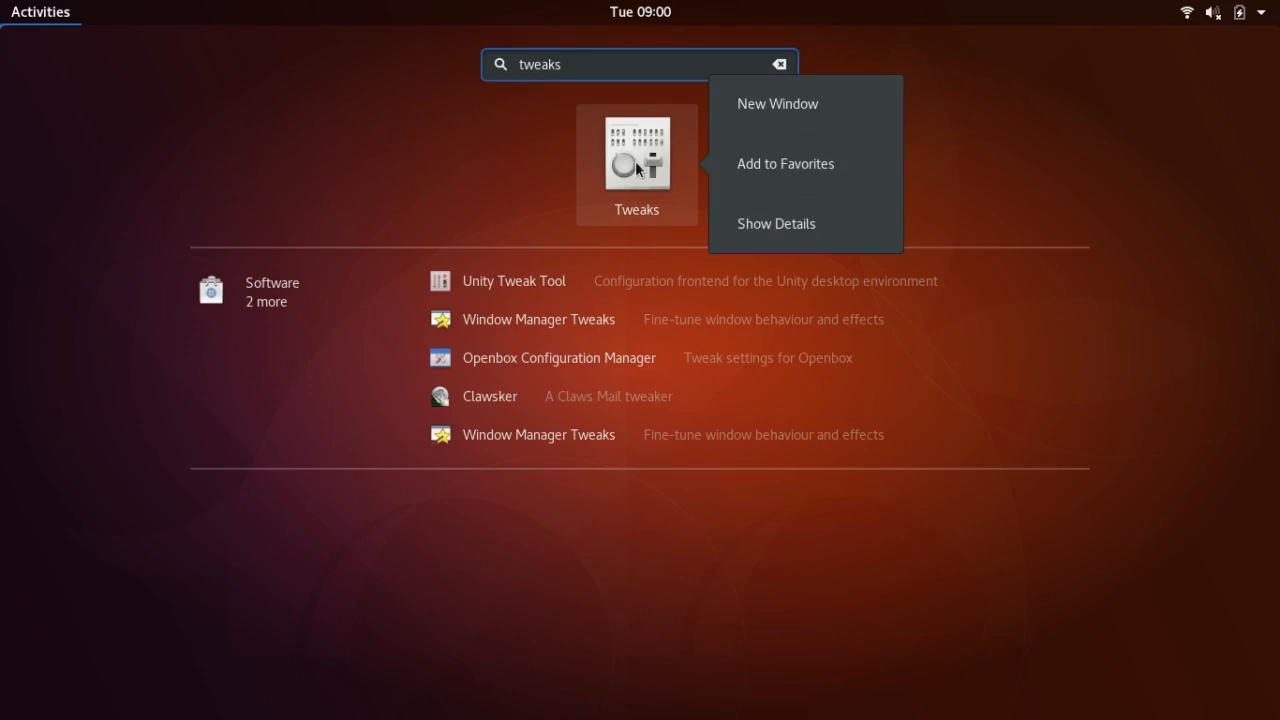
{"action": "left_click", "coordinate": [784, 164]}
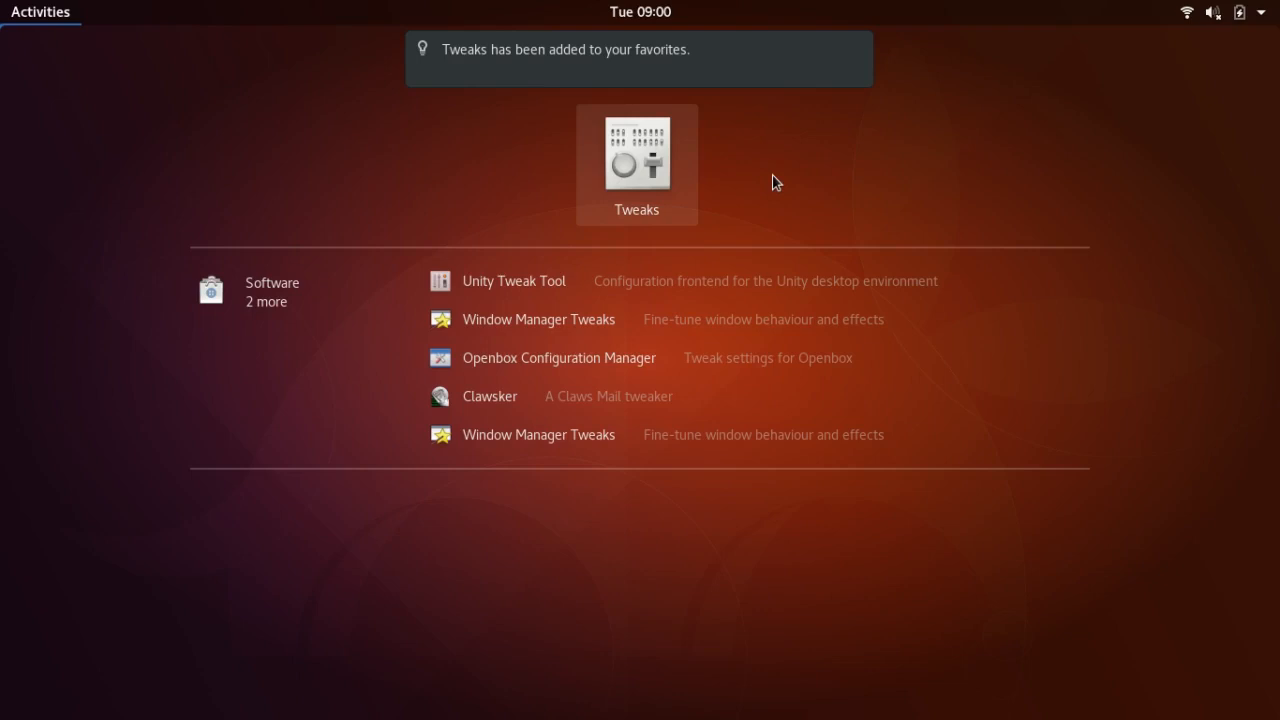
Launch the Tweaks app from the search results.
{"action": "type", "text": "tweaks"}
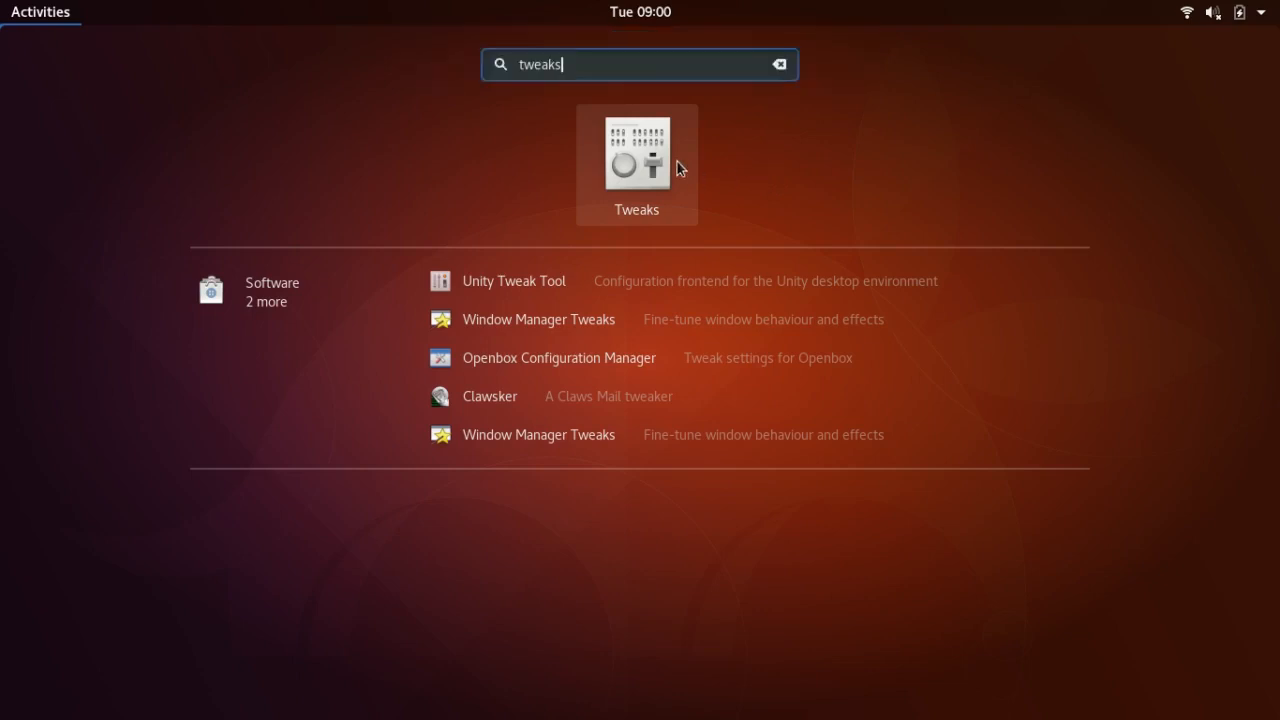
{"action": "left_click", "coordinate": [636, 164]}
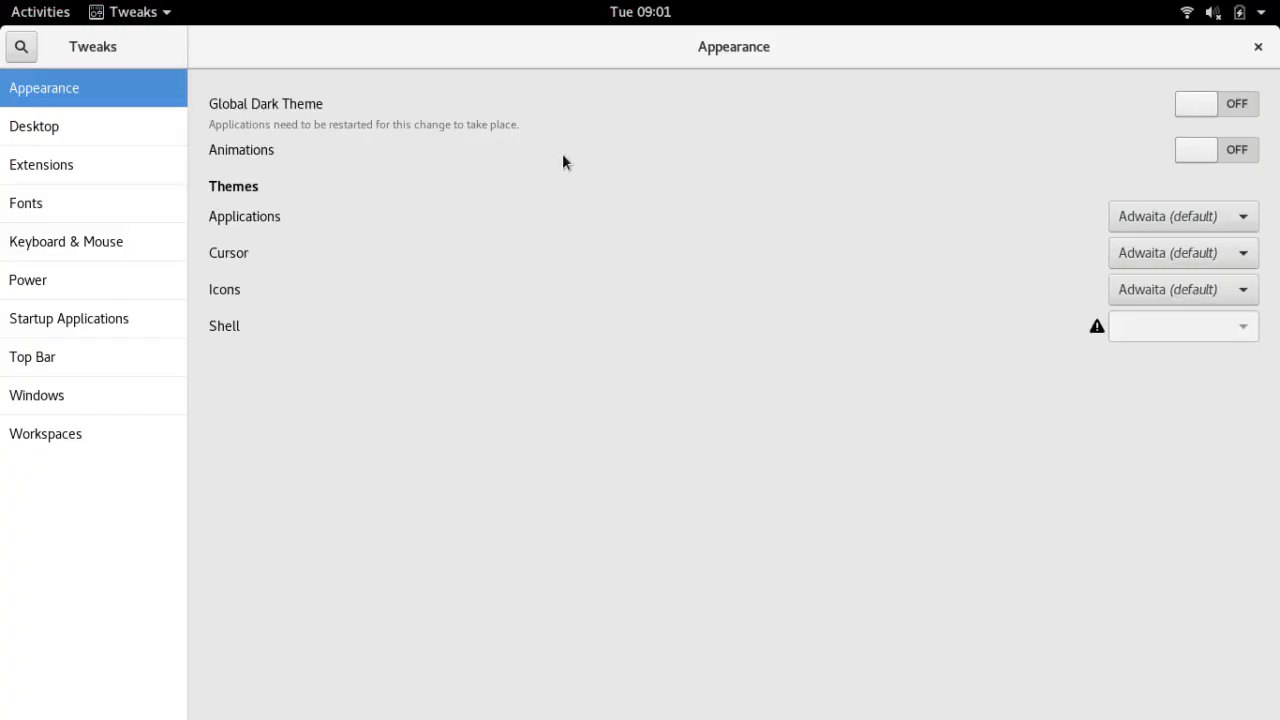
{"action": "mouse_move", "coordinate": [262, 148]}
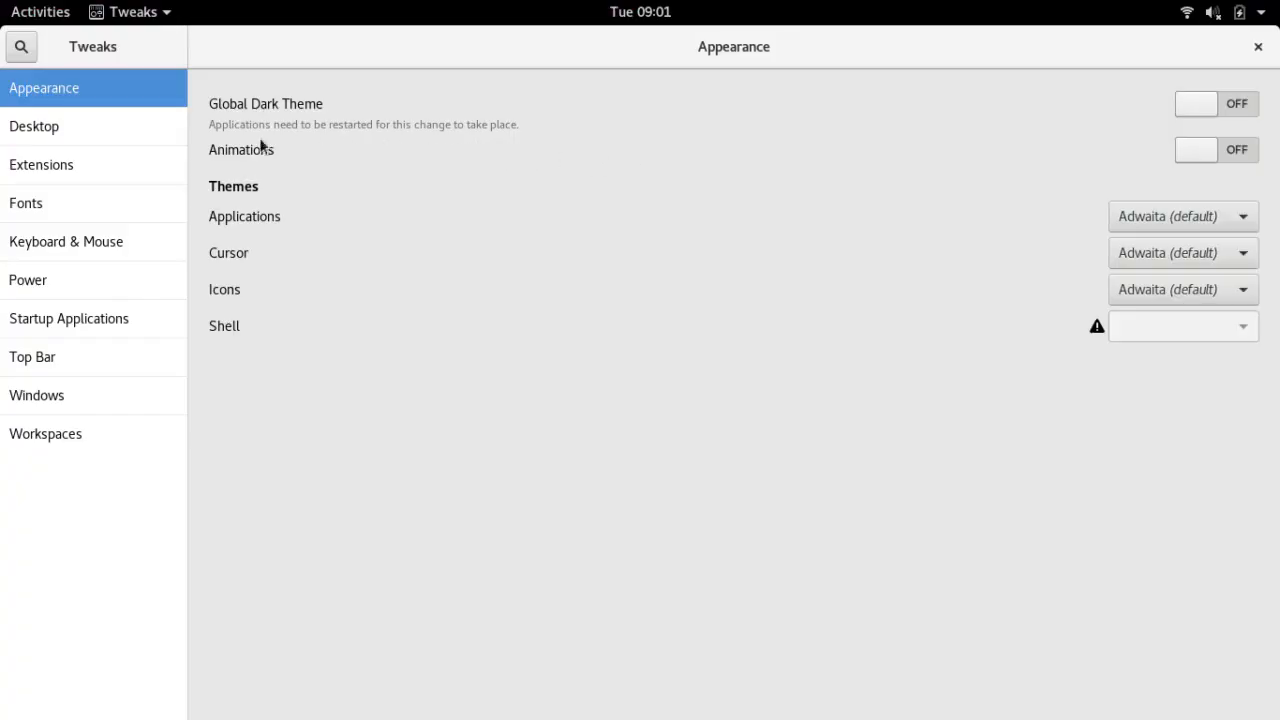
{"action": "mouse_move", "coordinate": [72, 168]}
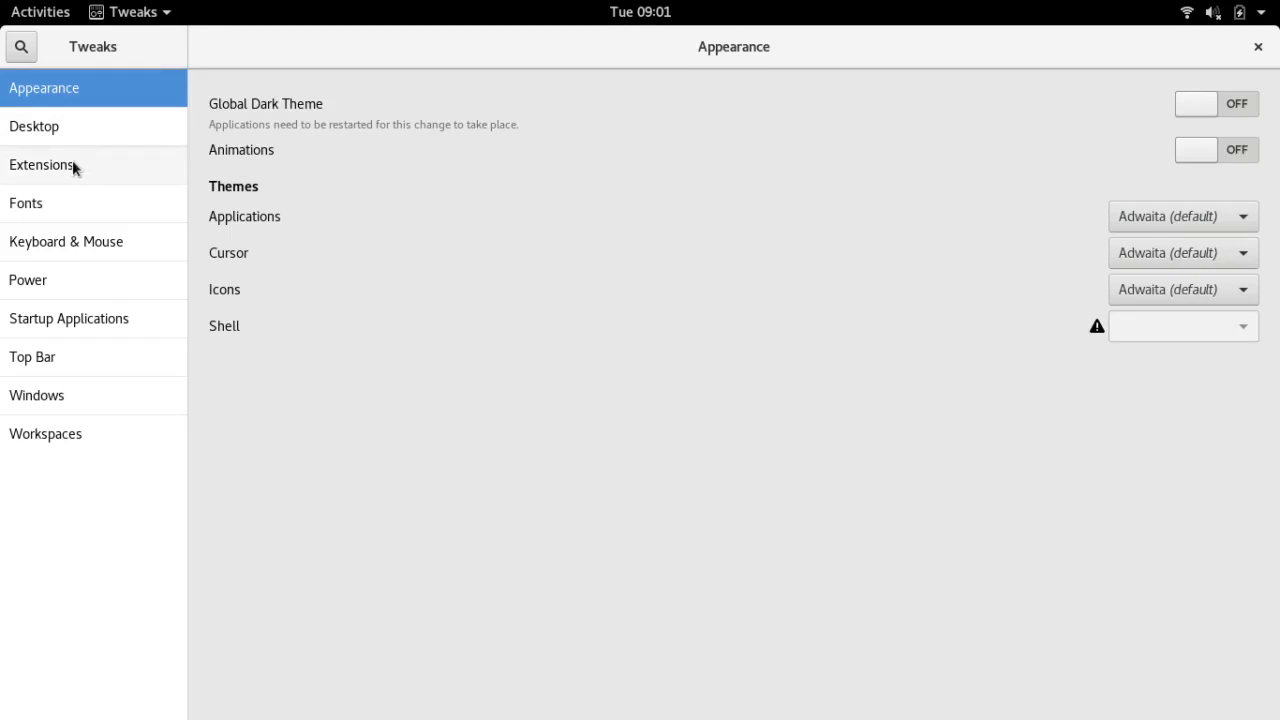
Browse Extensions and Top Bar, then enable the Minimize titlebar button under Windows.
{"action": "left_click", "coordinate": [42, 164]}
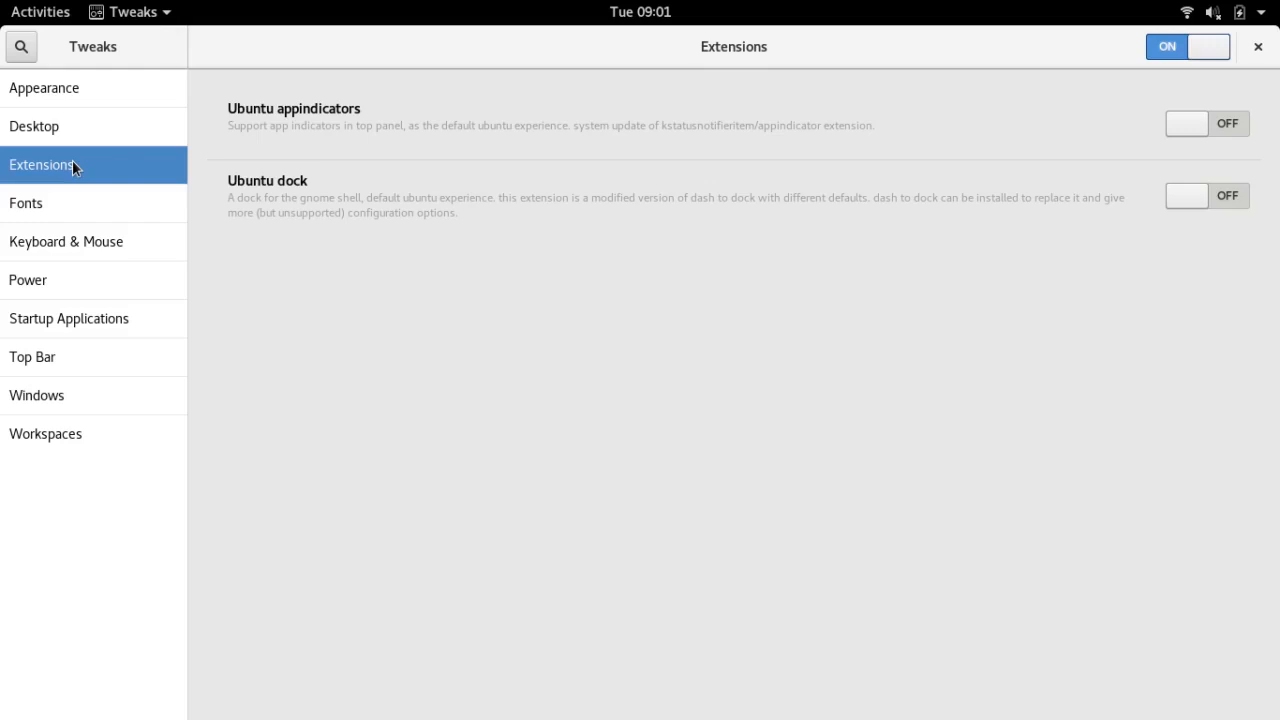
{"action": "left_click", "coordinate": [32, 356]}
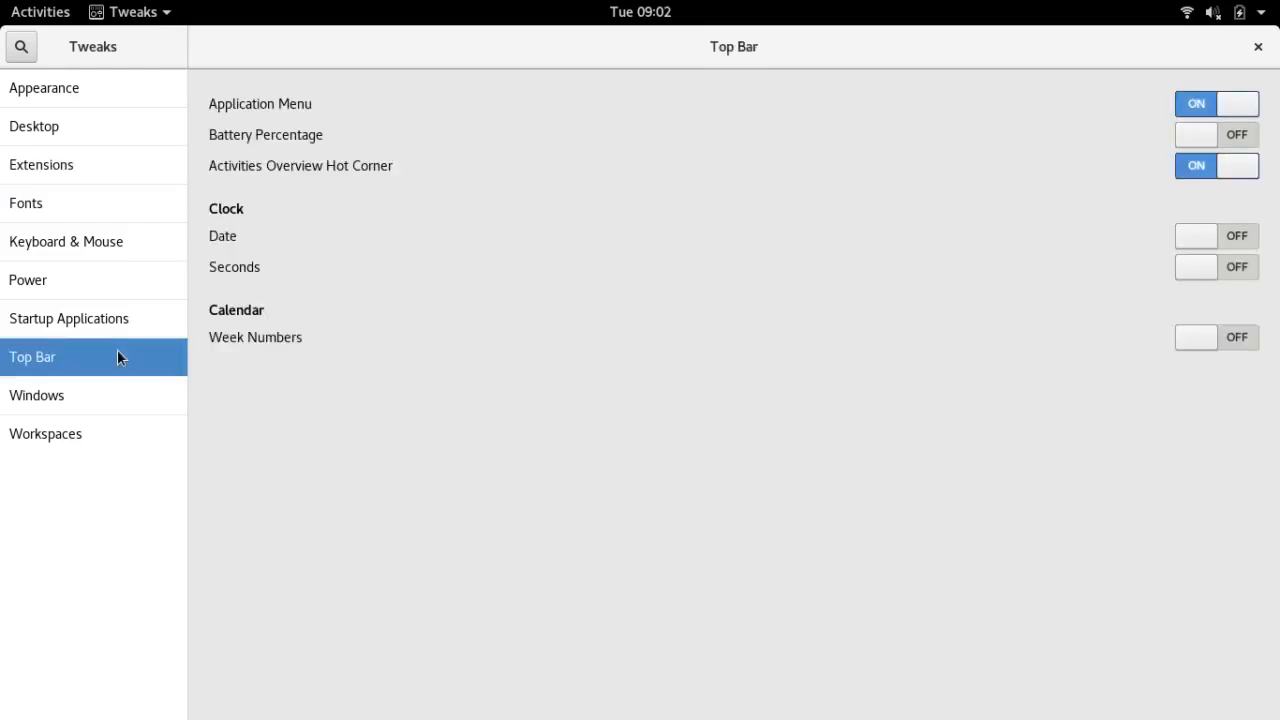
{"action": "mouse_move", "coordinate": [140, 350]}
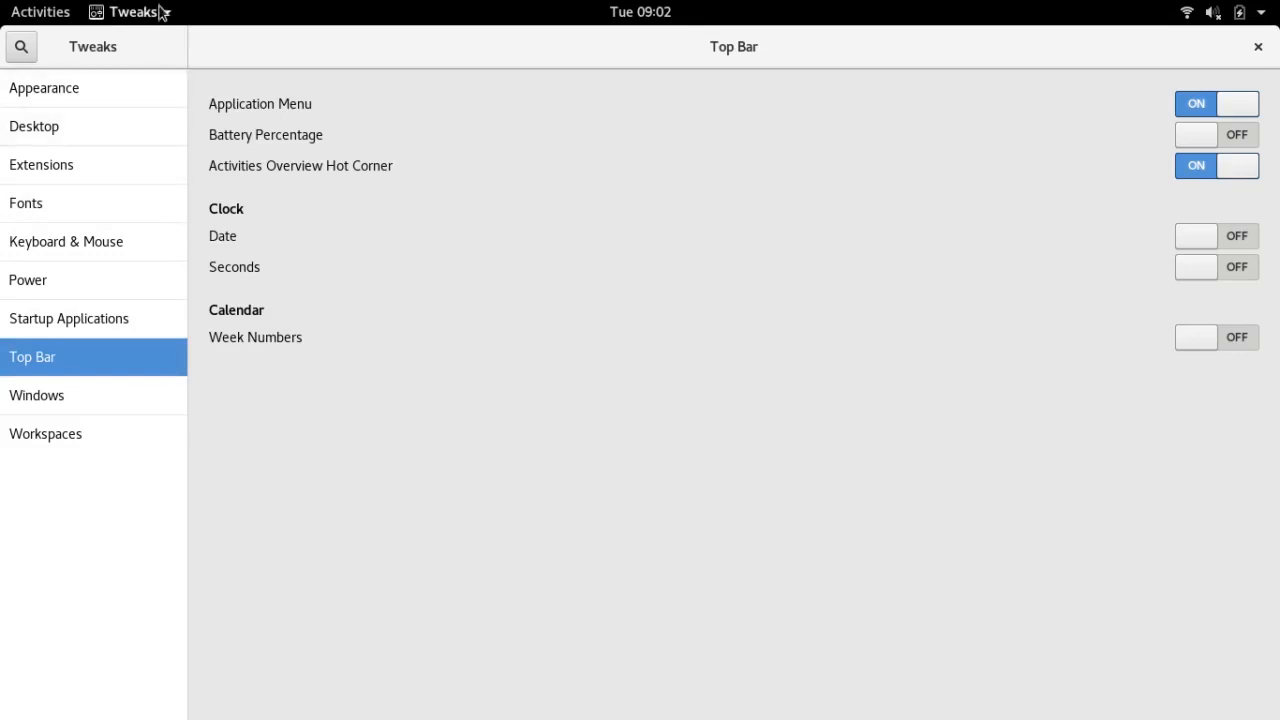
{"action": "left_click", "coordinate": [130, 12]}
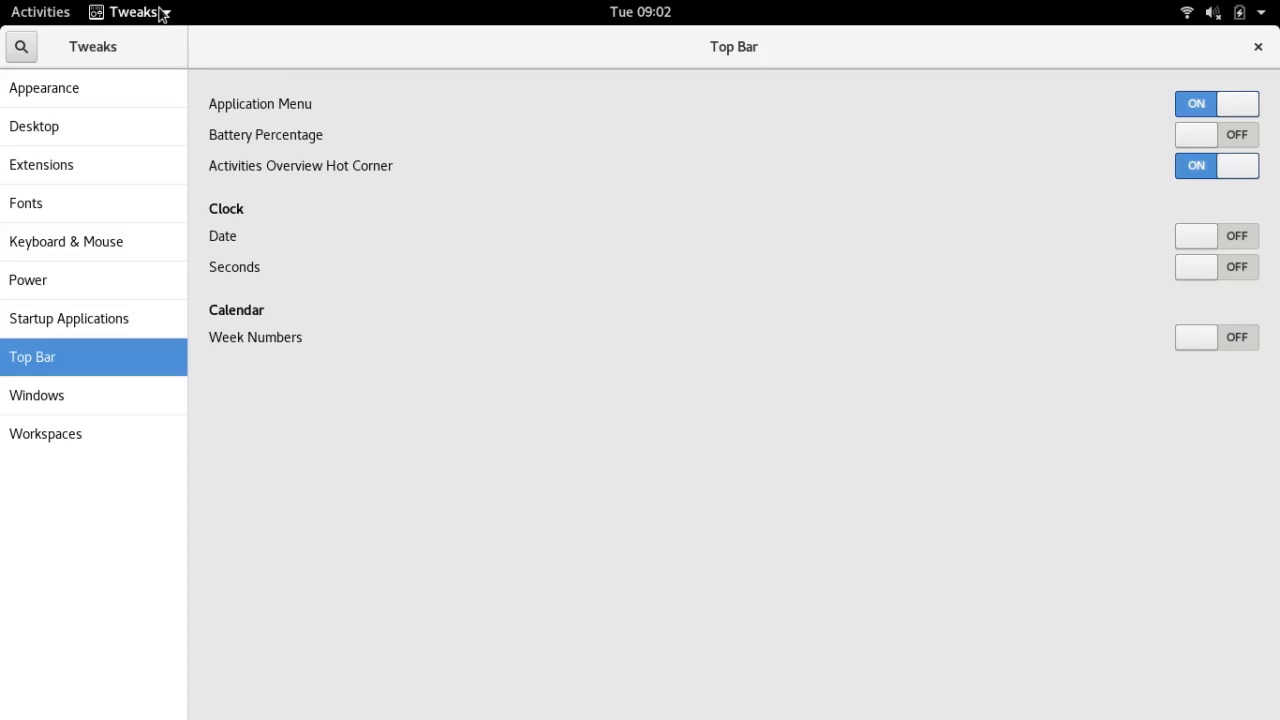
{"action": "mouse_move", "coordinate": [238, 356]}
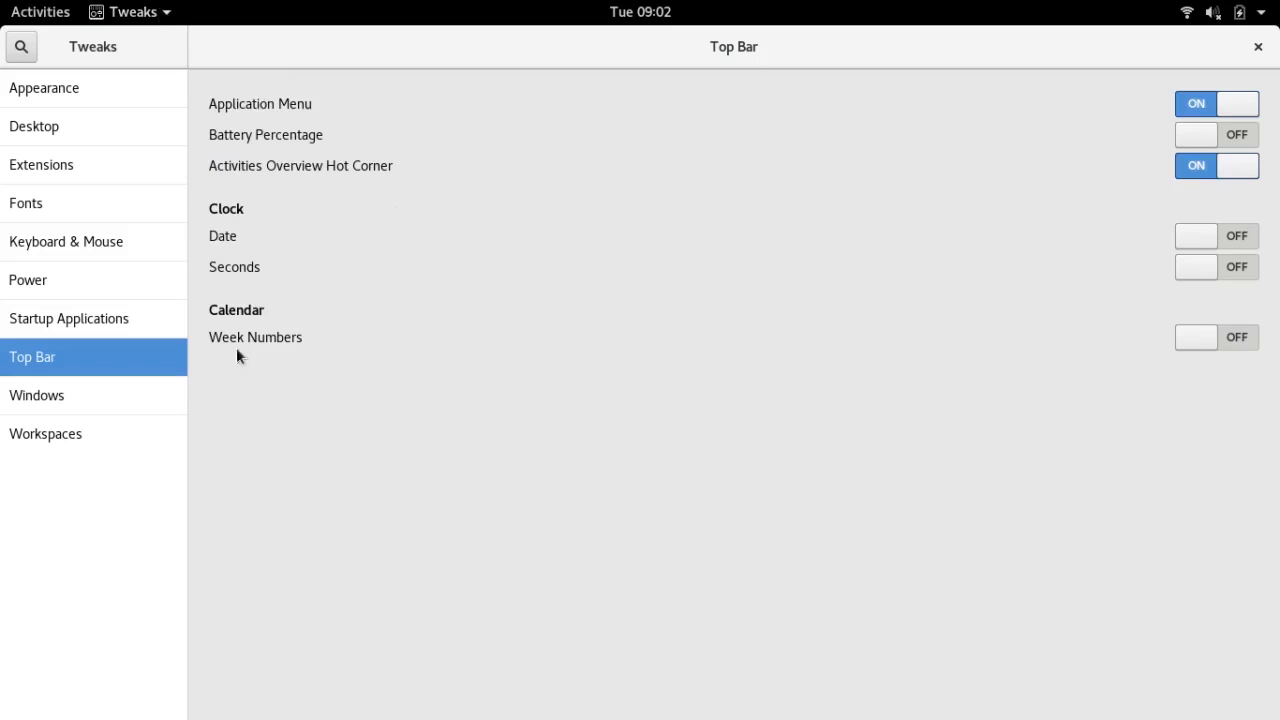
{"action": "left_click", "coordinate": [36, 396]}
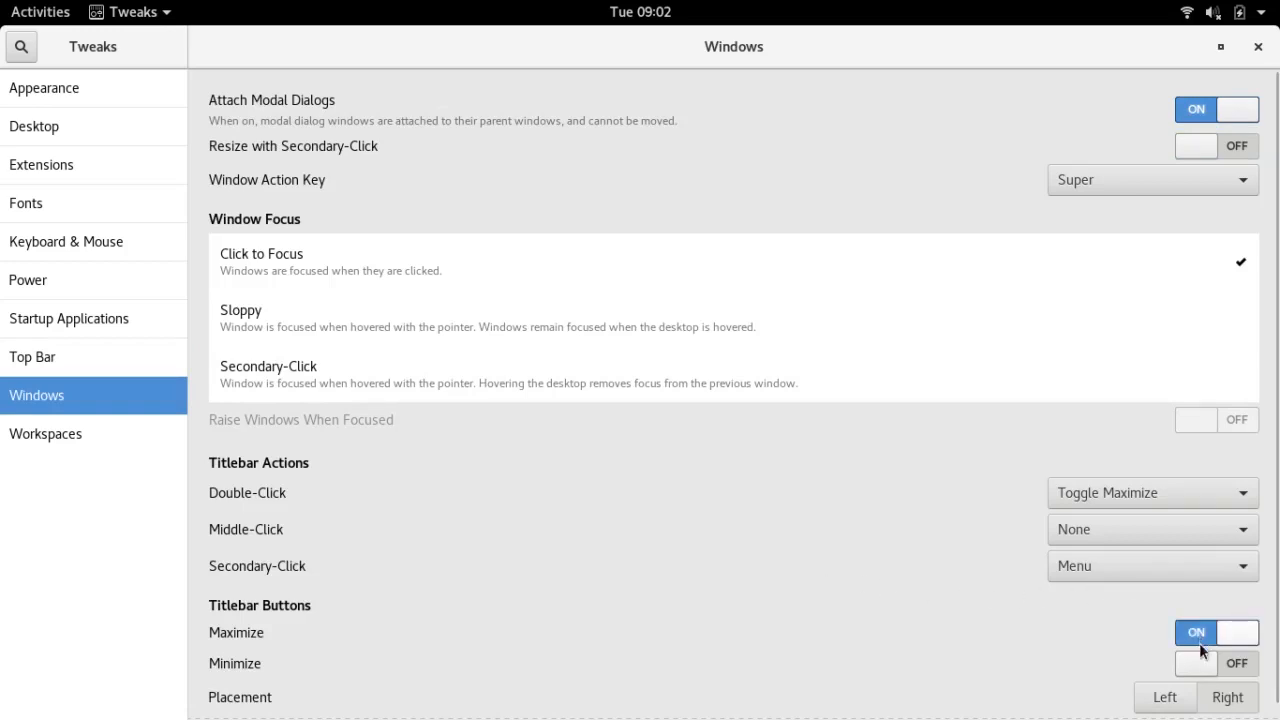
{"action": "left_click", "coordinate": [1208, 682]}
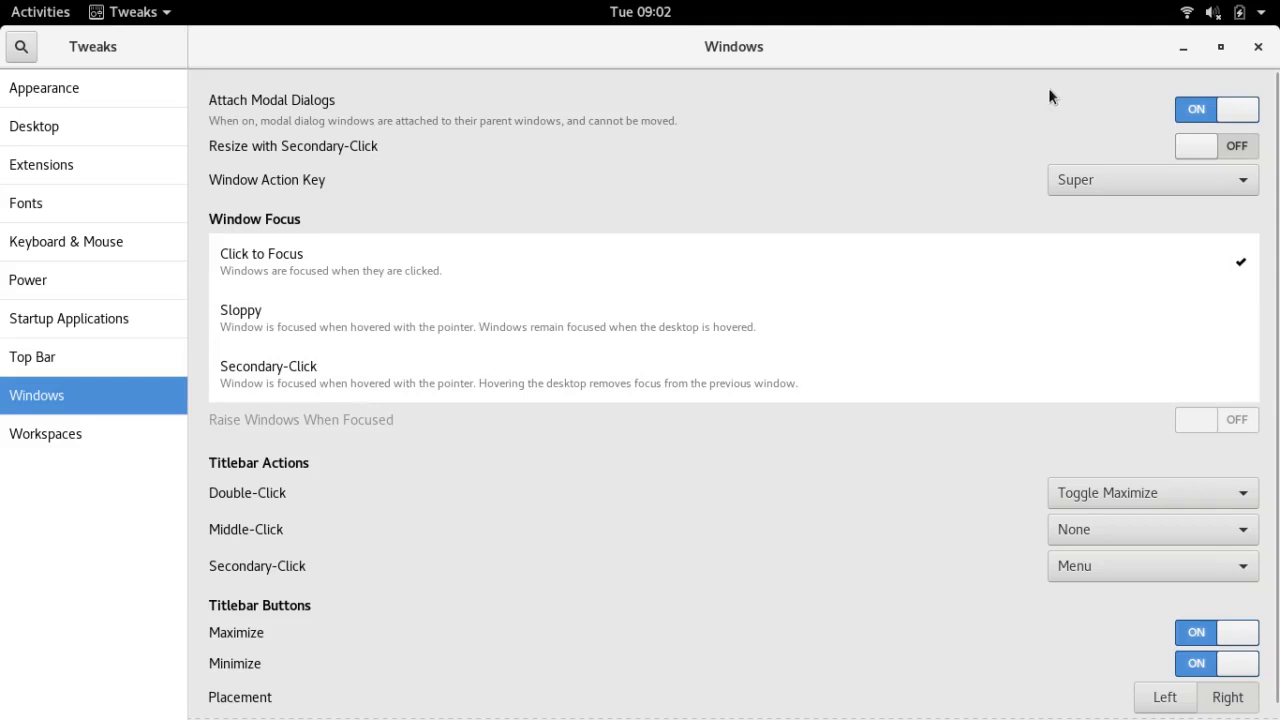
{"action": "mouse_move", "coordinate": [840, 144]}
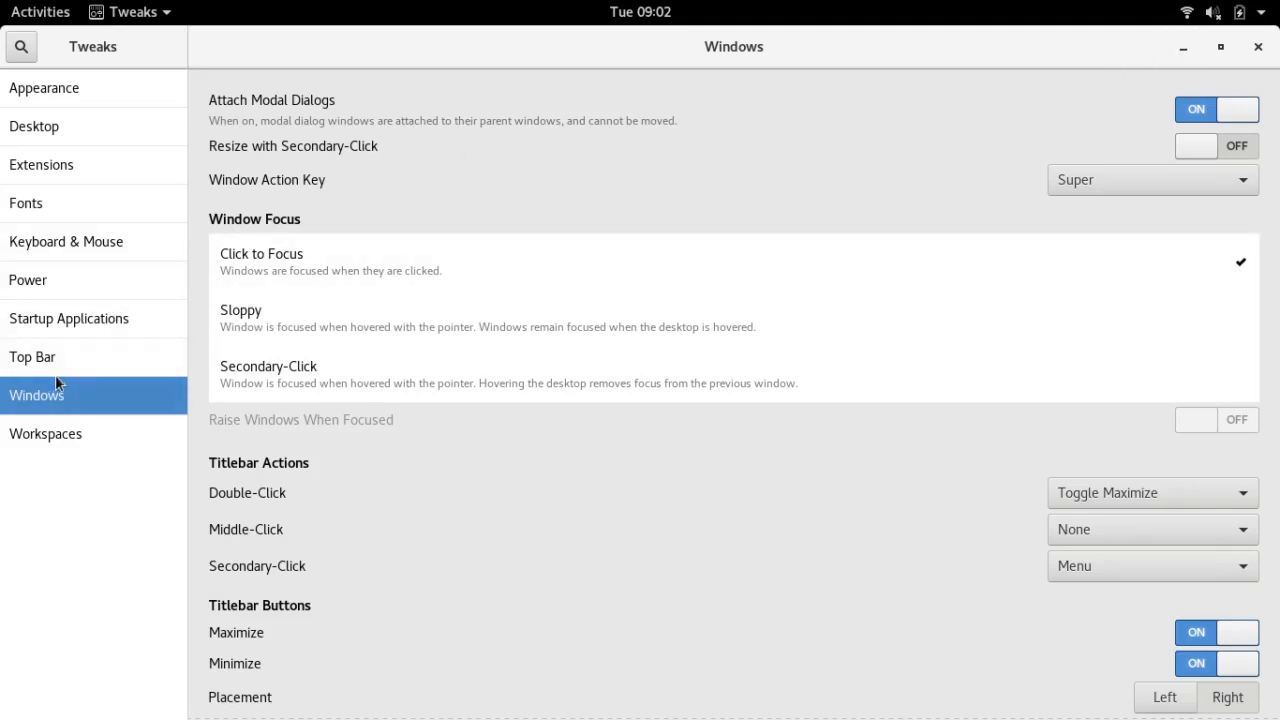
Enable the Date in the top-bar clock and close Tweaks.
{"action": "left_click", "coordinate": [32, 356]}
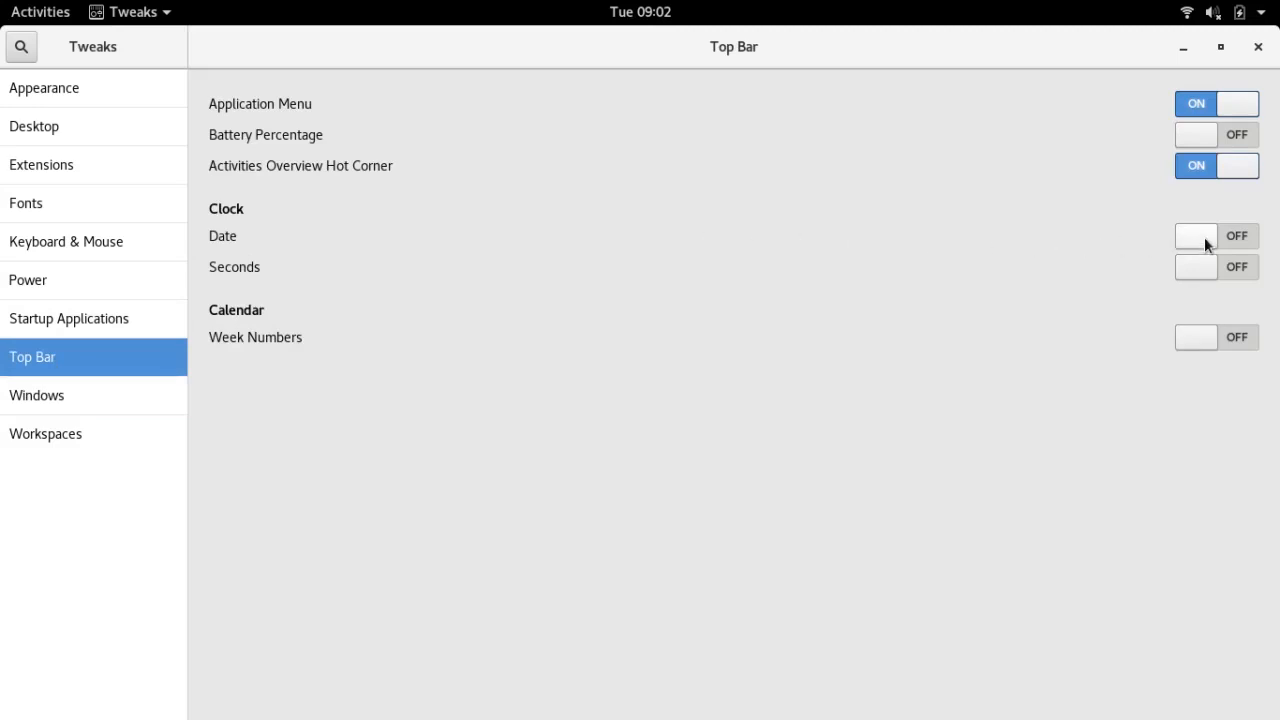
{"action": "left_click", "coordinate": [1200, 236]}
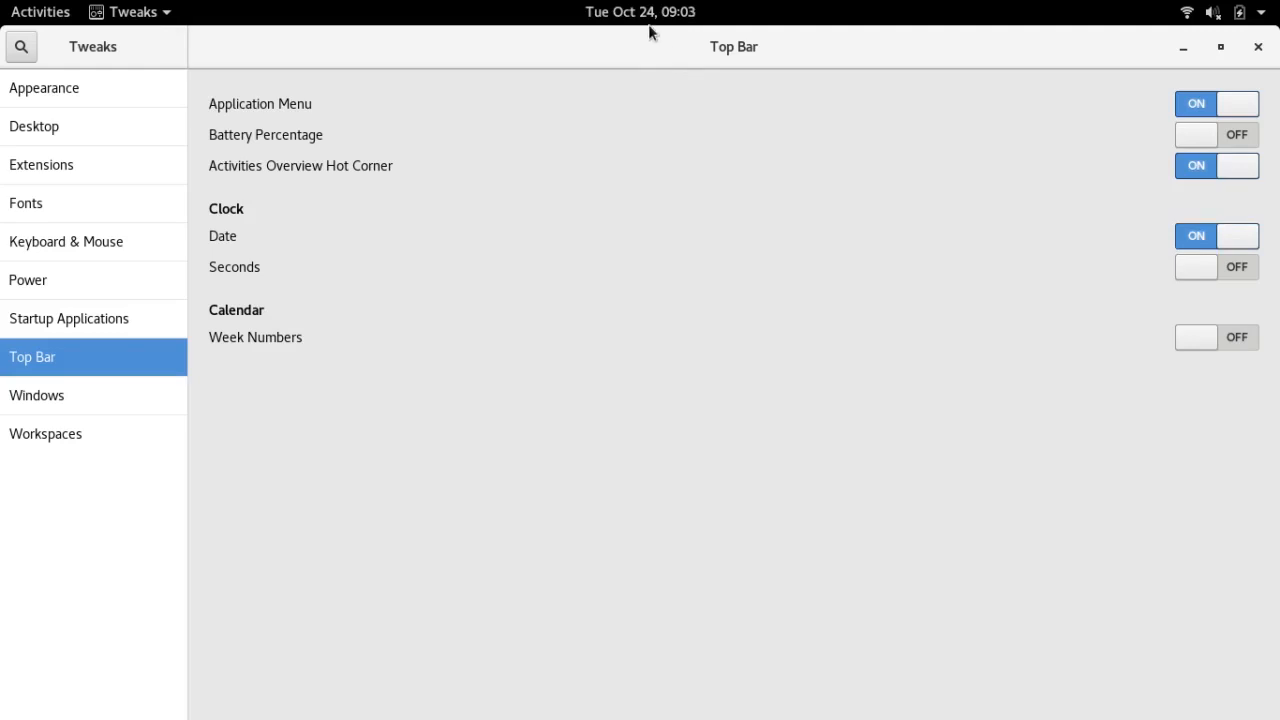
{"action": "mouse_move", "coordinate": [654, 48]}
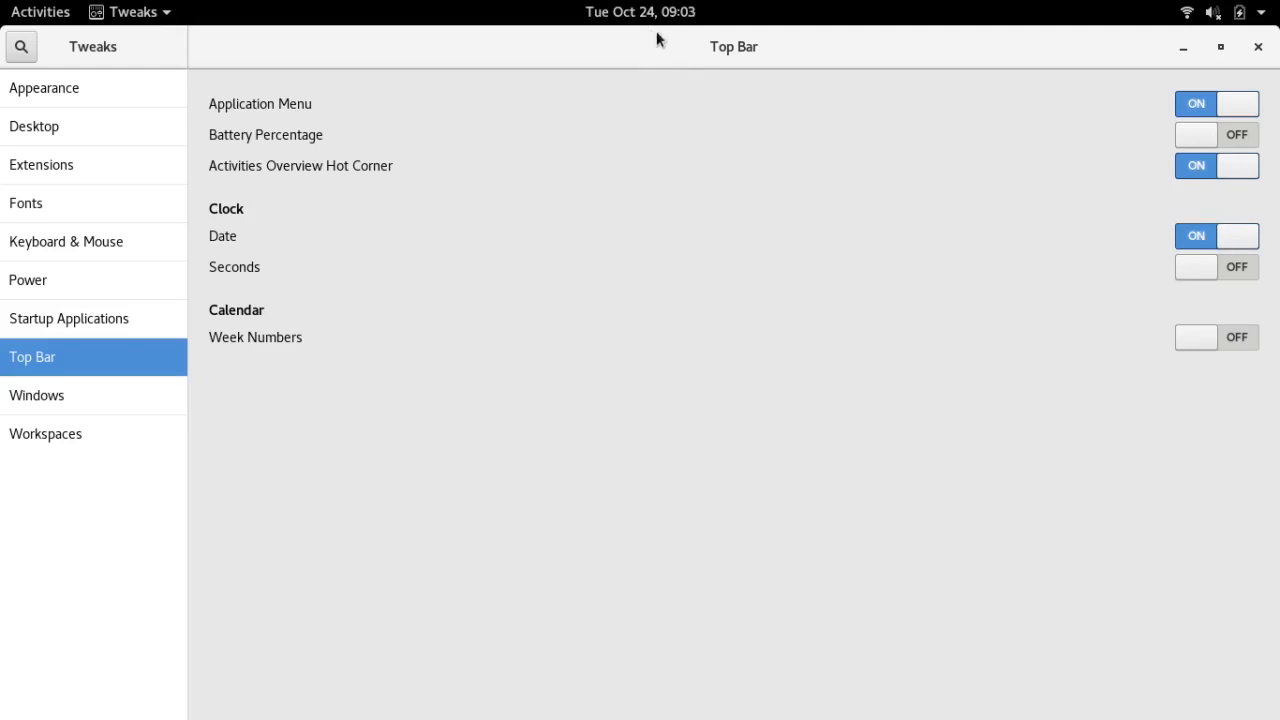
{"action": "mouse_move", "coordinate": [1220, 48]}
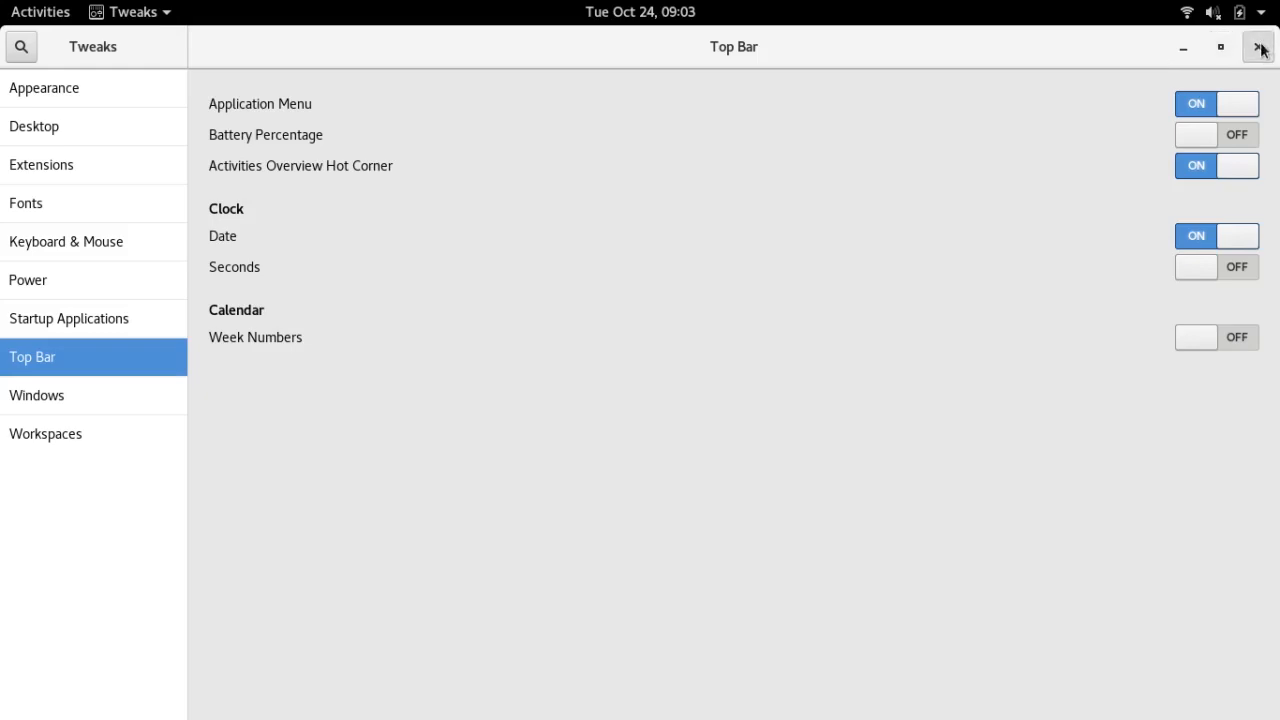
{"action": "left_click", "coordinate": [1256, 48]}
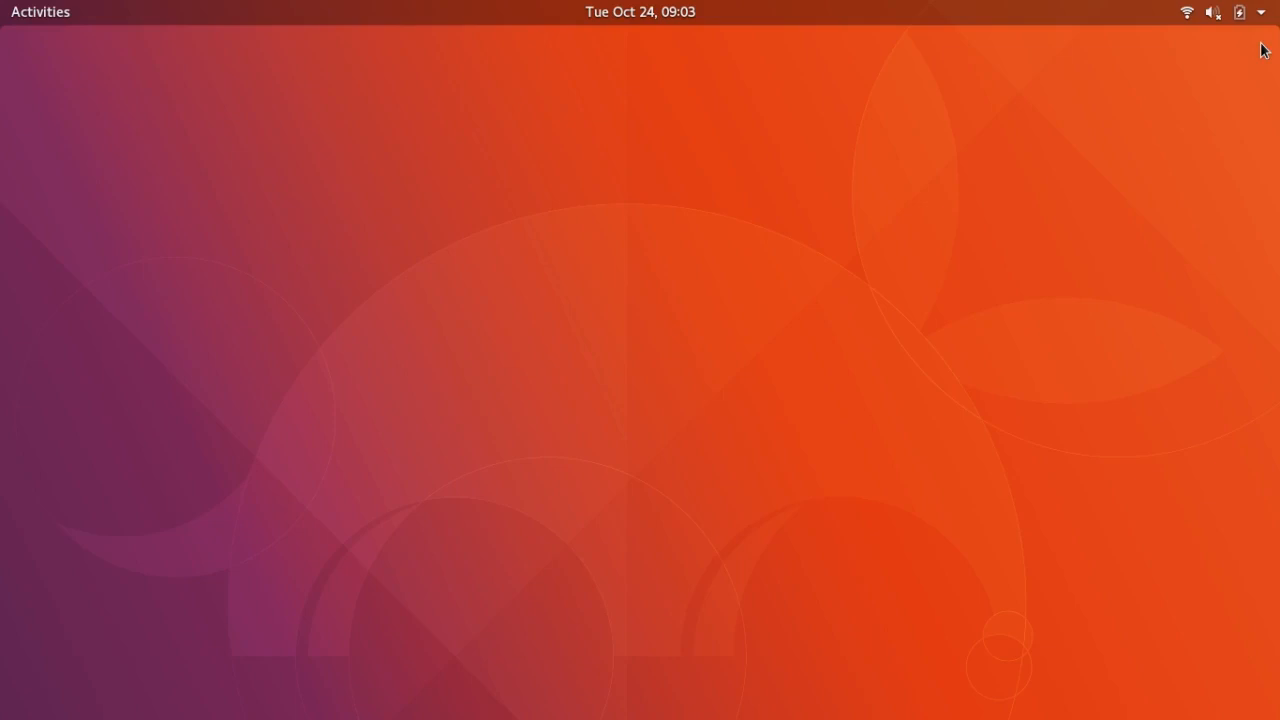
Launch Synaptic from the overview and authenticate with the password.
{"action": "type", "text": "syb"}
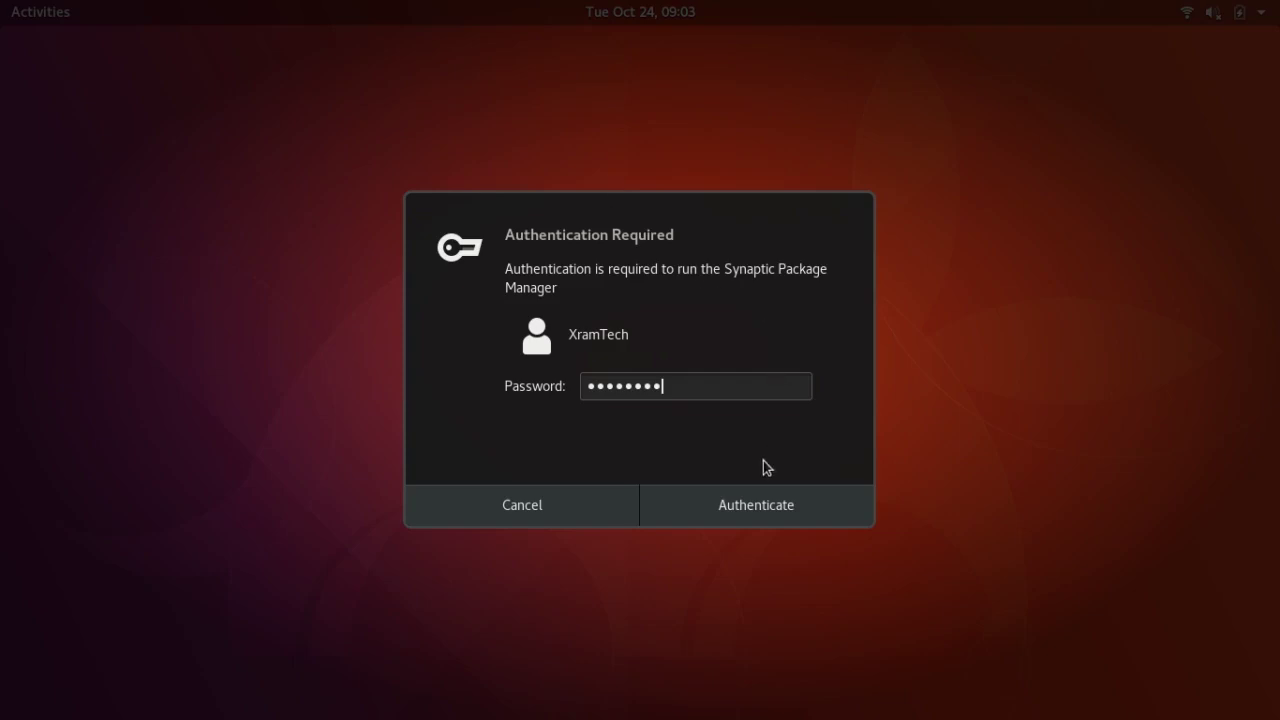
{"action": "left_click", "coordinate": [756, 504]}
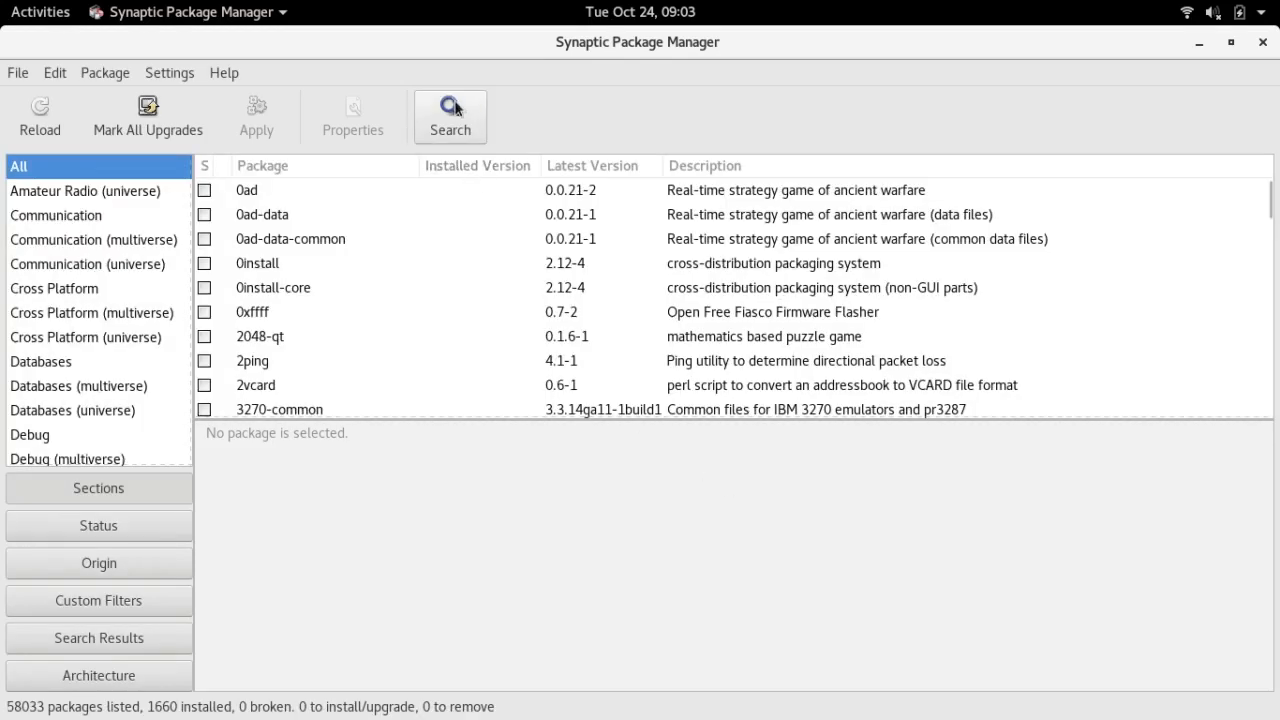
Search the package list for gnome-shell-extension.
{"action": "type", "text": "gno"}
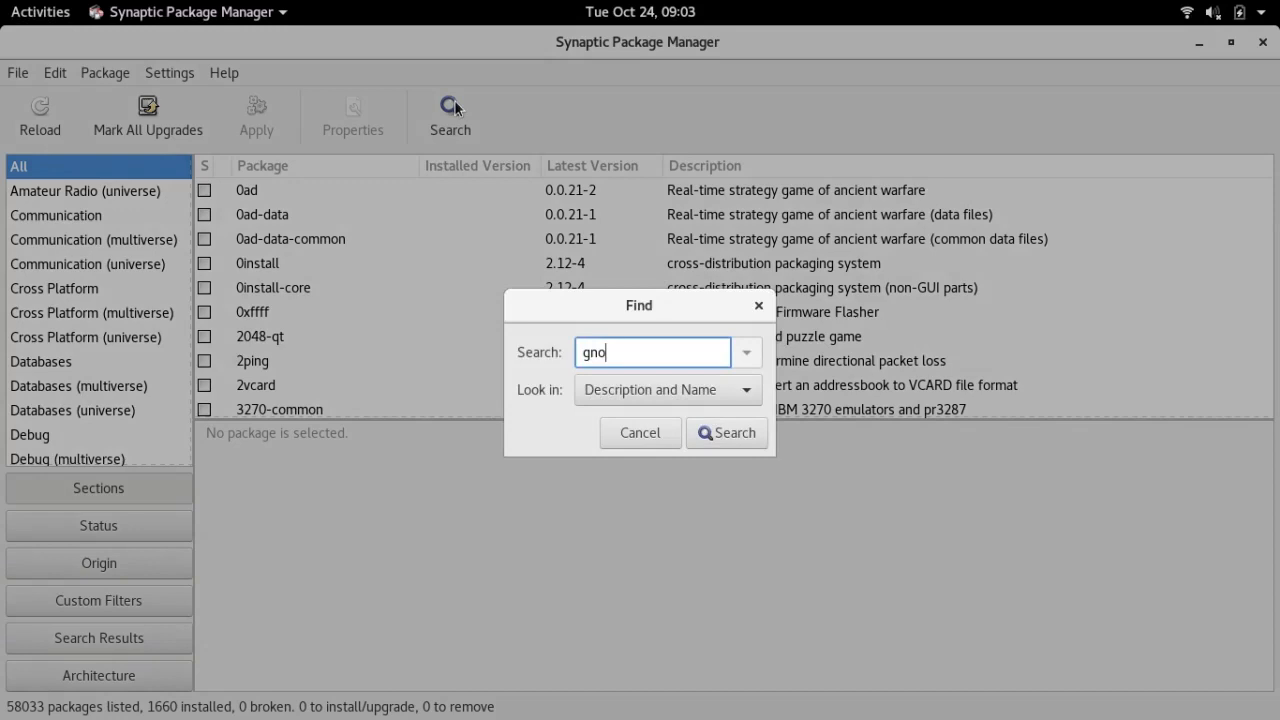
{"action": "type", "text": "me-"}
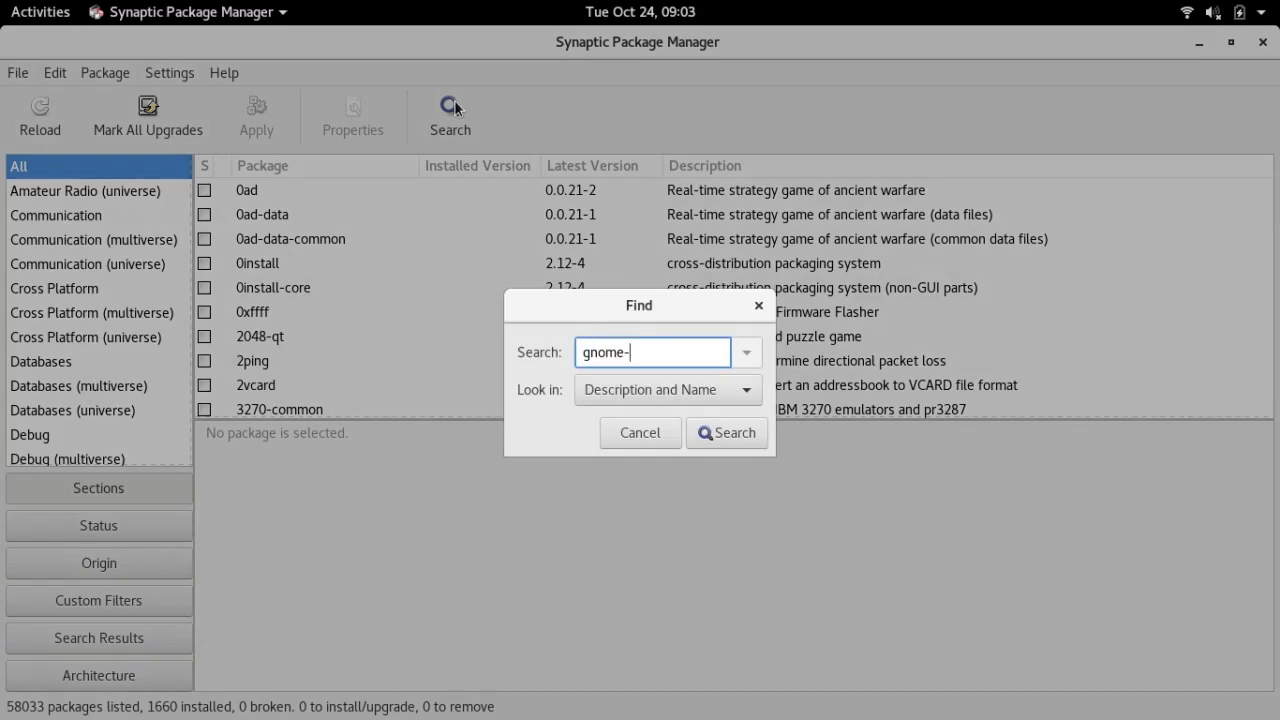
{"action": "type", "text": "shell"}
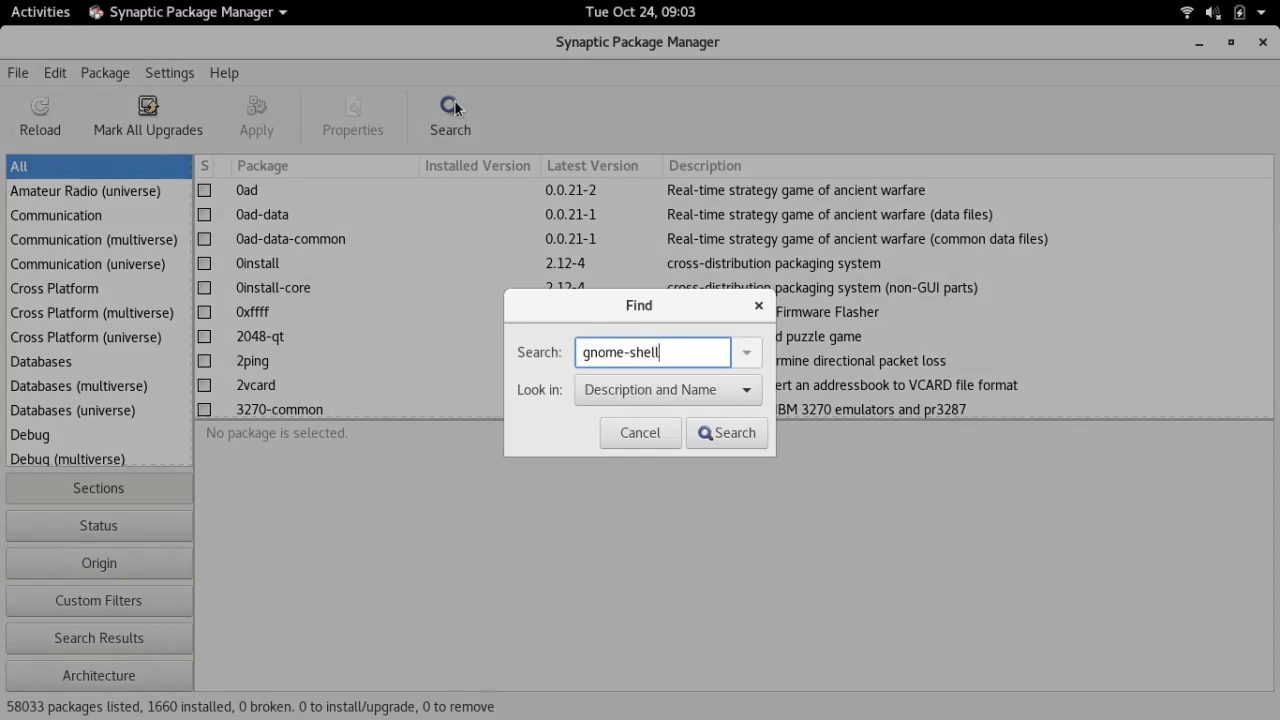
{"action": "type", "text": "-extension"}
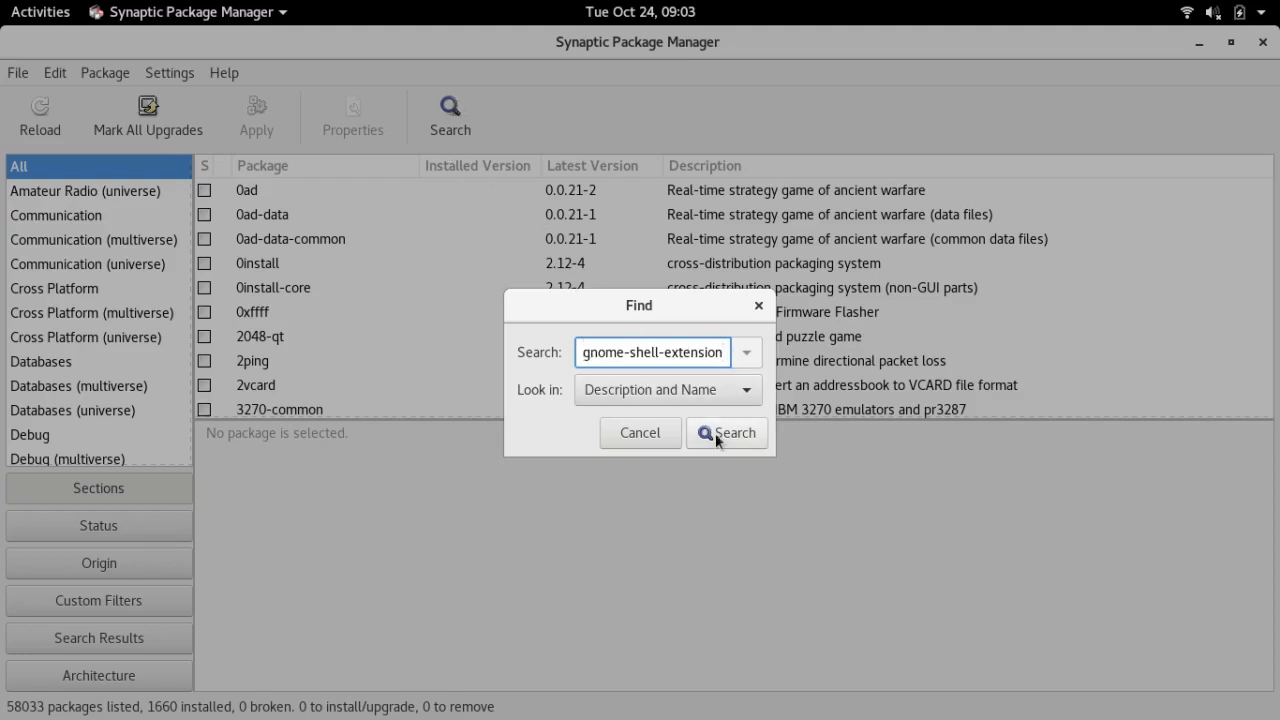
{"action": "left_click", "coordinate": [728, 432]}
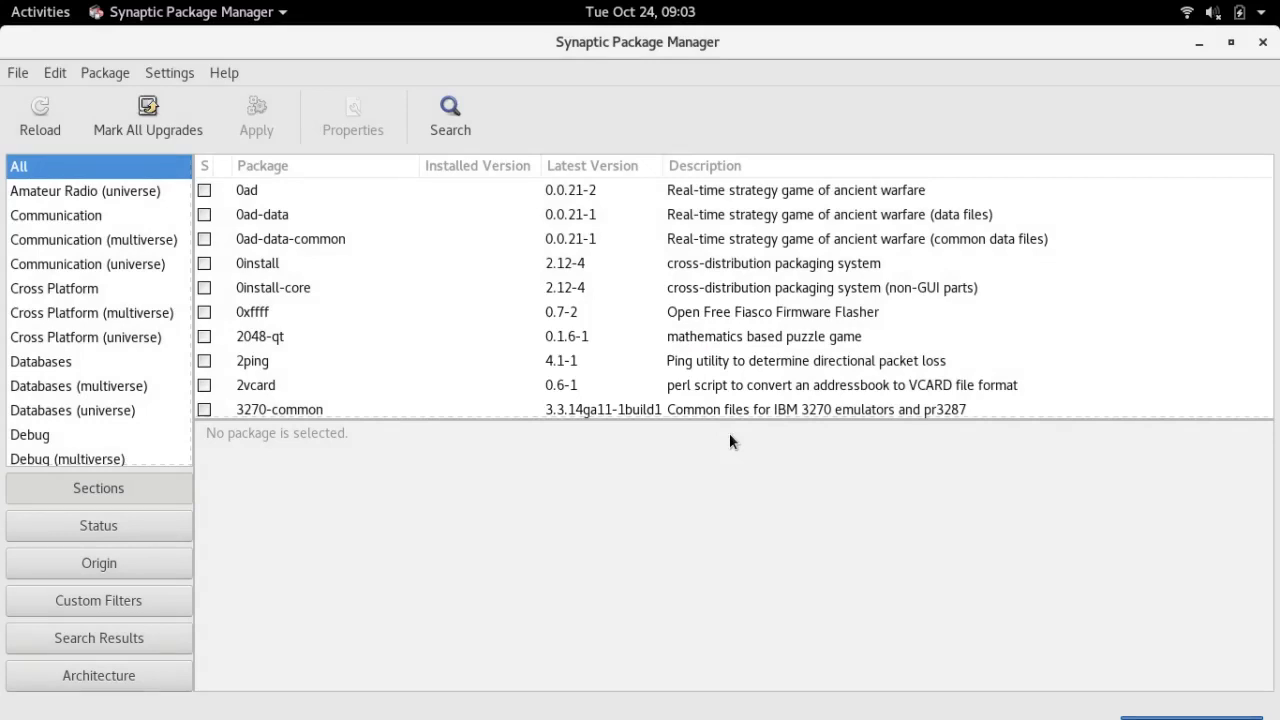
{"action": "left_click", "coordinate": [448, 110]}
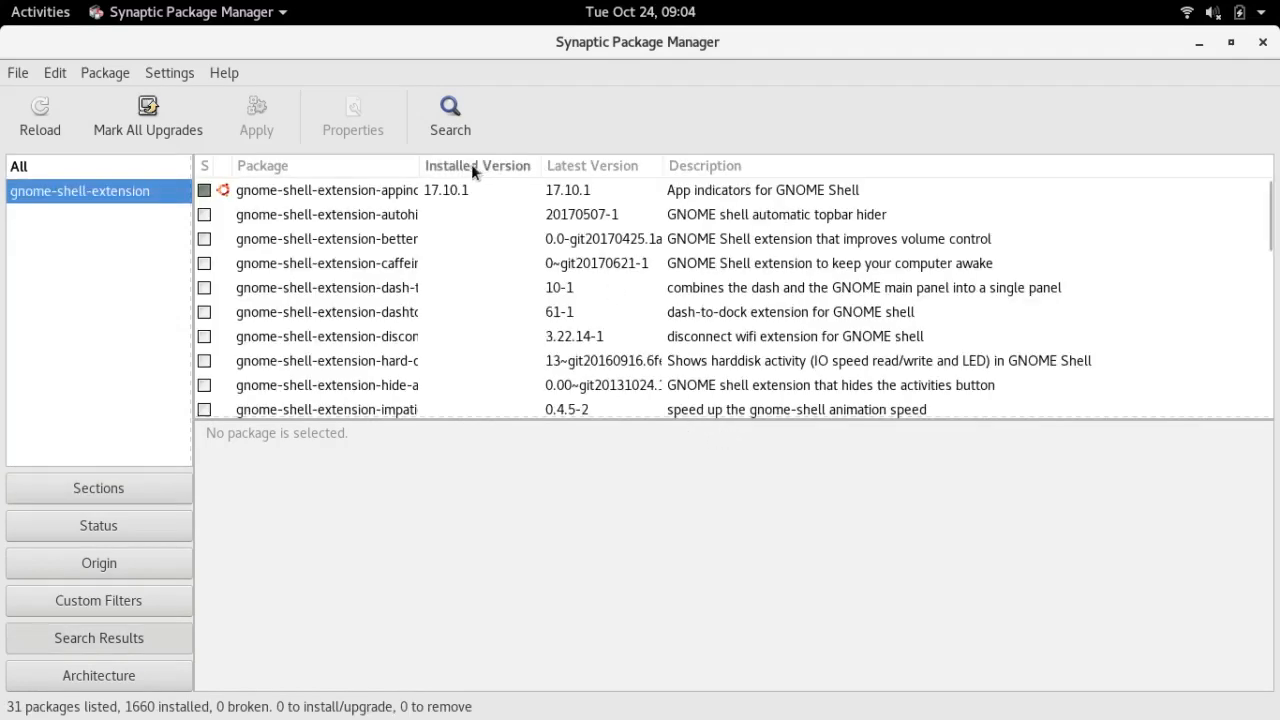
{"action": "mouse_move", "coordinate": [414, 164]}
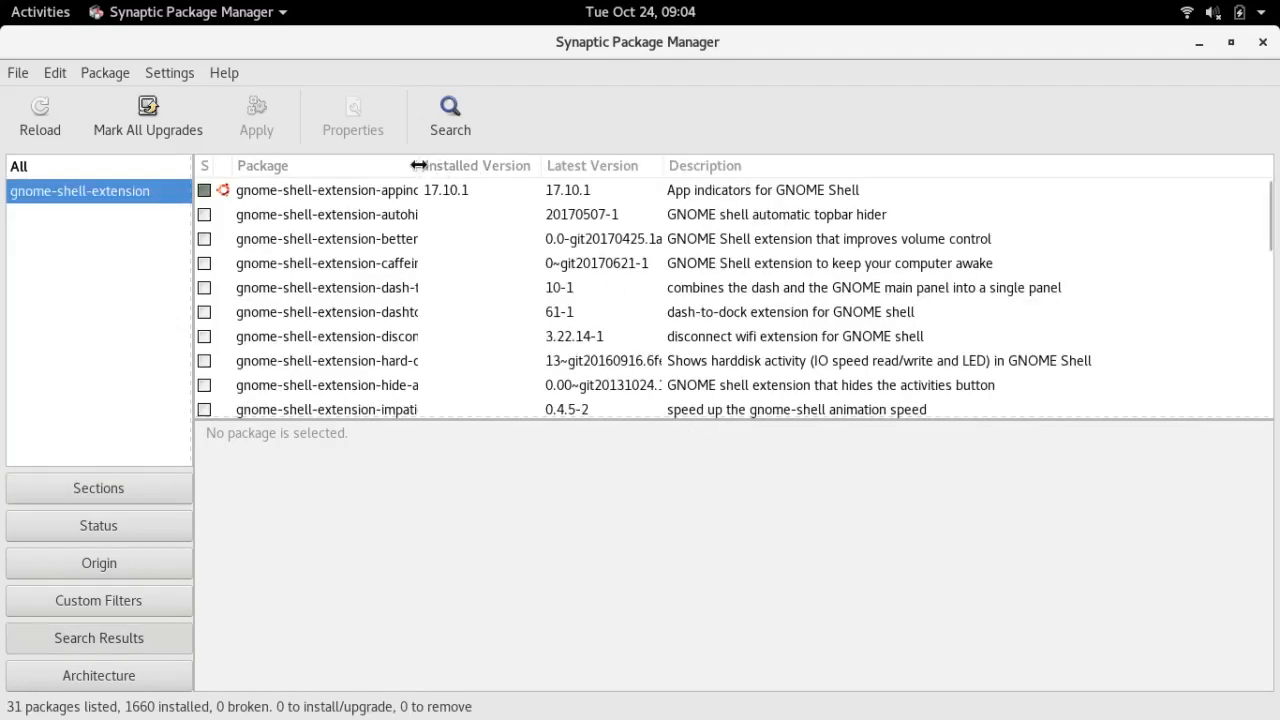
Widen the name column and mark the gnome-shell-extensions package for installation.
{"action": "left_click_drag", "start_coordinate": [416, 164], "coordinate": [642, 164]}
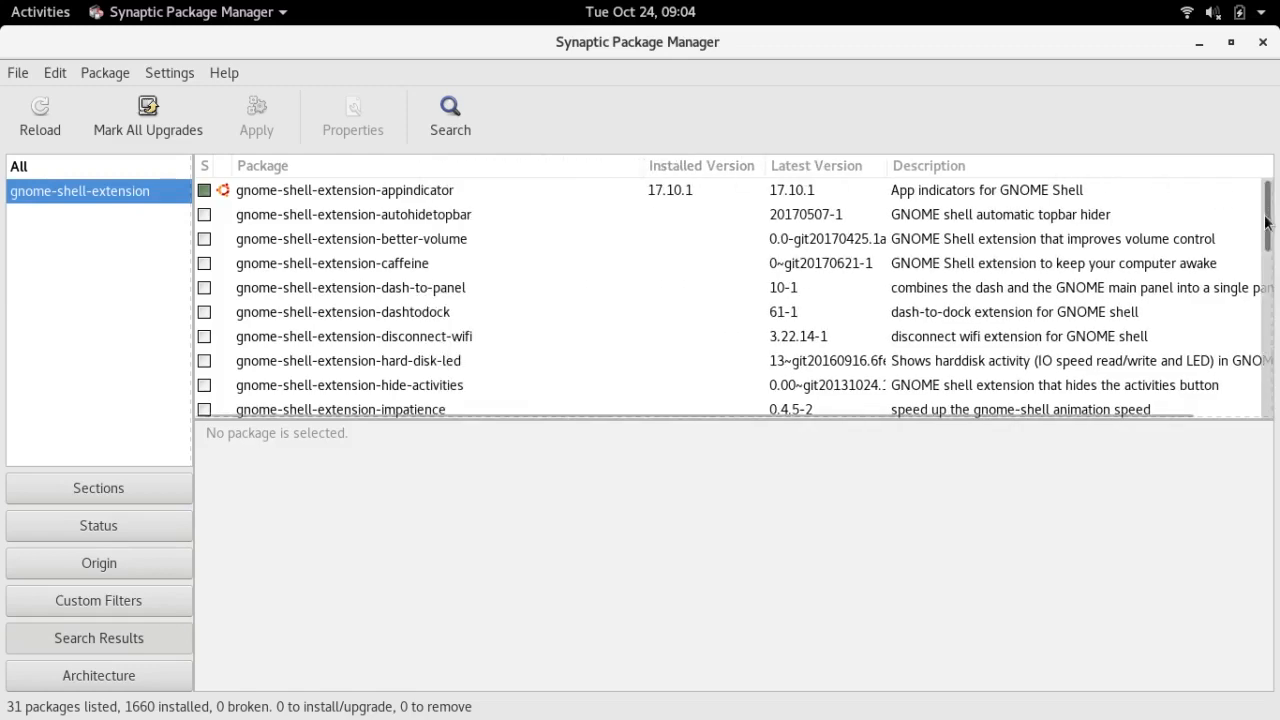
{"action": "scroll", "scroll_direction": "down", "scroll_amount": 3}
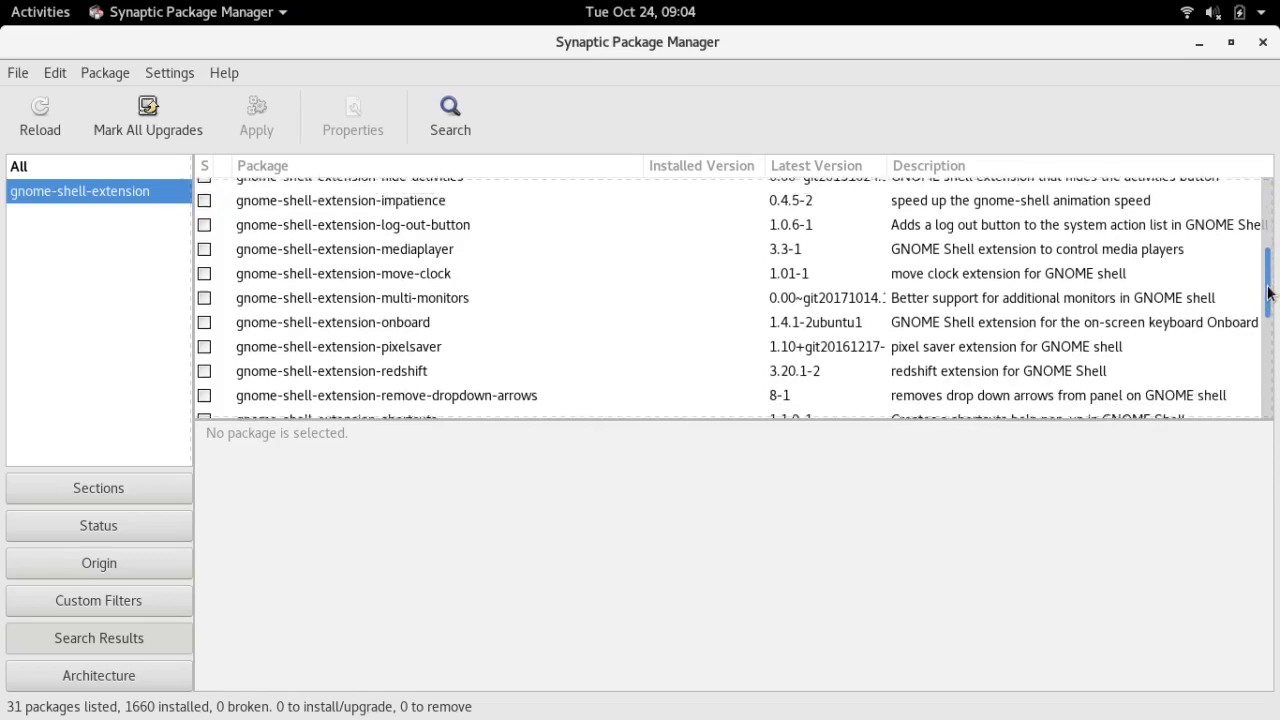
{"action": "scroll", "scroll_direction": "down", "scroll_amount": 3}
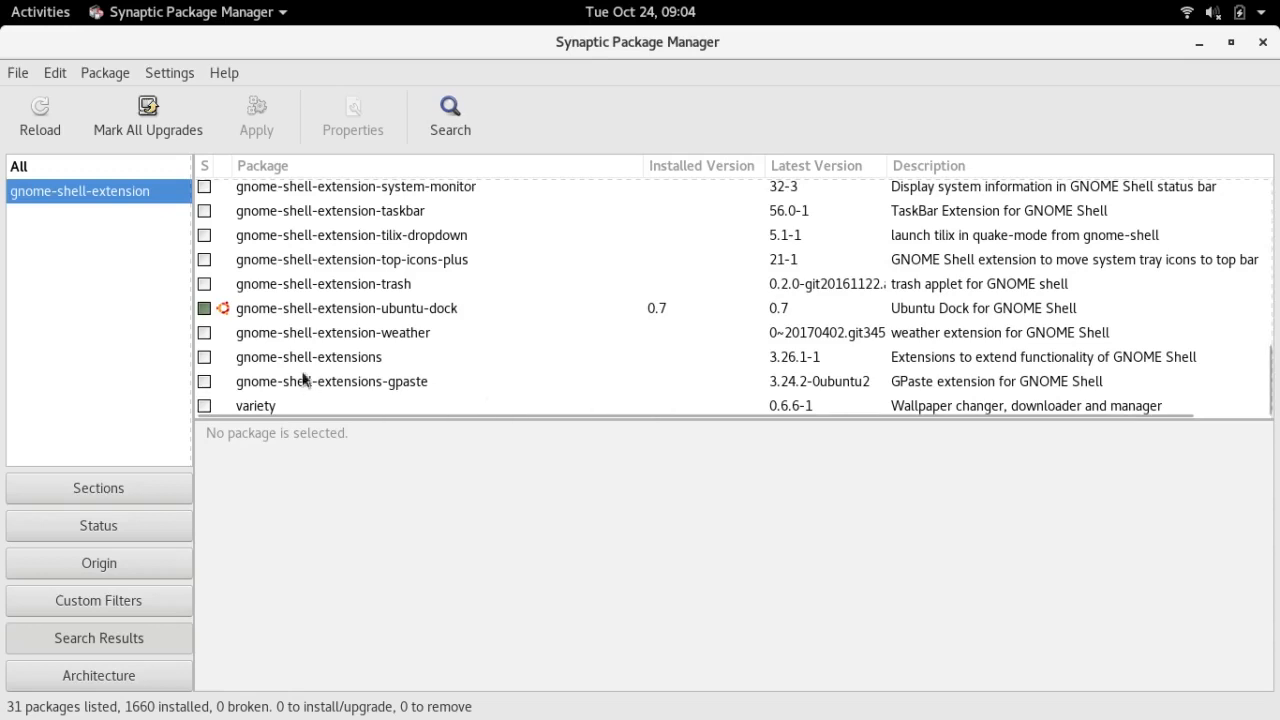
{"action": "mouse_move", "coordinate": [200, 356]}
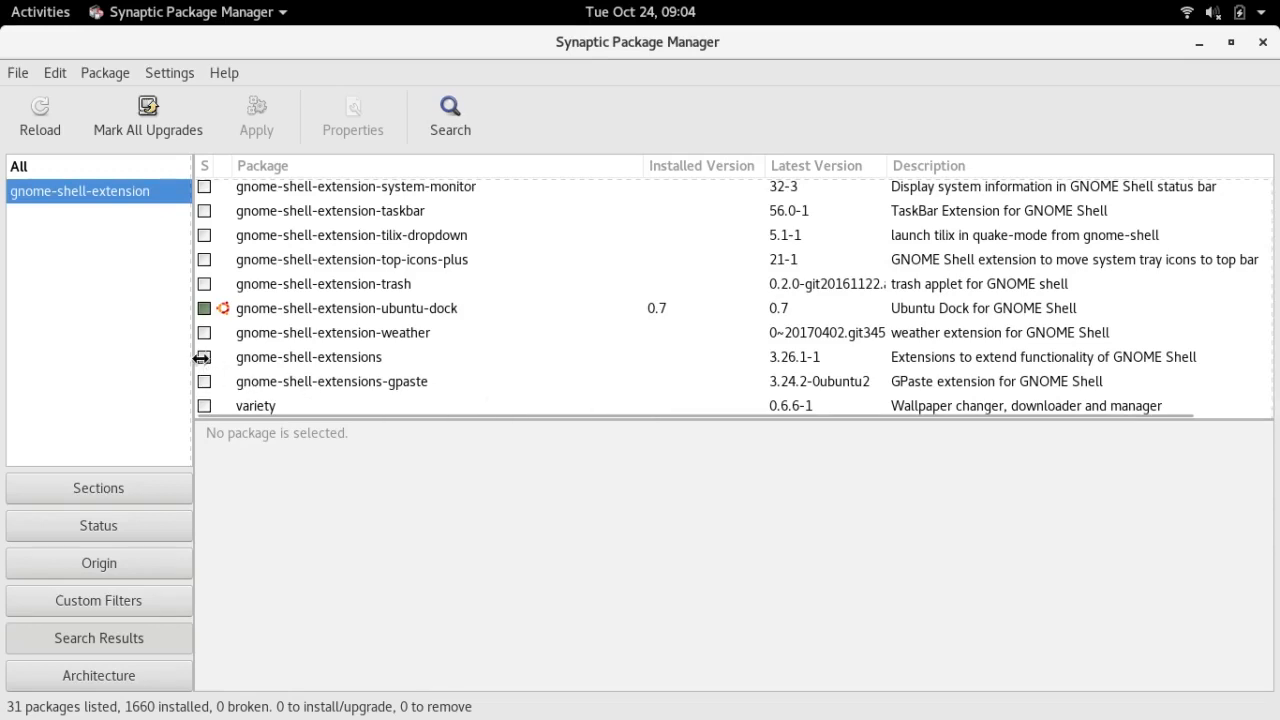
{"action": "right_click", "coordinate": [308, 356]}
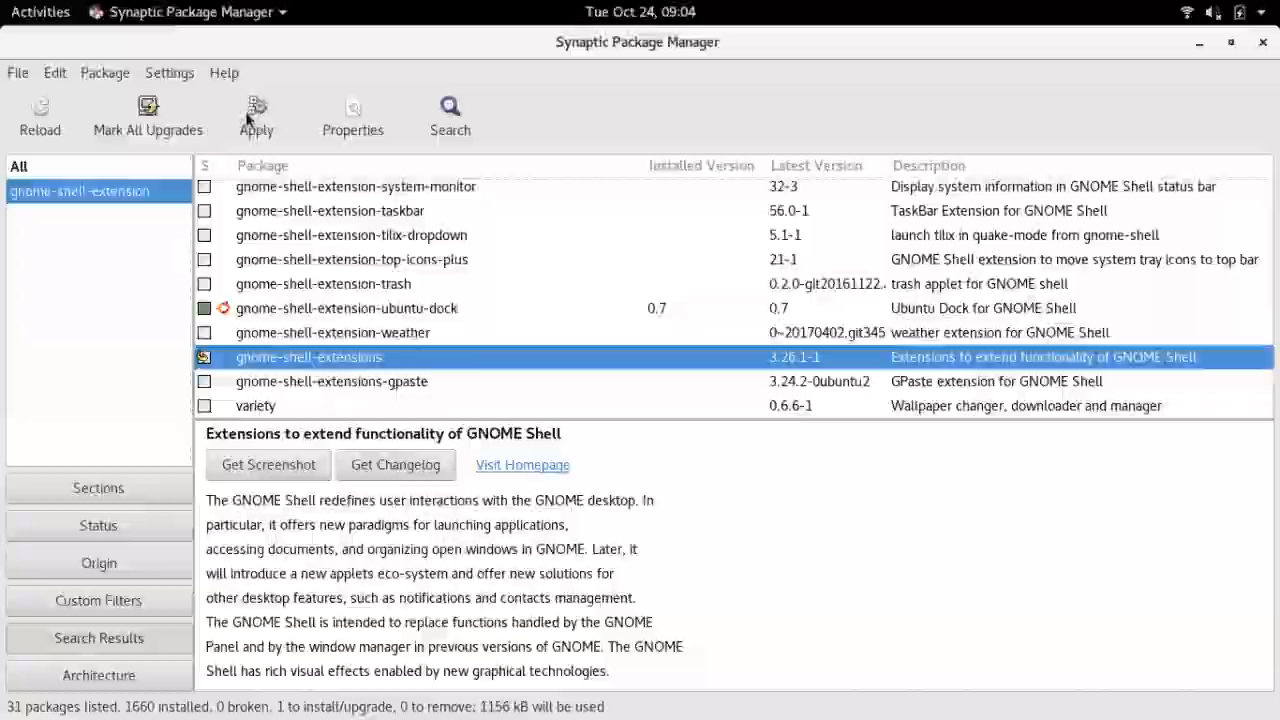
Apply the marked change, dismiss the confirmation and reselect the gnome-shell-extension results.
{"action": "left_click", "coordinate": [256, 110]}
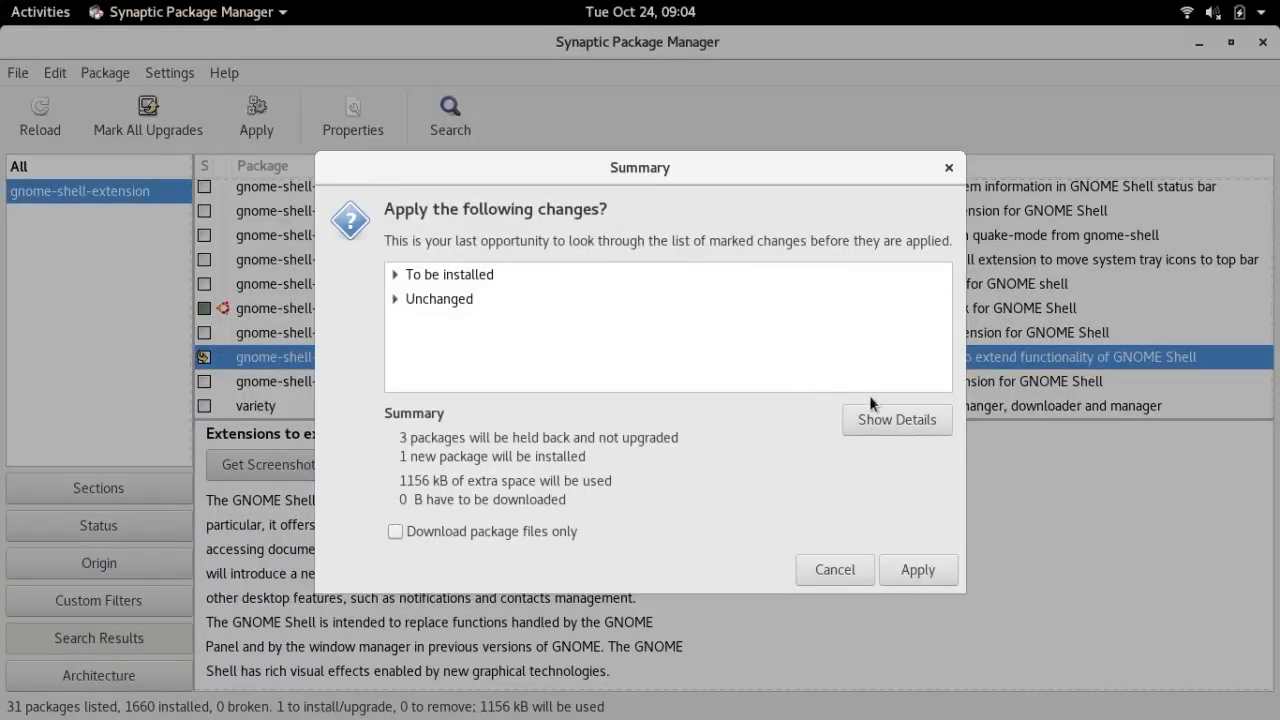
{"action": "left_click", "coordinate": [834, 568]}
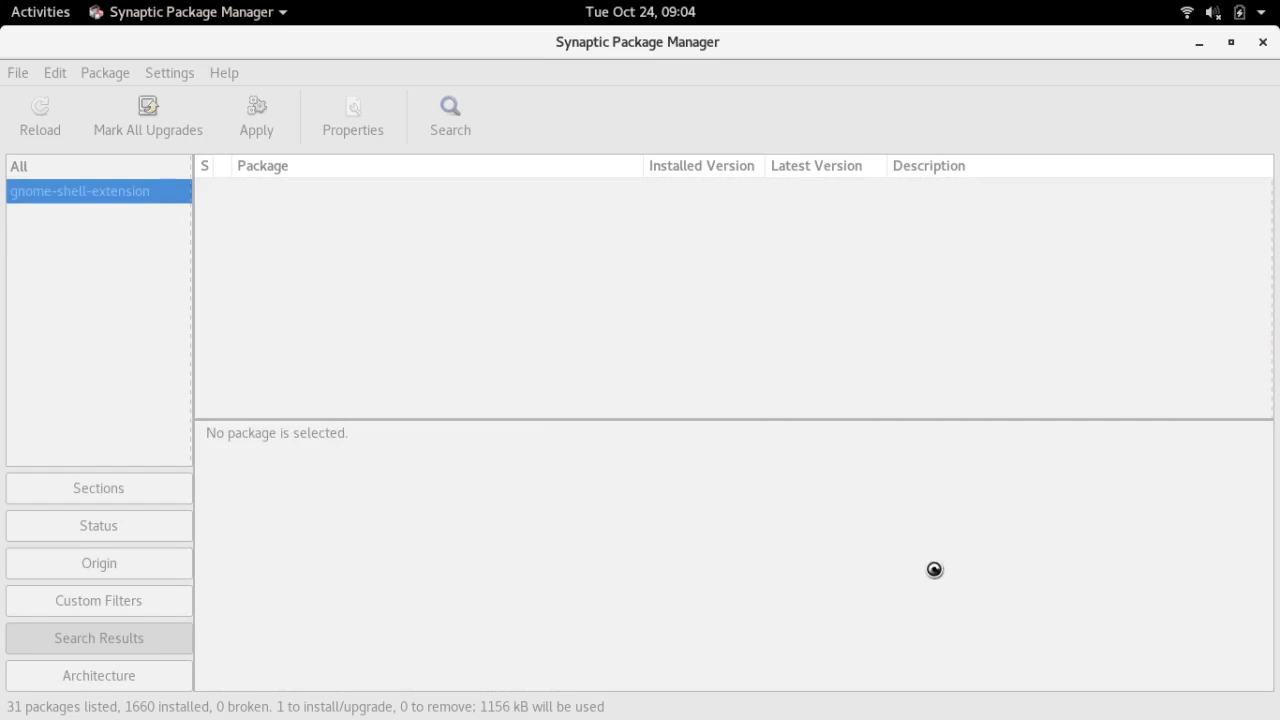
{"action": "left_click", "coordinate": [256, 114]}
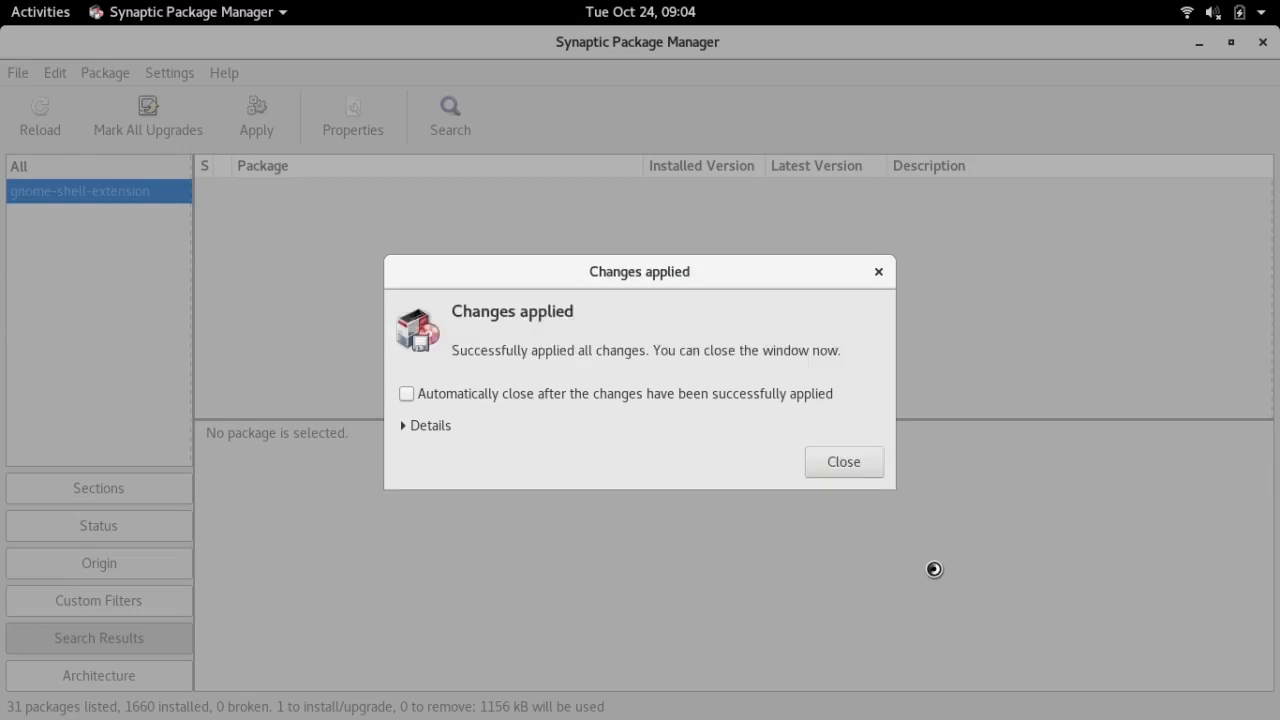
{"action": "mouse_move", "coordinate": [864, 490]}
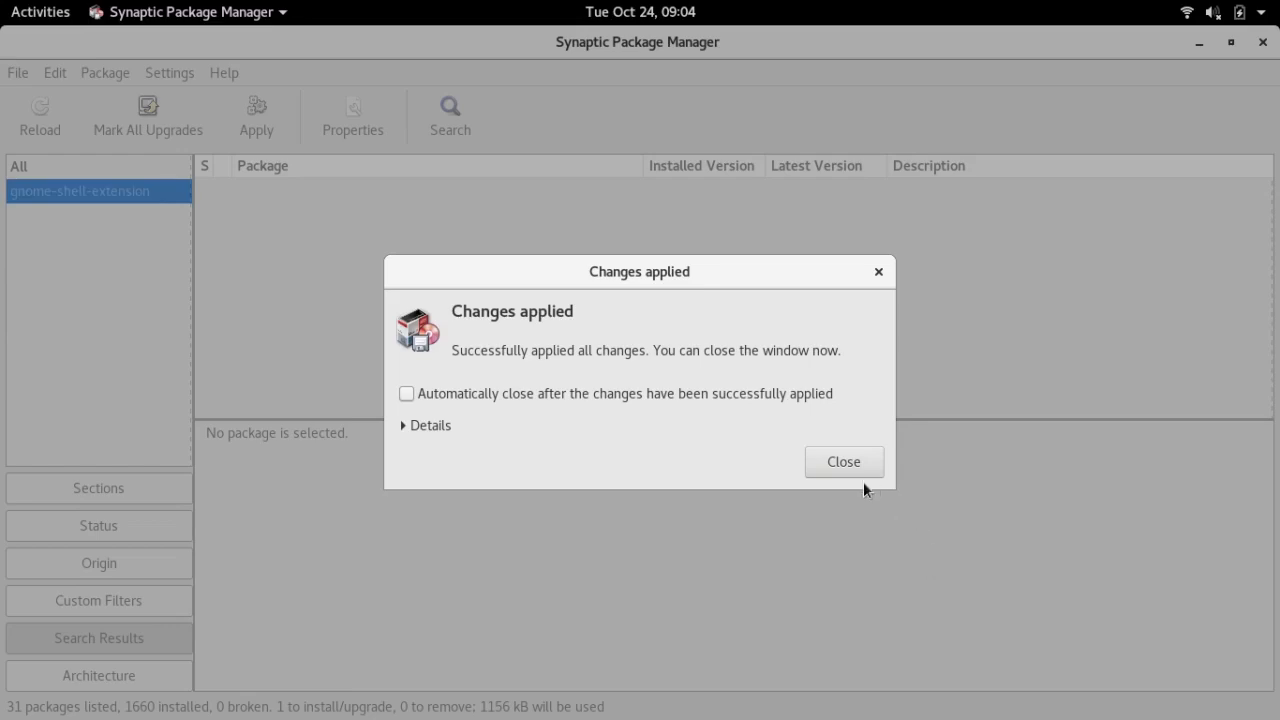
{"action": "left_click", "coordinate": [844, 460]}
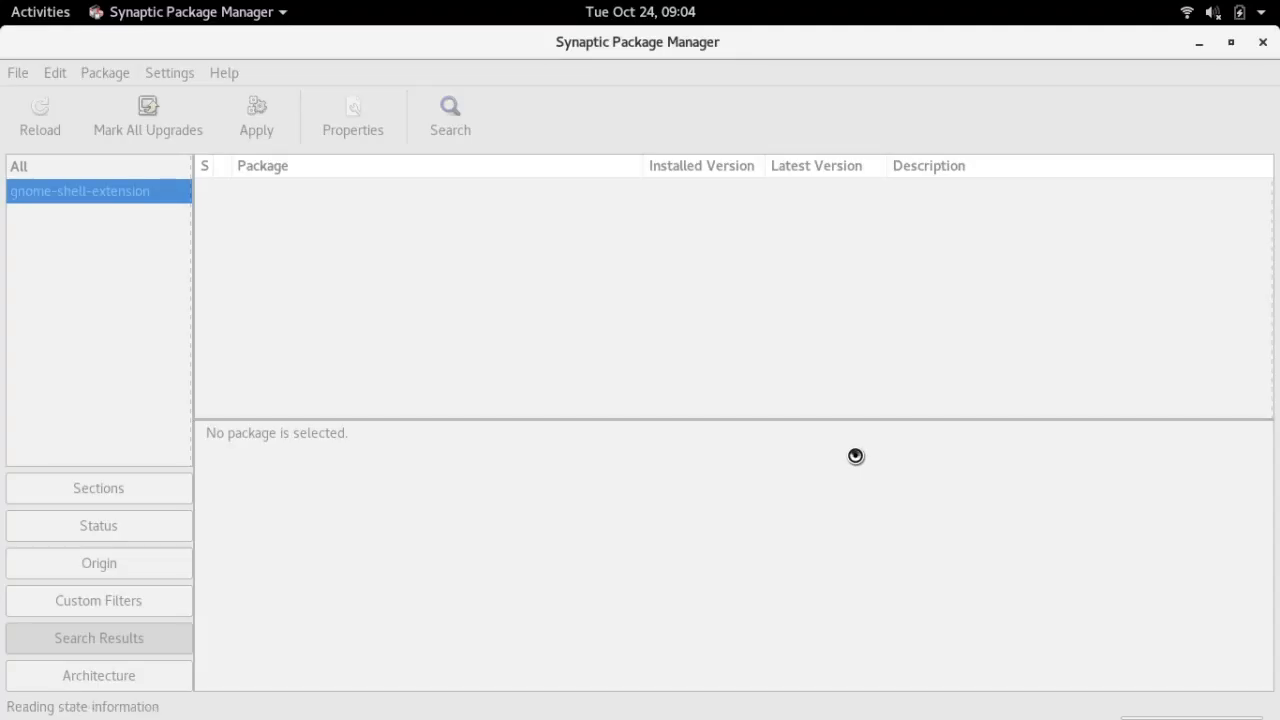
{"action": "mouse_move", "coordinate": [1118, 336]}
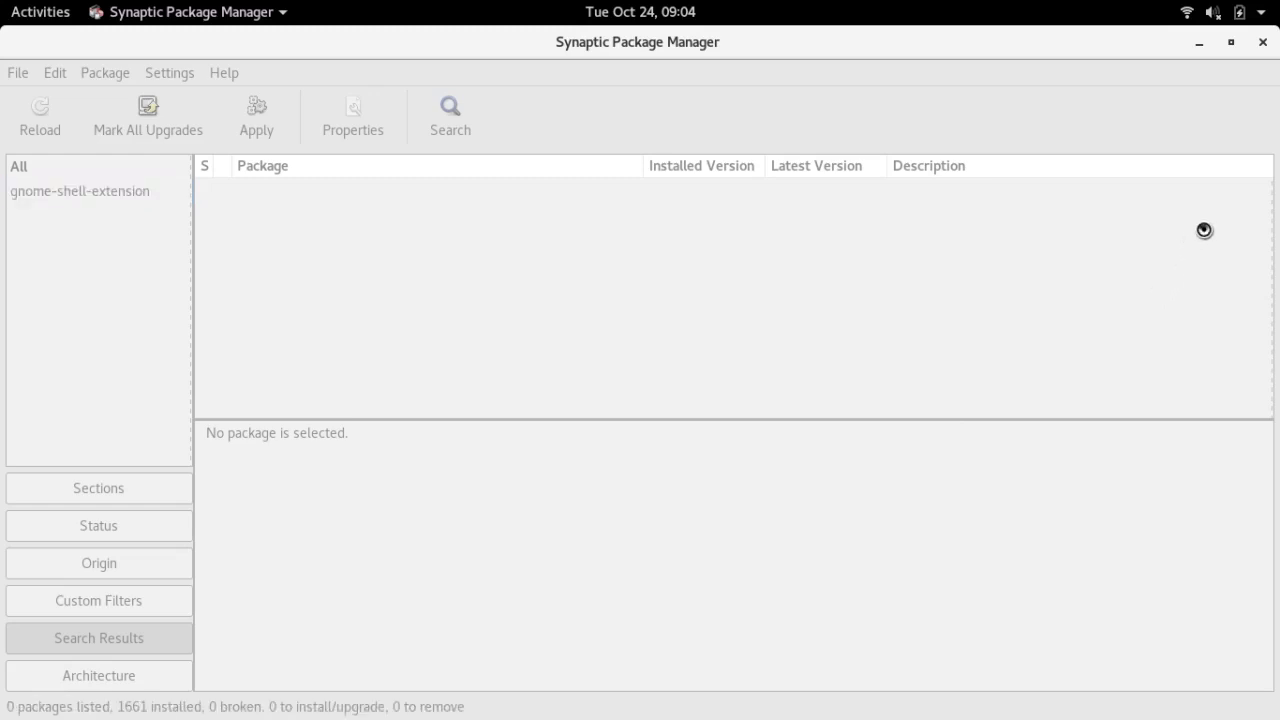
{"action": "left_click", "coordinate": [80, 192]}
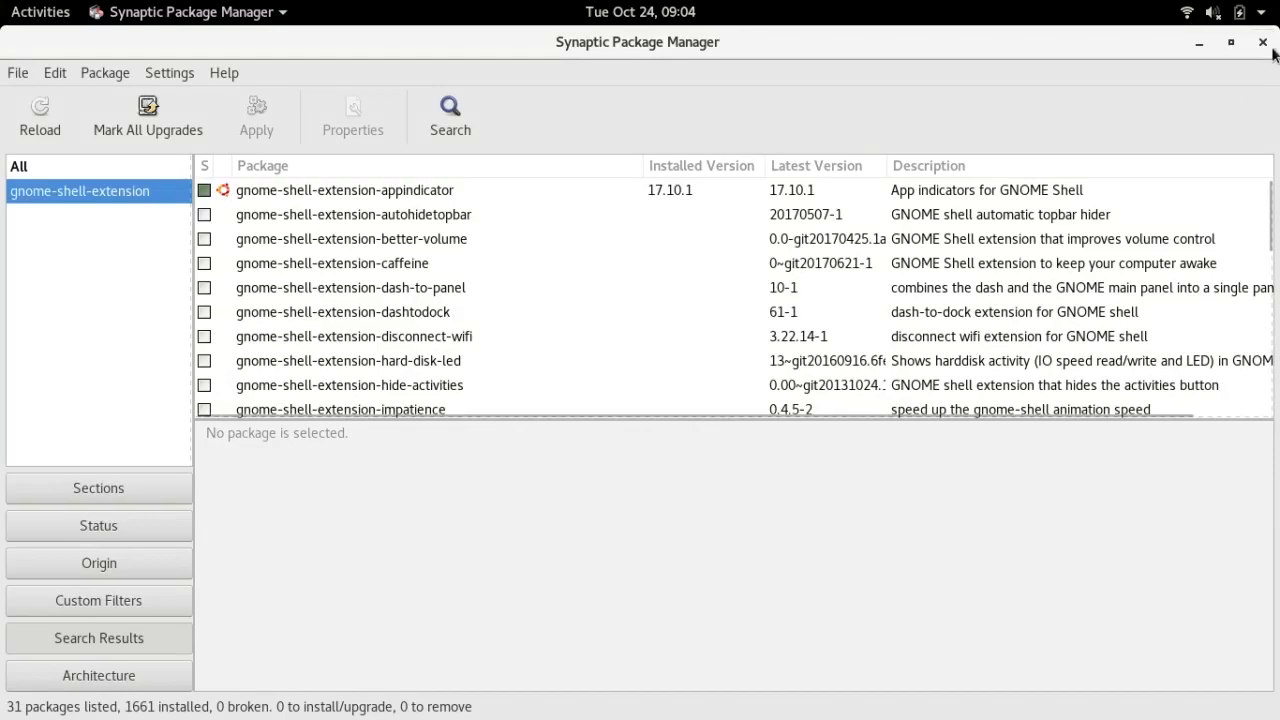
Close Synaptic, reopen Tweaks from the overview and view its Extensions page.
{"action": "left_click", "coordinate": [1260, 42]}
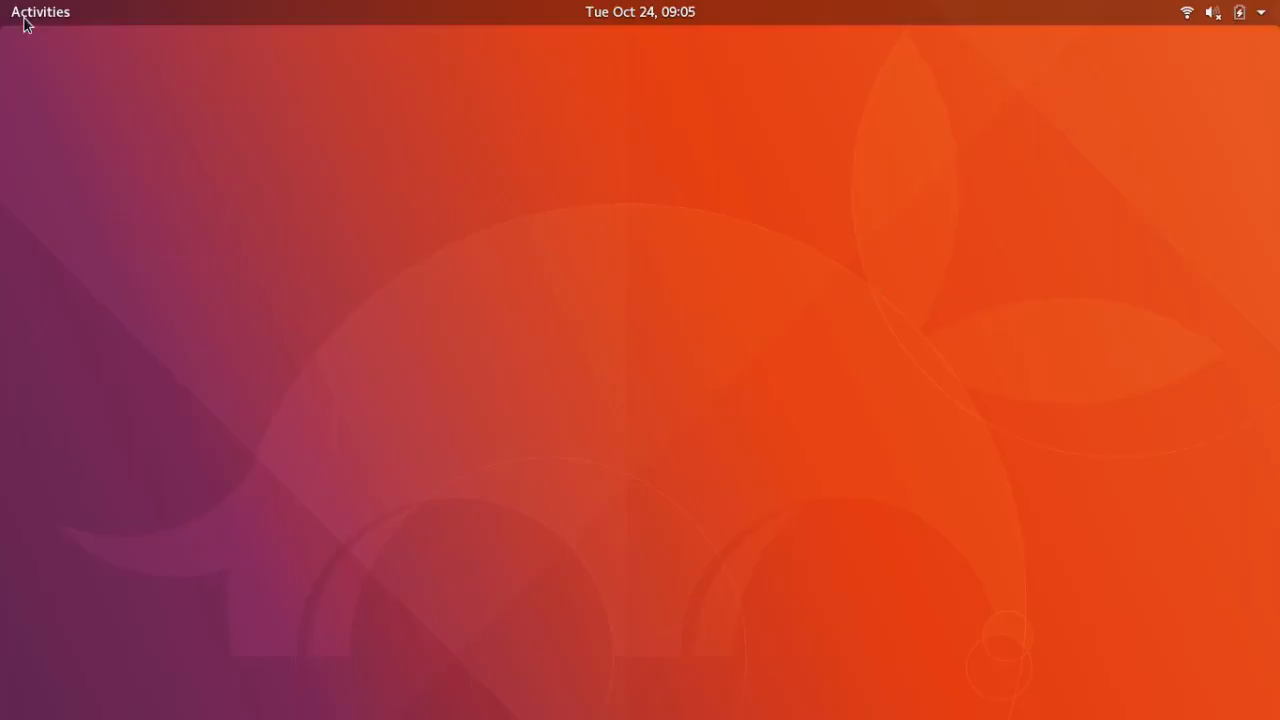
{"action": "left_click", "coordinate": [40, 12]}
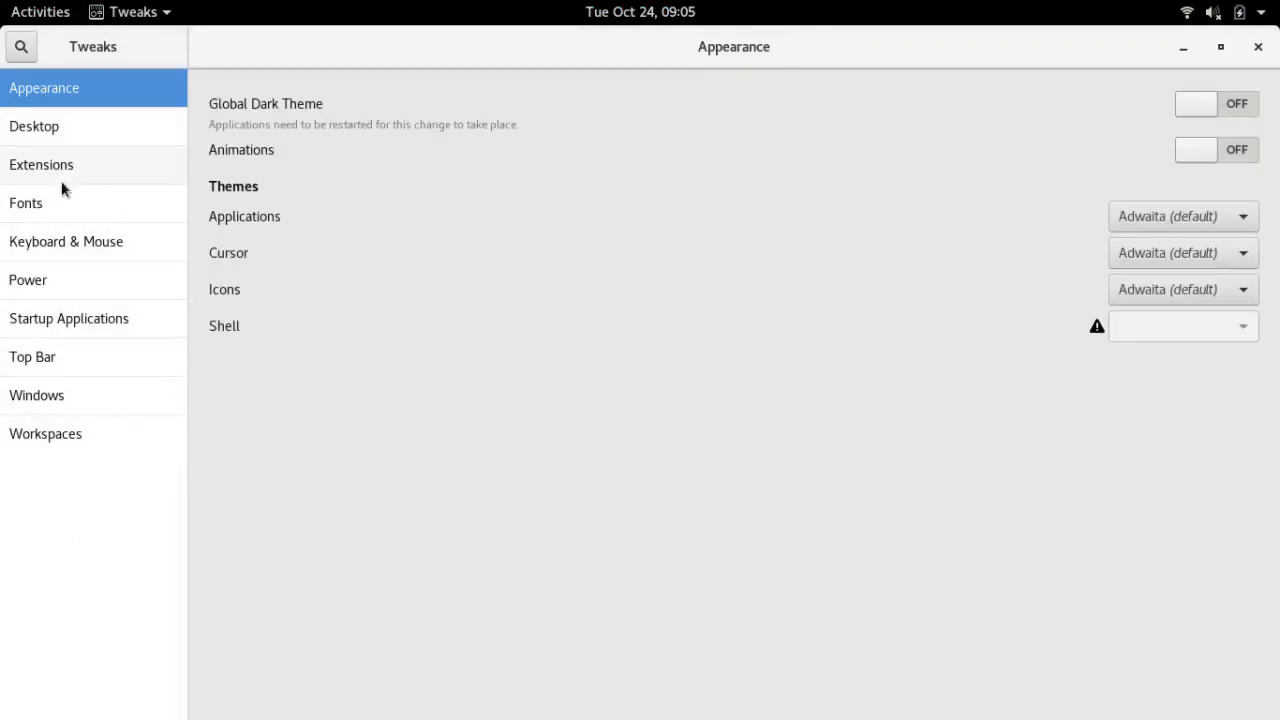
{"action": "left_click", "coordinate": [40, 164]}
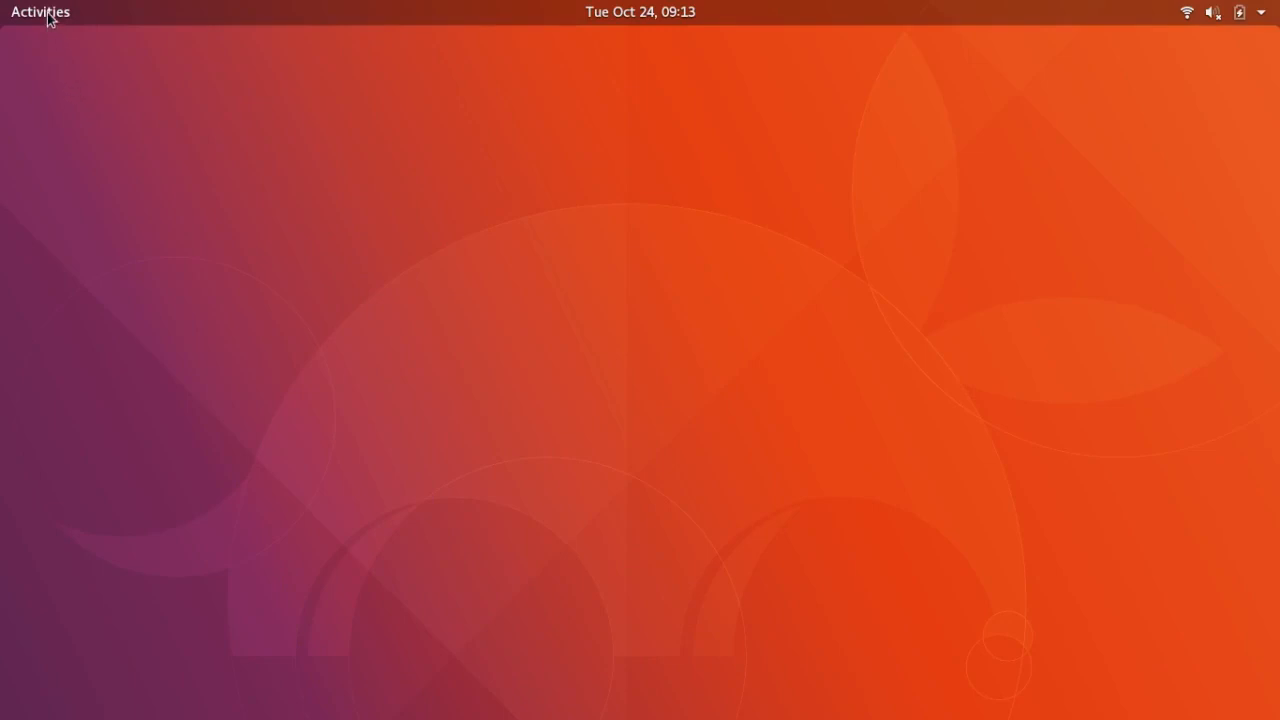
{"action": "left_click", "coordinate": [40, 12]}
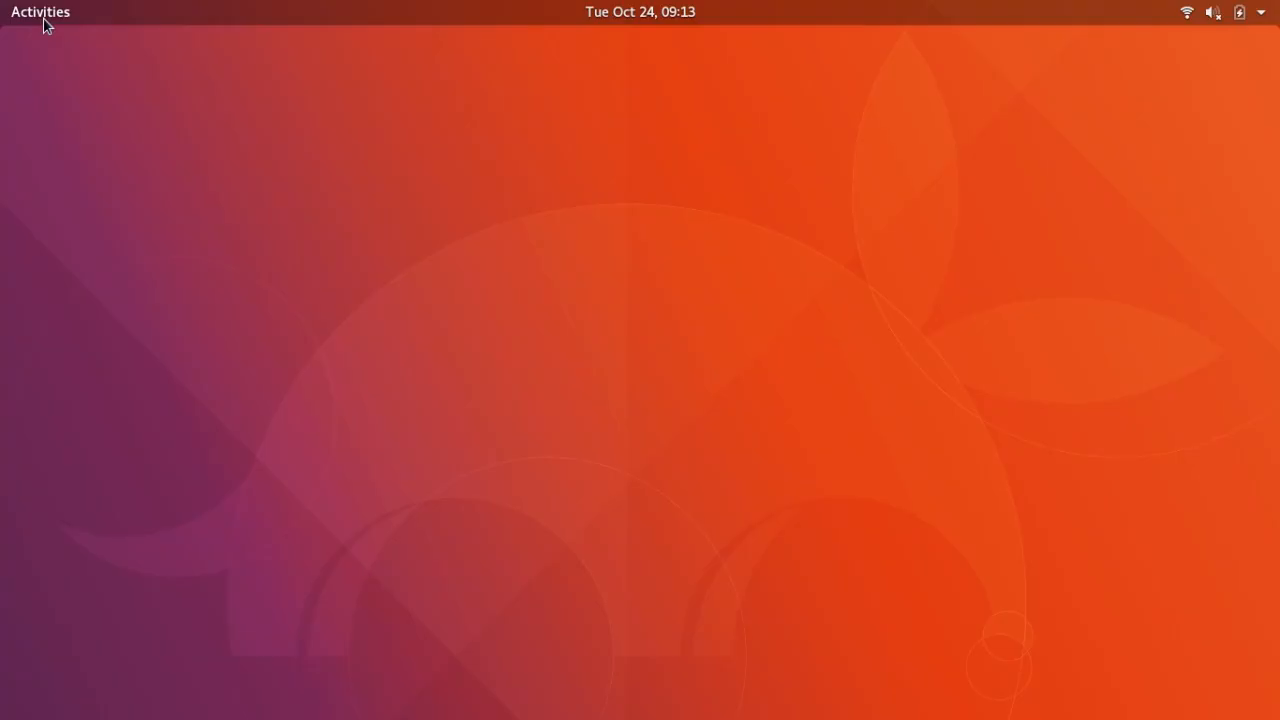
{"action": "left_click", "coordinate": [40, 12]}
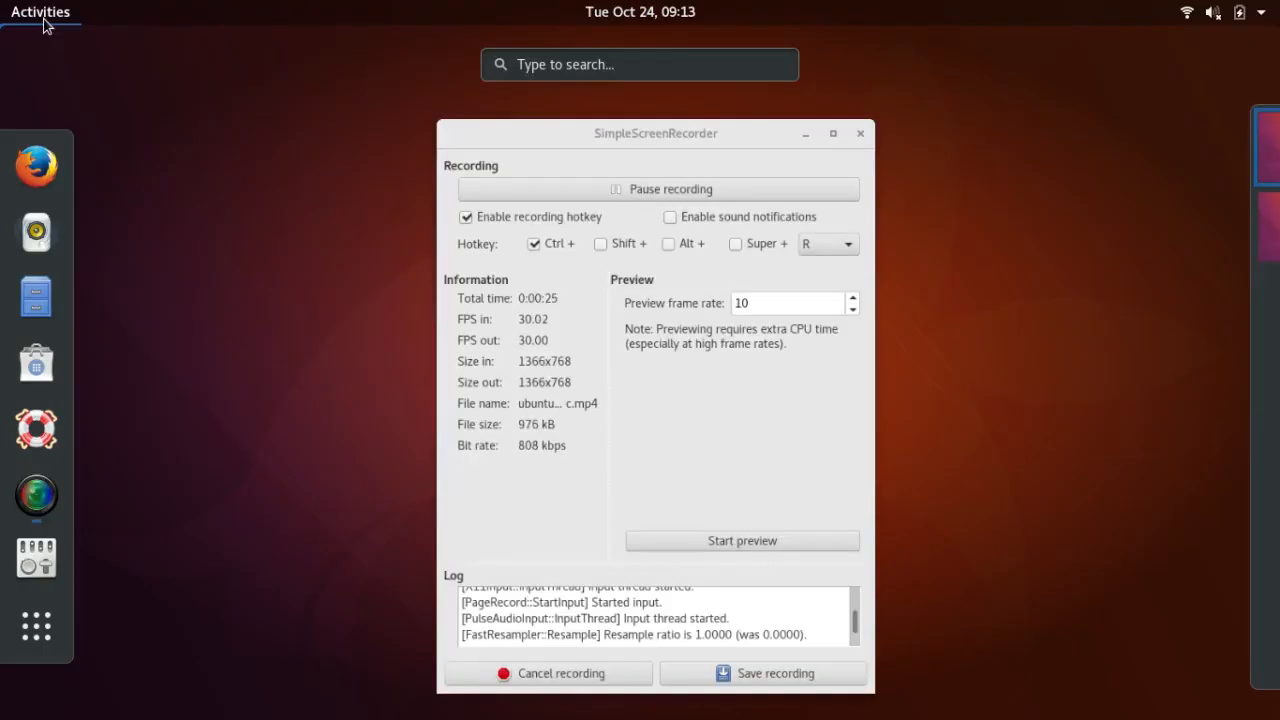
{"action": "mouse_move", "coordinate": [108, 256]}
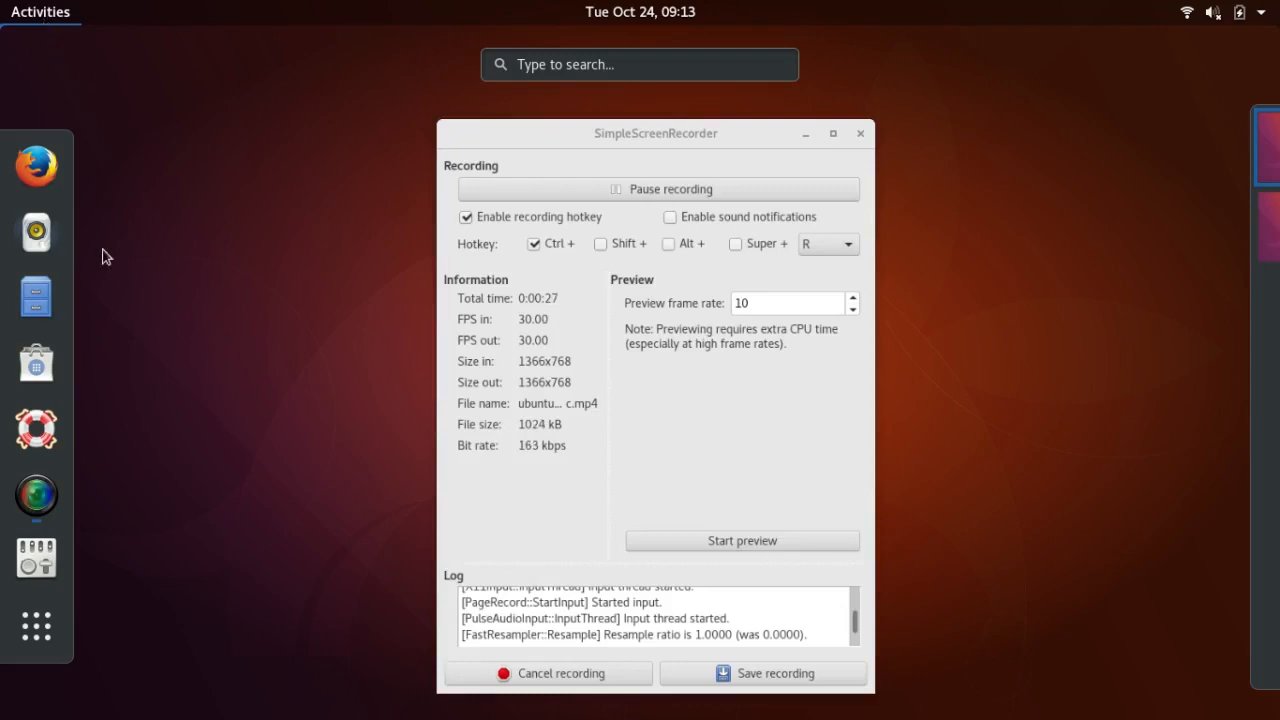
{"action": "mouse_move", "coordinate": [36, 634]}
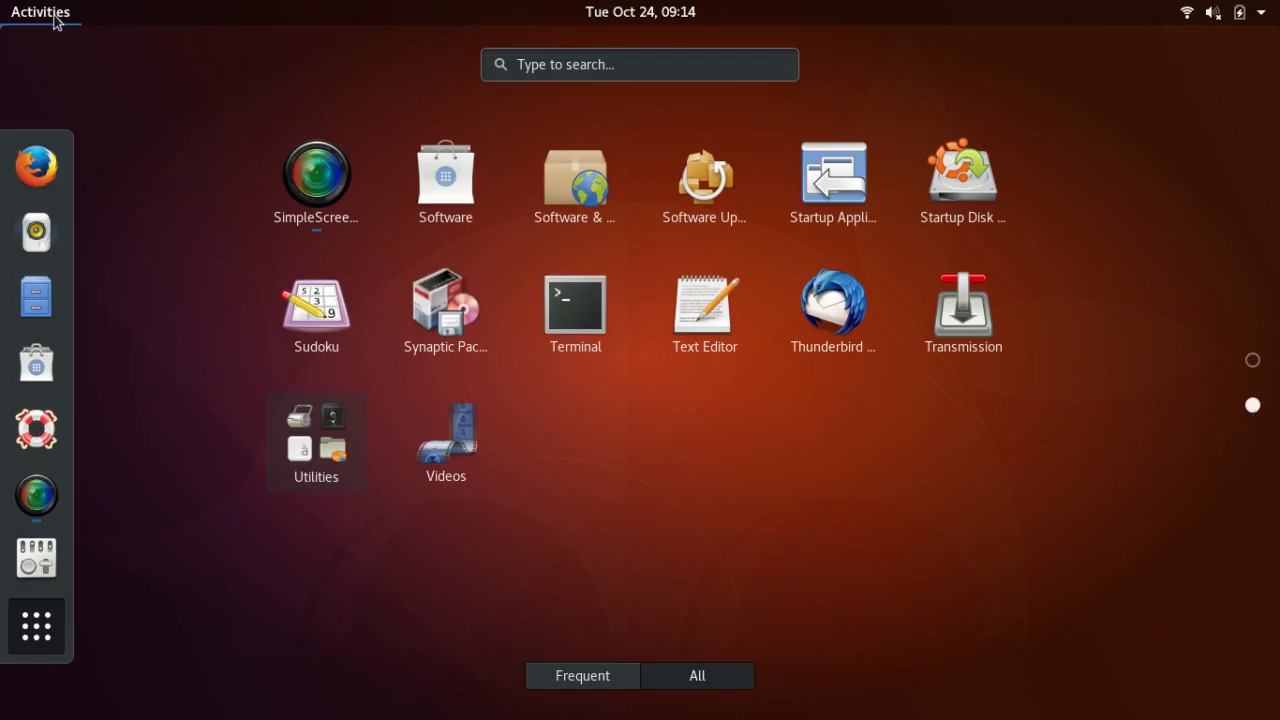
{"action": "left_click", "coordinate": [40, 14]}
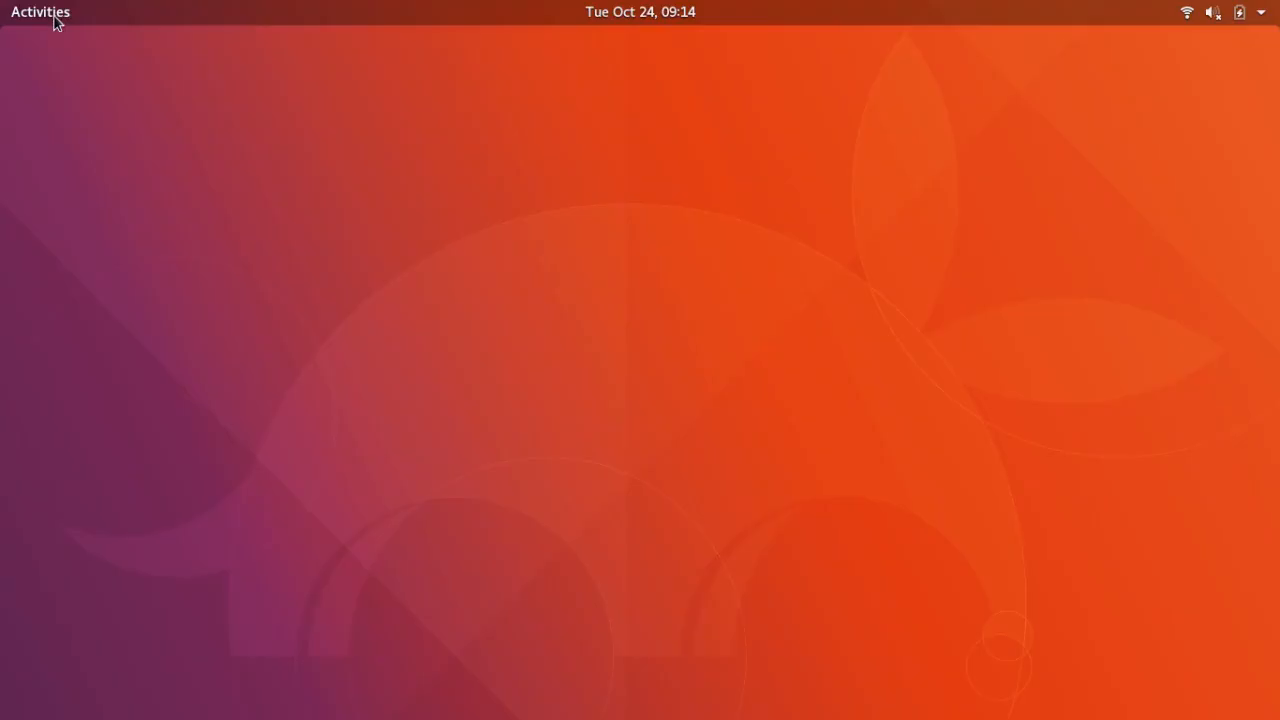
Reopen Tweaks on the Extensions page and switch the Applications menu extension on.
{"action": "left_click", "coordinate": [40, 12]}
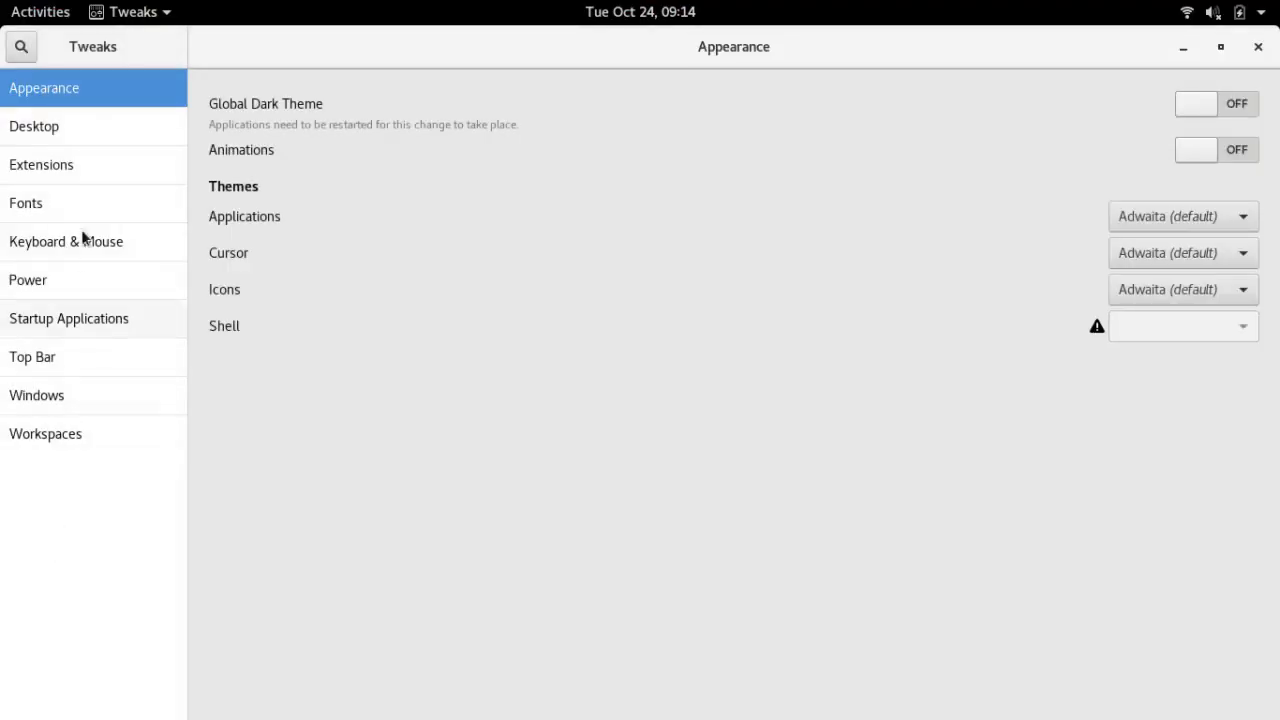
{"action": "left_click", "coordinate": [40, 164]}
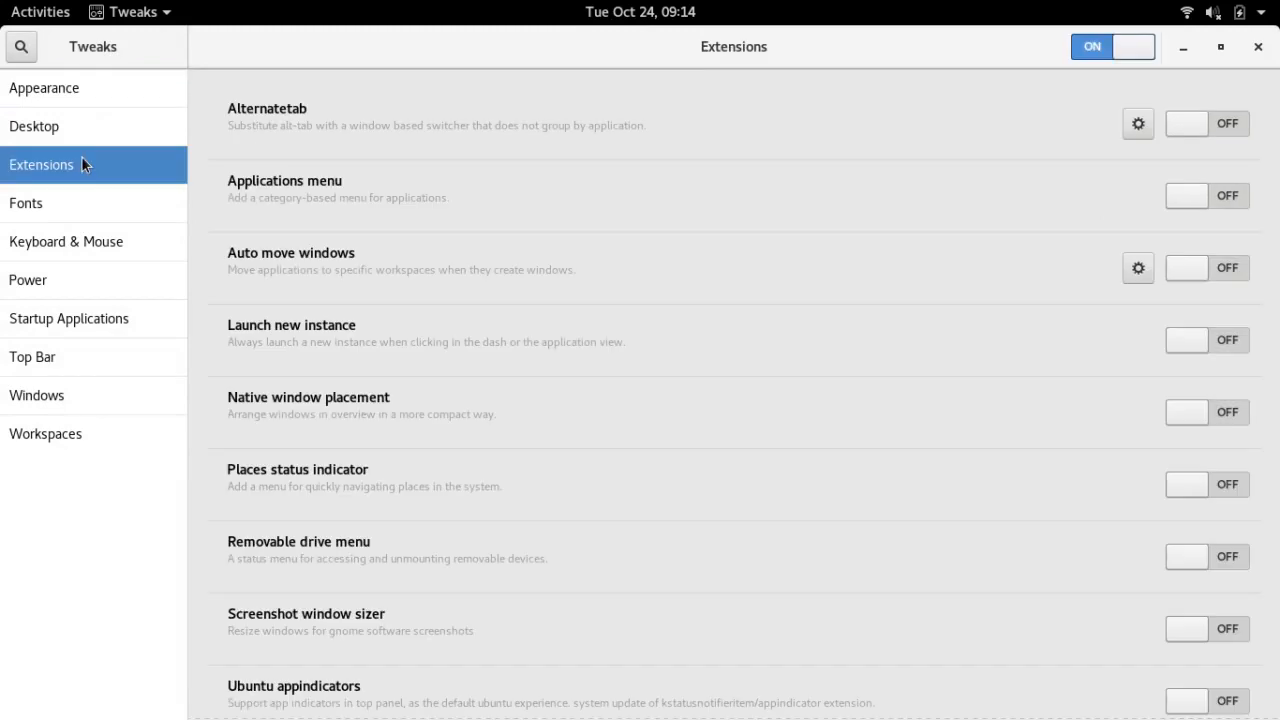
{"action": "mouse_move", "coordinate": [252, 170]}
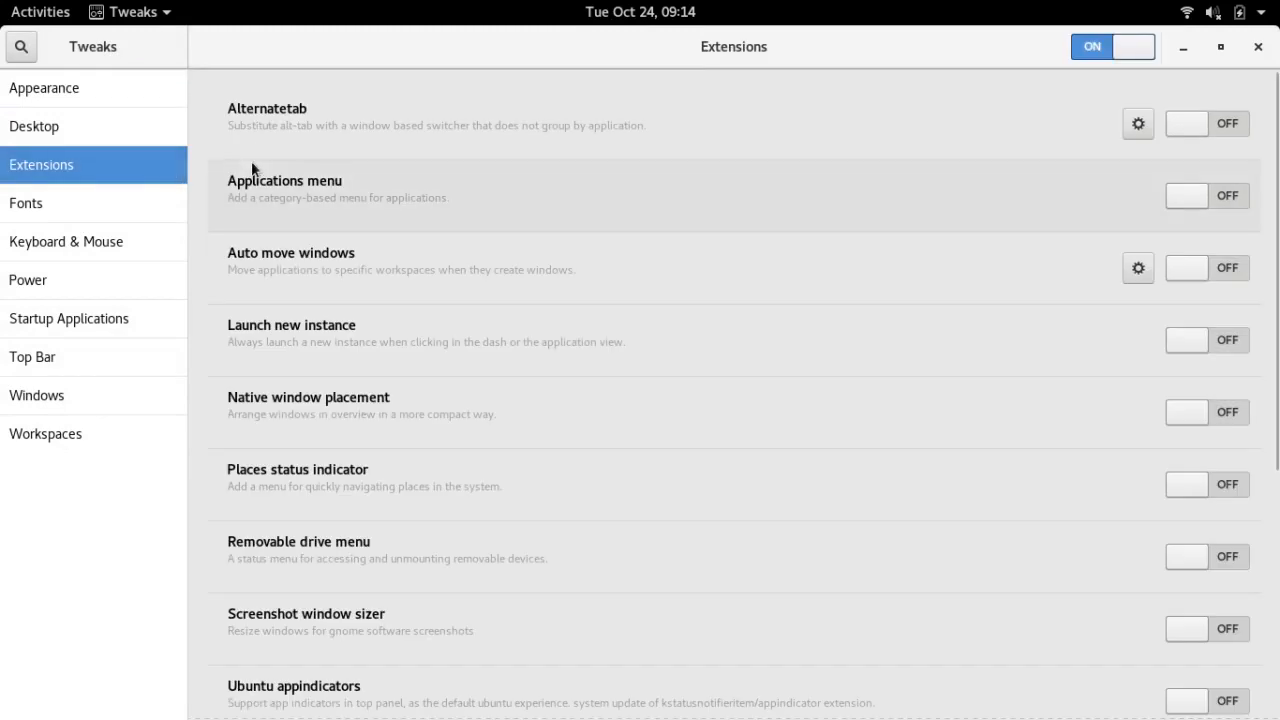
{"action": "mouse_move", "coordinate": [1128, 188]}
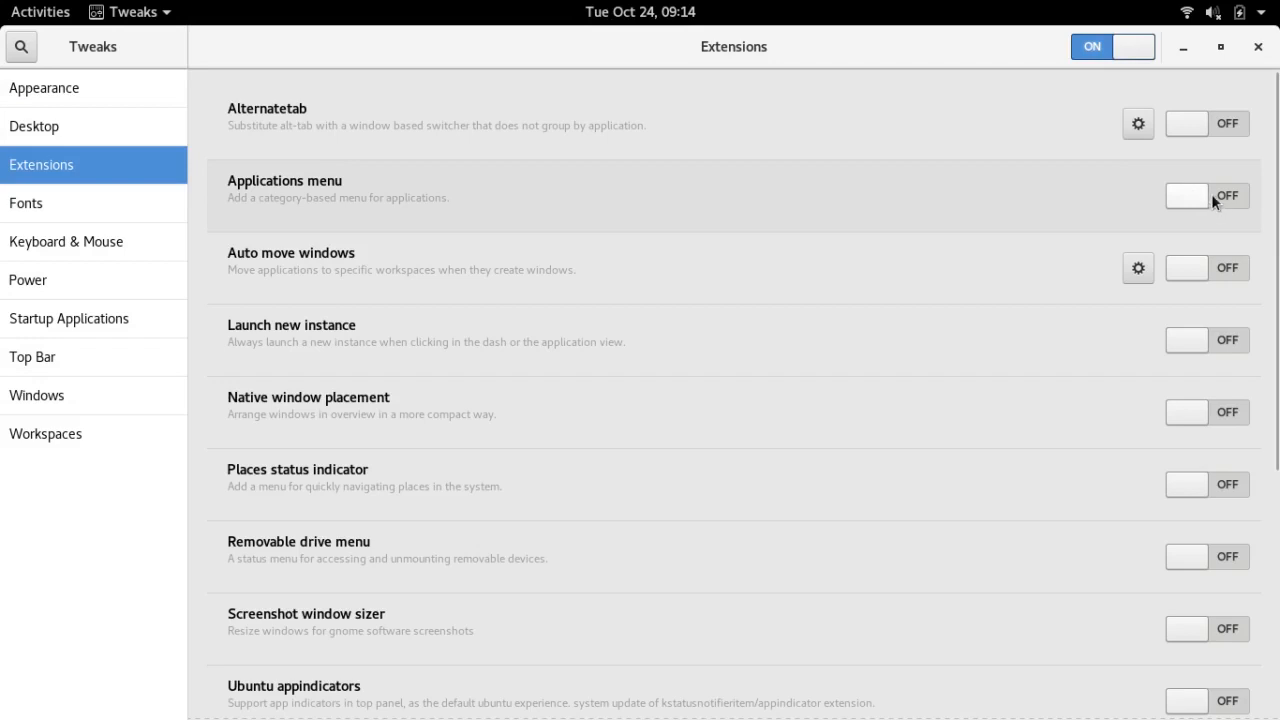
{"action": "left_click", "coordinate": [1200, 196]}
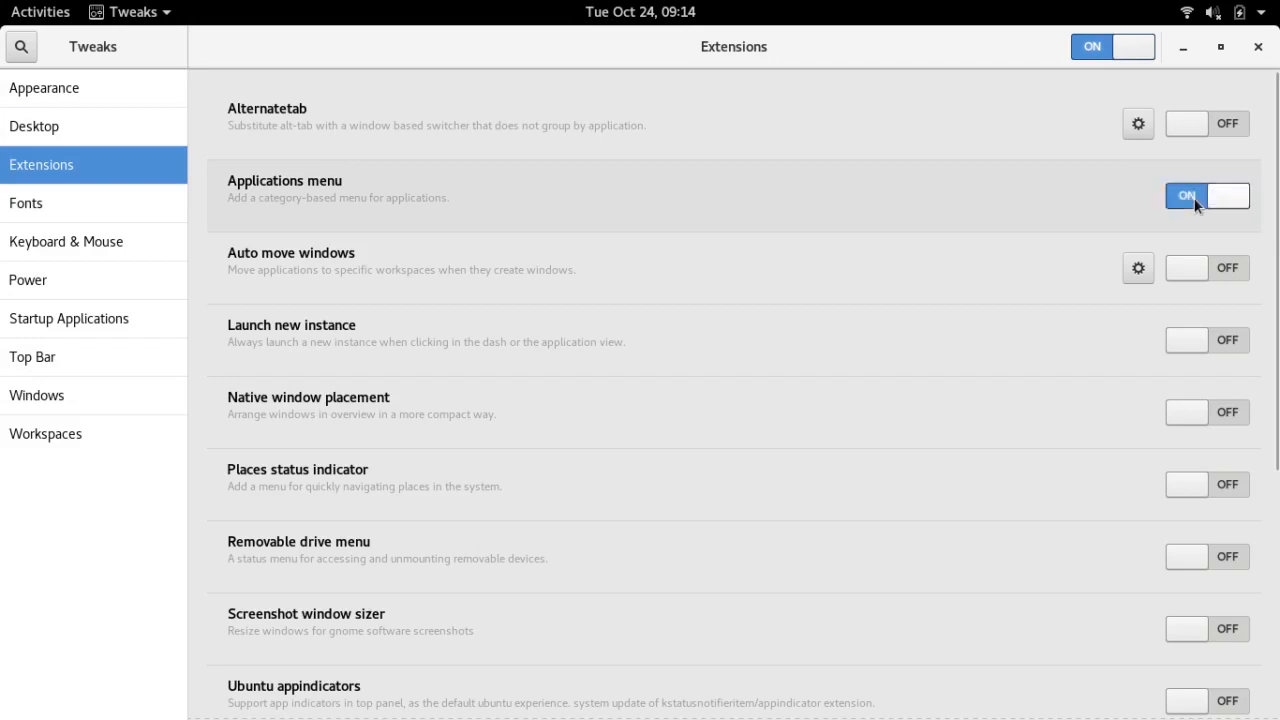
{"action": "left_click", "coordinate": [1198, 196]}
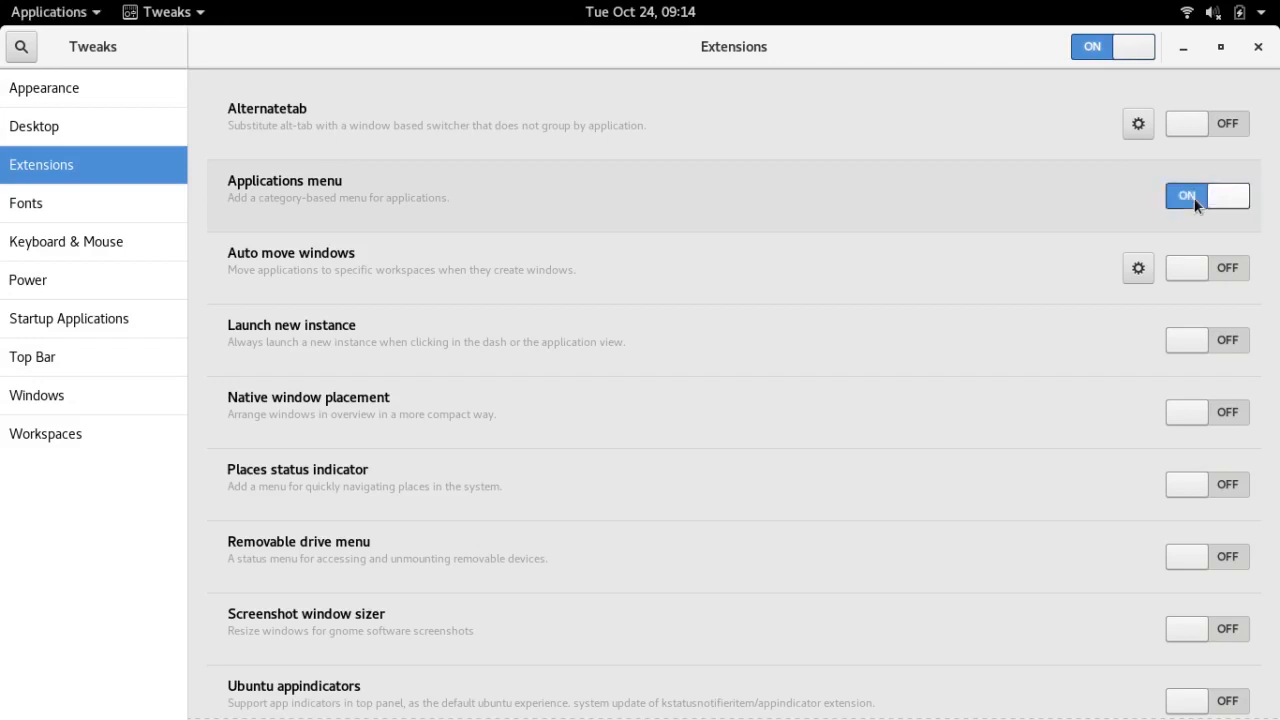
Switch the Window list extension on further down the list.
{"action": "scroll", "scroll_direction": "down", "scroll_amount": 3}
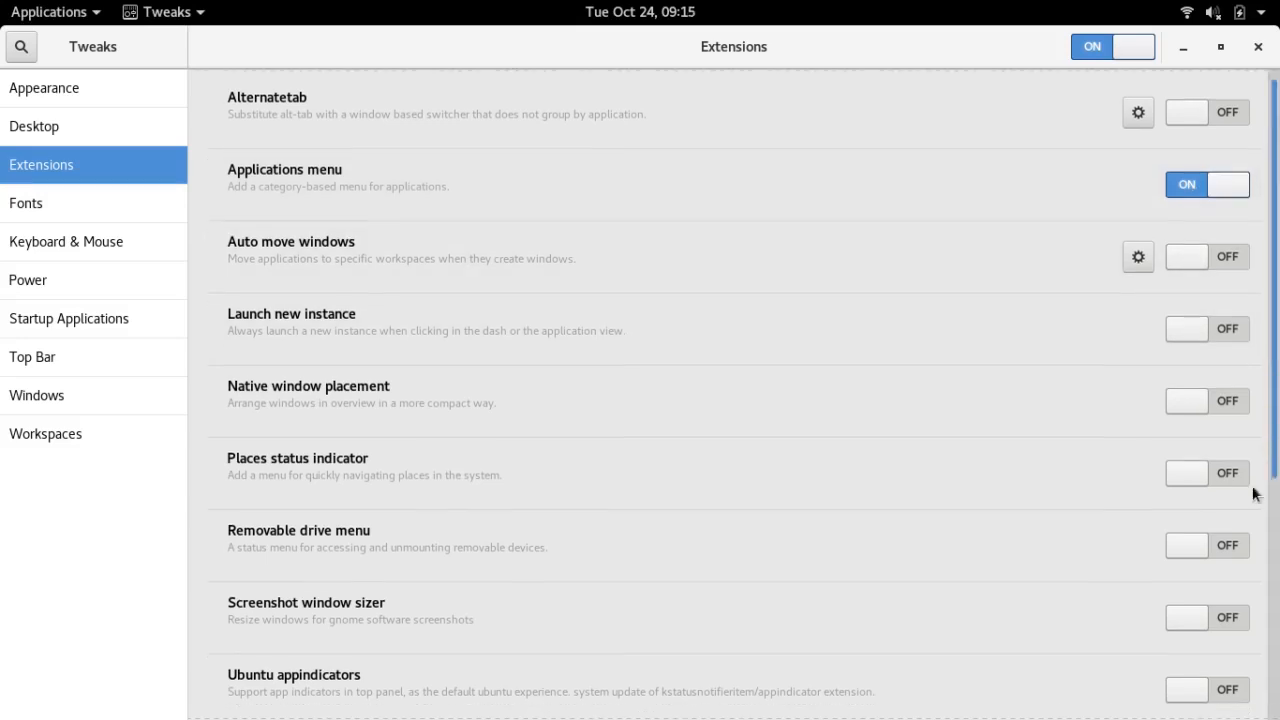
{"action": "scroll", "scroll_direction": "down", "scroll_amount": 3}
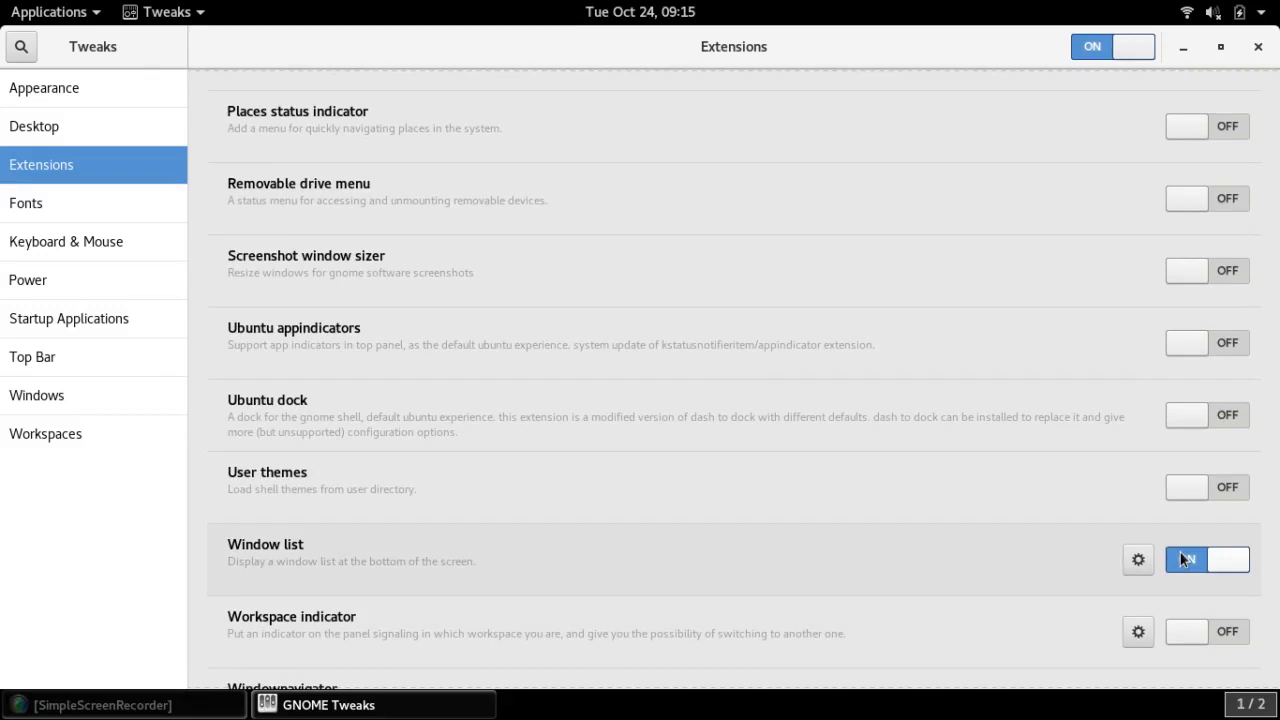
{"action": "left_click", "coordinate": [1192, 560]}
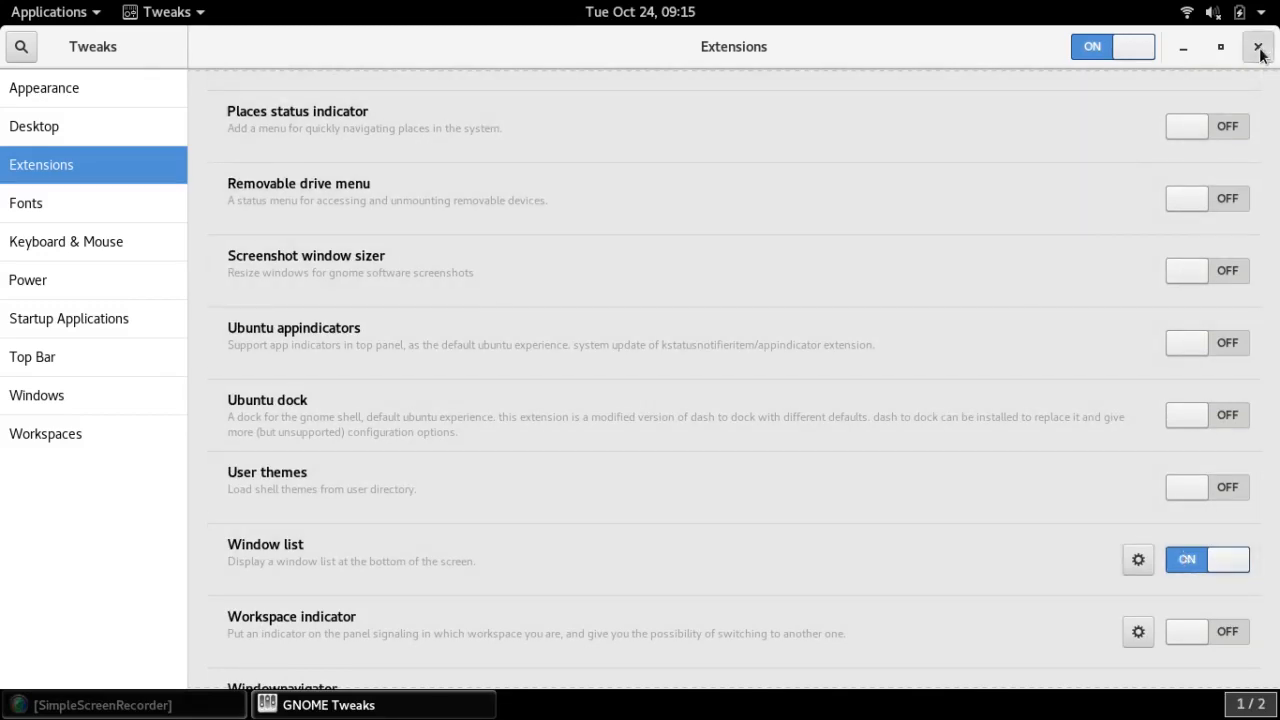
Close Tweaks, browse the new Applications menu by category and start Files from Accessories.
{"action": "left_click", "coordinate": [1254, 48]}
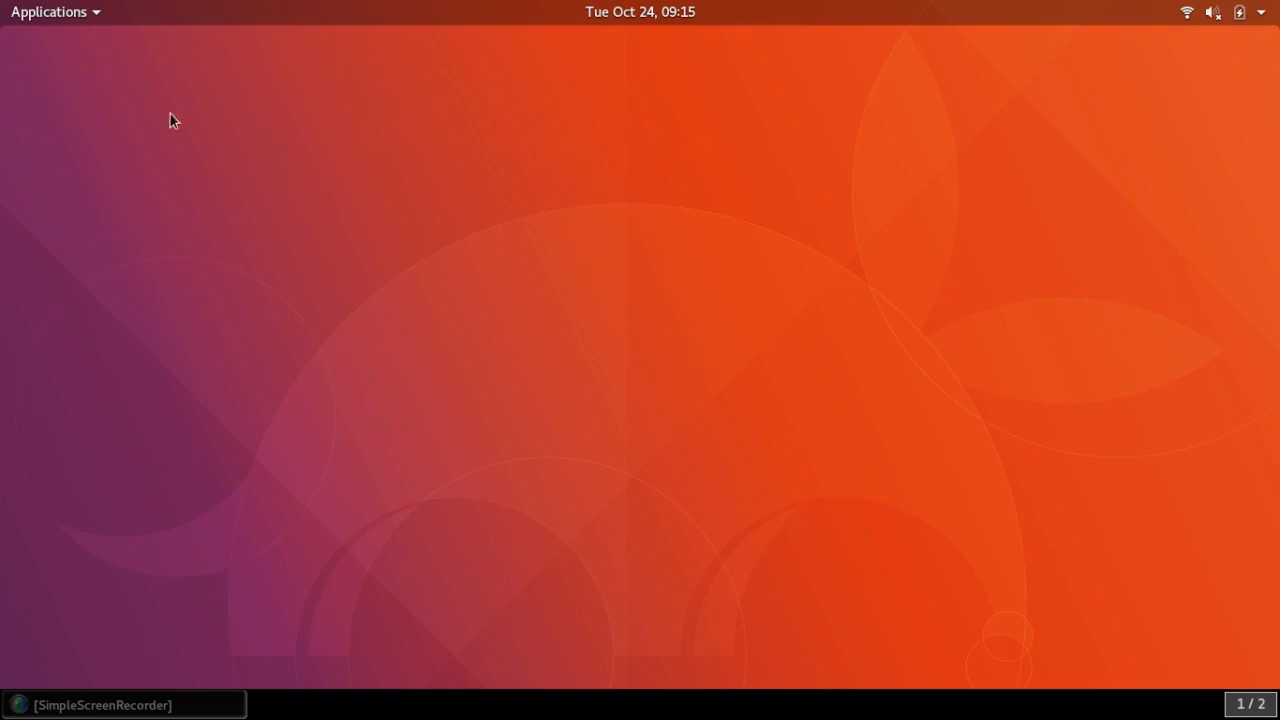
{"action": "left_click", "coordinate": [48, 12]}
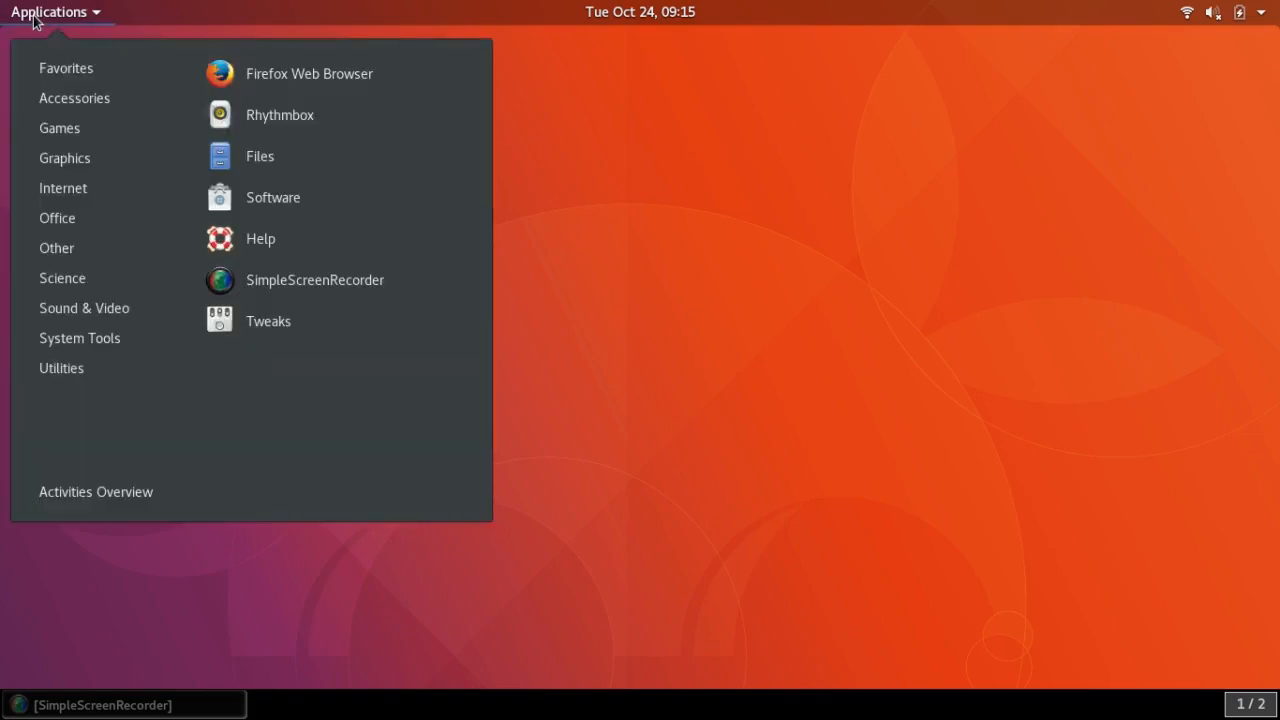
{"action": "mouse_move", "coordinate": [50, 48]}
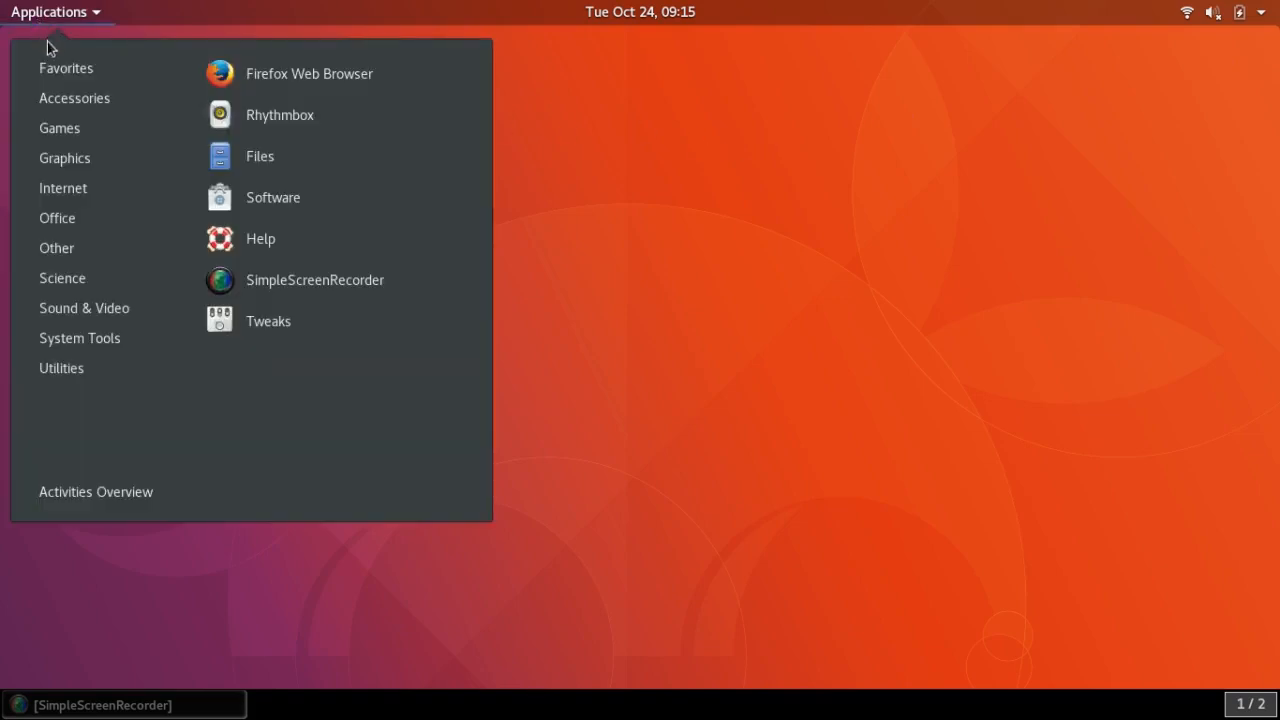
{"action": "mouse_move", "coordinate": [68, 70]}
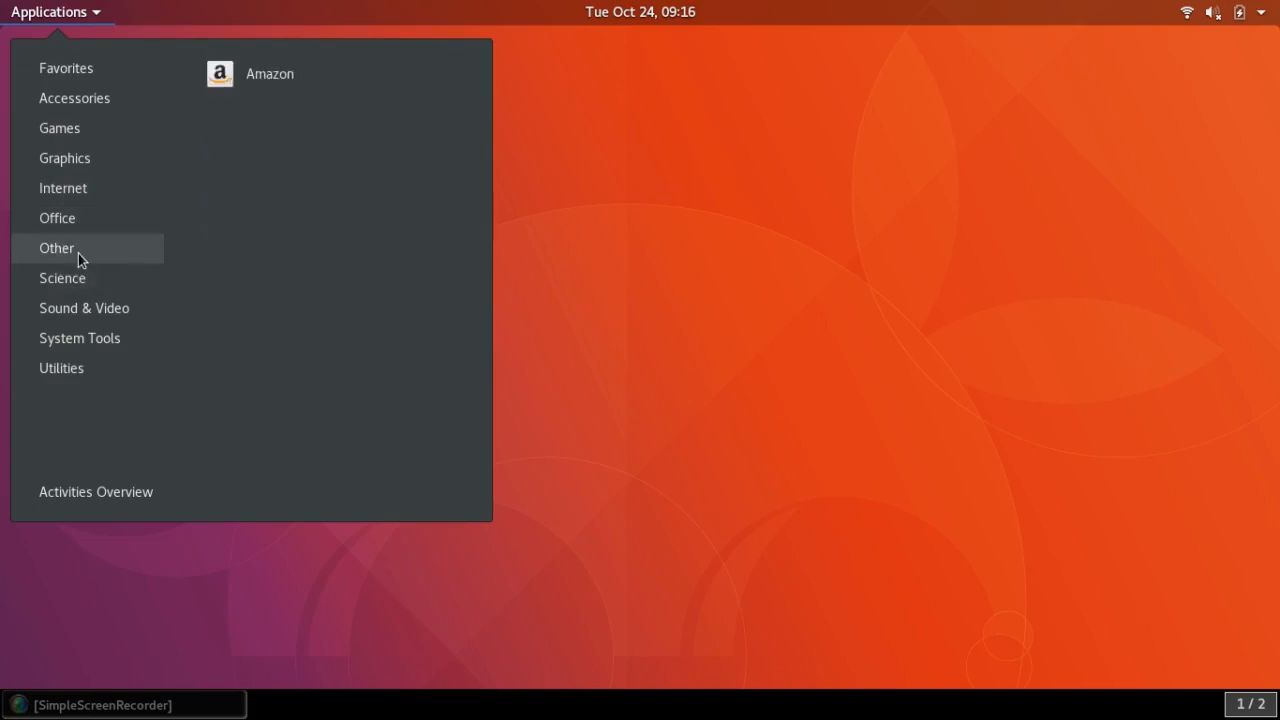
{"action": "mouse_move", "coordinate": [62, 278]}
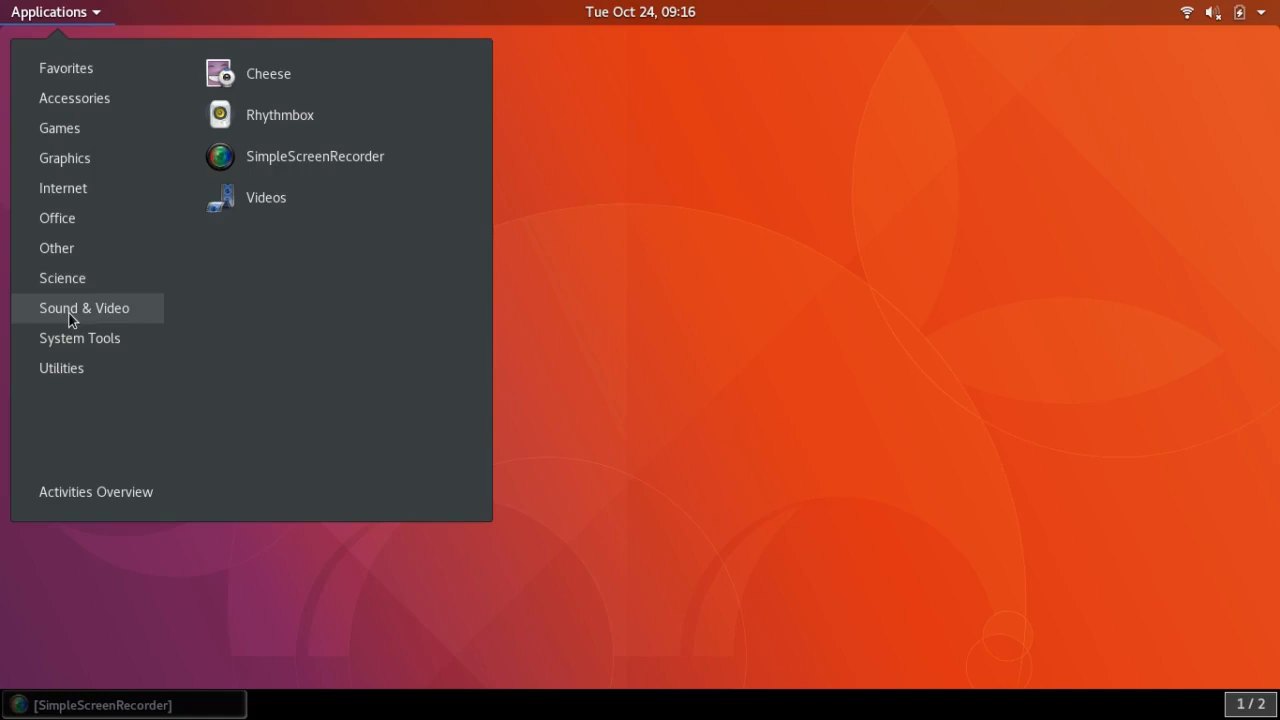
{"action": "mouse_move", "coordinate": [70, 332]}
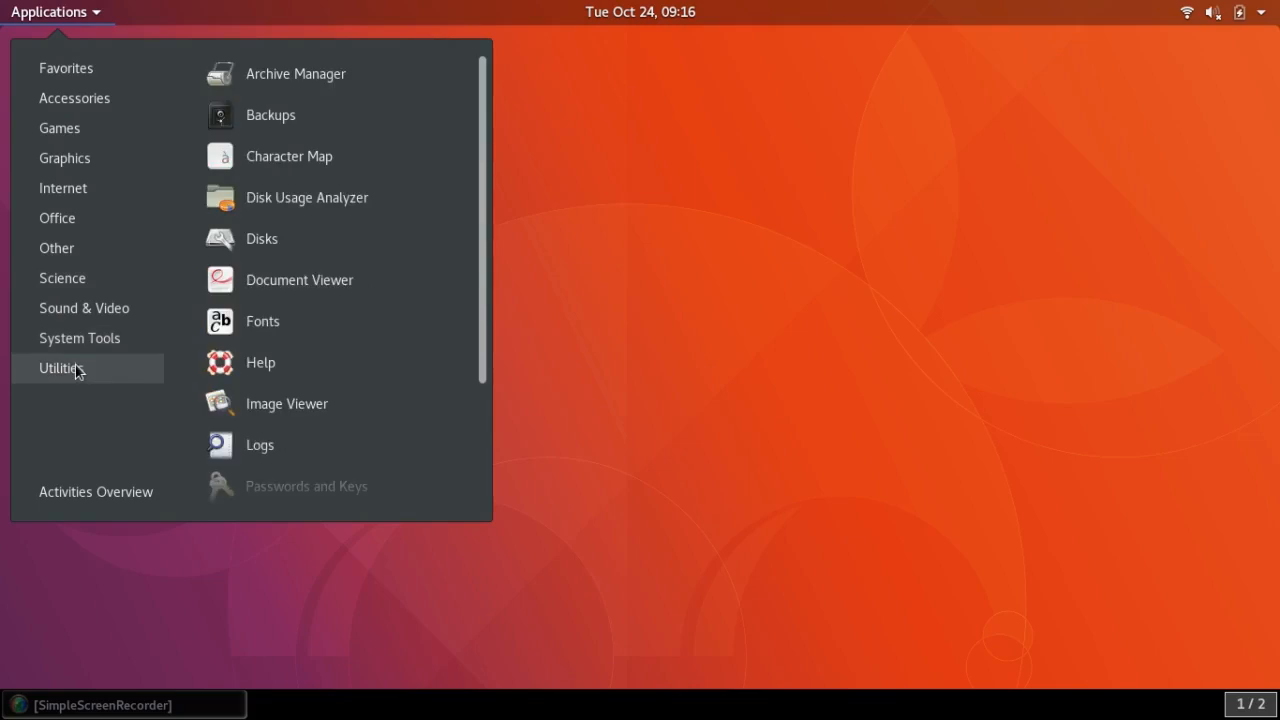
{"action": "mouse_move", "coordinate": [372, 370]}
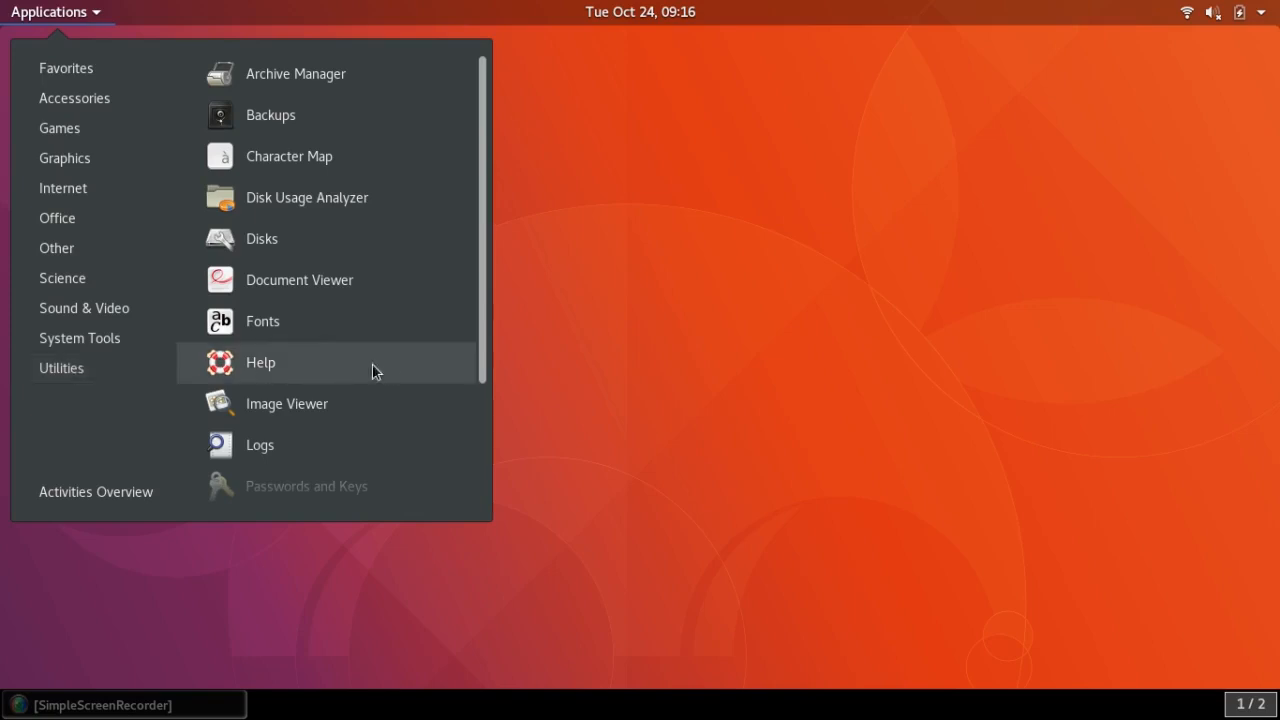
{"action": "mouse_move", "coordinate": [486, 368]}
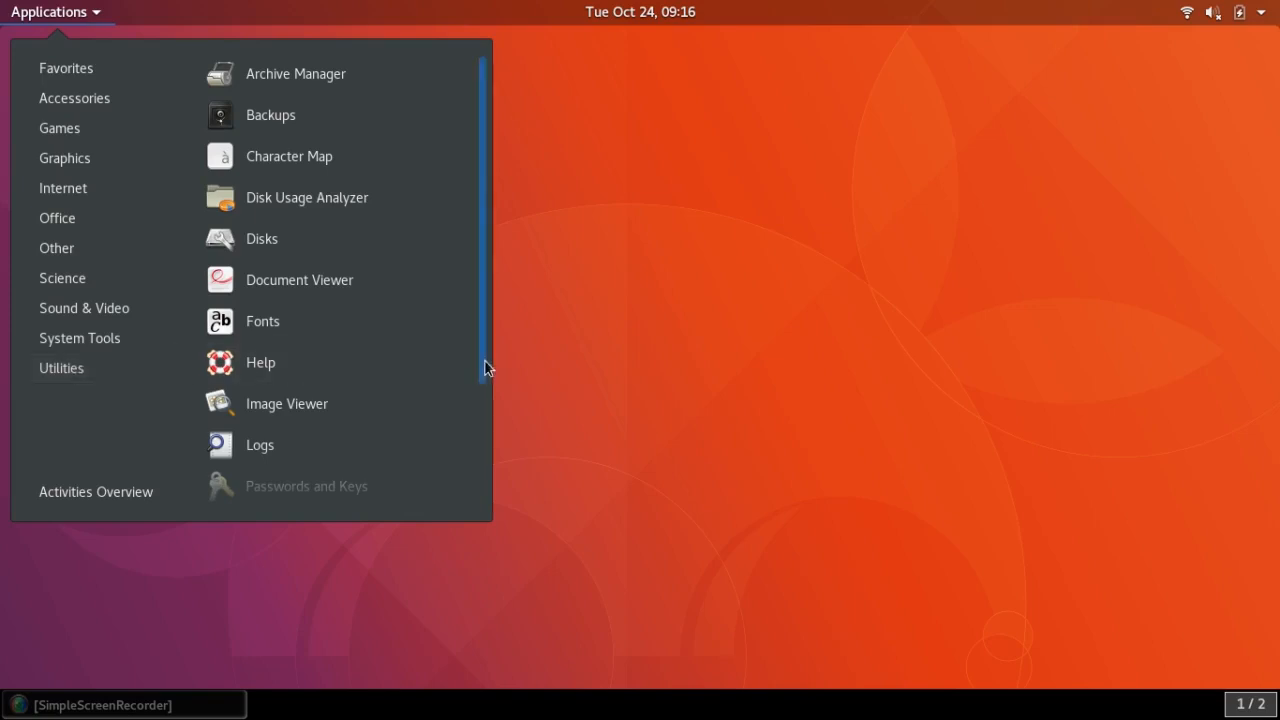
{"action": "scroll", "scroll_direction": "down", "scroll_amount": 3}
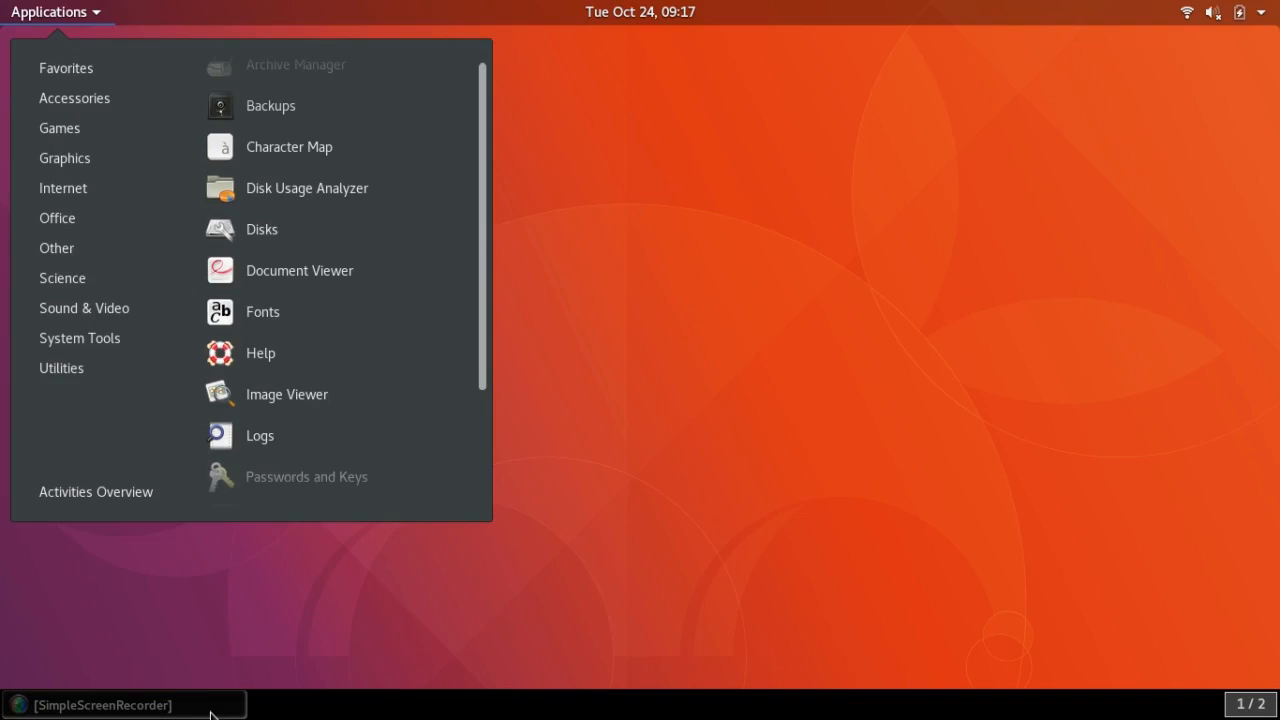
{"action": "mouse_move", "coordinate": [92, 264]}
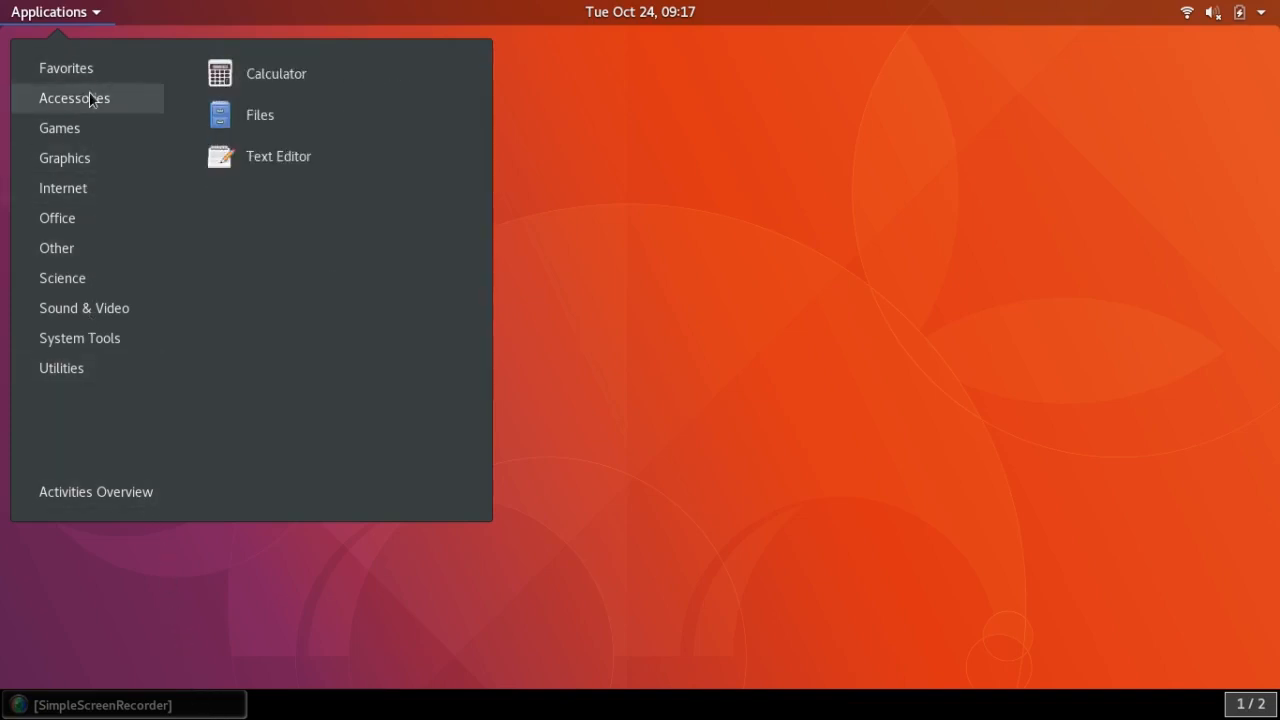
{"action": "left_click", "coordinate": [260, 114]}
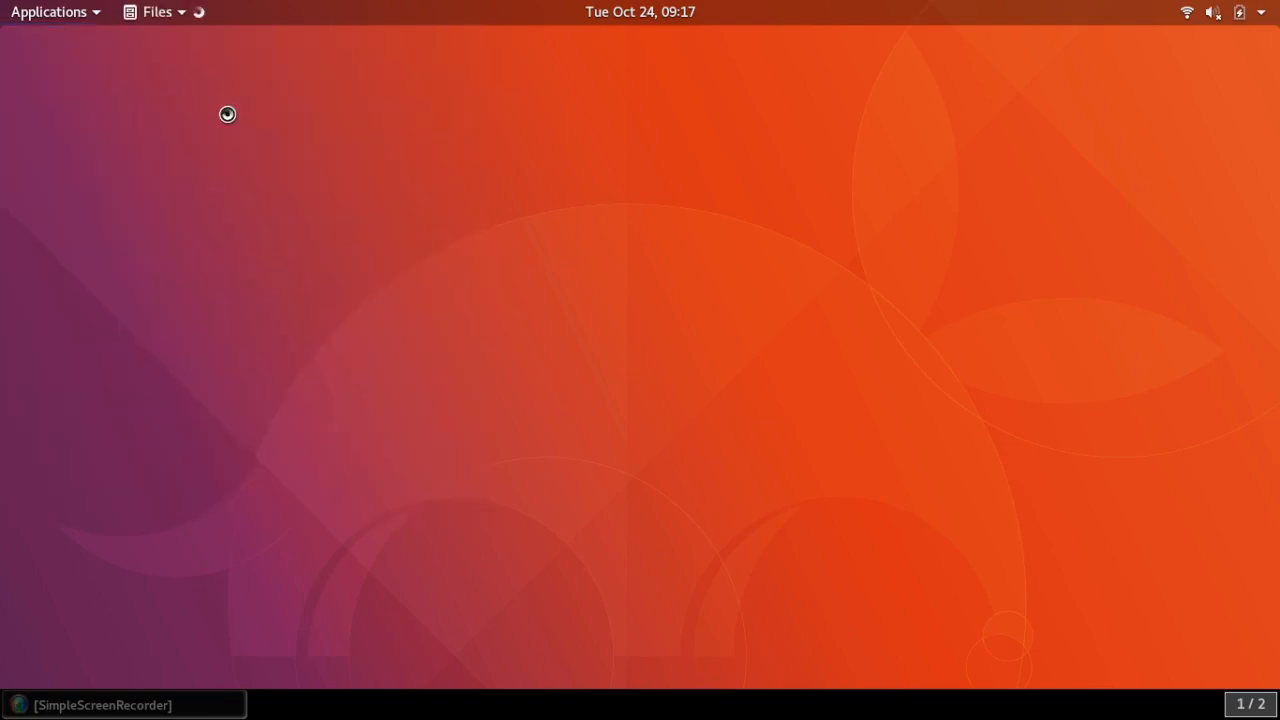
{"action": "left_click", "coordinate": [156, 12]}
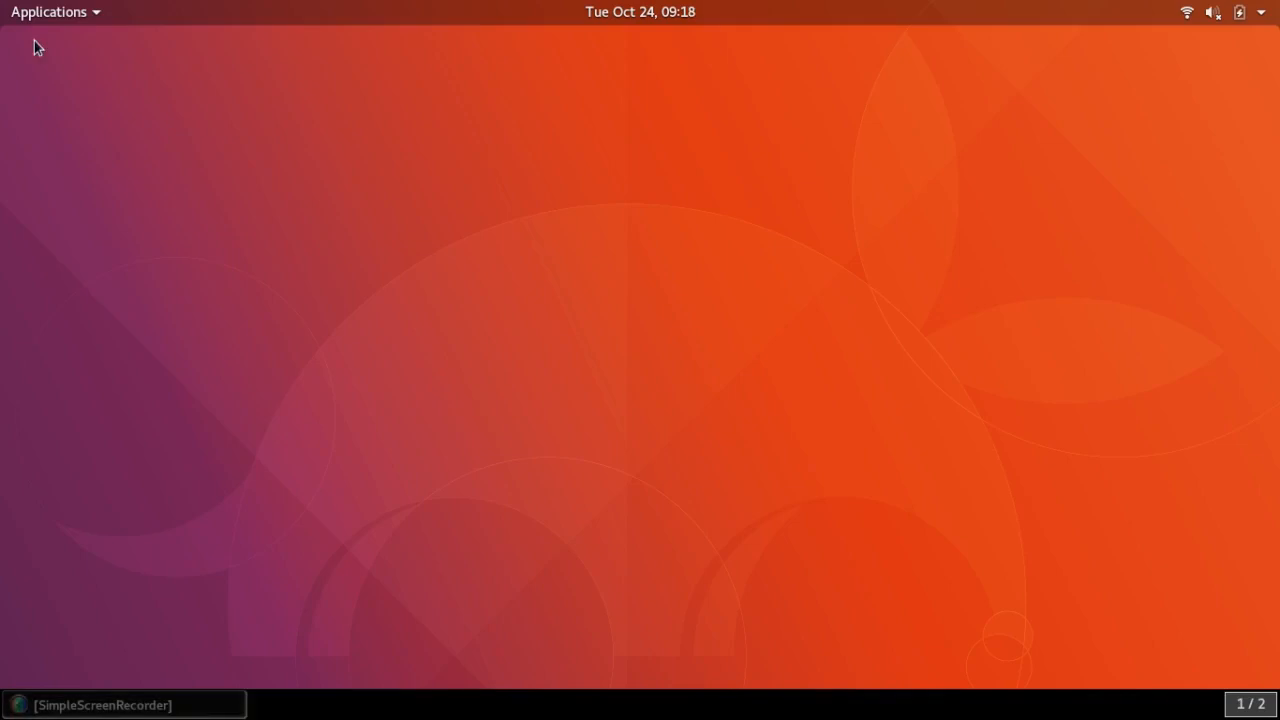
Reopen the Applications menu and close it again to return to the desktop.
{"action": "left_click", "coordinate": [48, 12]}
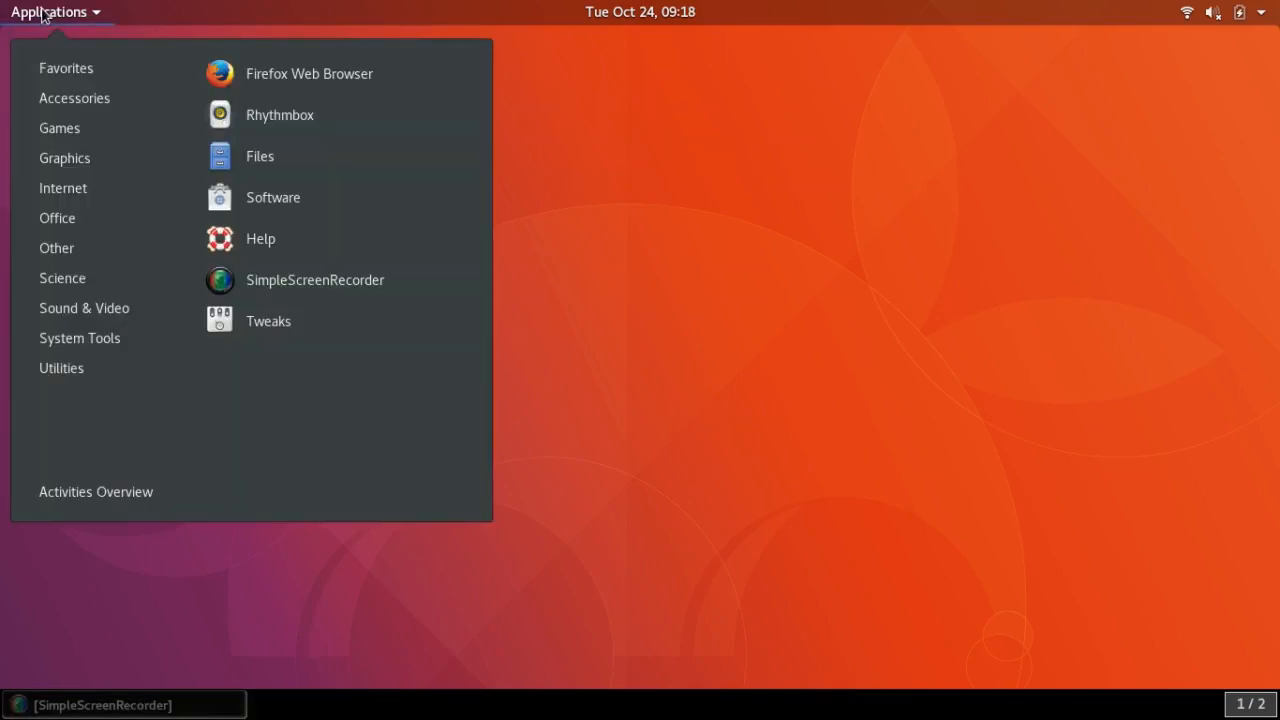
{"action": "left_click", "coordinate": [112, 144]}
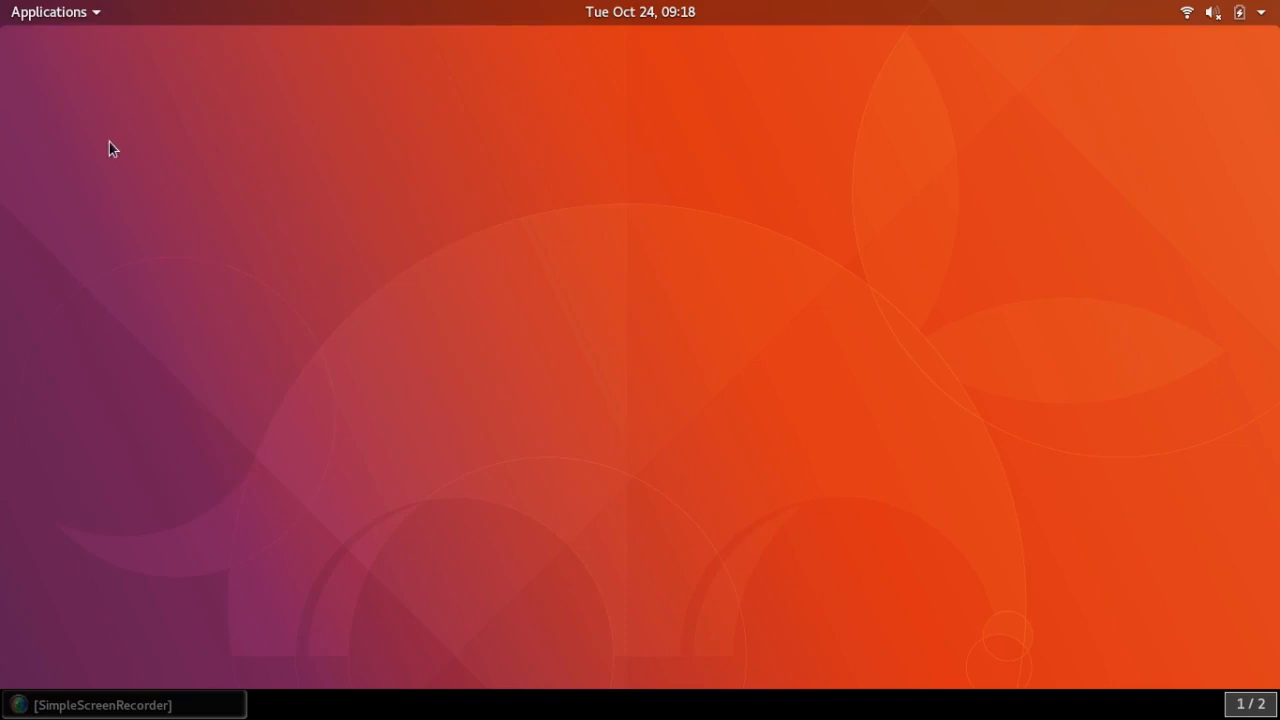
{"action": "mouse_move", "coordinate": [80, 68]}
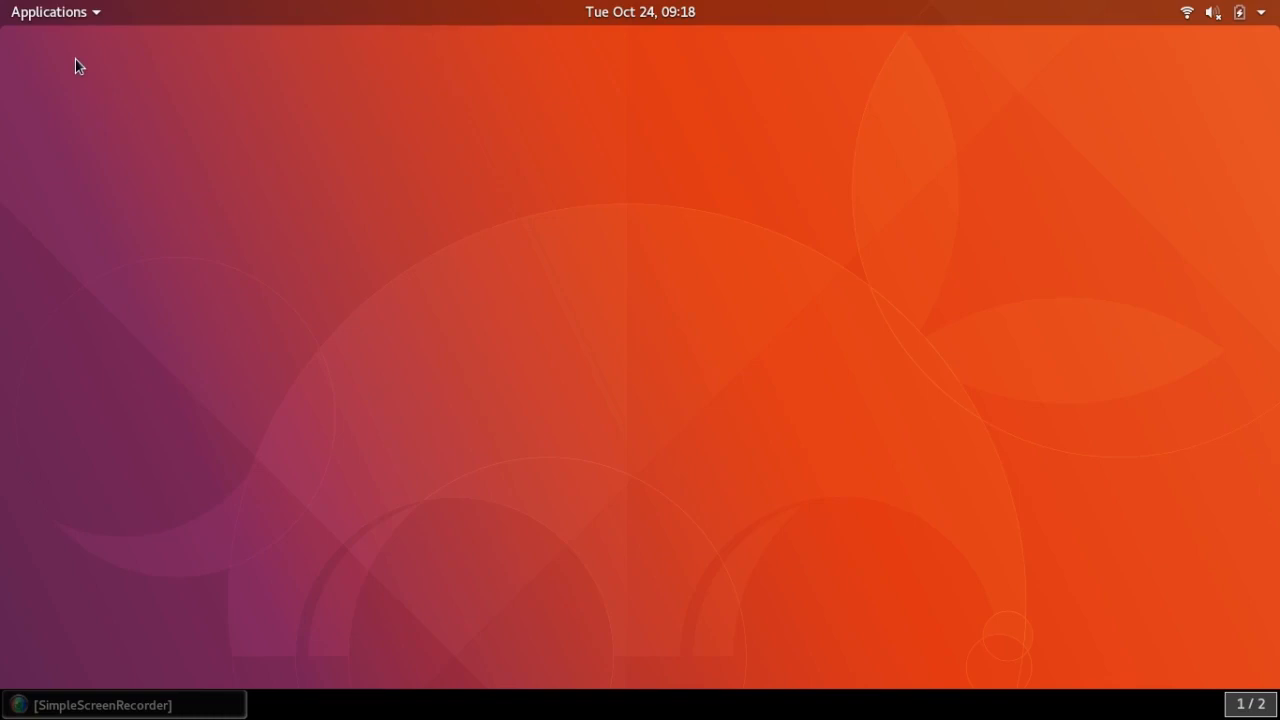
{"action": "mouse_move", "coordinate": [80, 124]}
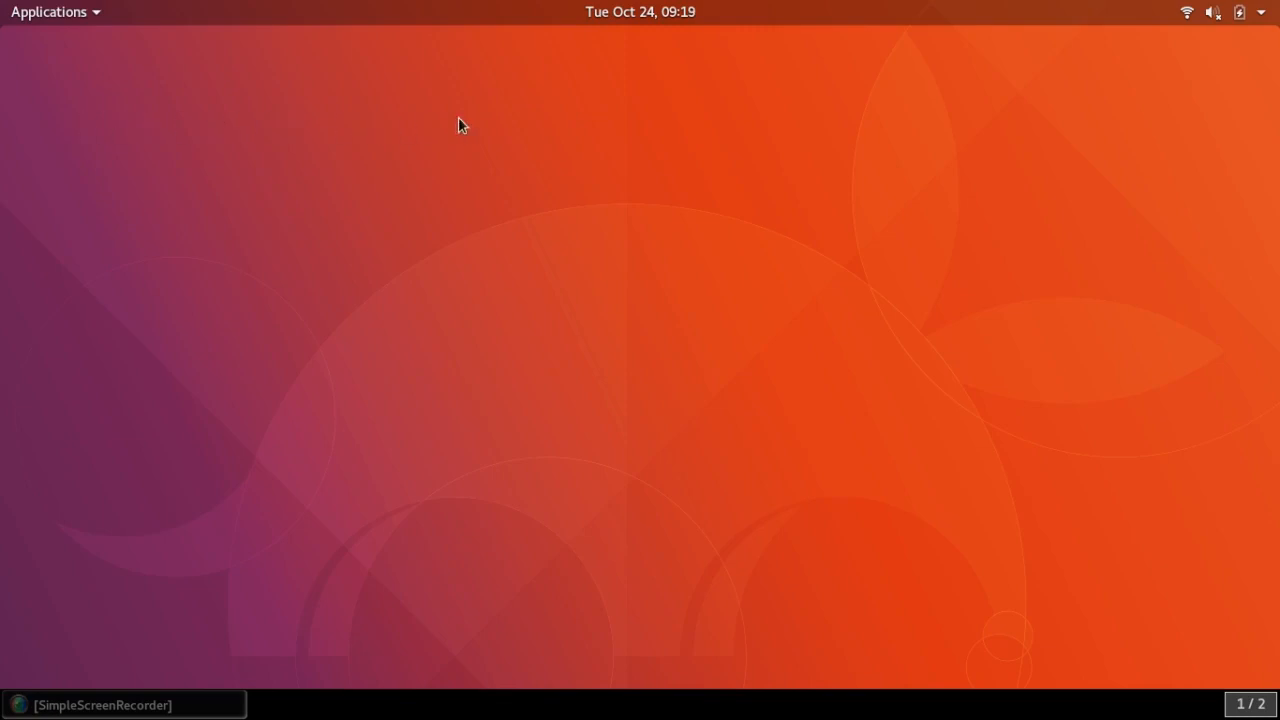
{"action": "mouse_move", "coordinate": [1092, 80]}
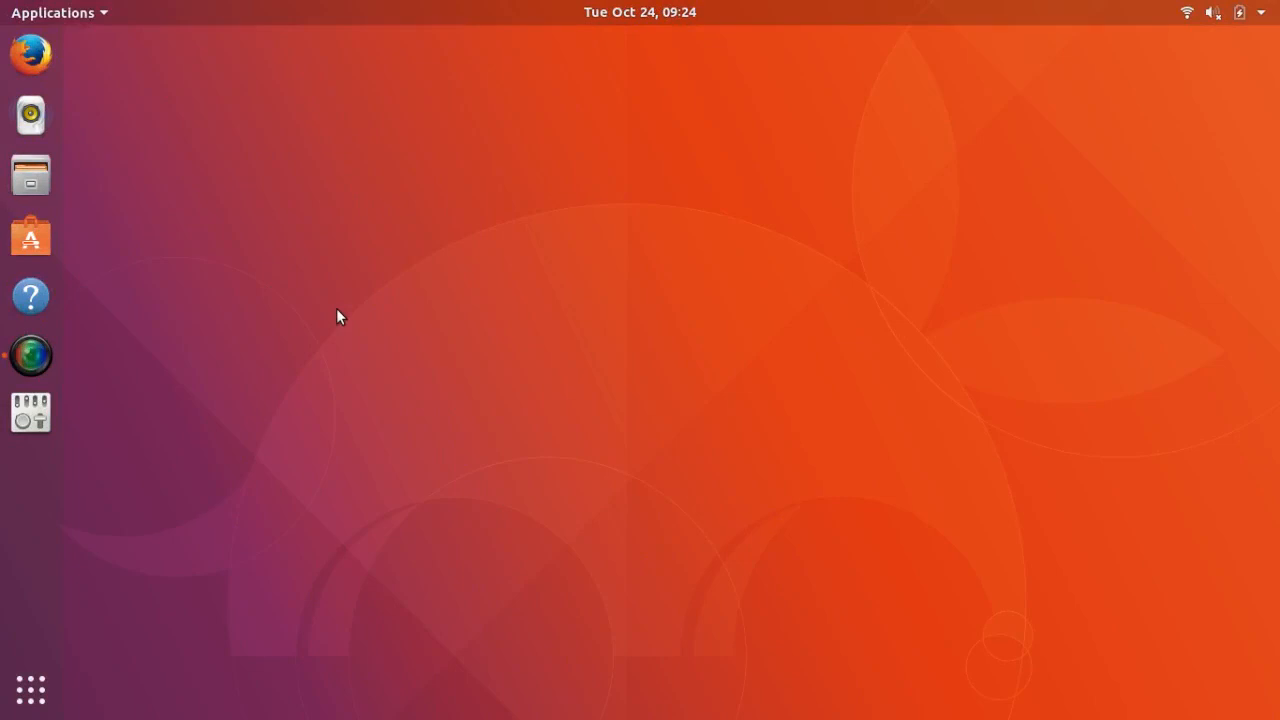
{"action": "mouse_move", "coordinate": [78, 68]}
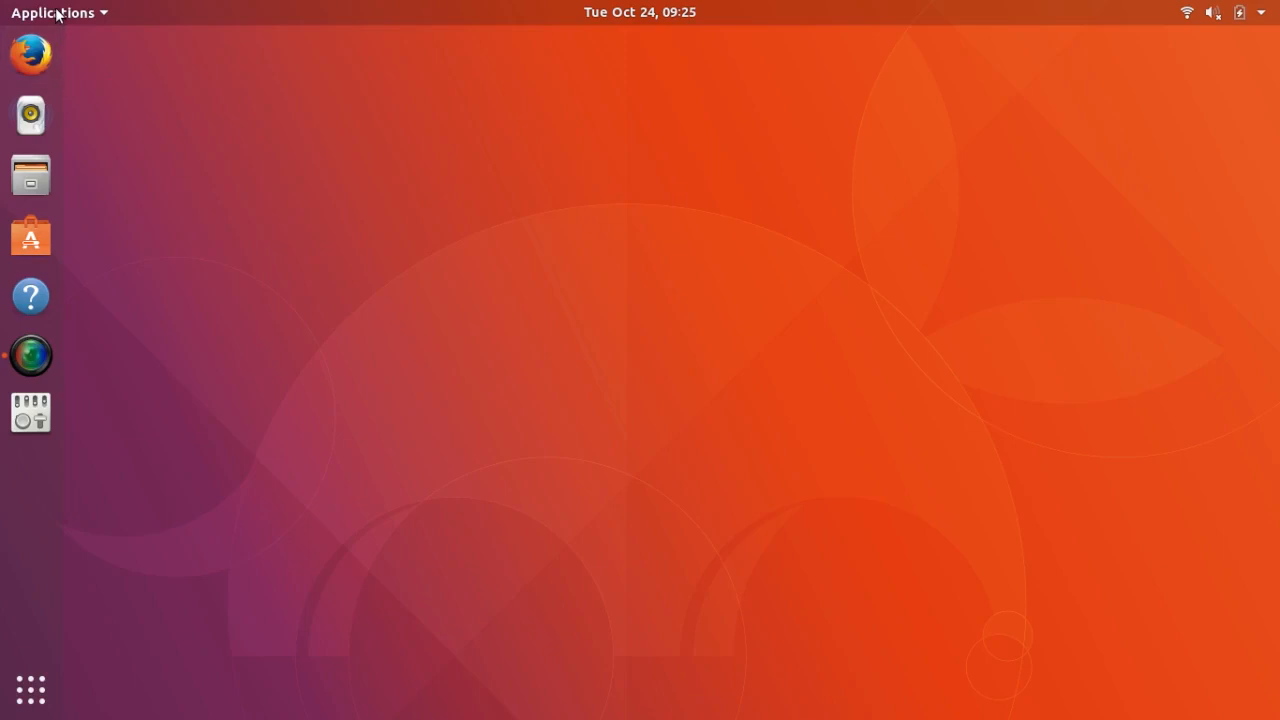
{"action": "mouse_move", "coordinate": [212, 140]}
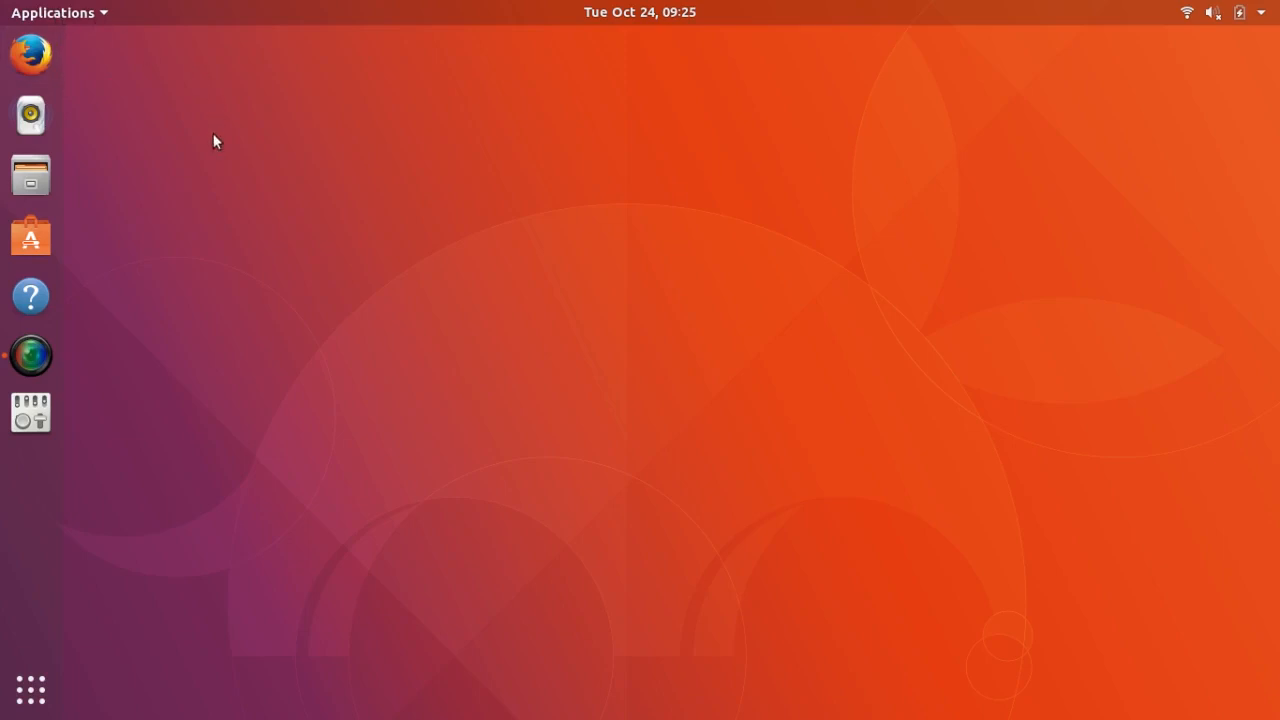
{"action": "mouse_move", "coordinate": [132, 542]}
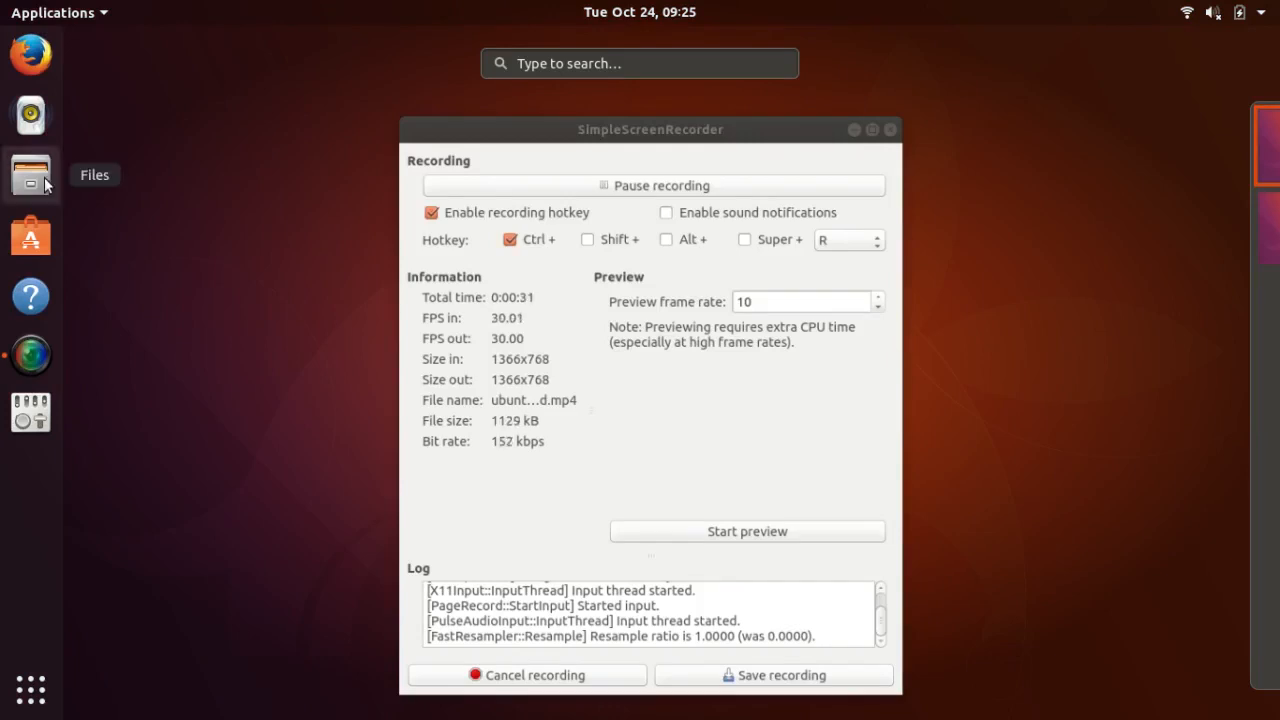
Launch Files from the dock showing the Home folder.
{"action": "left_click", "coordinate": [30, 176]}
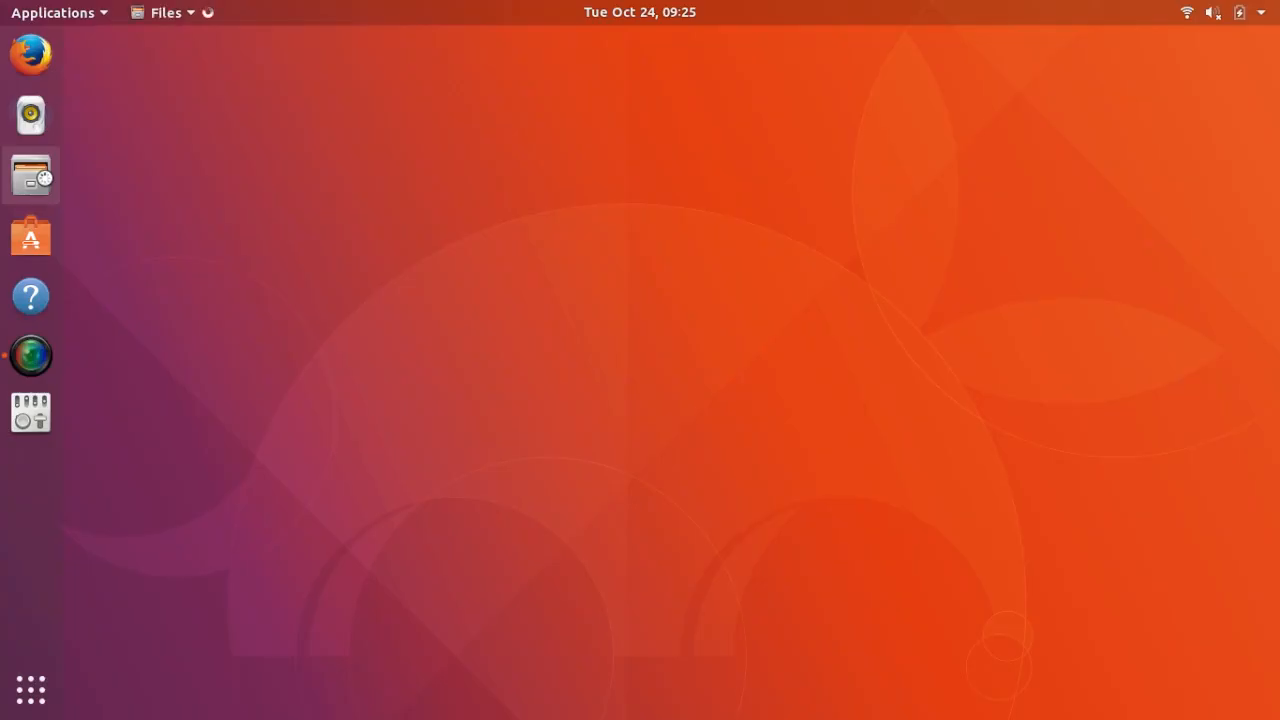
{"action": "left_click", "coordinate": [30, 176]}
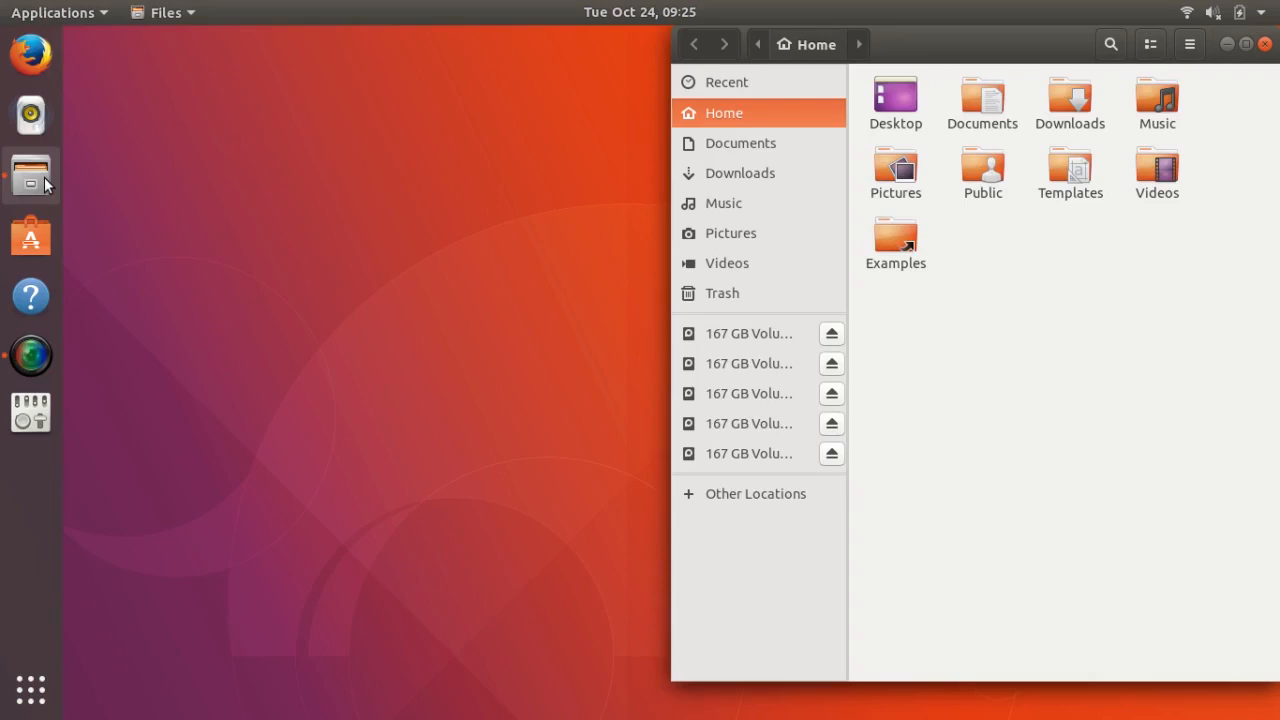
{"action": "mouse_move", "coordinate": [324, 166]}
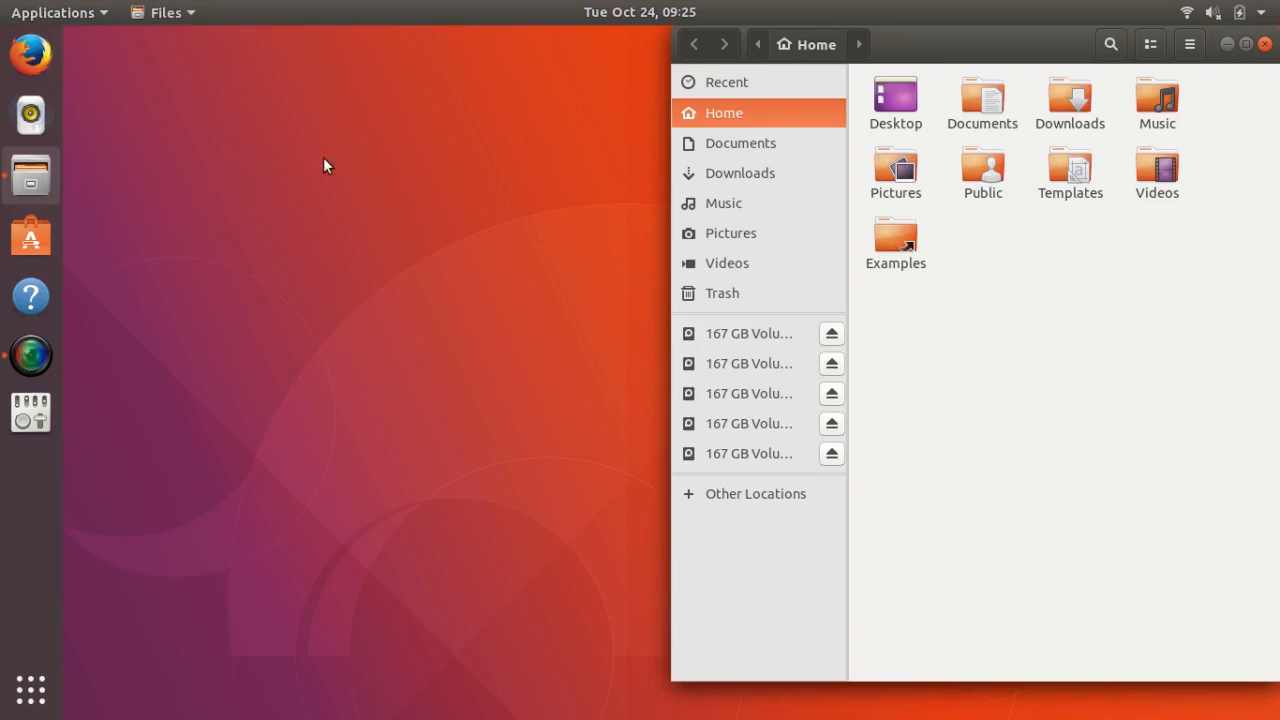
{"action": "mouse_move", "coordinate": [520, 128]}
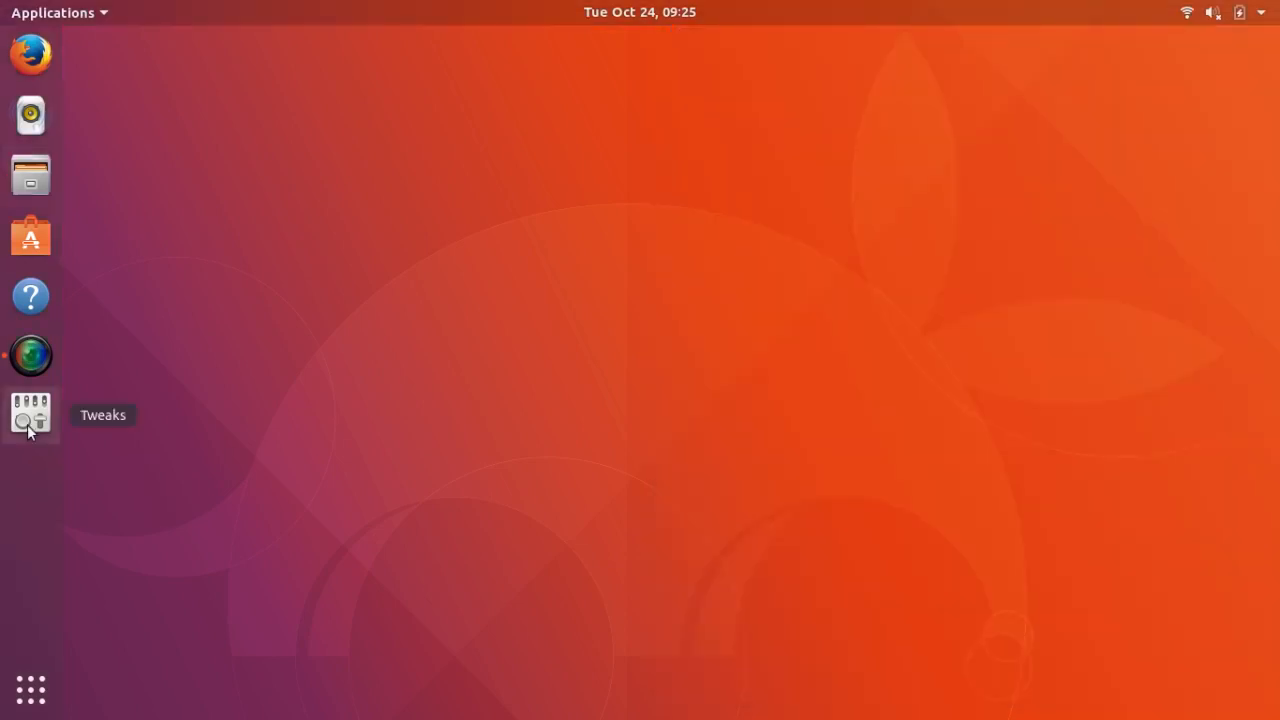
Launch Tweaks and browse the Extensions page down to the Window list and Workspace indicator entries.
{"action": "left_click", "coordinate": [30, 414]}
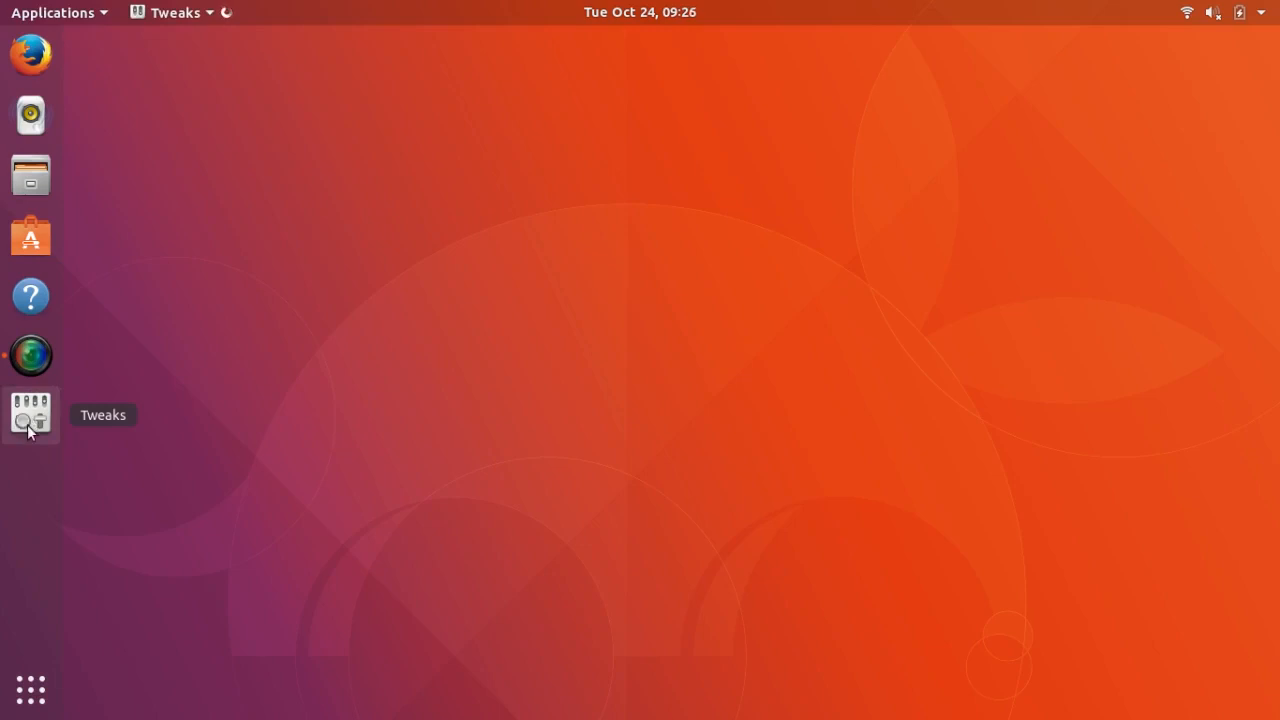
{"action": "left_click", "coordinate": [30, 414]}
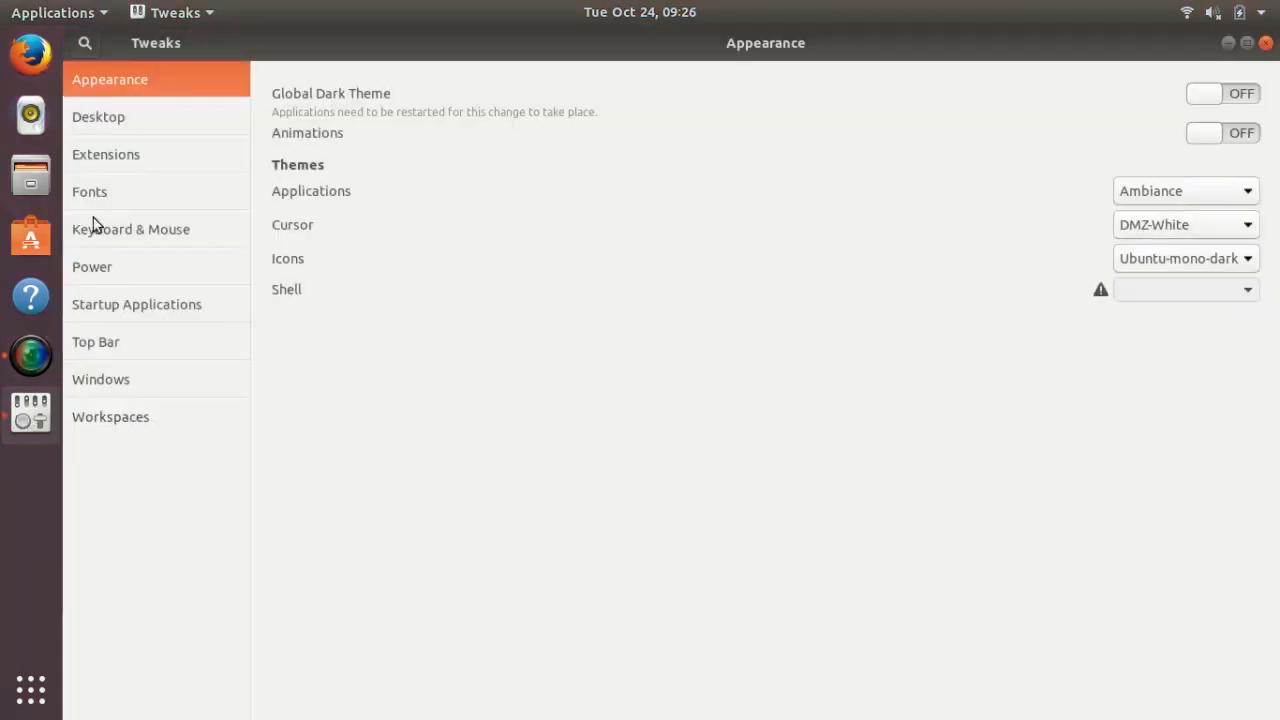
{"action": "left_click", "coordinate": [106, 154]}
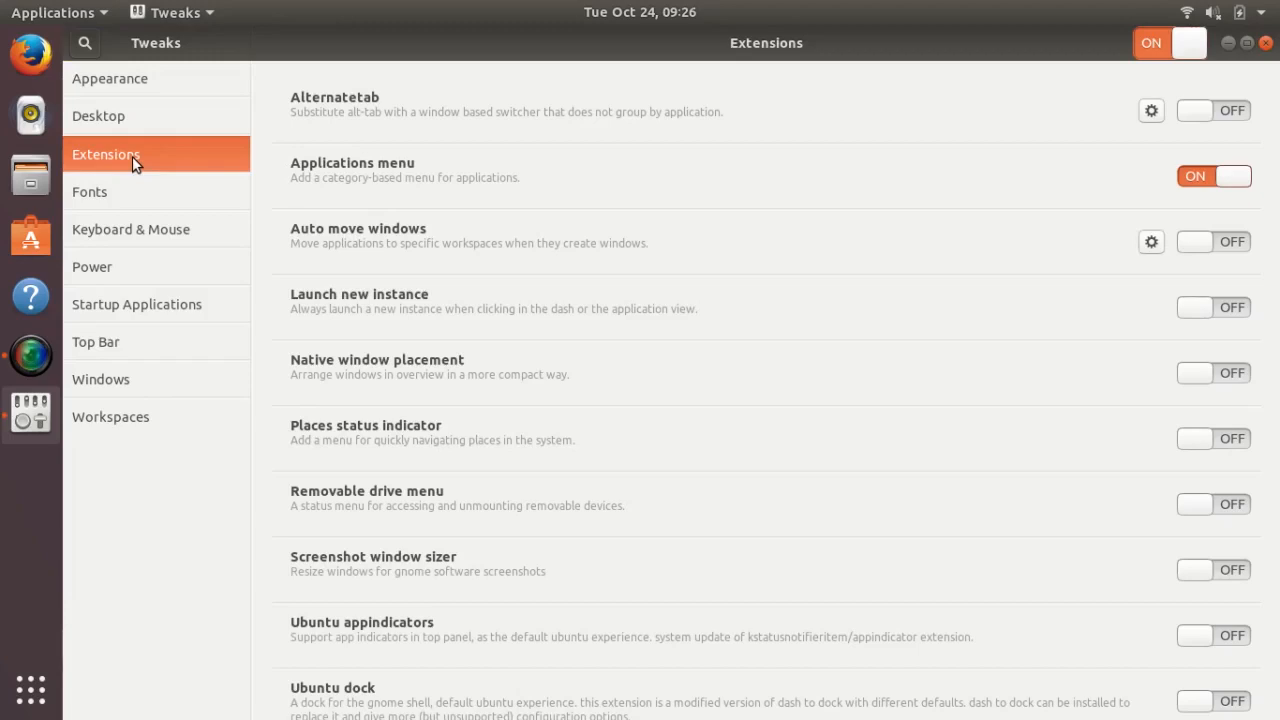
{"action": "mouse_move", "coordinate": [360, 178]}
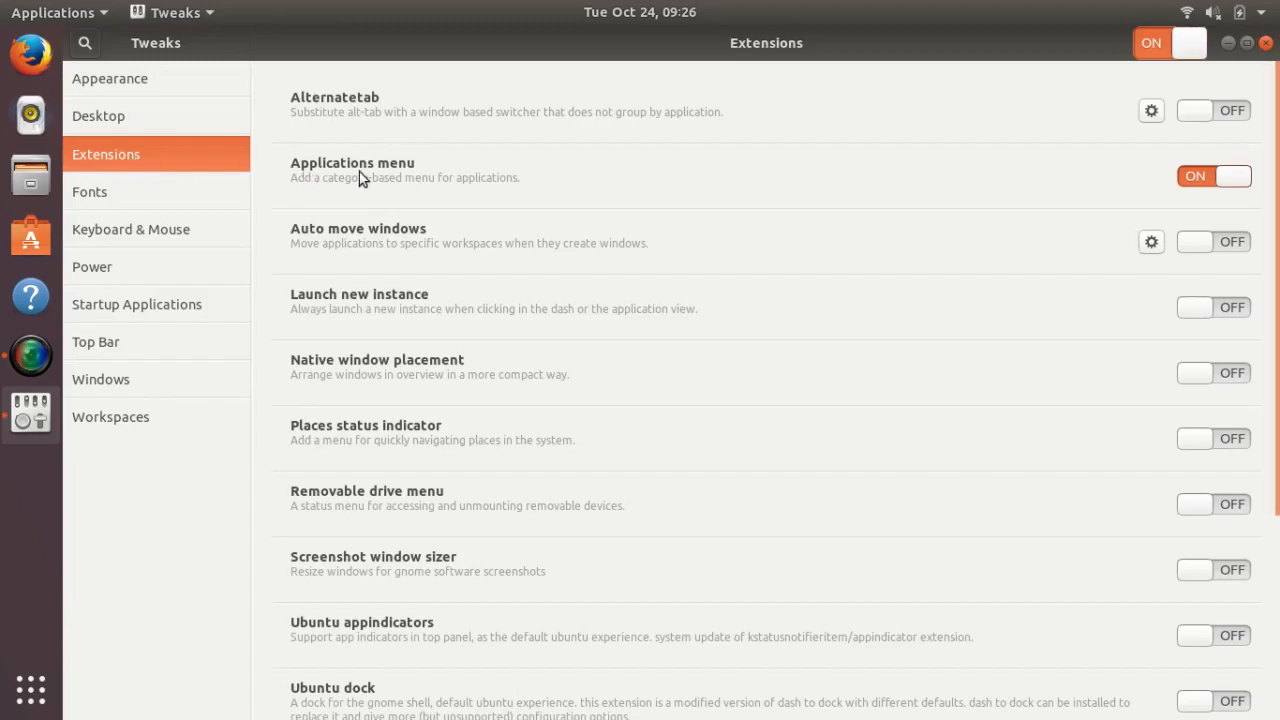
{"action": "mouse_move", "coordinate": [726, 166]}
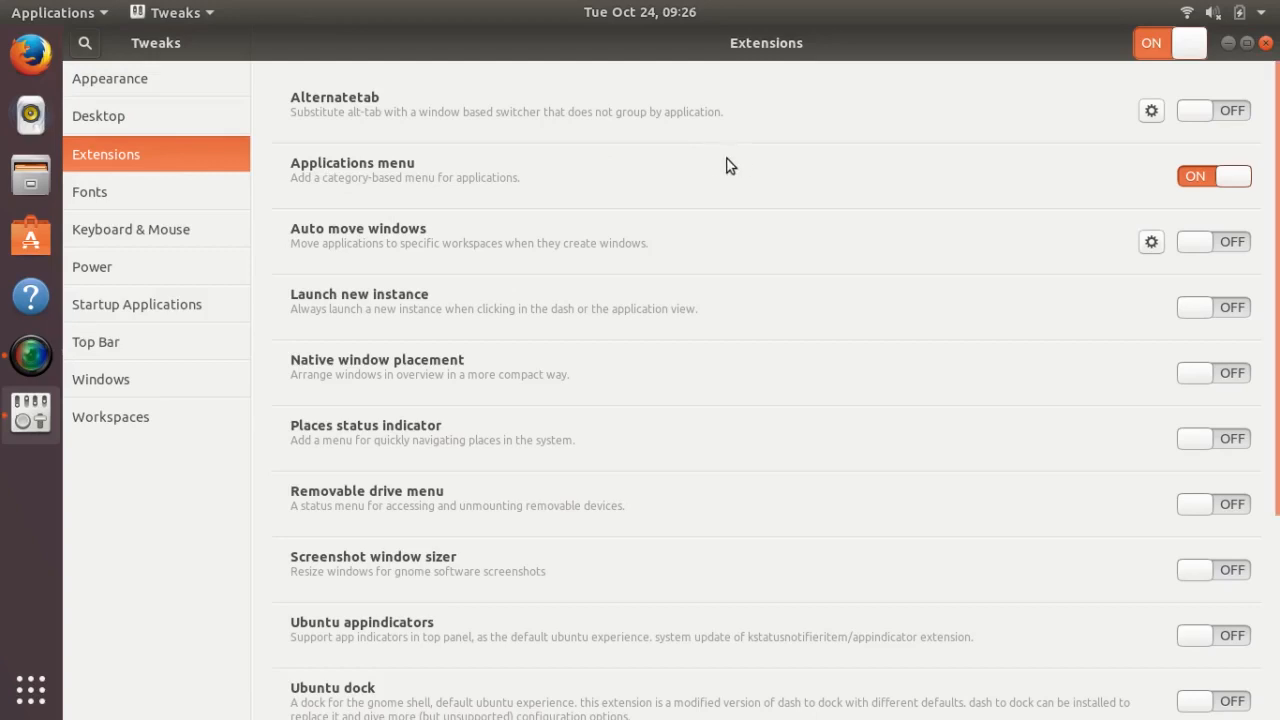
{"action": "left_click", "coordinate": [1212, 176]}
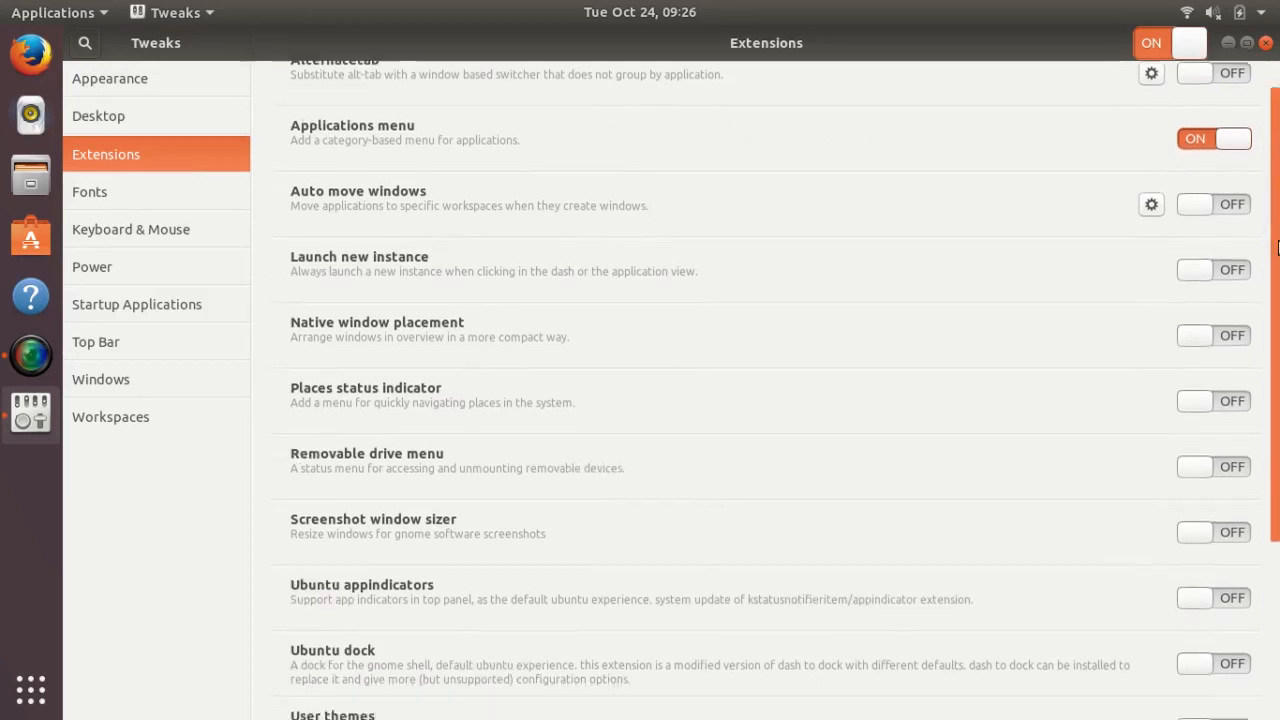
{"action": "scroll", "scroll_direction": "down", "scroll_amount": 3}
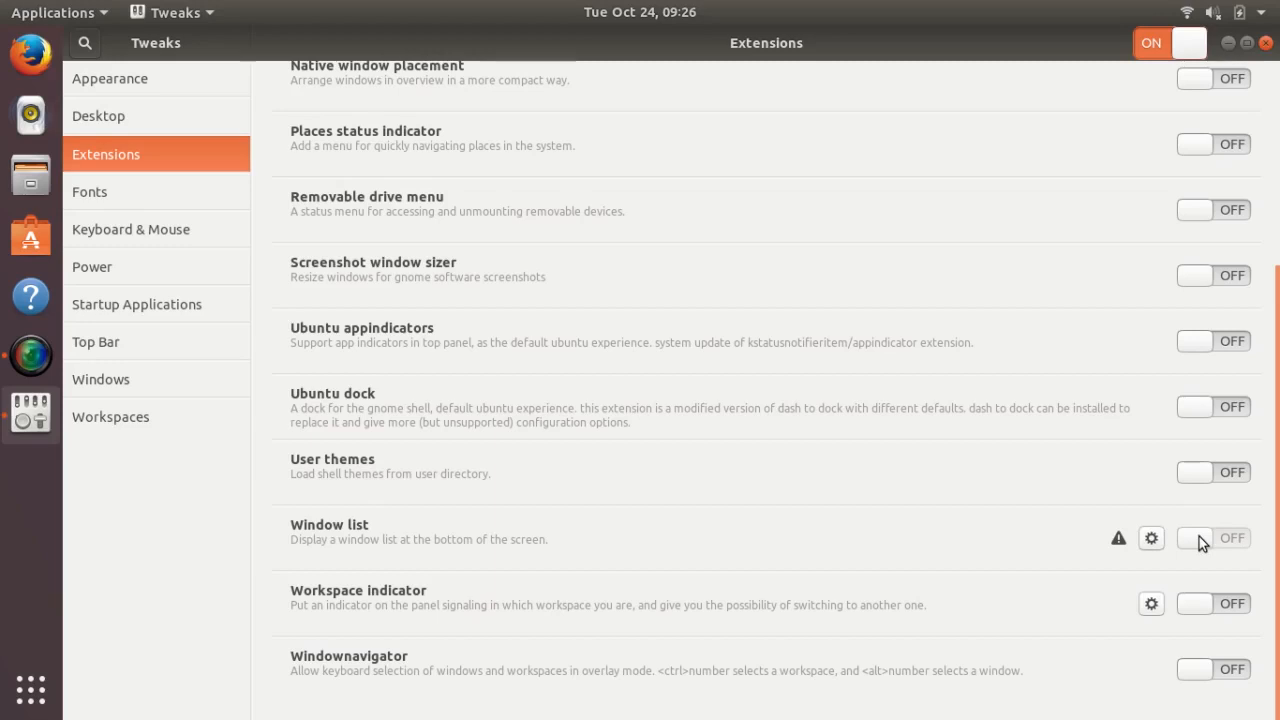
{"action": "mouse_move", "coordinate": [1208, 564]}
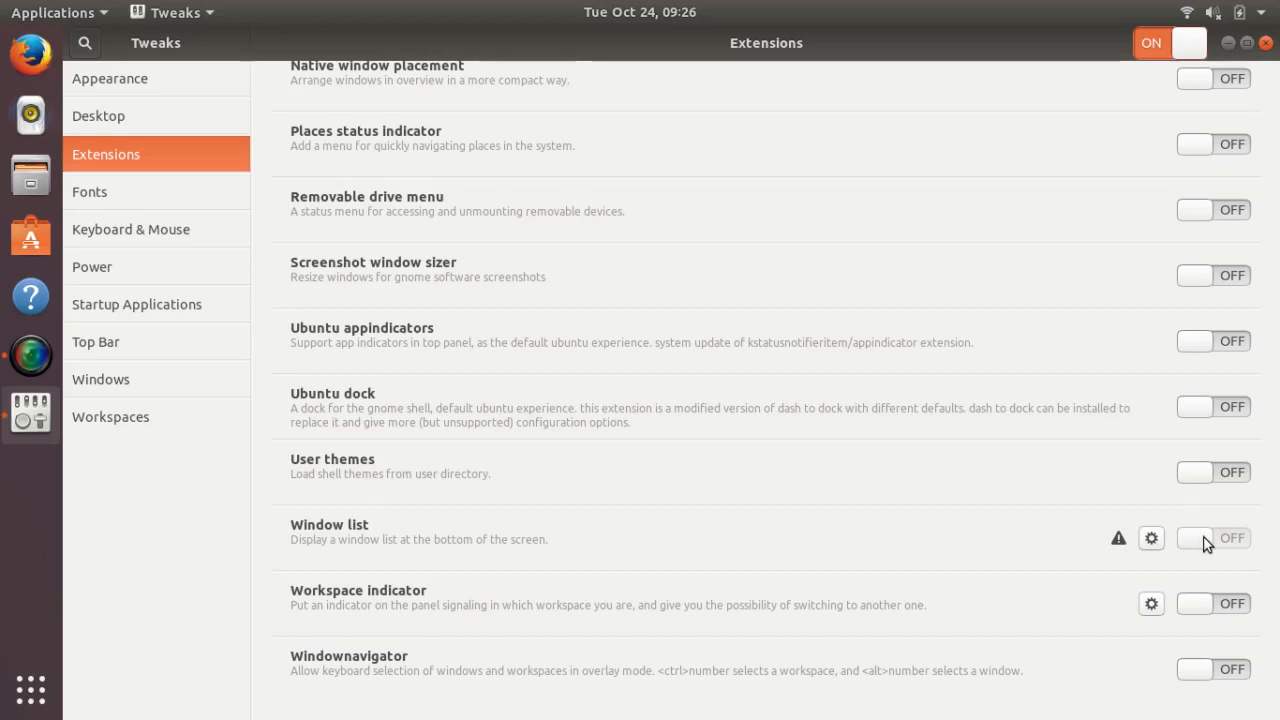